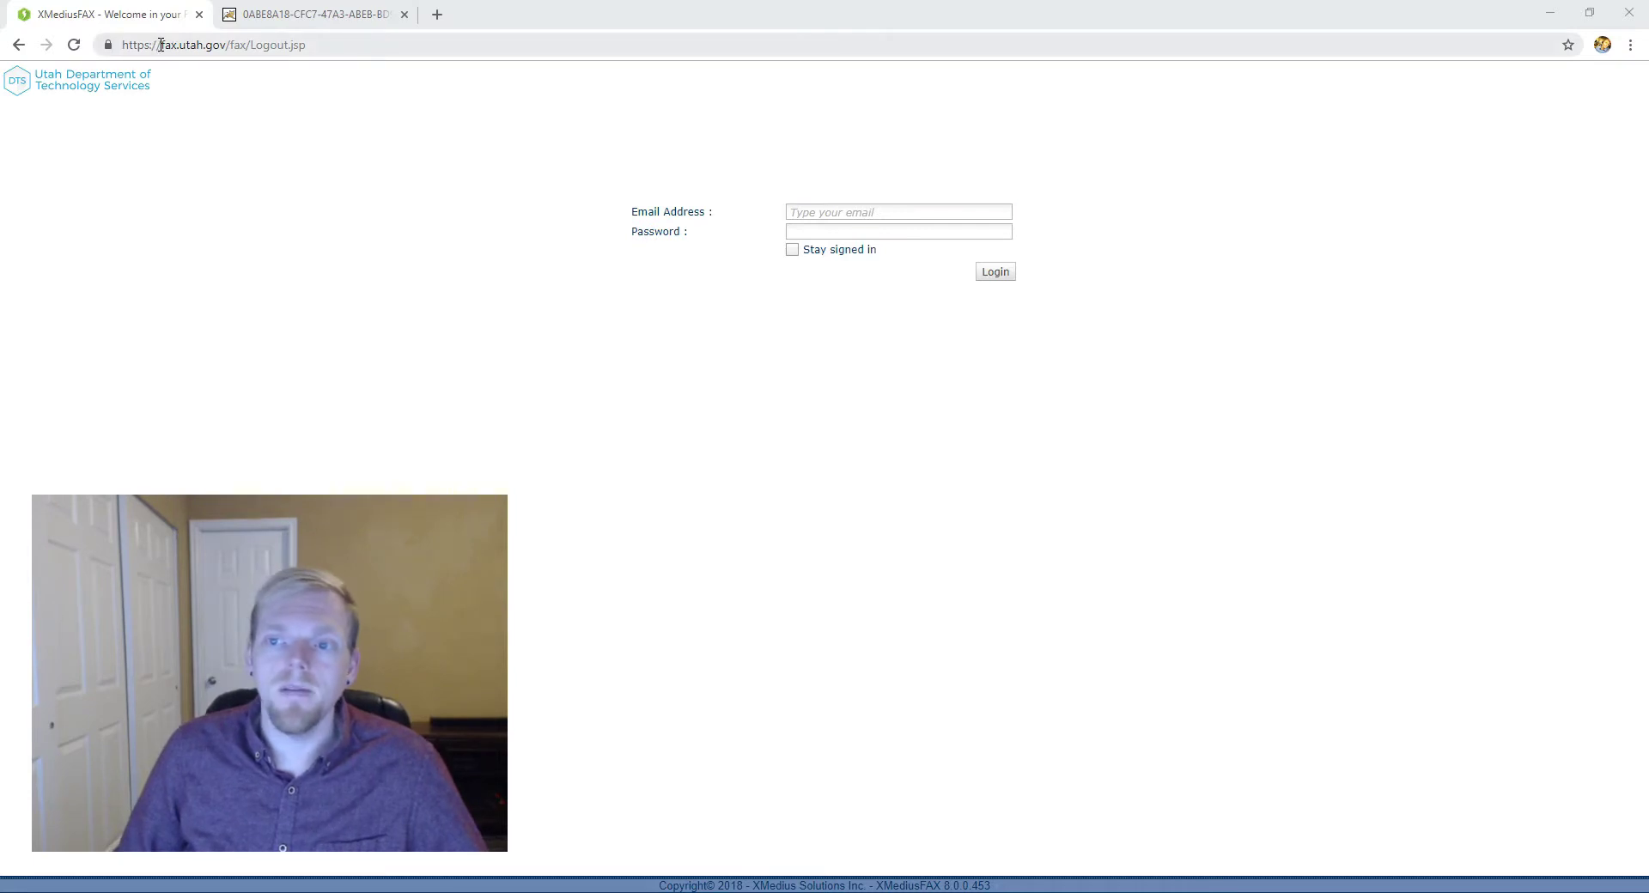
pyautogui.doubleClick(184, 45)
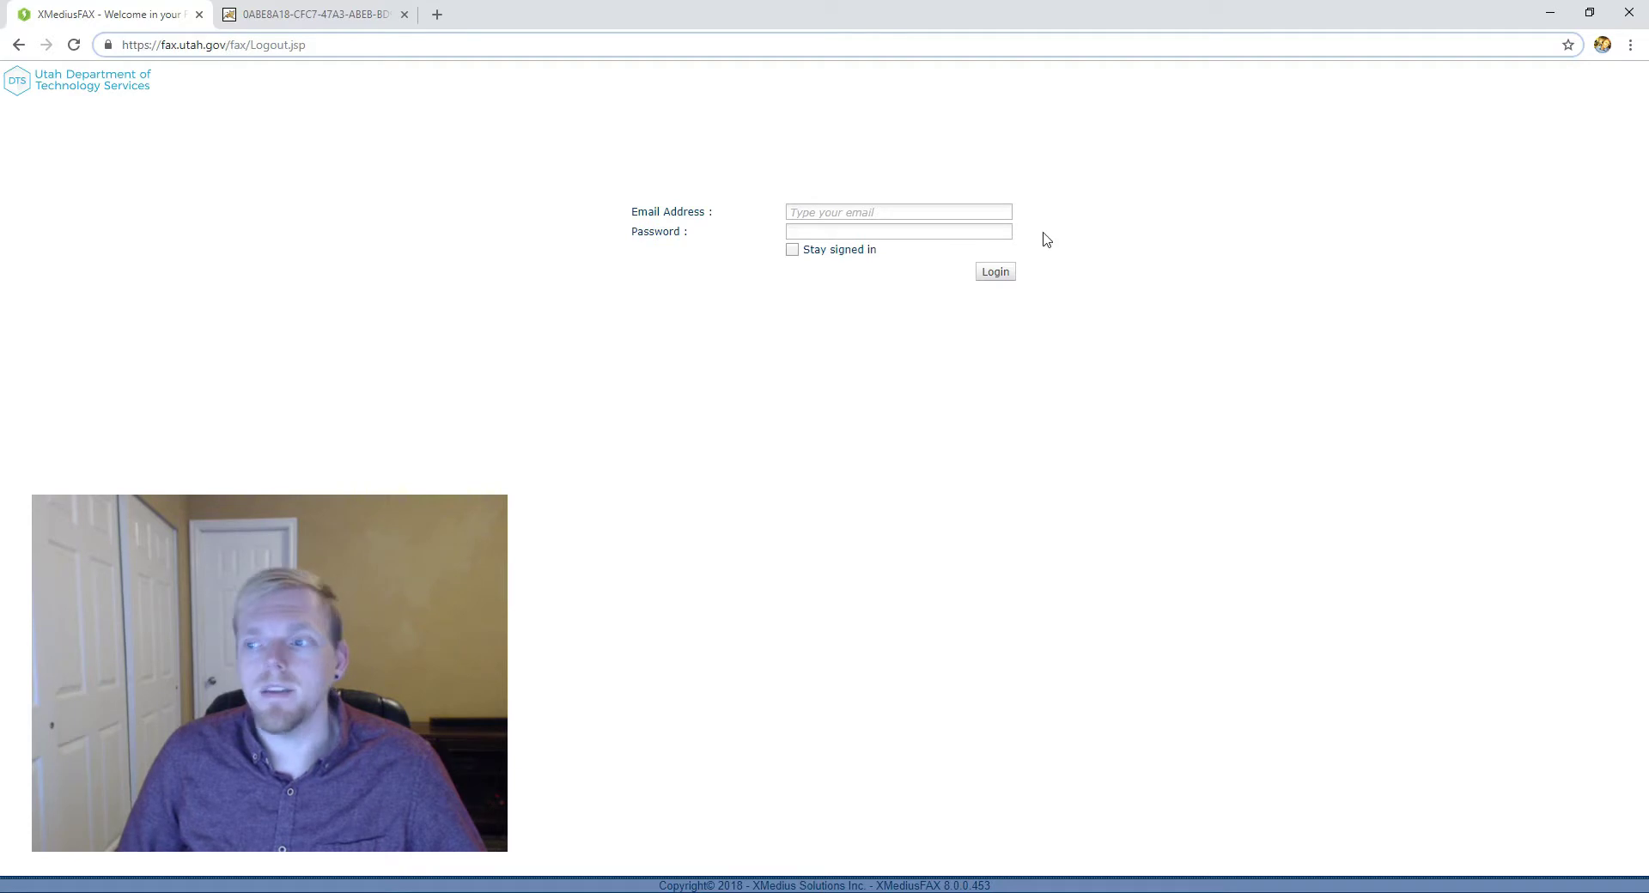
pyautogui.click(898, 211)
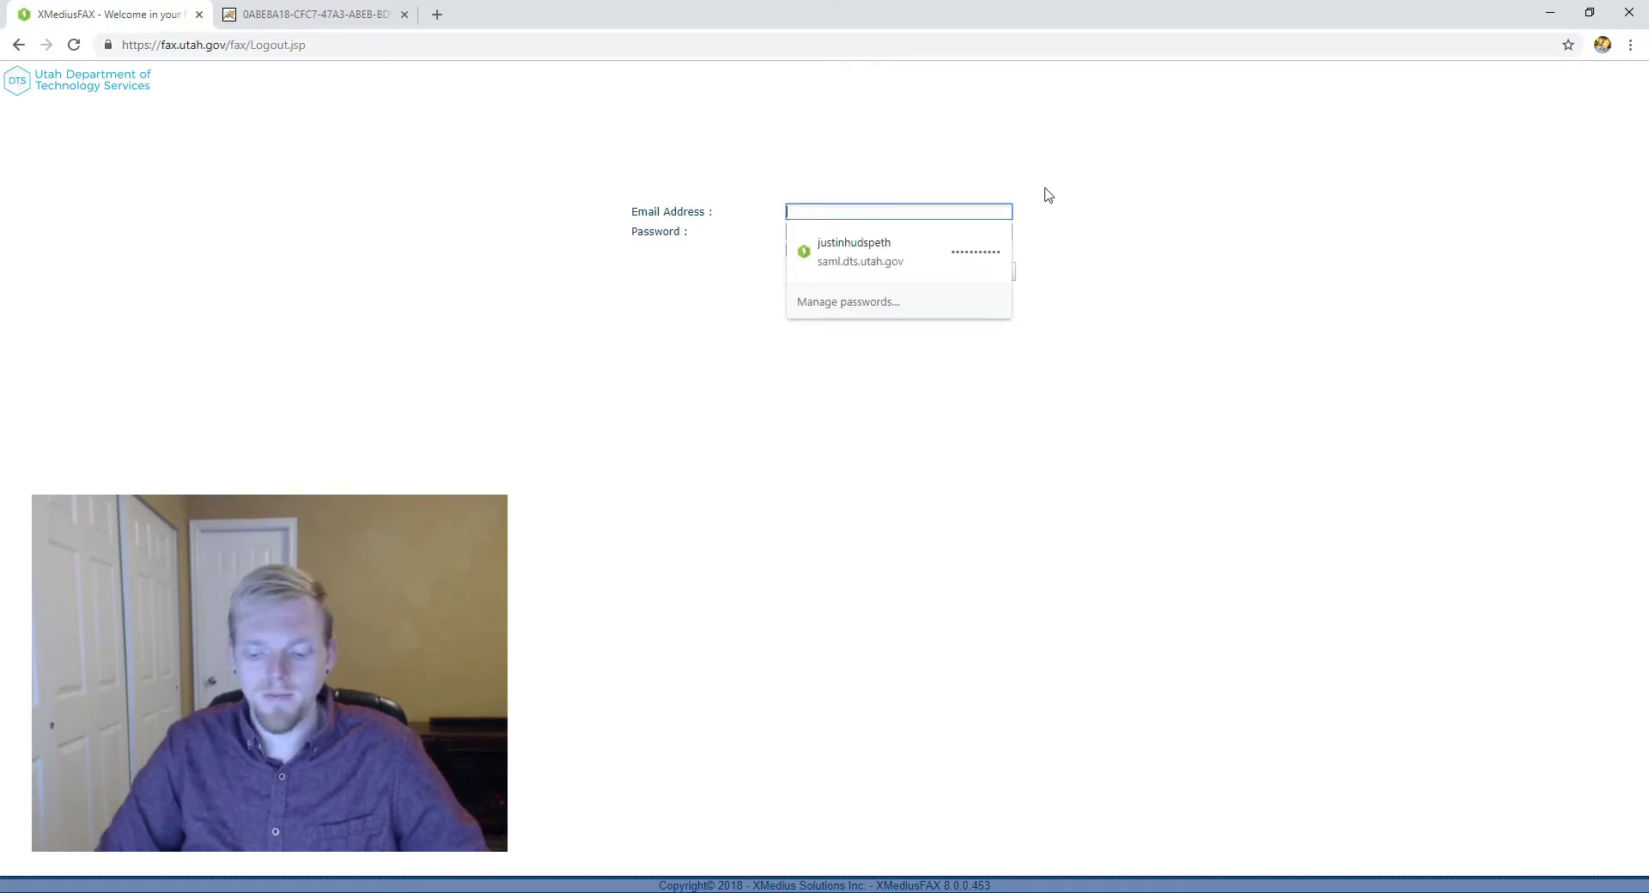
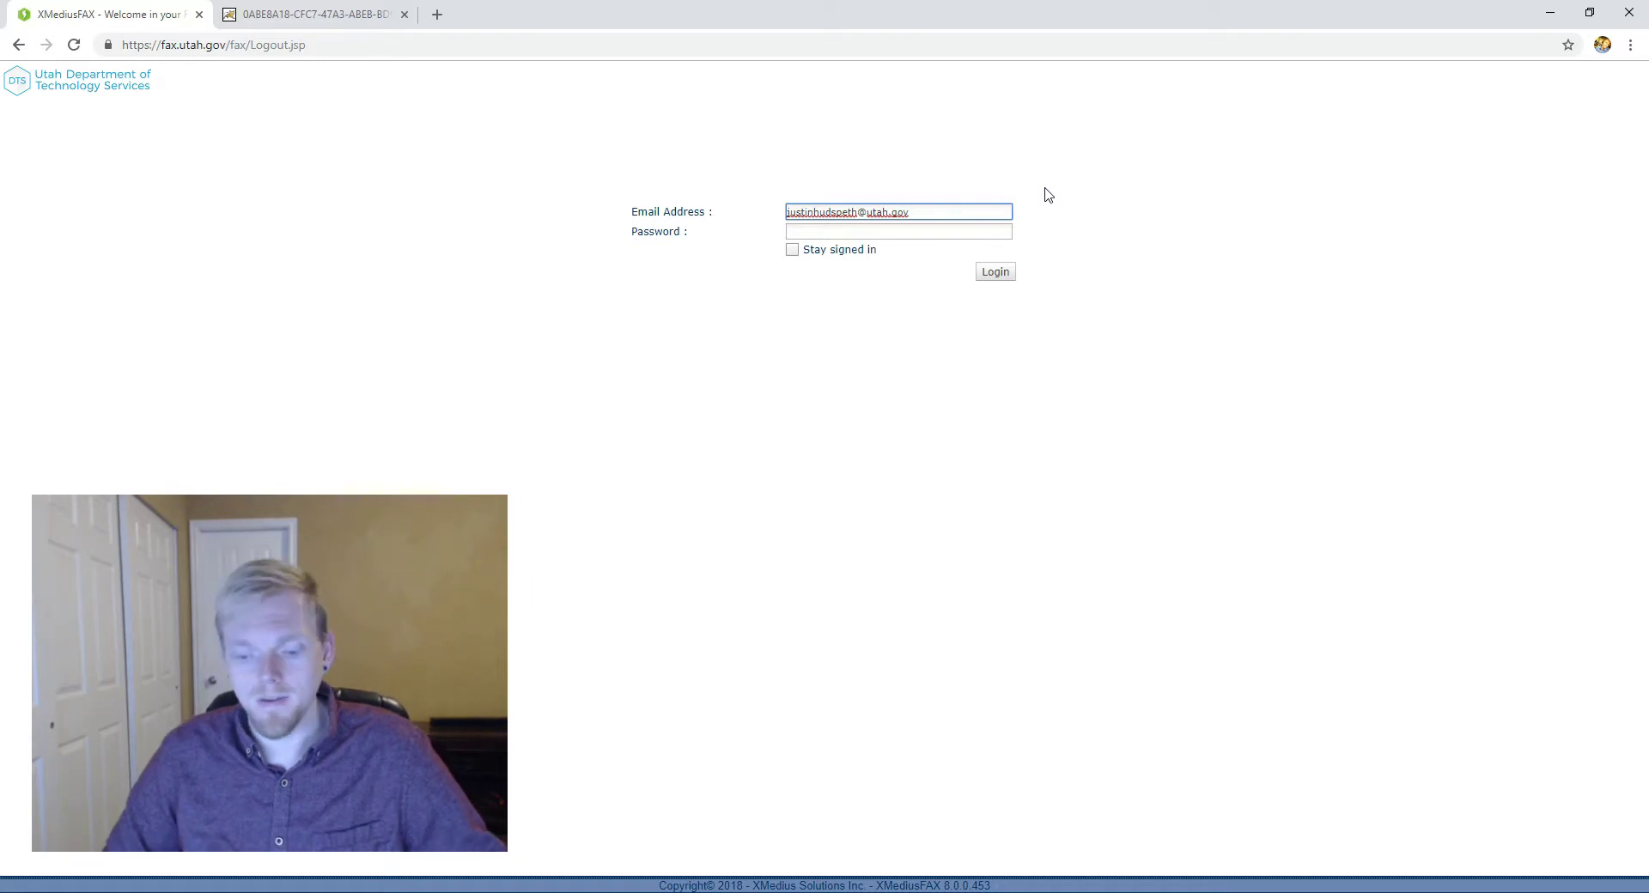
pyautogui.click(995, 271)
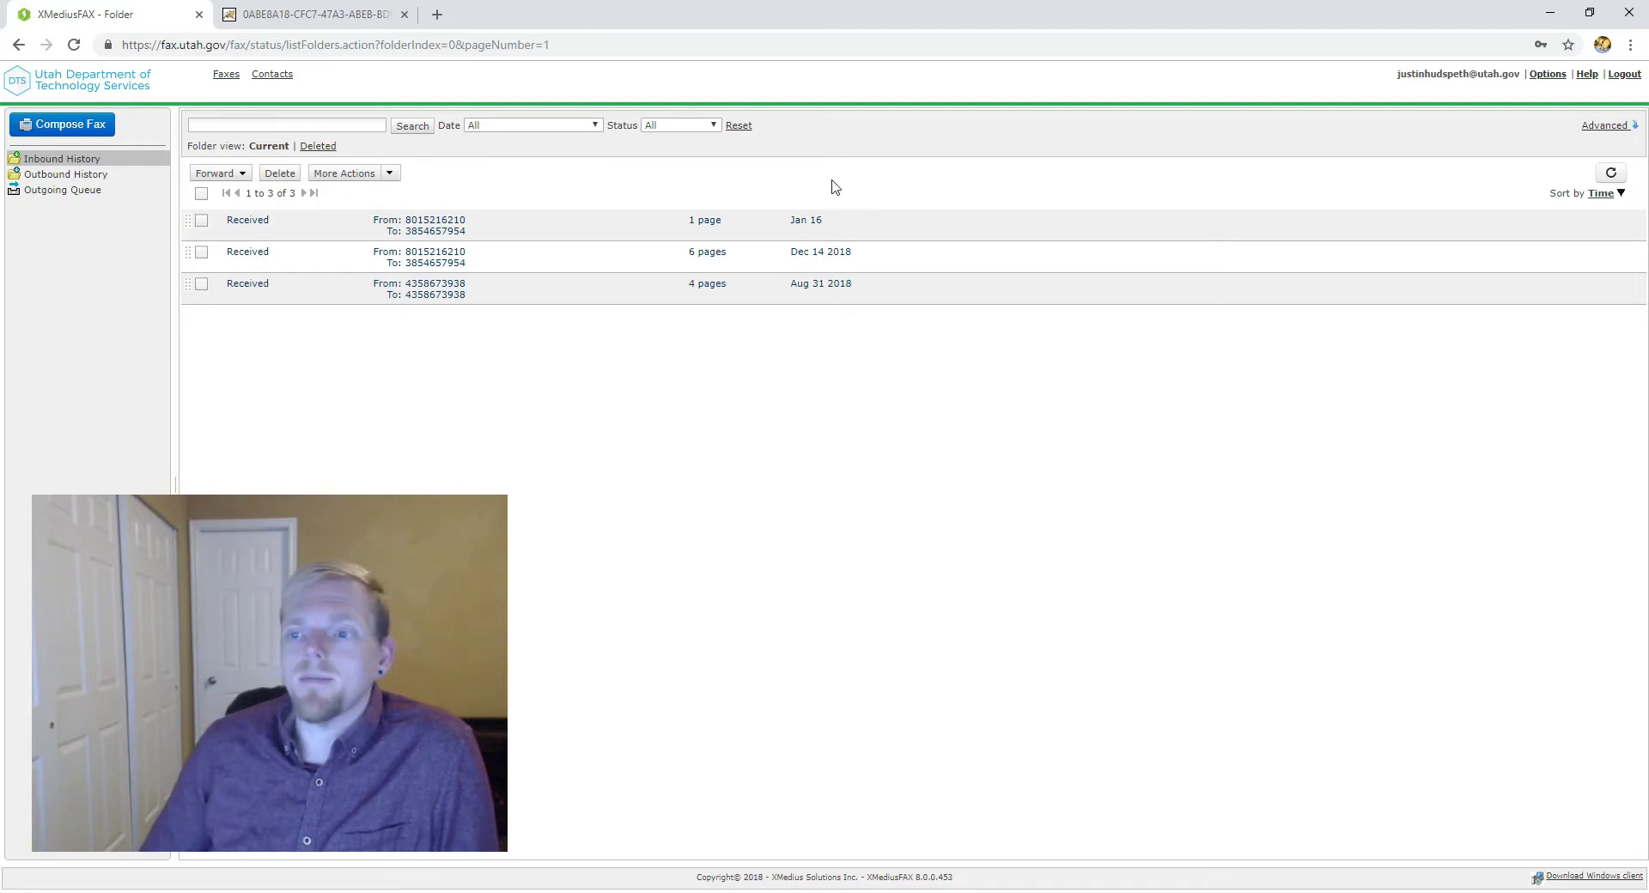
pyautogui.moveTo(62, 190)
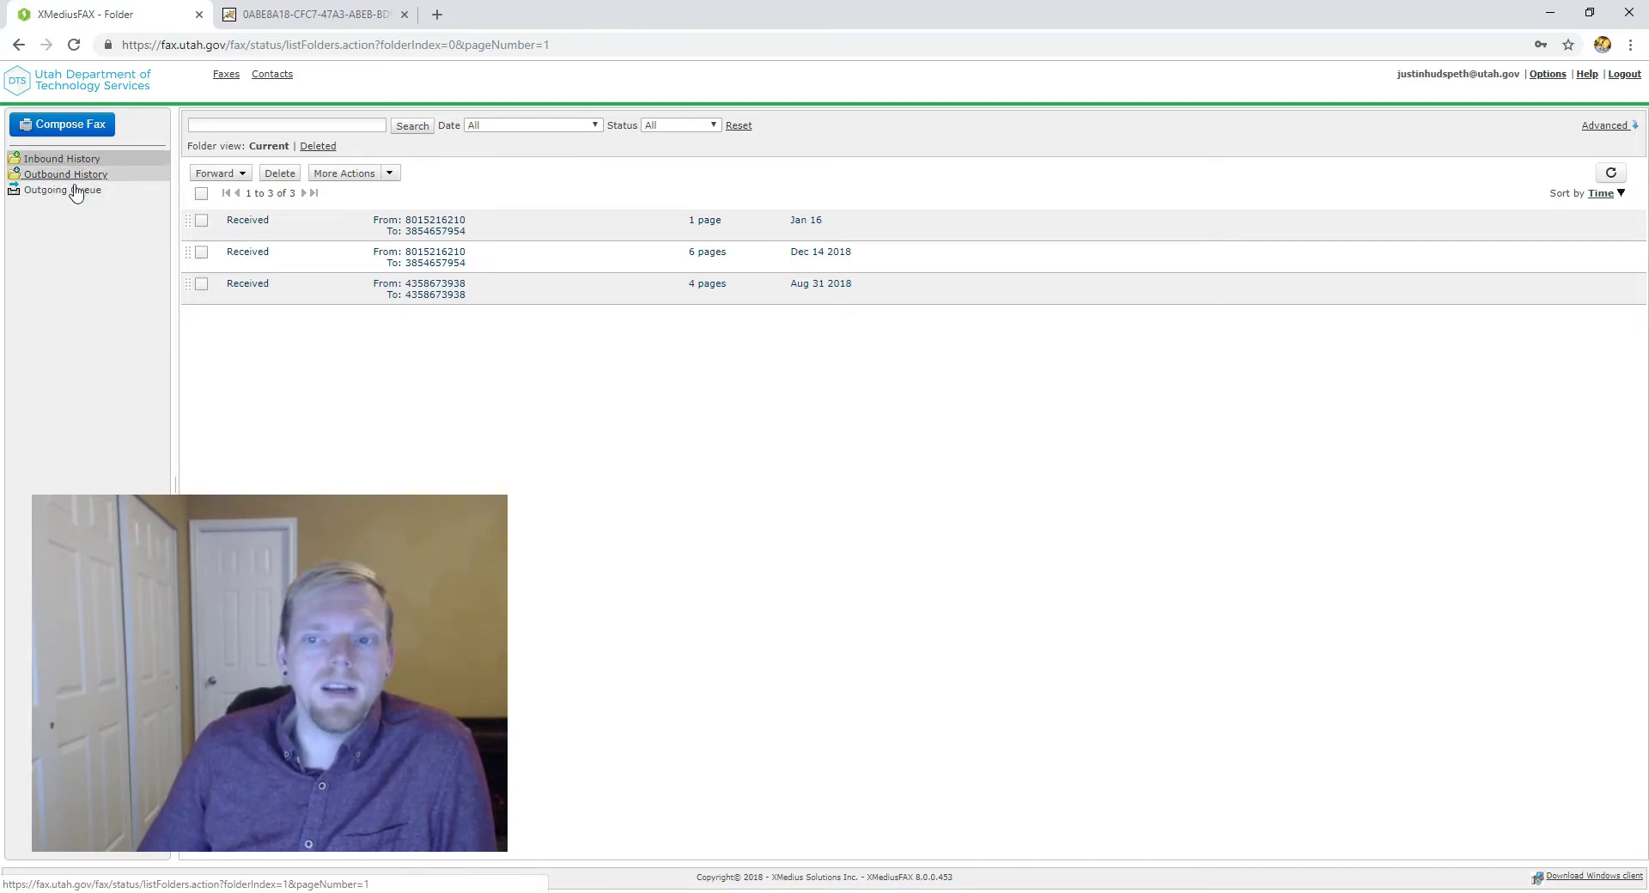
pyautogui.moveTo(271, 74)
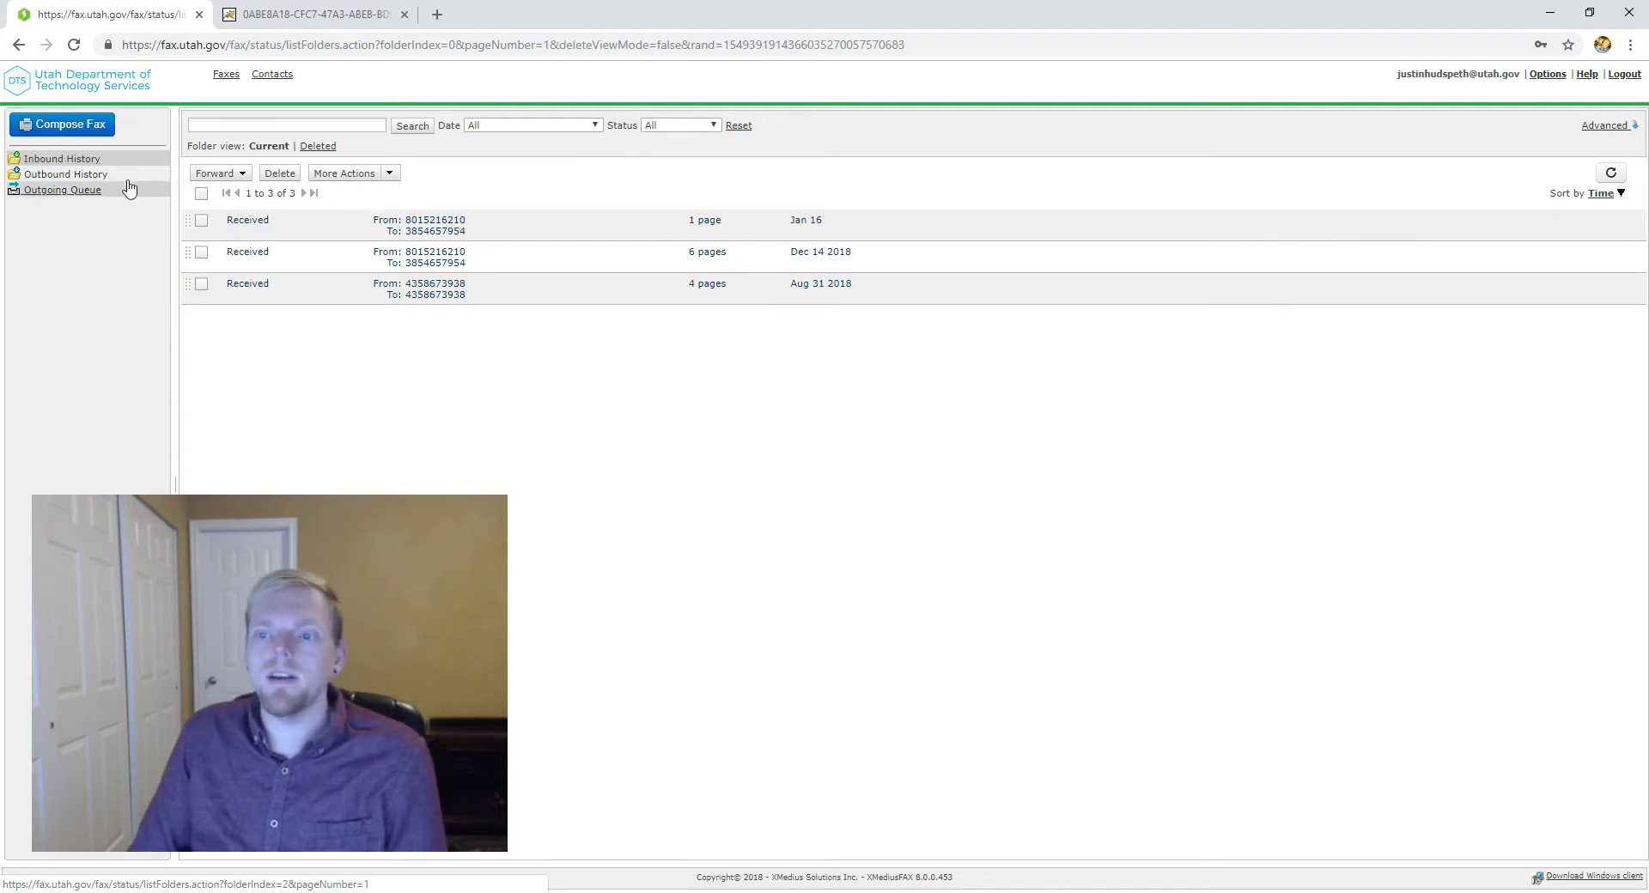
pyautogui.moveTo(329, 230)
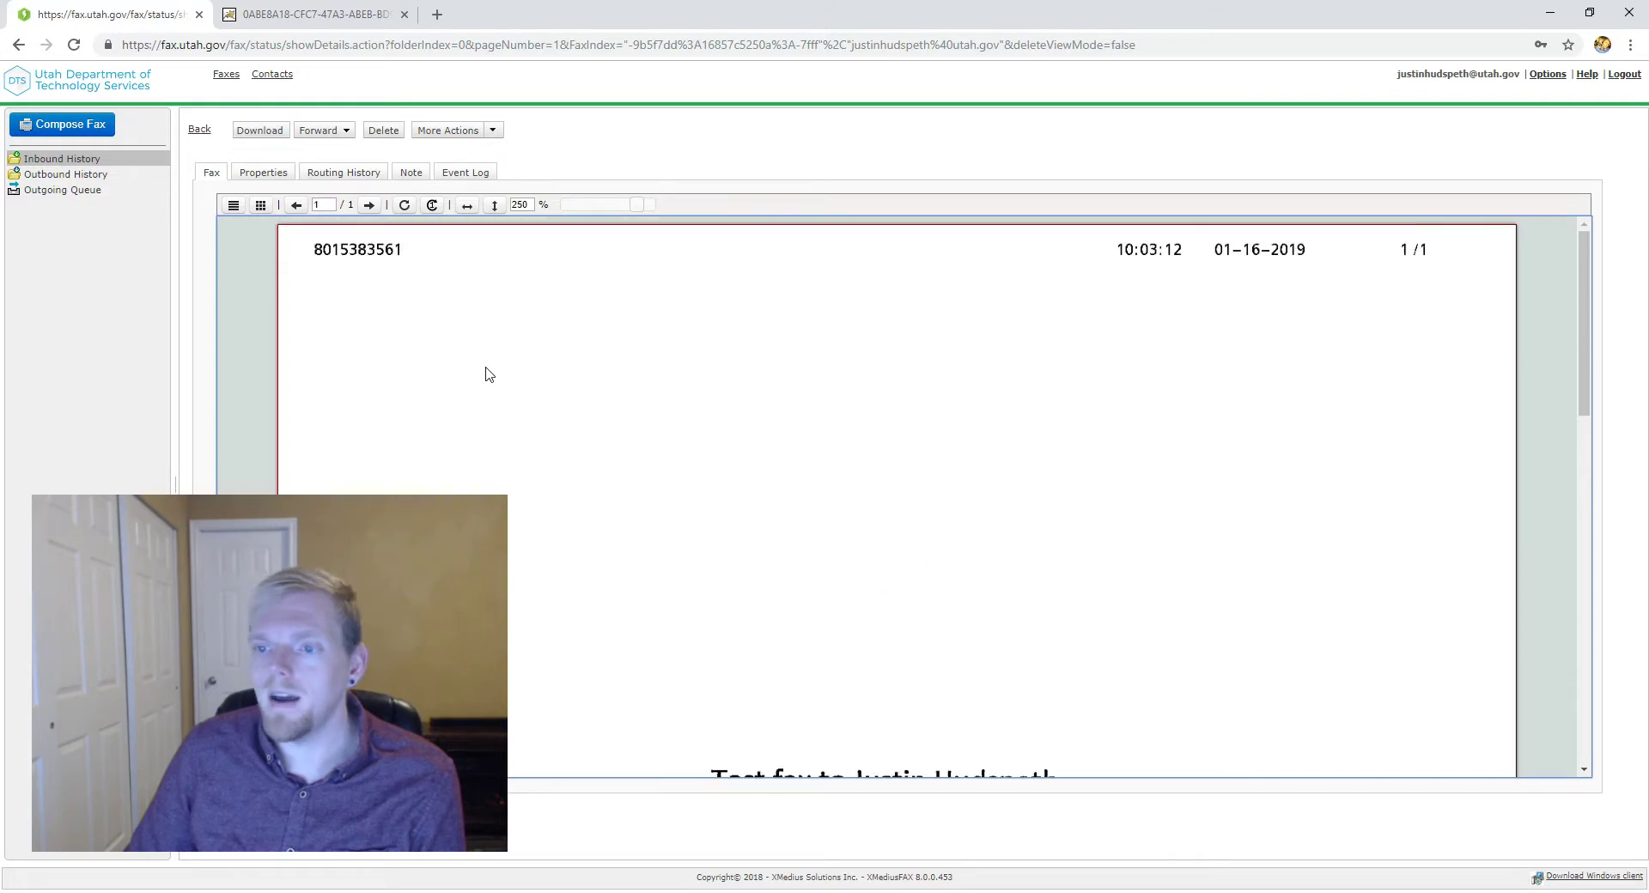
pyautogui.moveTo(313, 278)
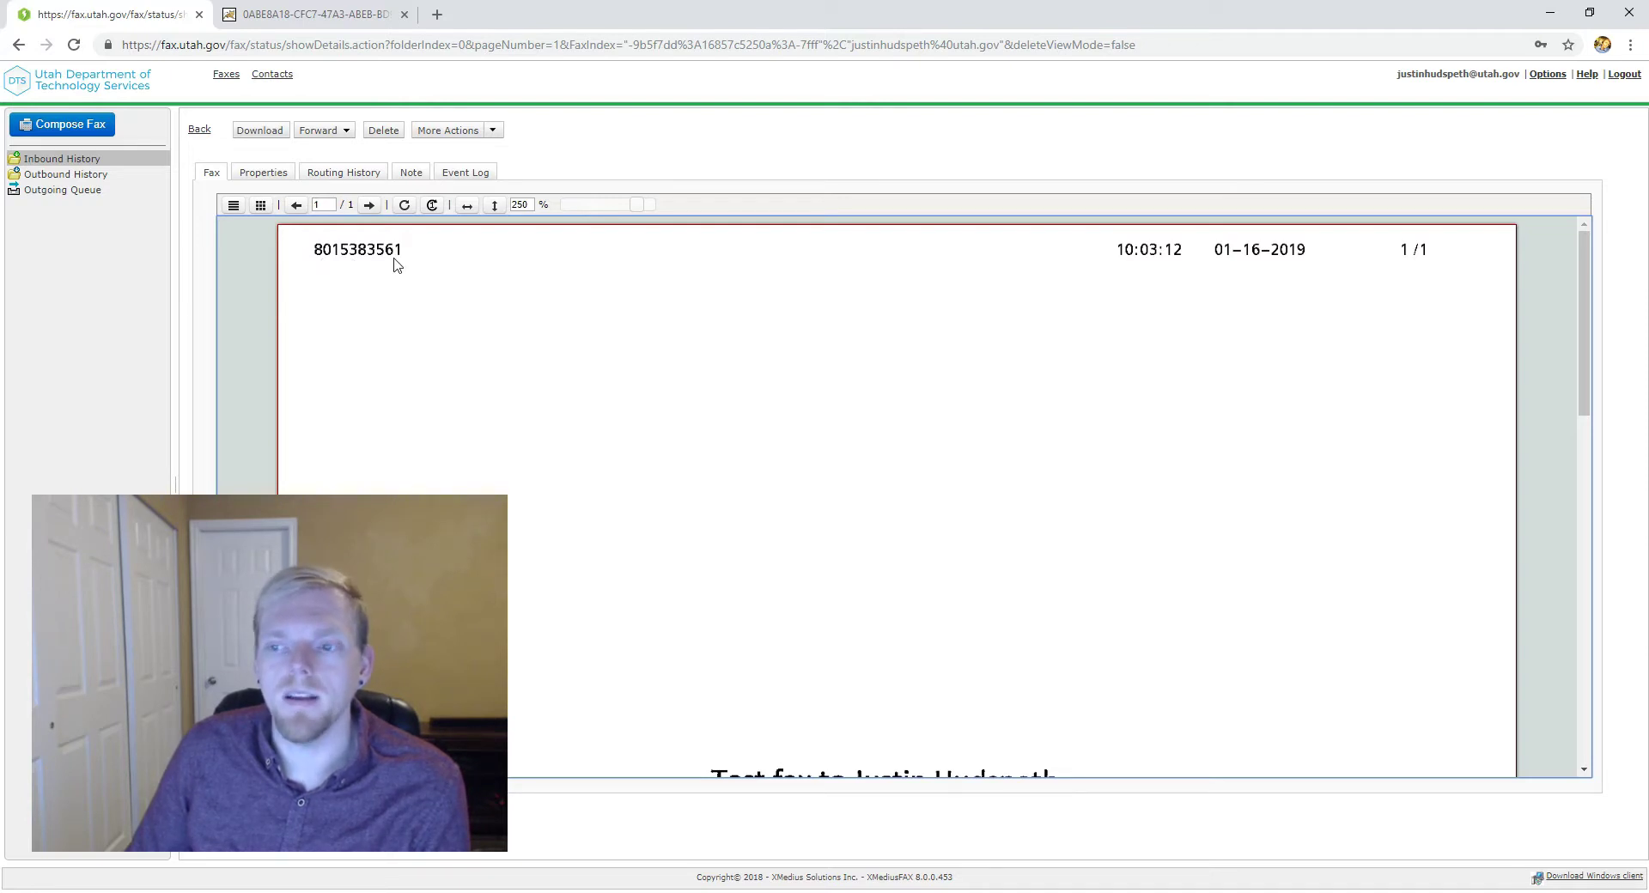
pyautogui.moveTo(1258, 256)
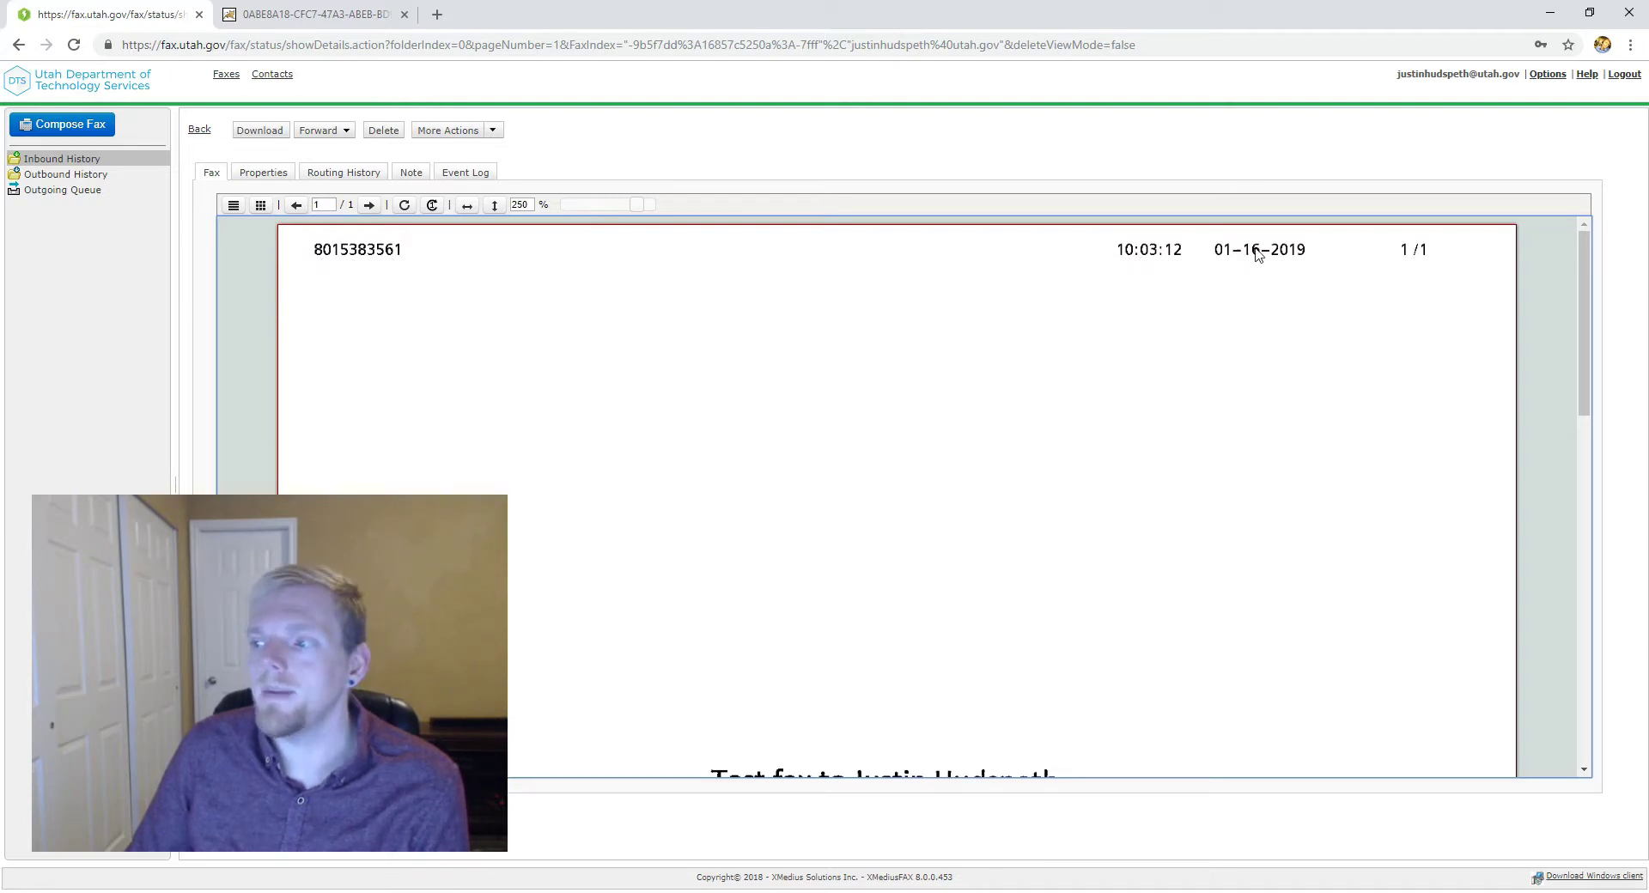
pyautogui.moveTo(1387, 262)
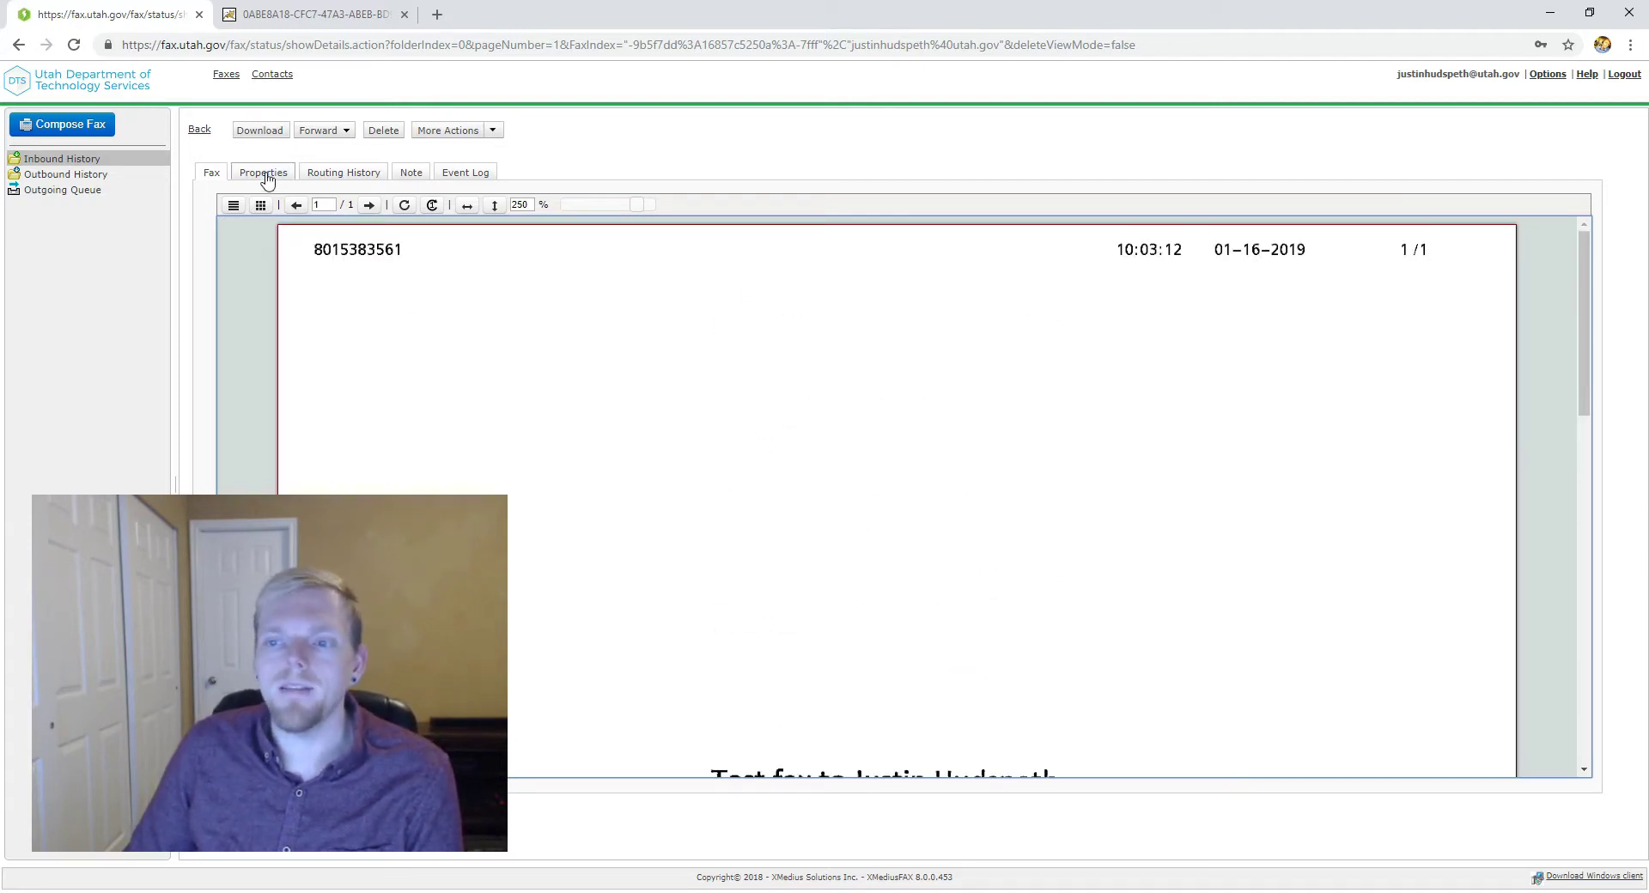
# Show the received fax's Properties and select the sender's fax number
pyautogui.click(263, 172)
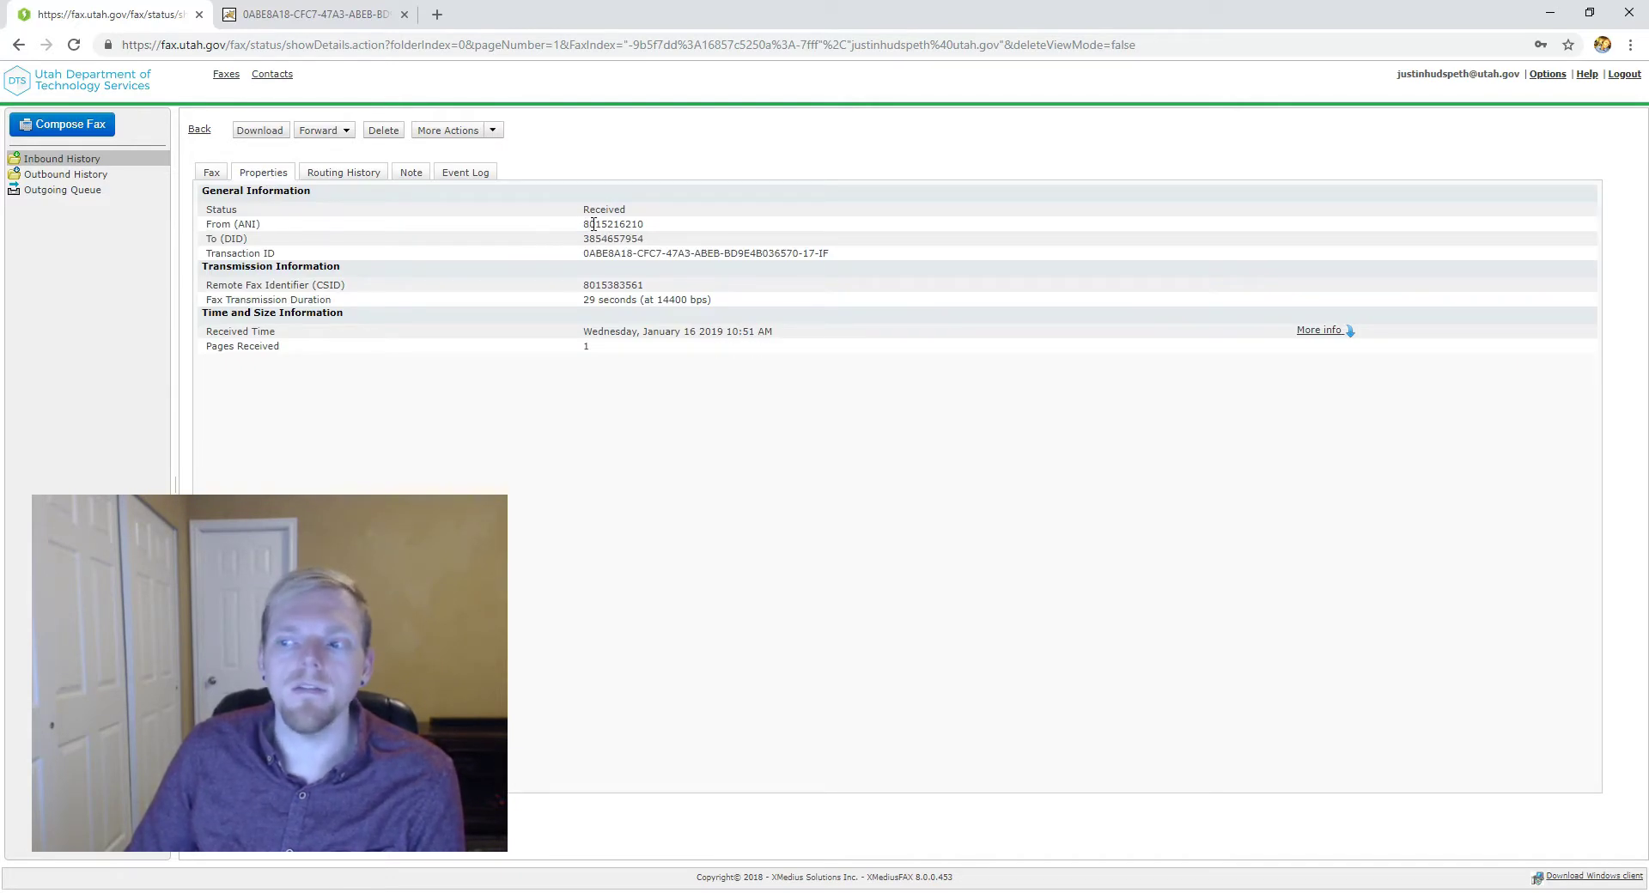
pyautogui.doubleClick(612, 224)
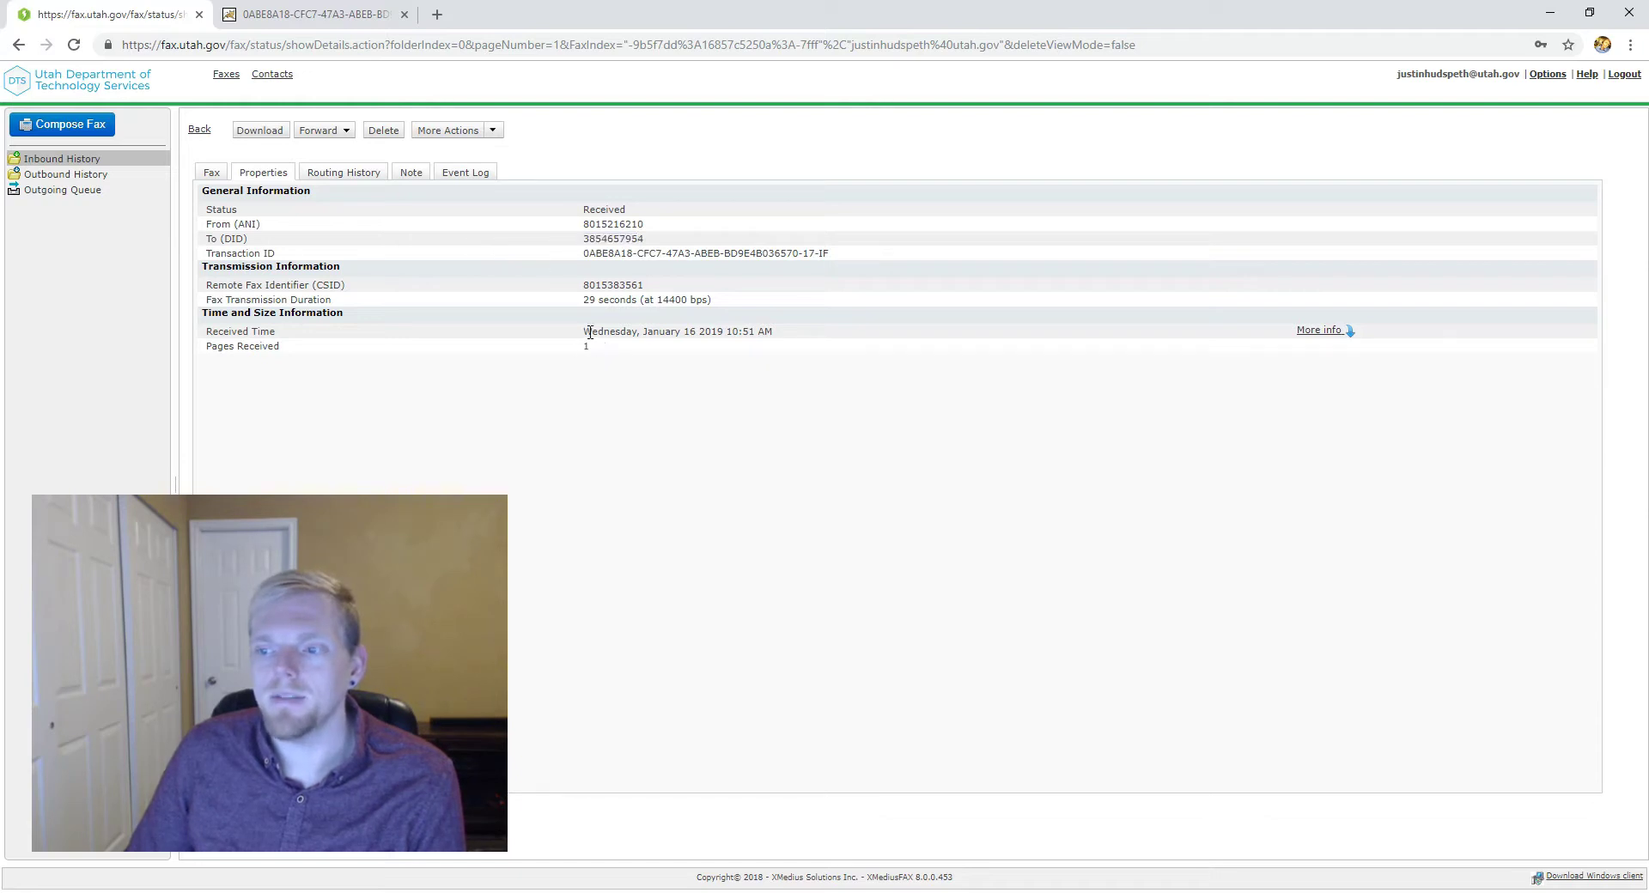
pyautogui.moveTo(342, 172)
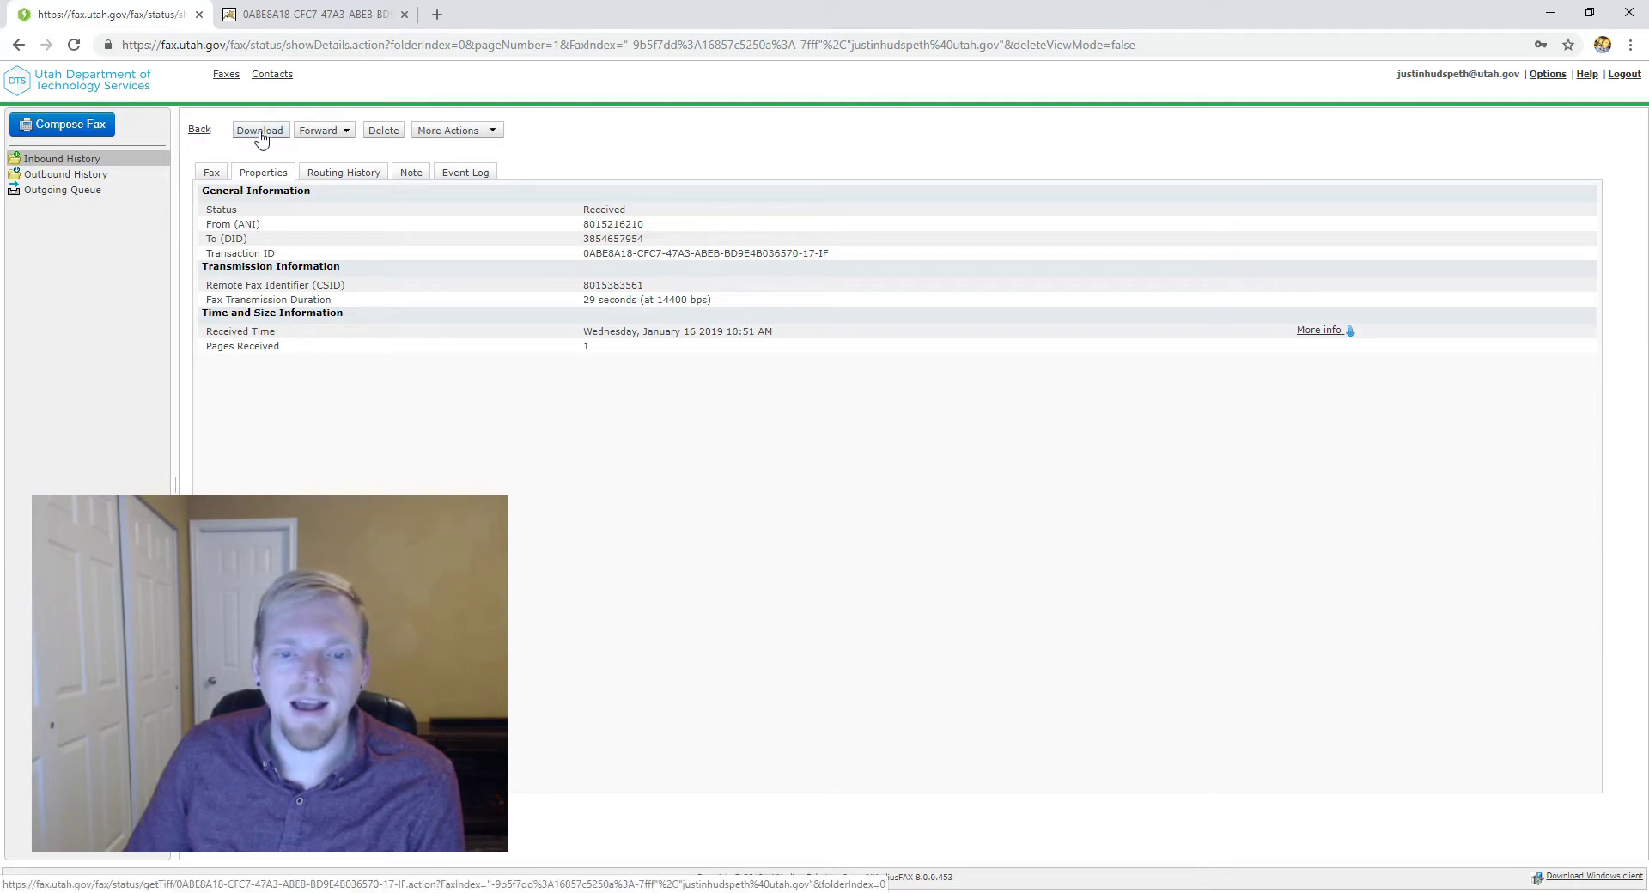
pyautogui.click(259, 129)
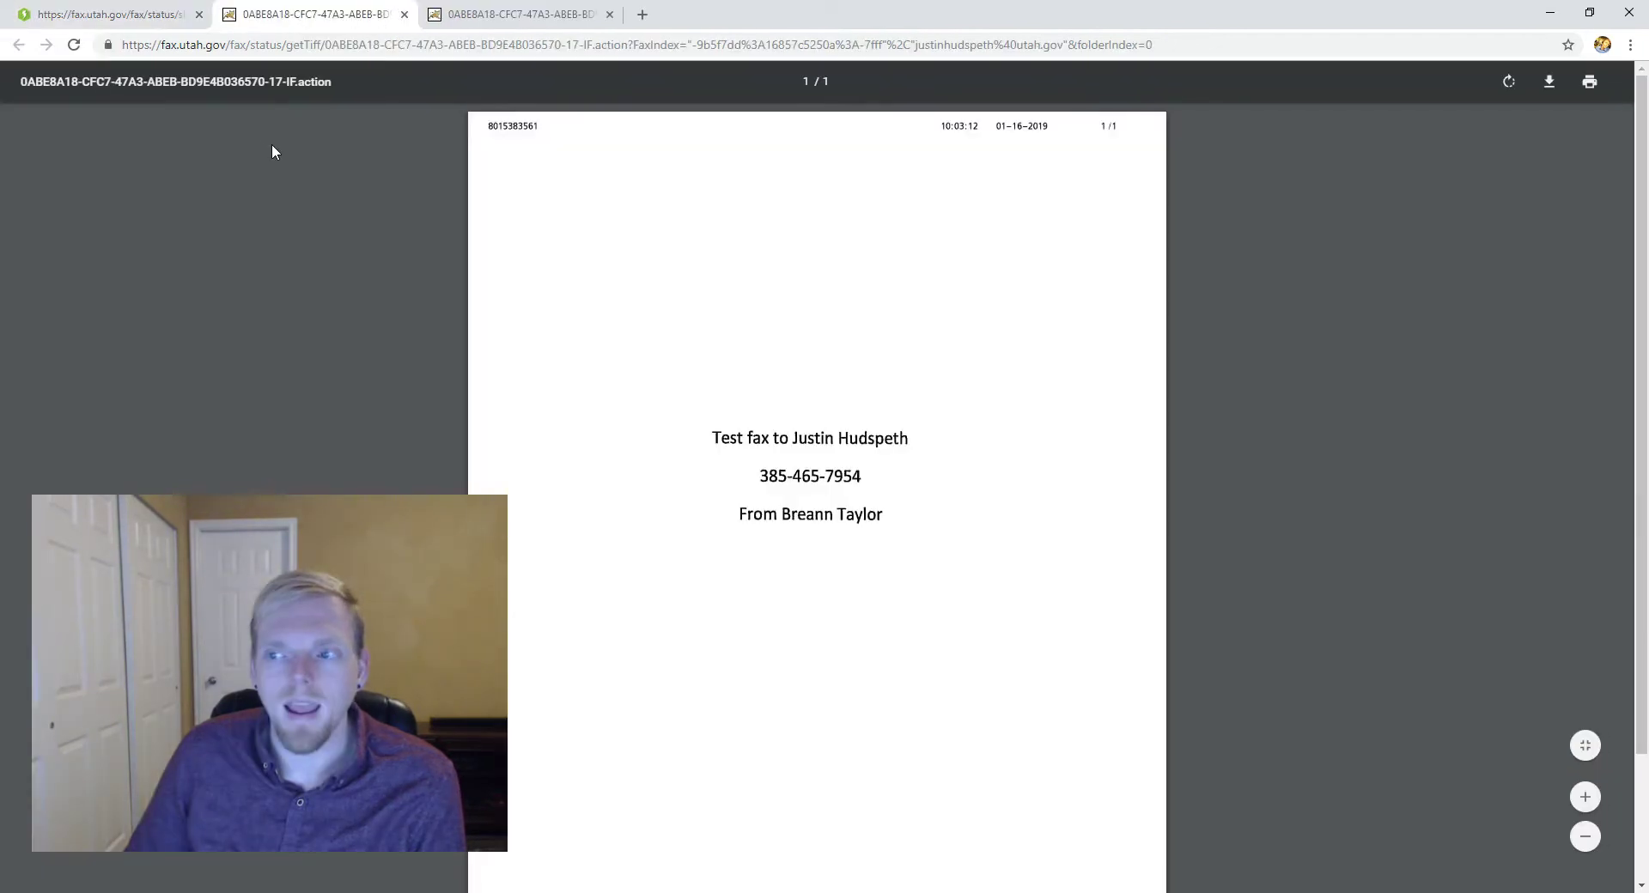
pyautogui.moveTo(1444, 287)
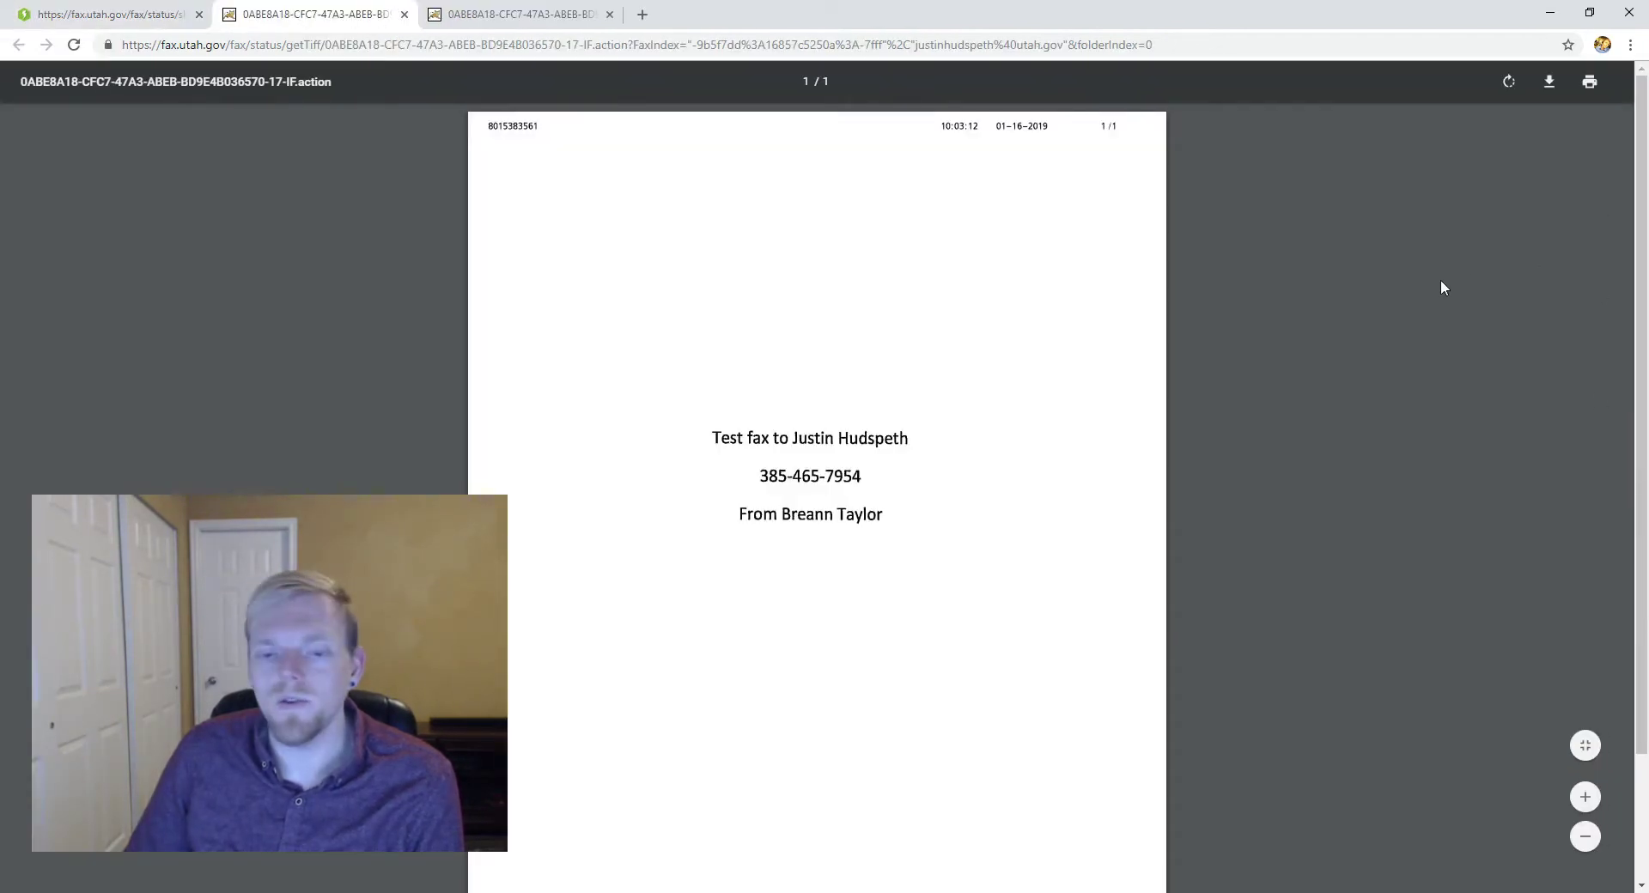
pyautogui.moveTo(1122, 288)
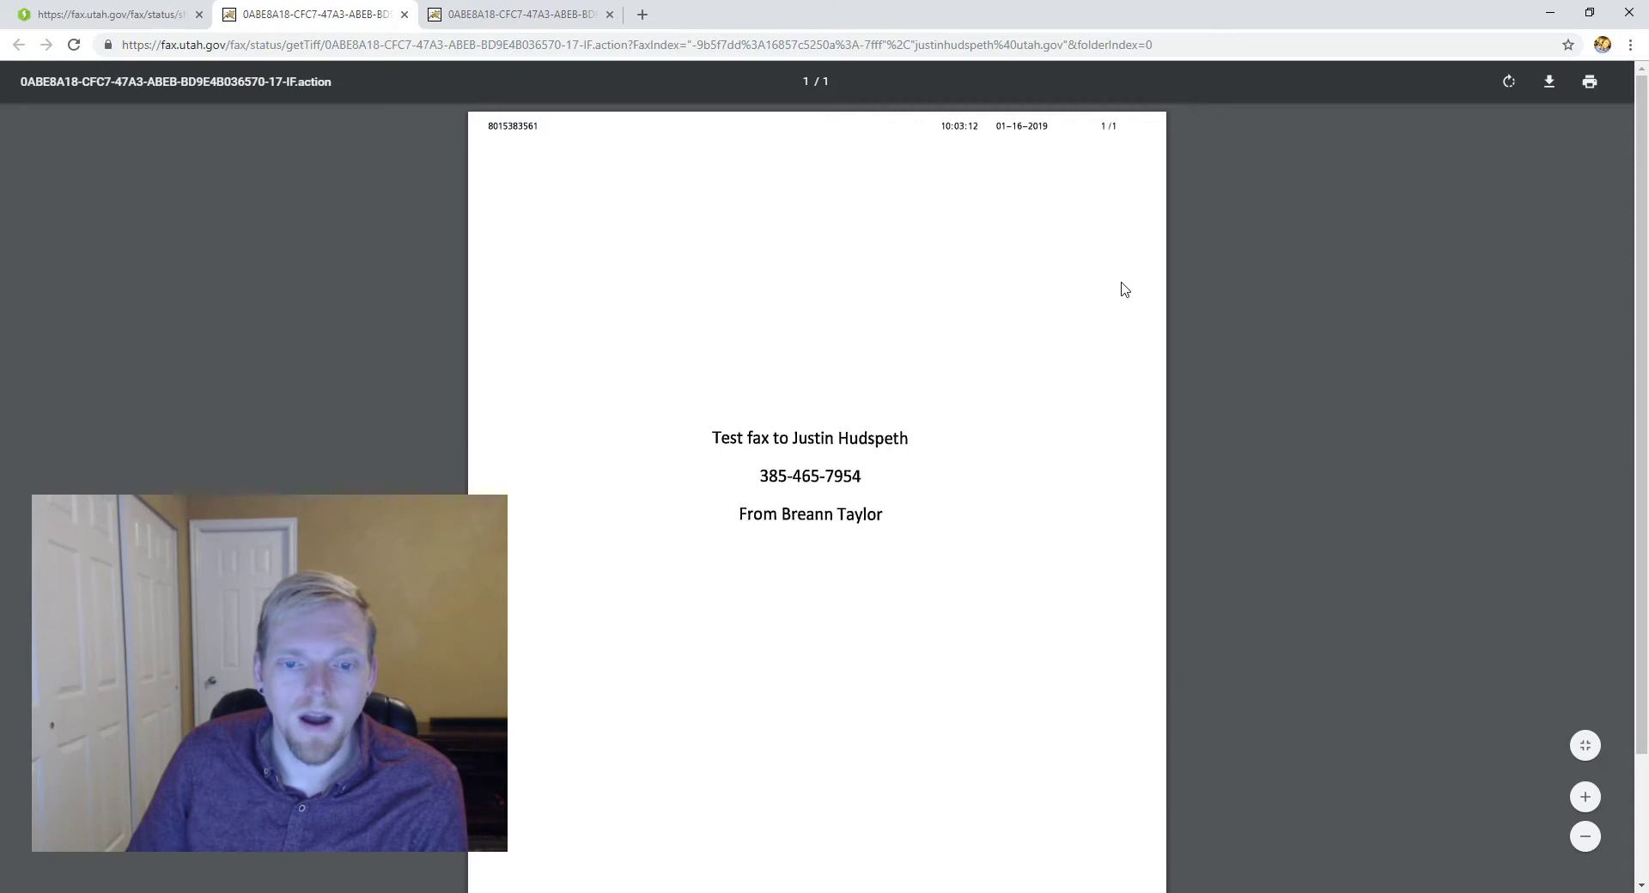
pyautogui.moveTo(1402, 190)
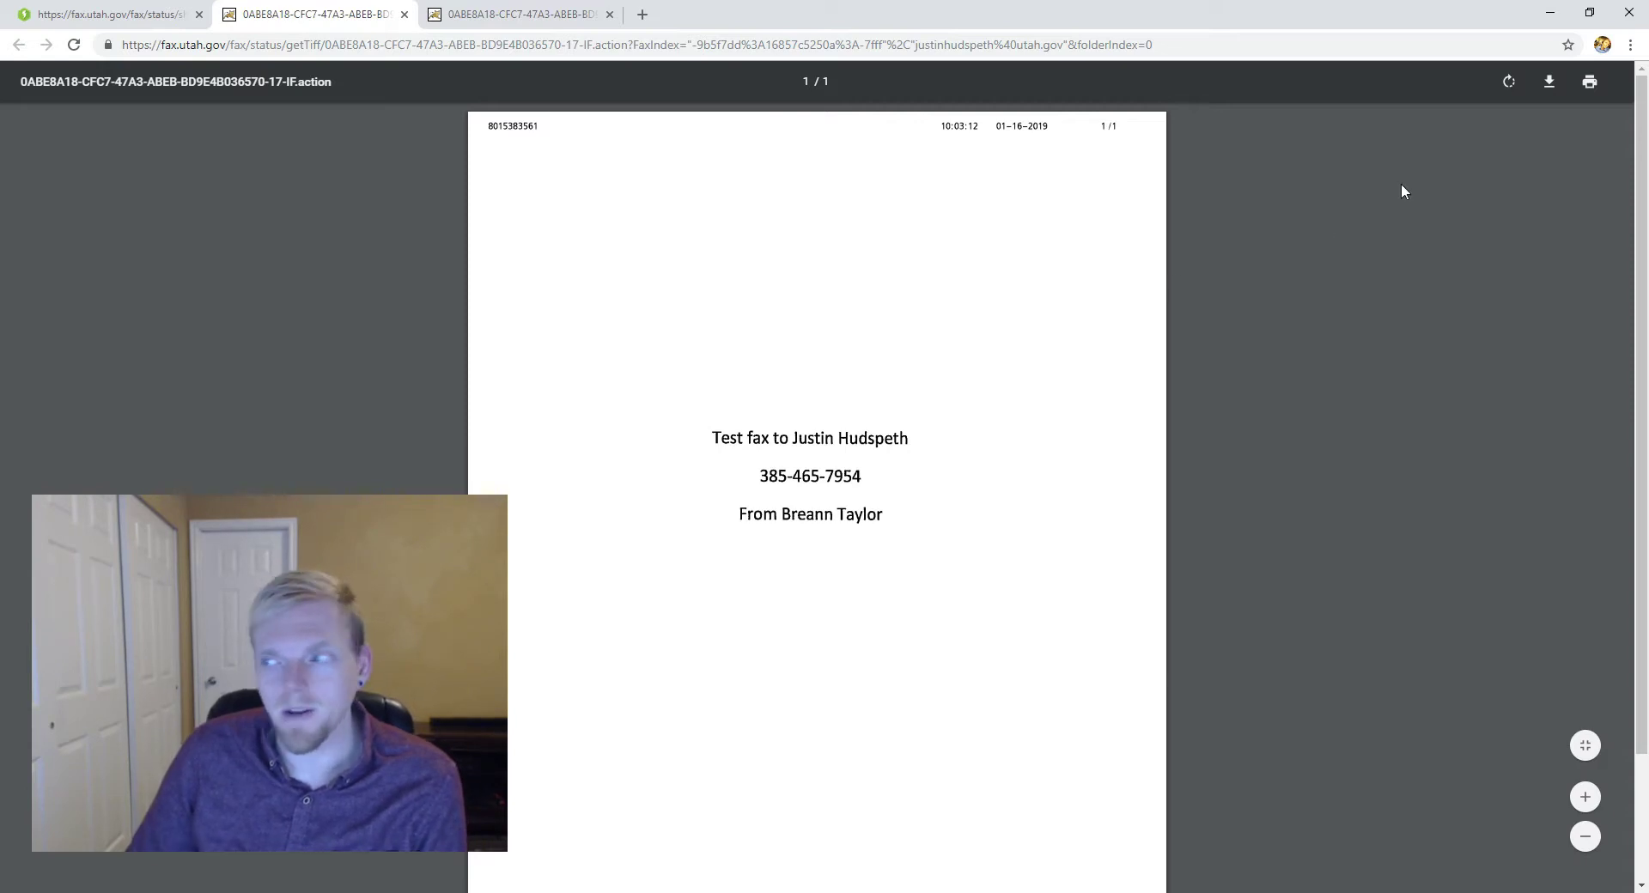
pyautogui.moveTo(1589, 82)
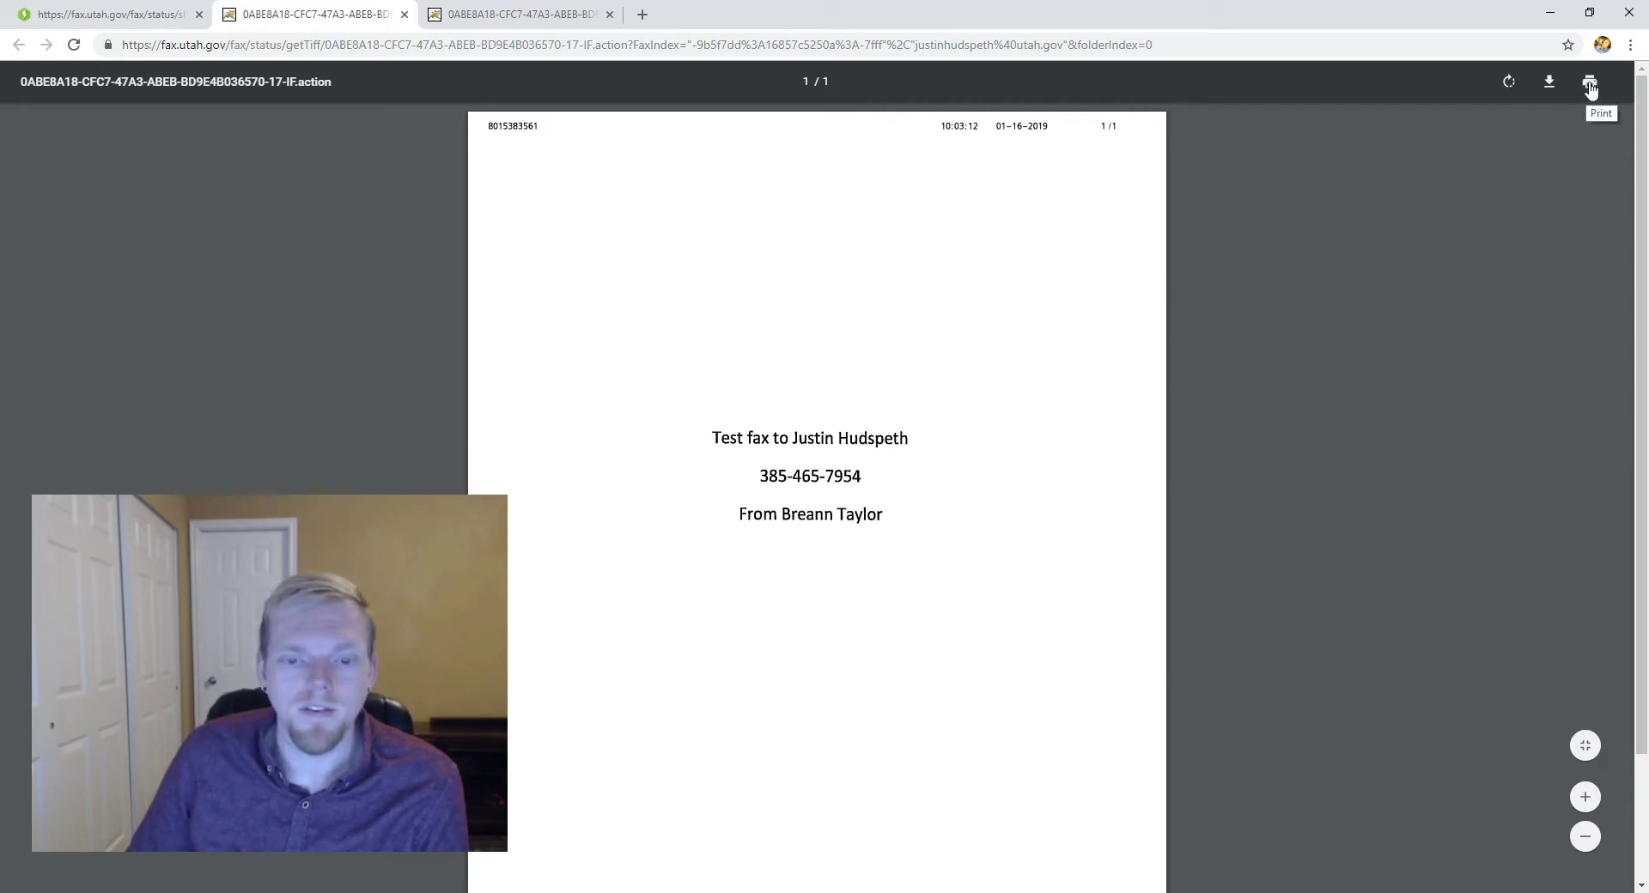
pyautogui.moveTo(1553, 90)
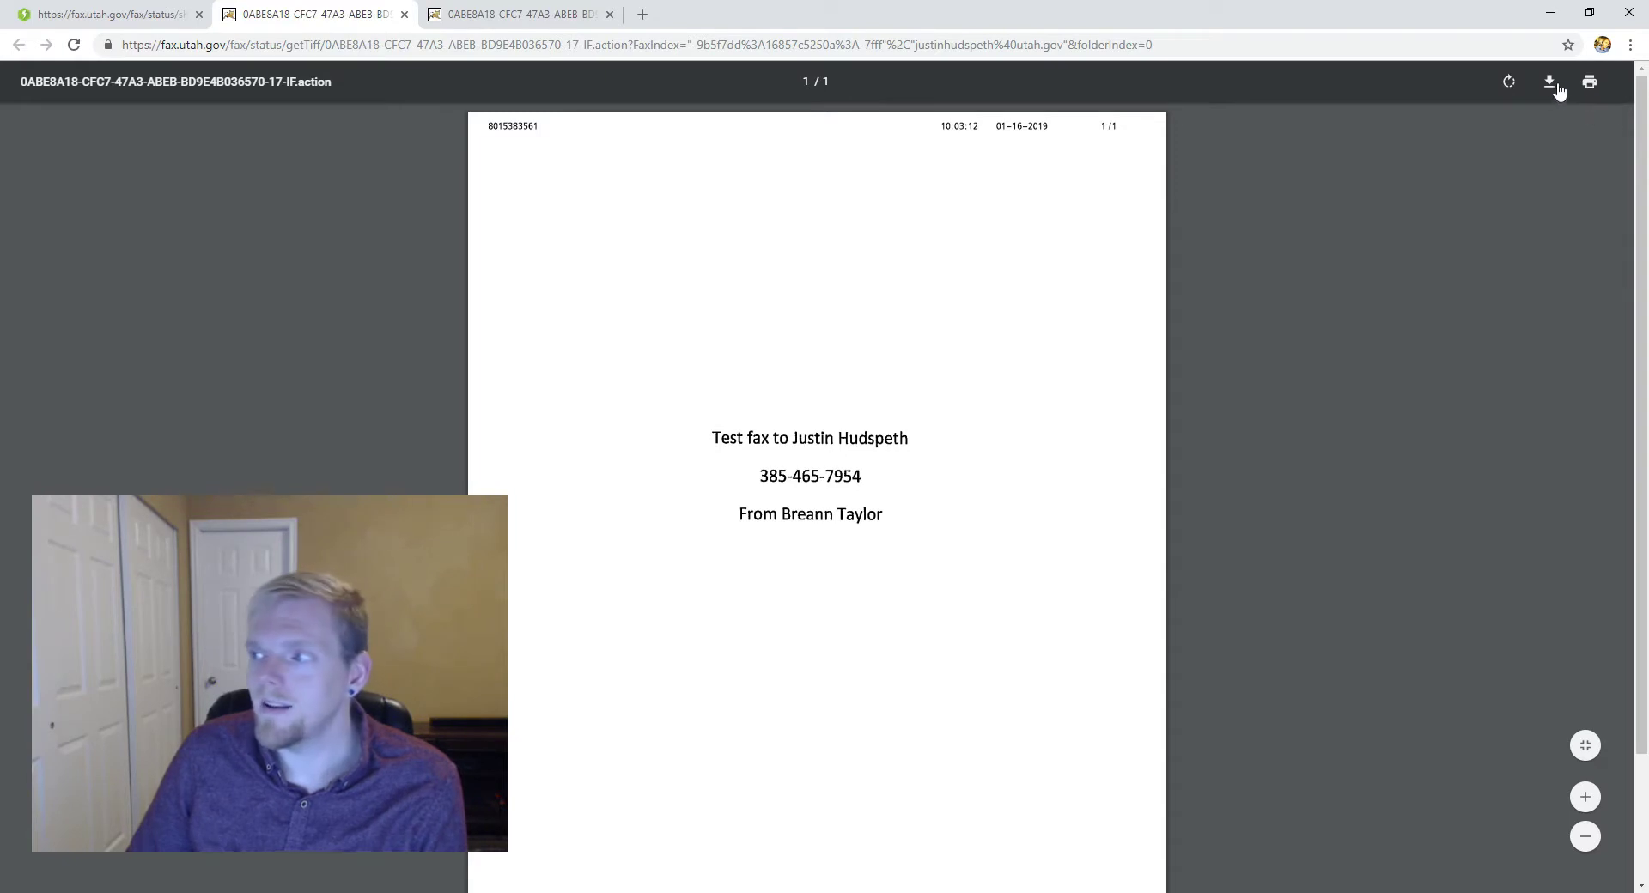
pyautogui.moveTo(1549, 81)
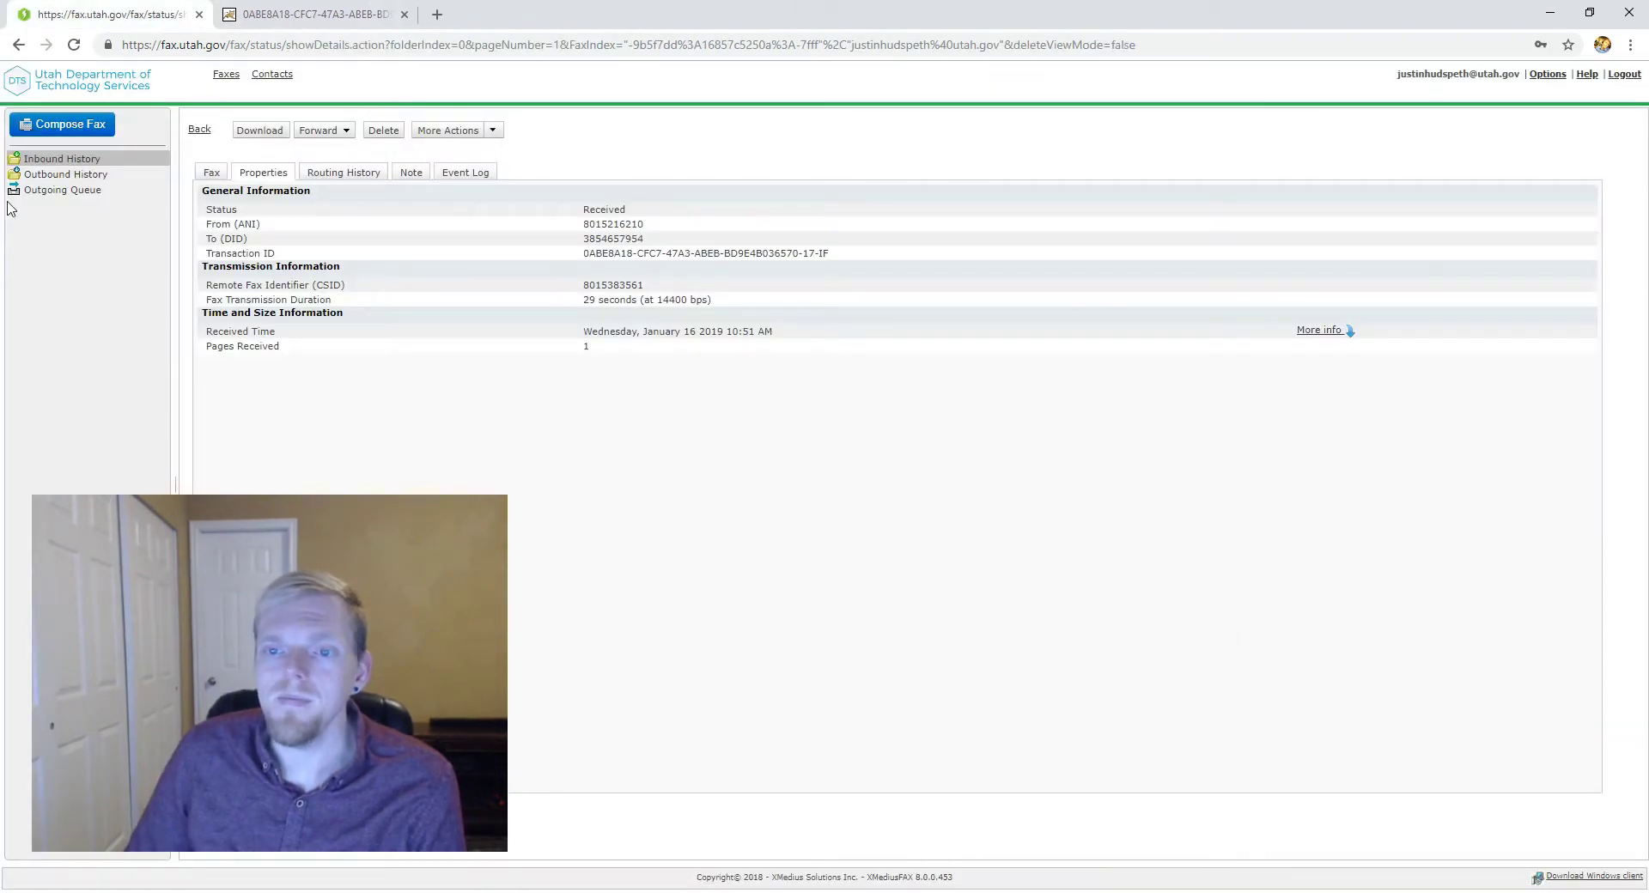
# Return to Inbound History and check the Jan 16 one-page received fax
pyautogui.click(60, 159)
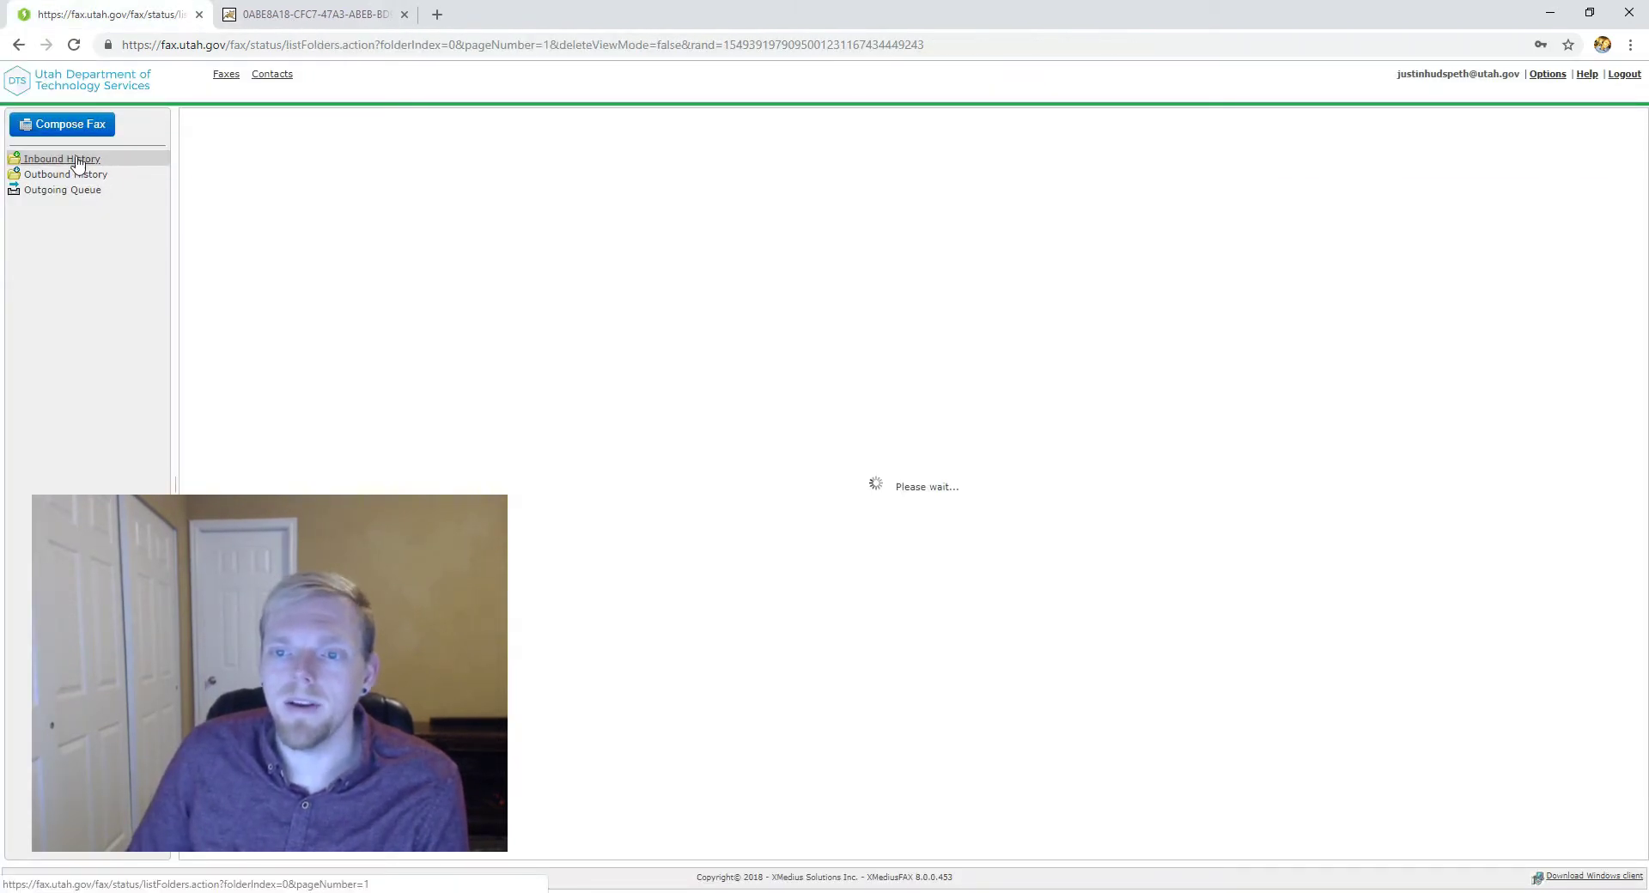
pyautogui.click(60, 158)
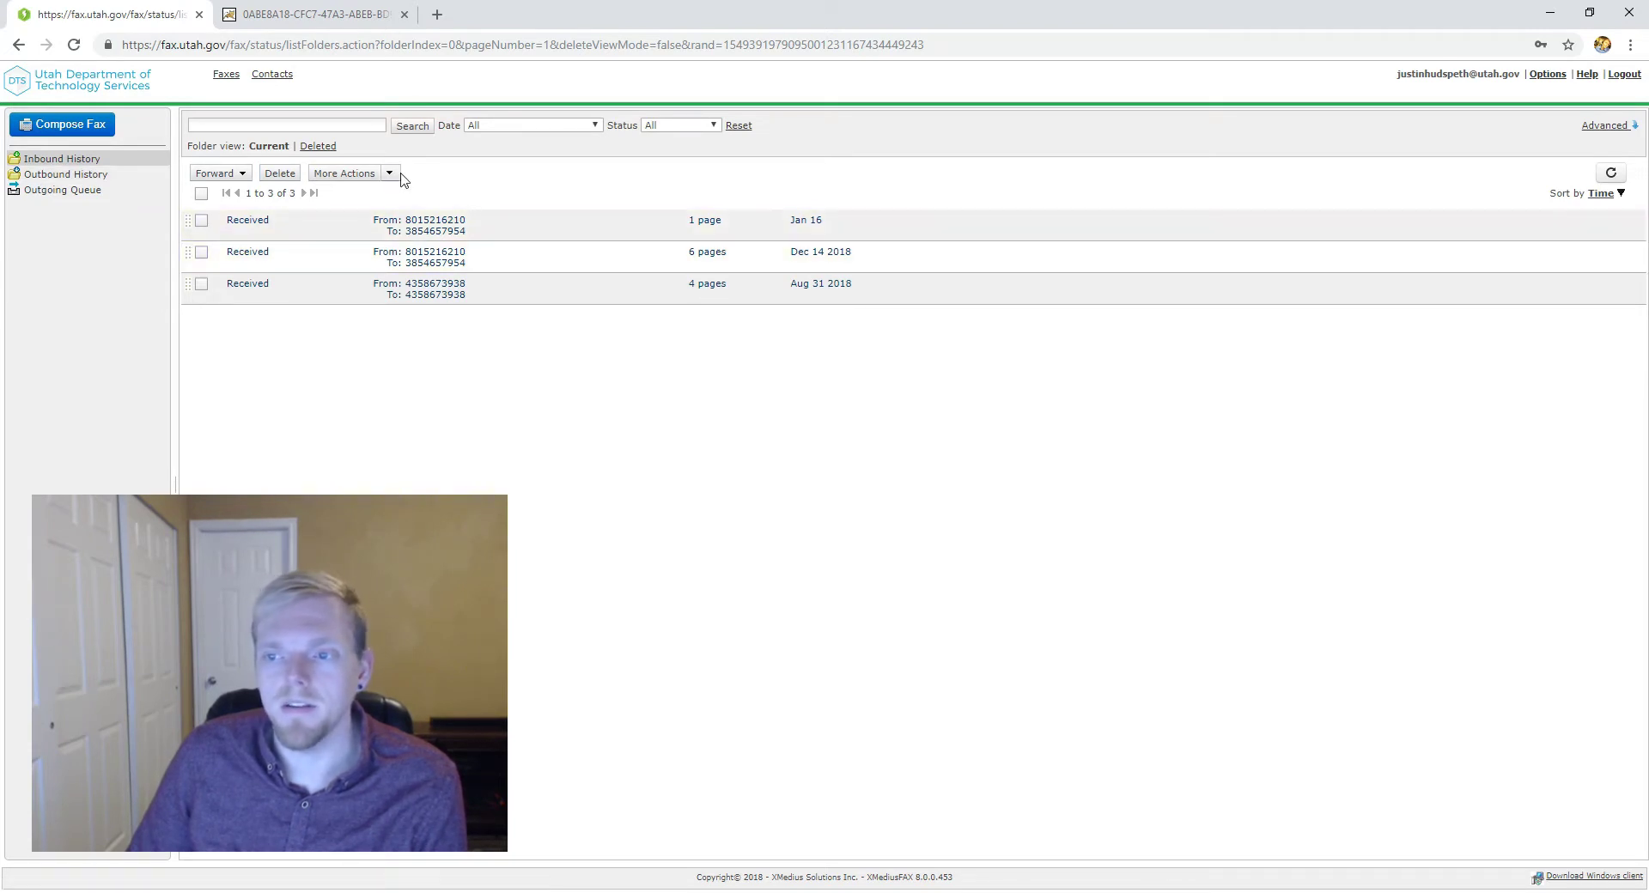
pyautogui.moveTo(201, 220)
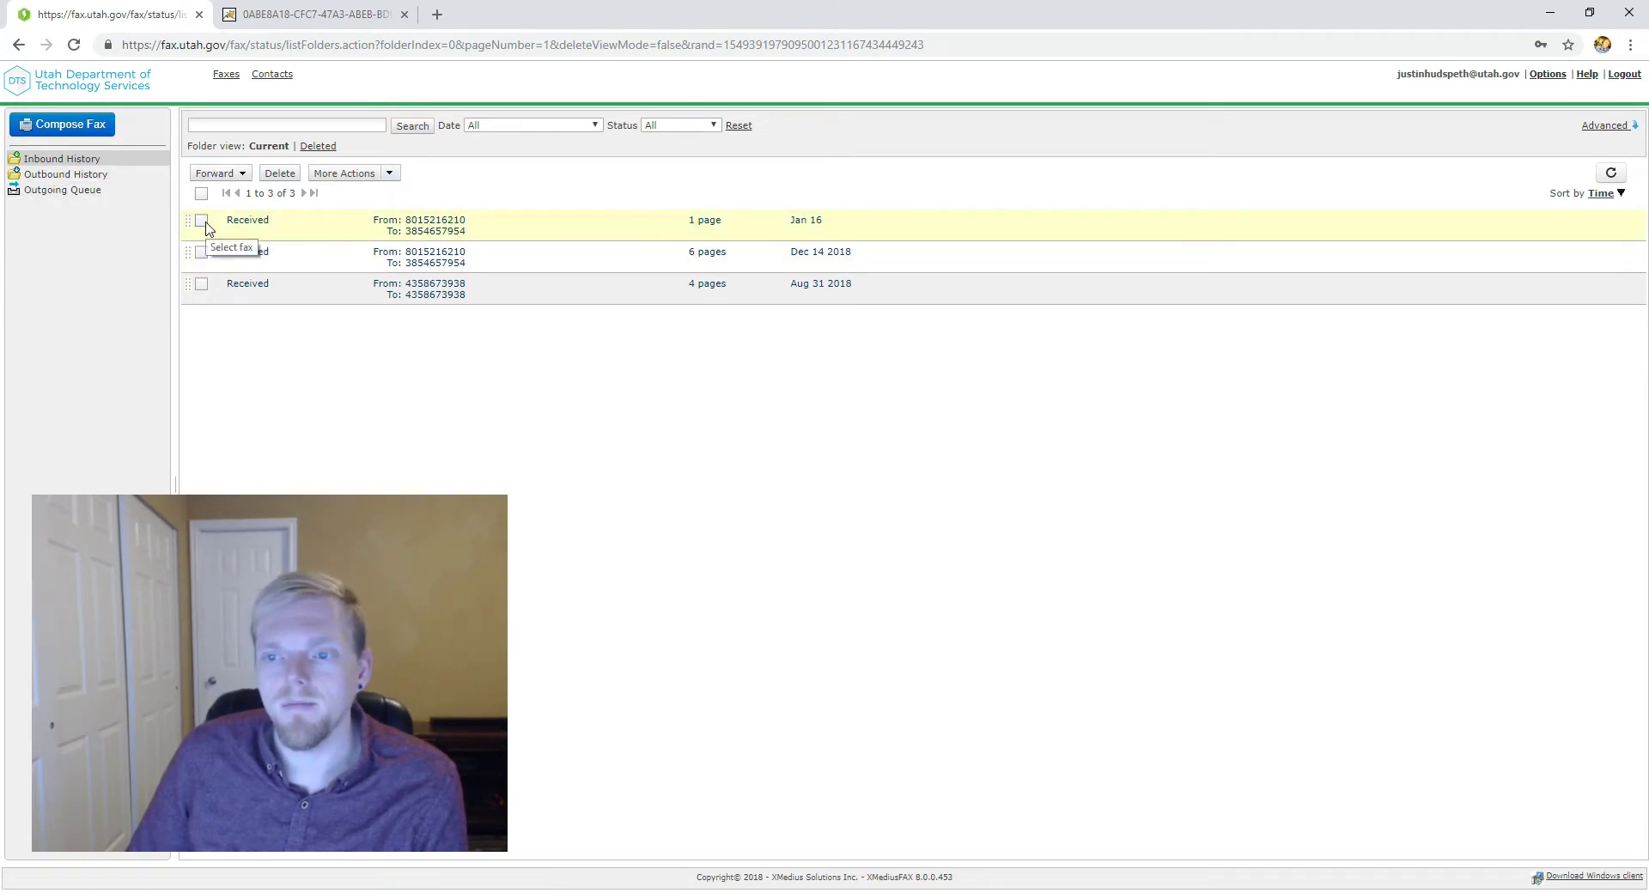
pyautogui.click(201, 221)
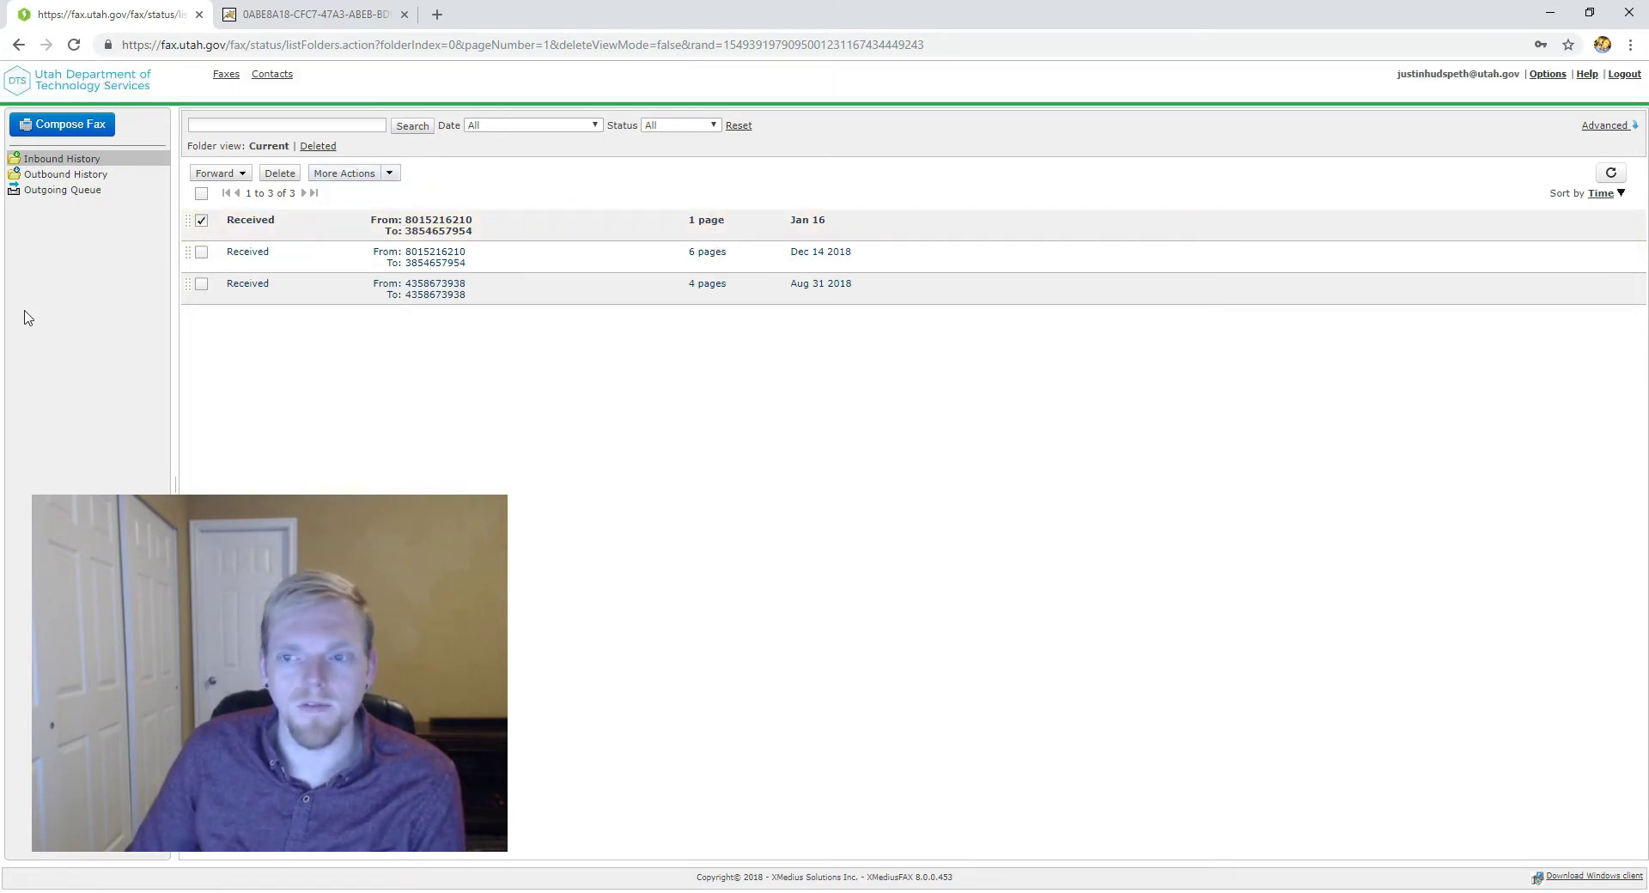
pyautogui.moveTo(66, 178)
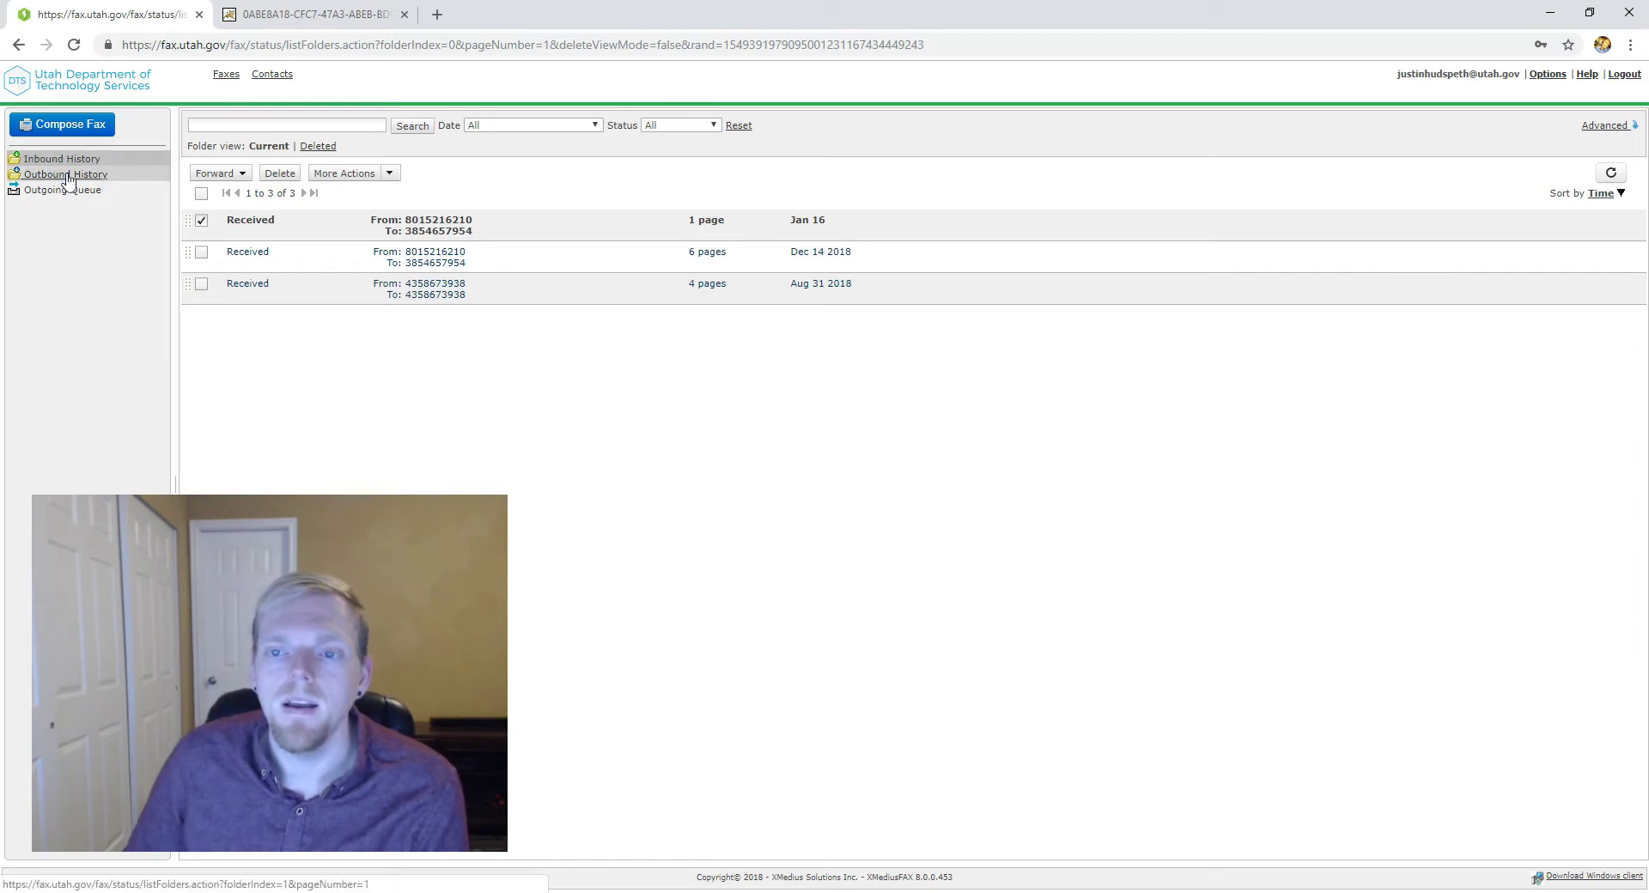
# Open the sent 'Testing for training' fax from Outbound History and scroll its first page
pyautogui.click(66, 173)
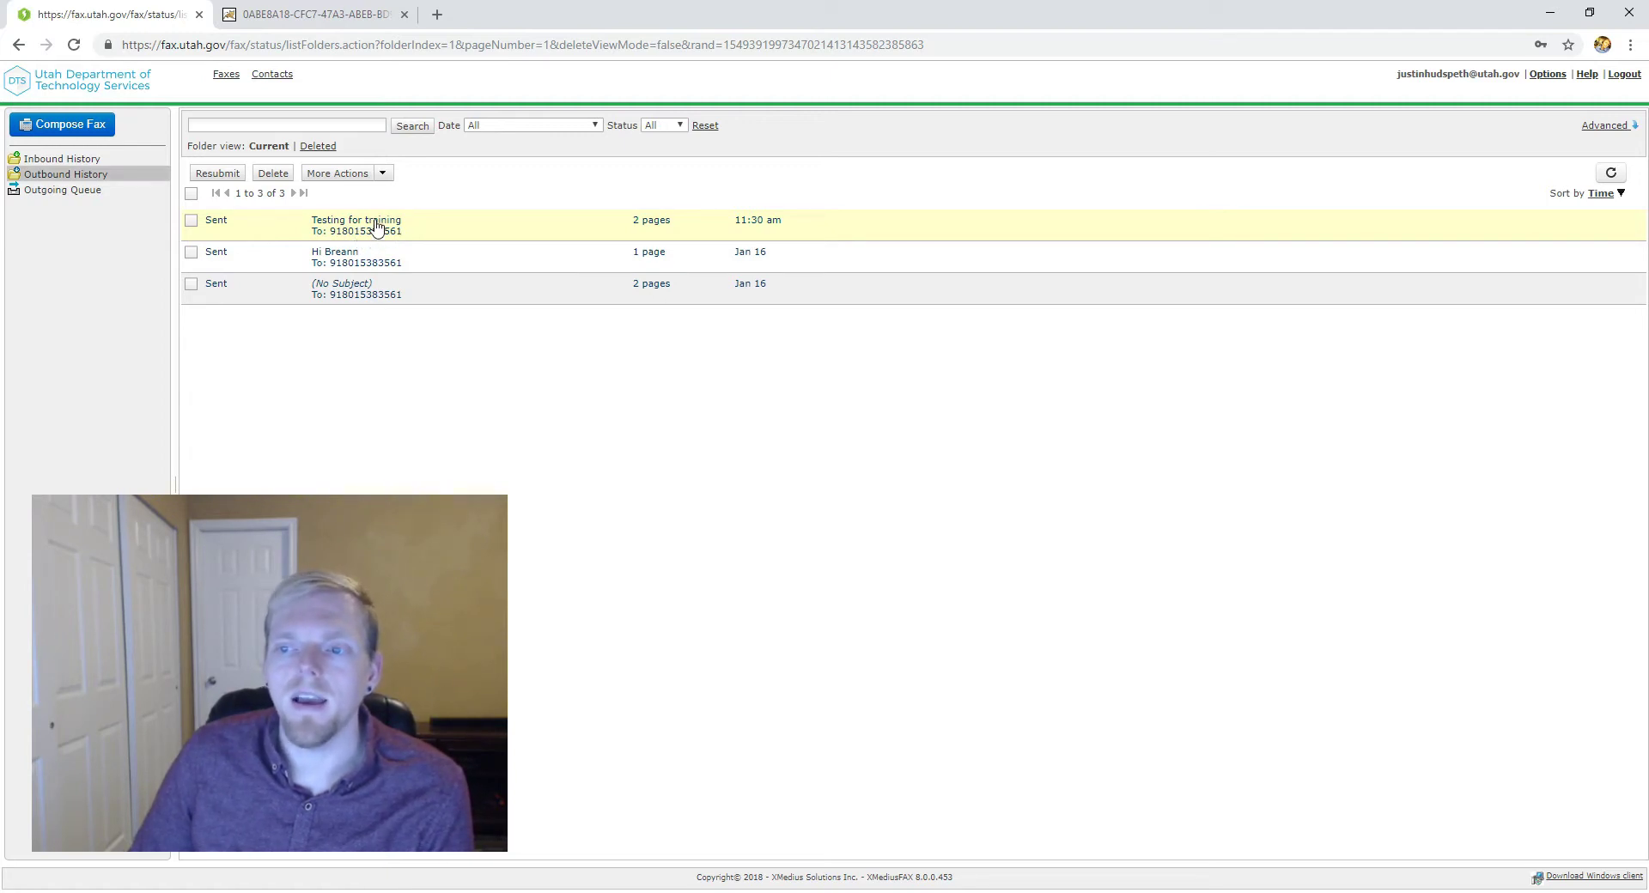
pyautogui.click(357, 225)
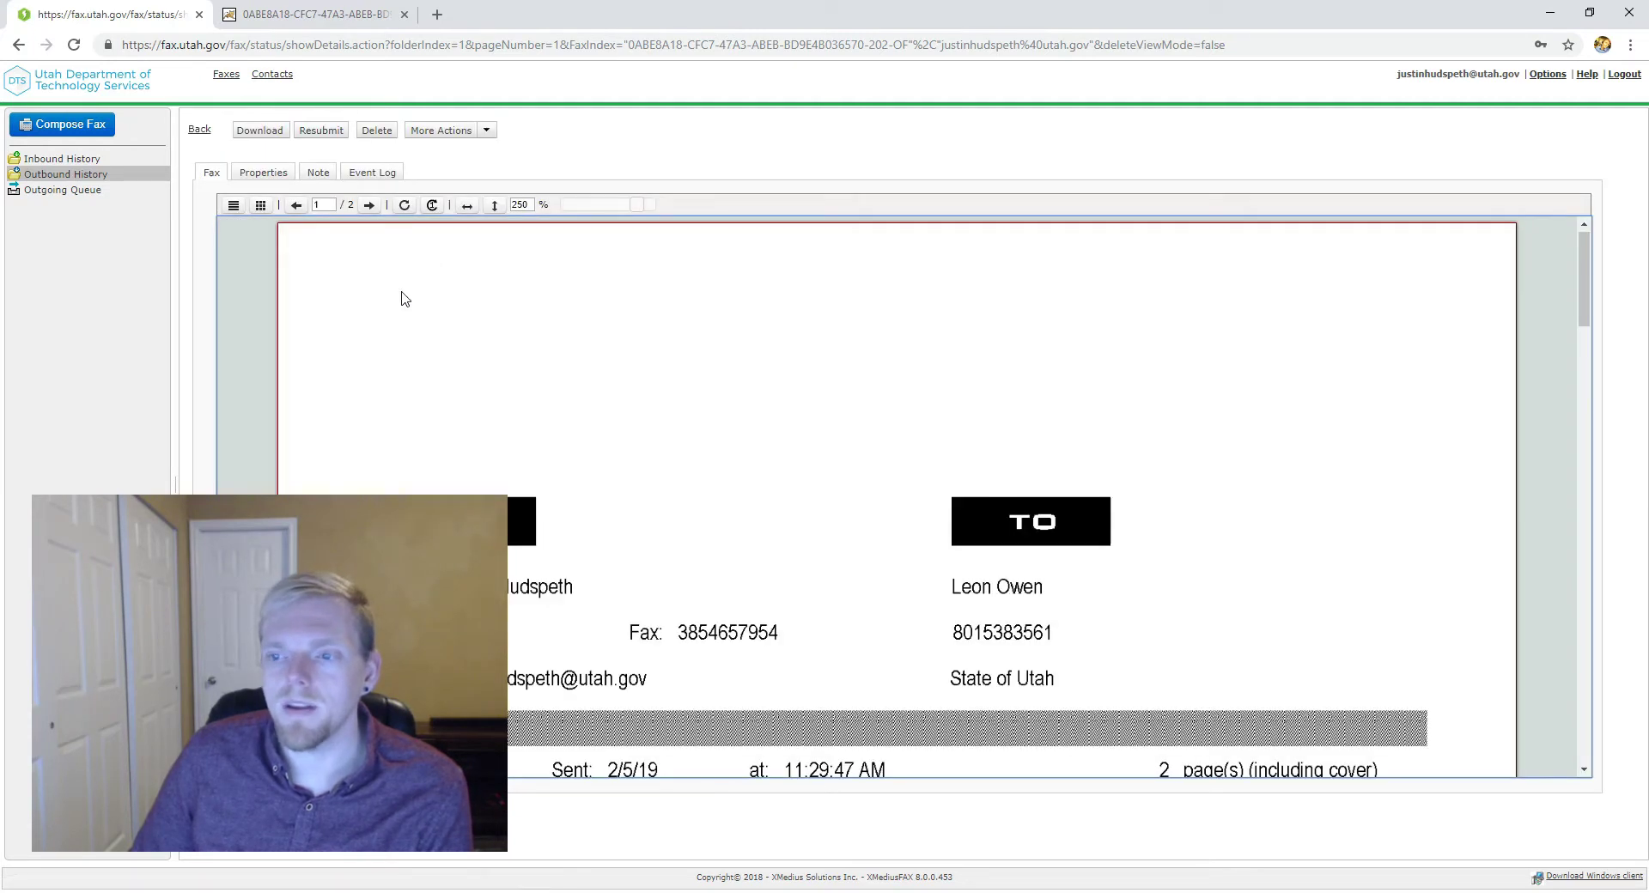
pyautogui.scroll(-3)
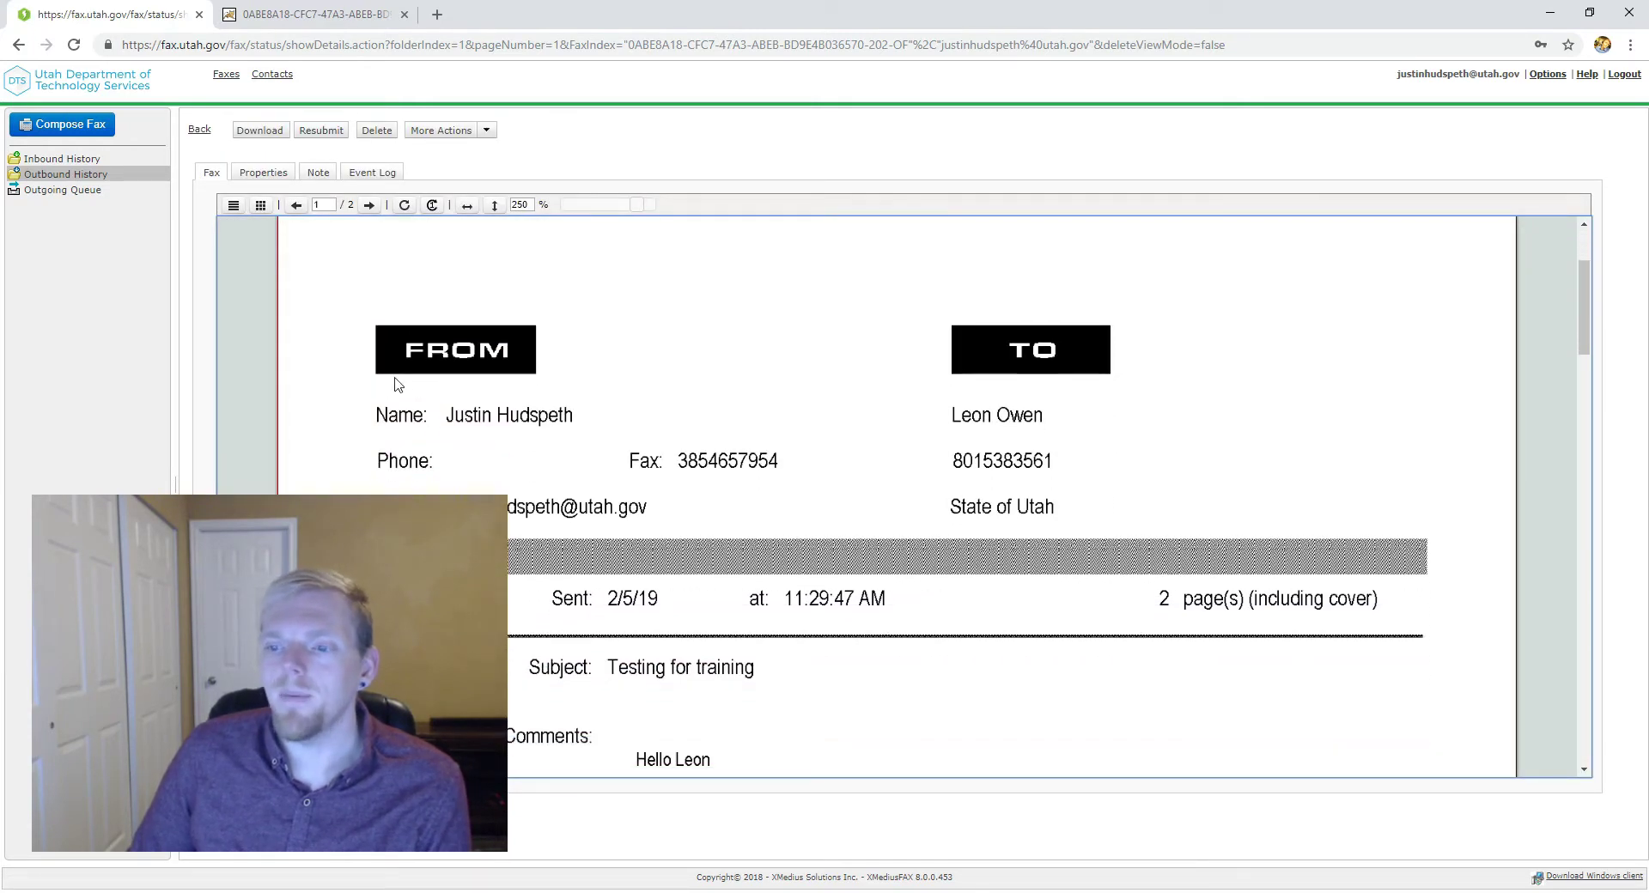
pyautogui.scroll(-3)
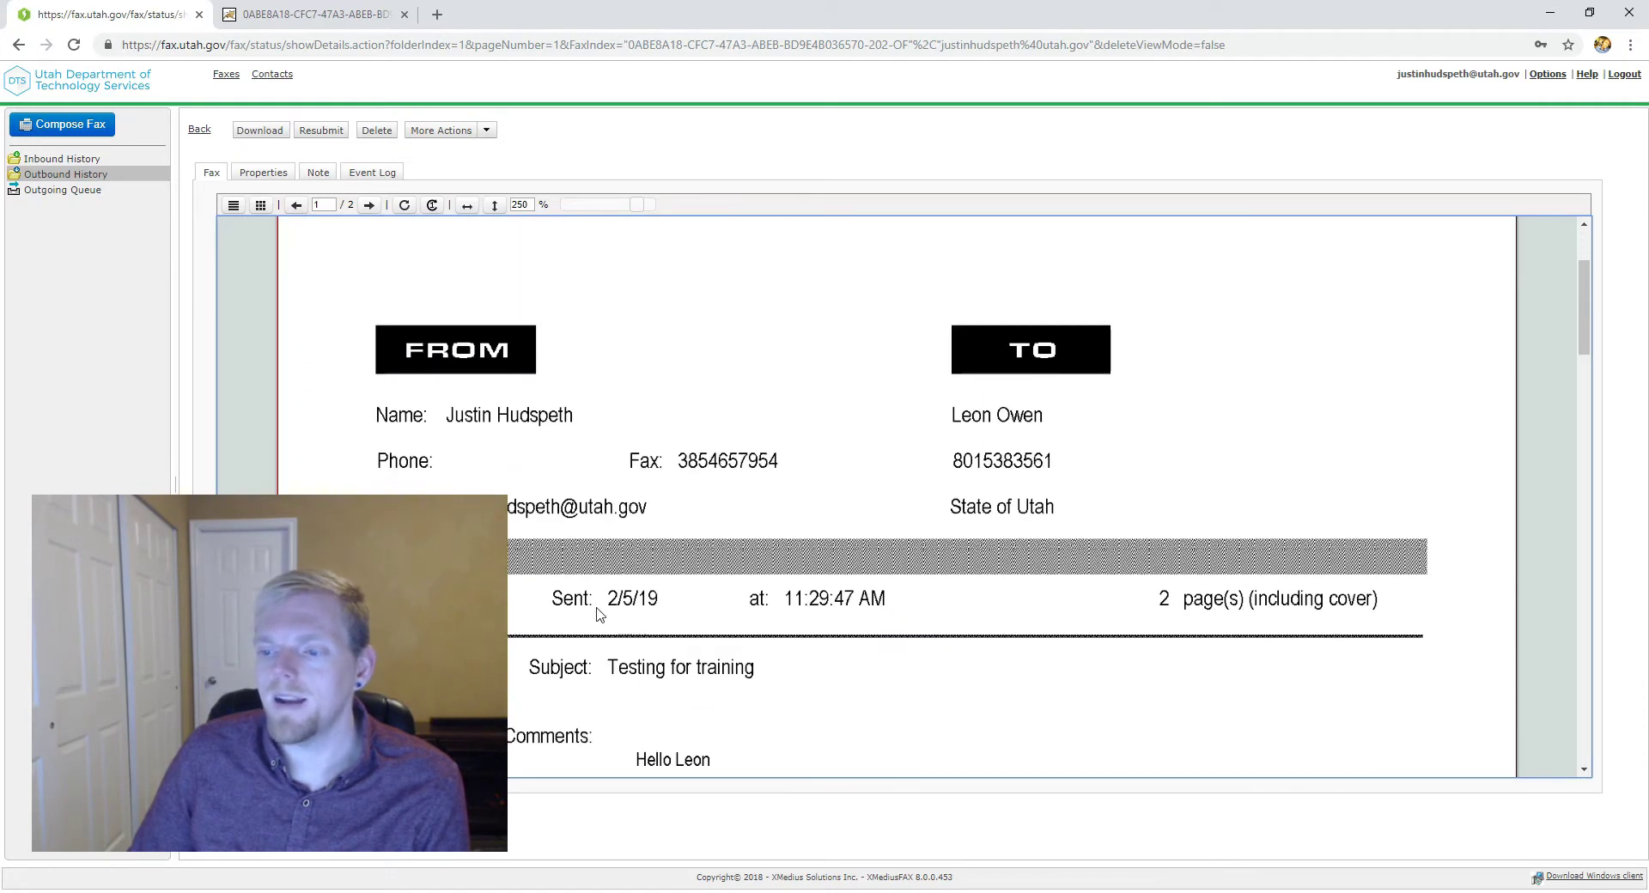
pyautogui.scroll(-3)
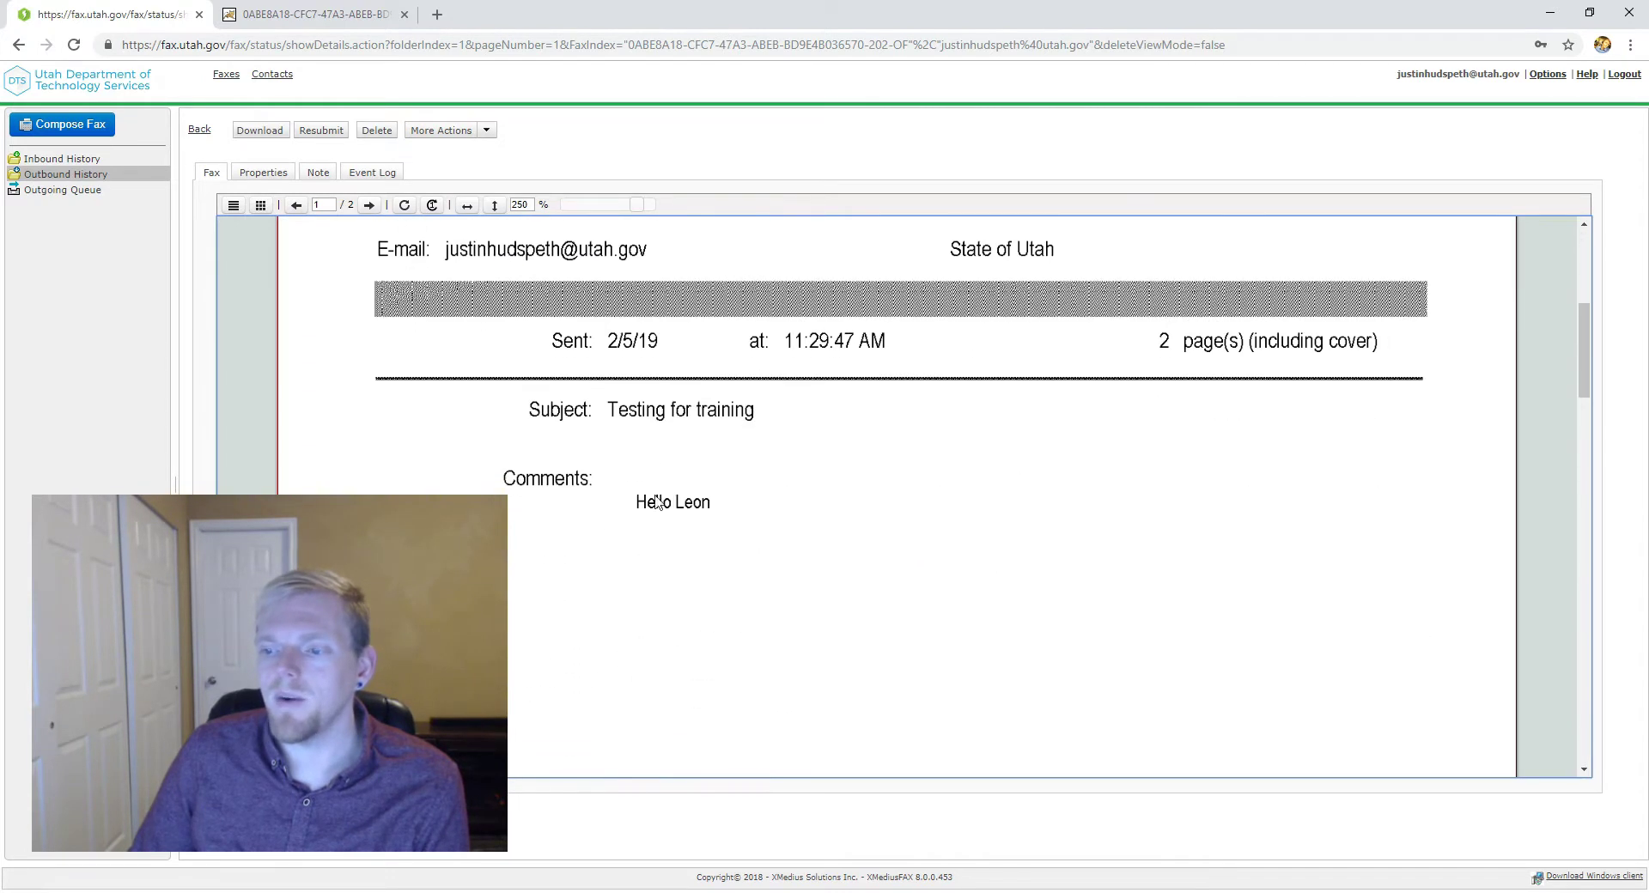
pyautogui.scroll(-3)
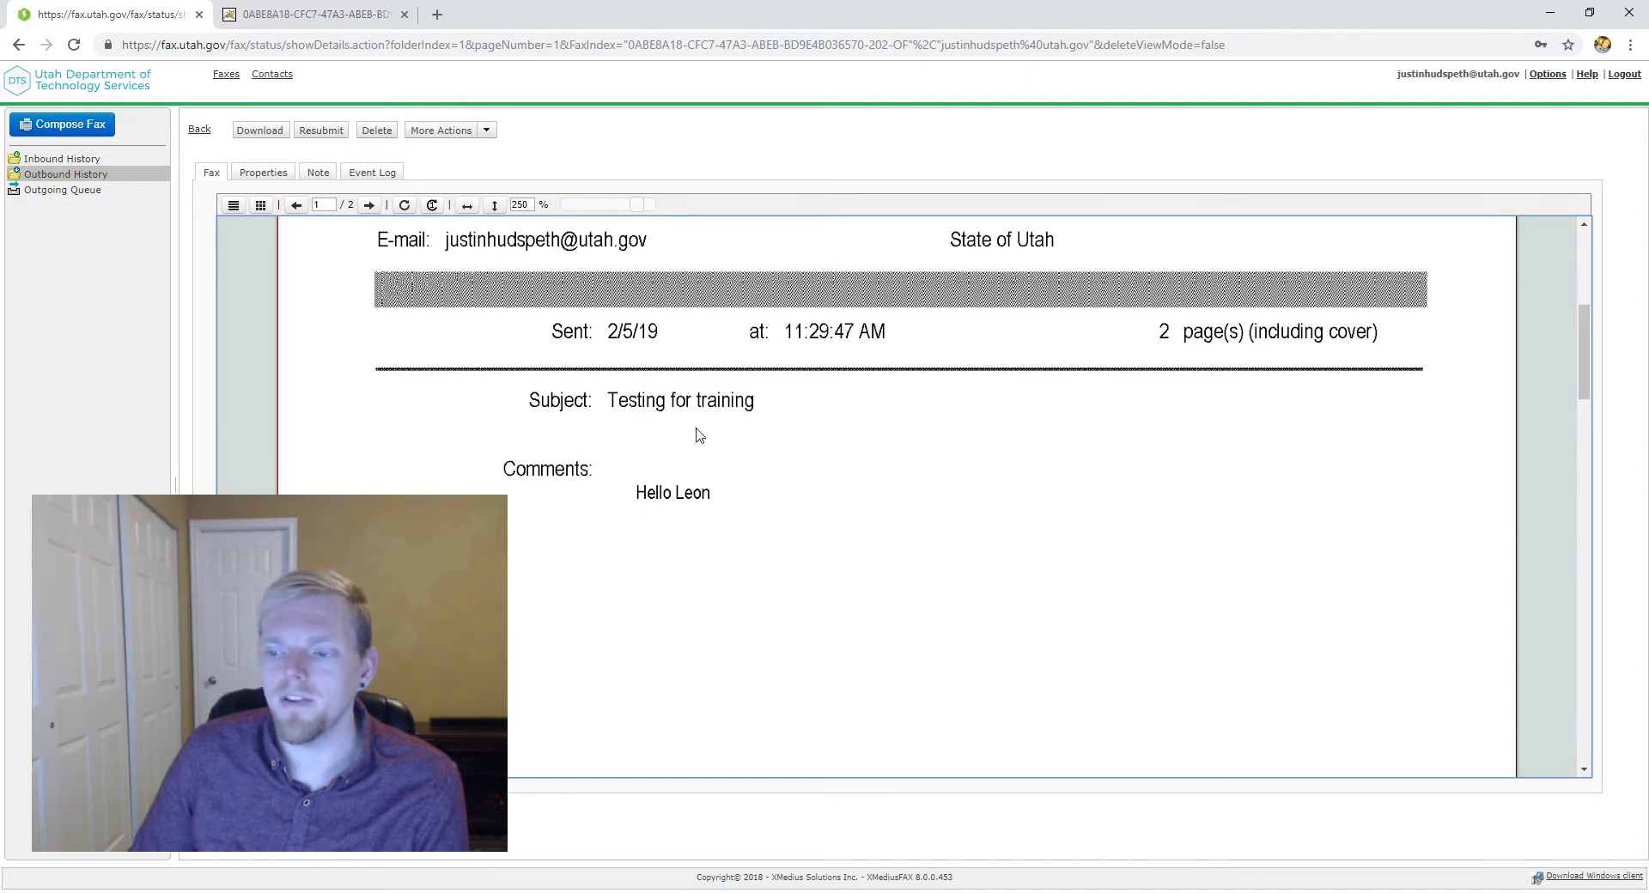
# View the second page and the properties showing Sent with 2 pages
pyautogui.click(368, 204)
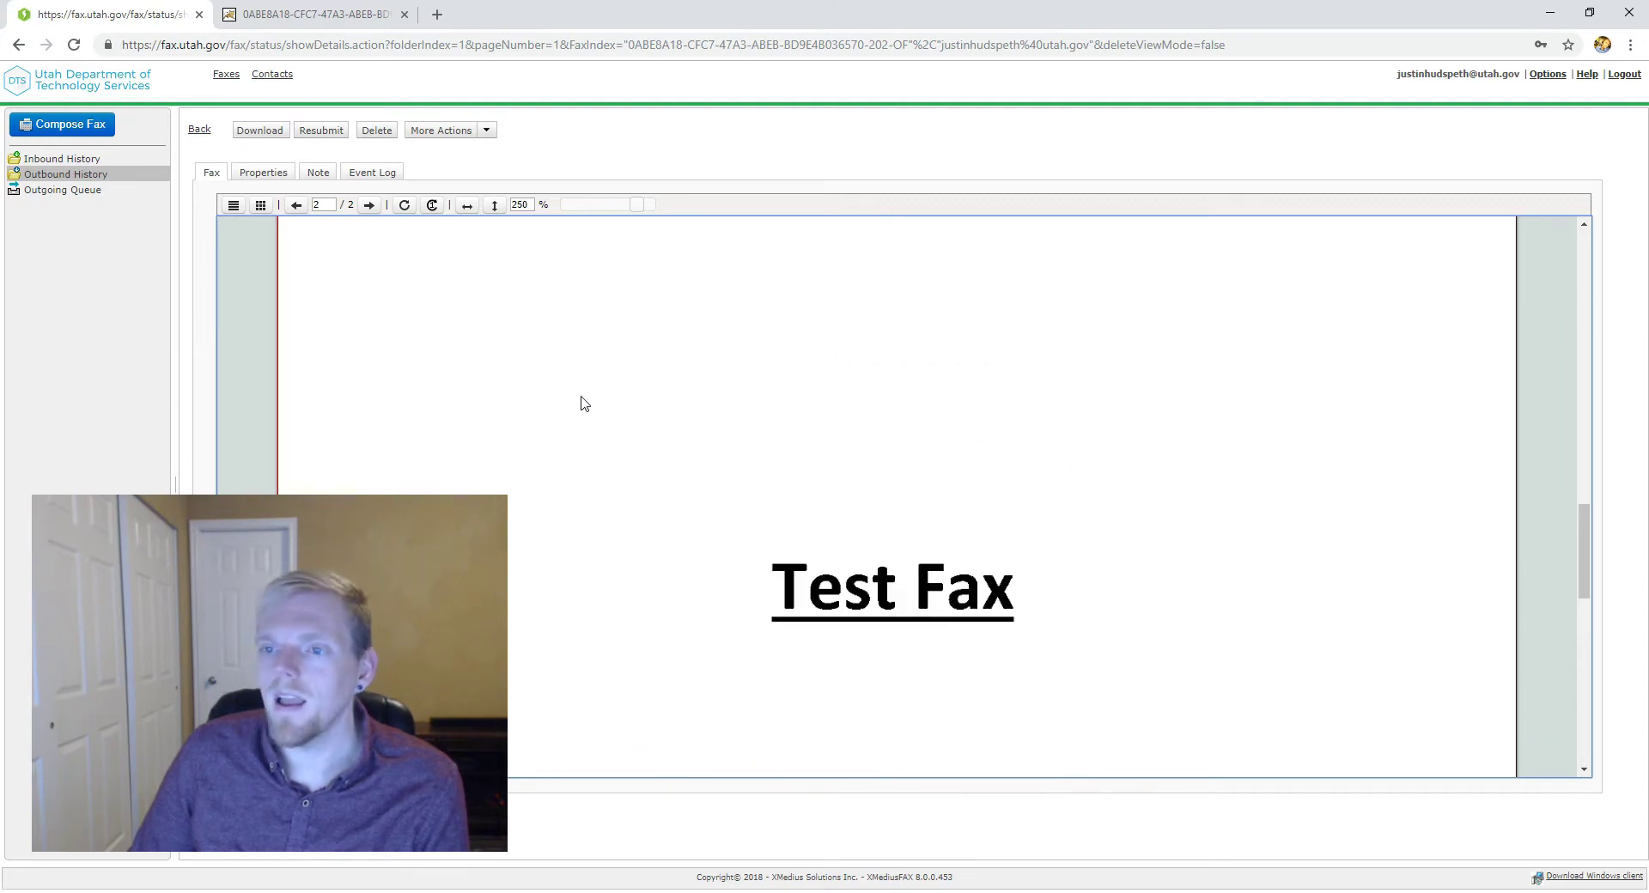
pyautogui.click(263, 172)
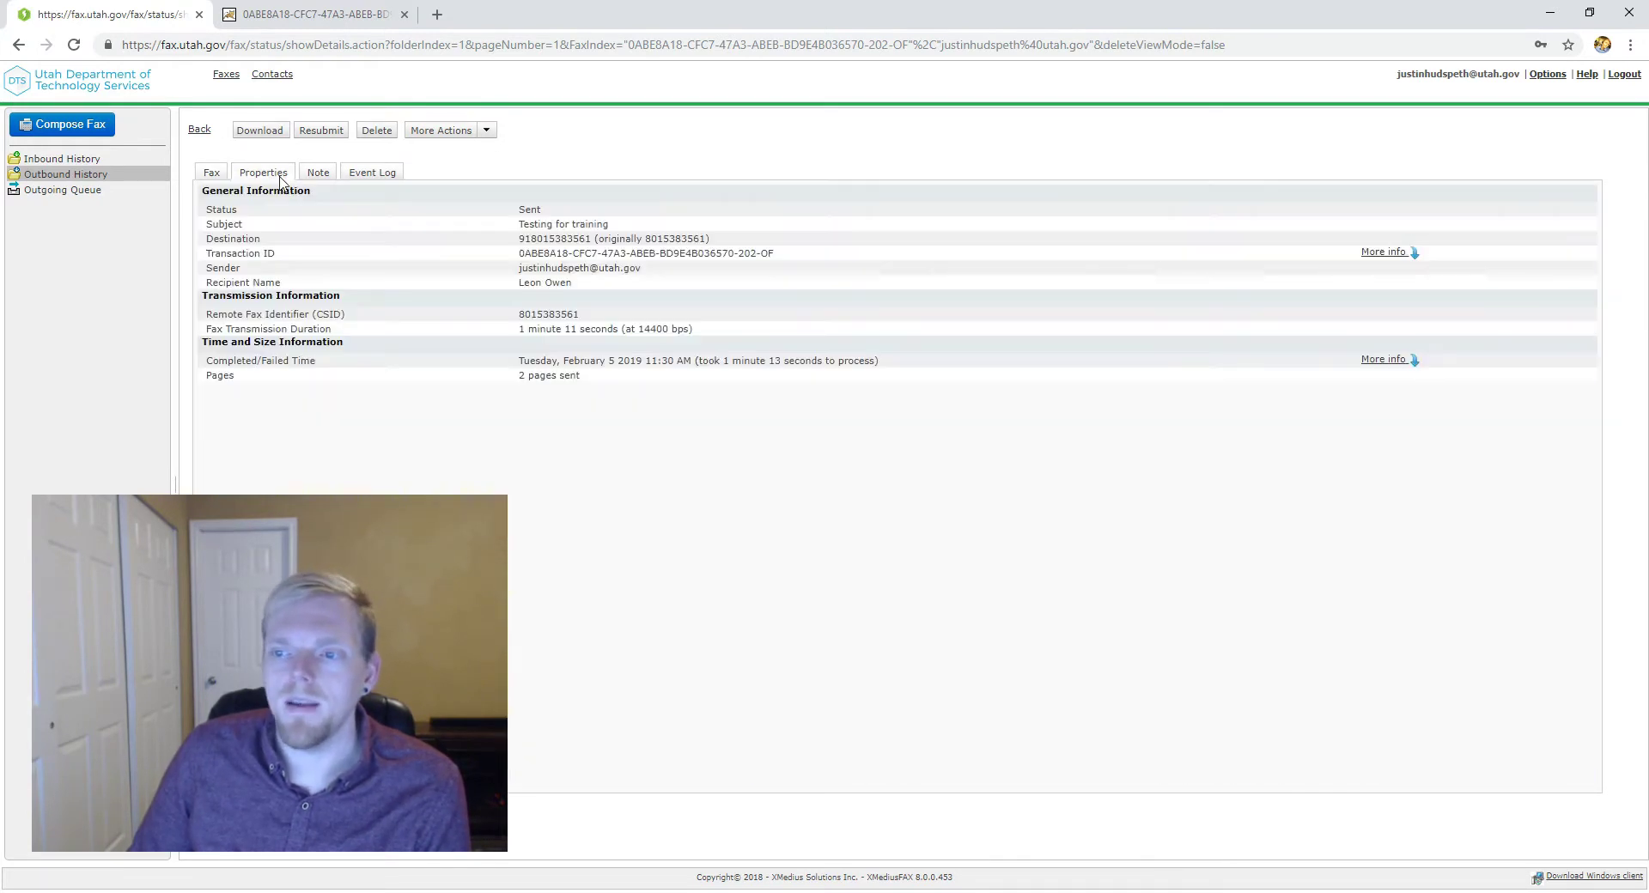
pyautogui.doubleClick(529, 209)
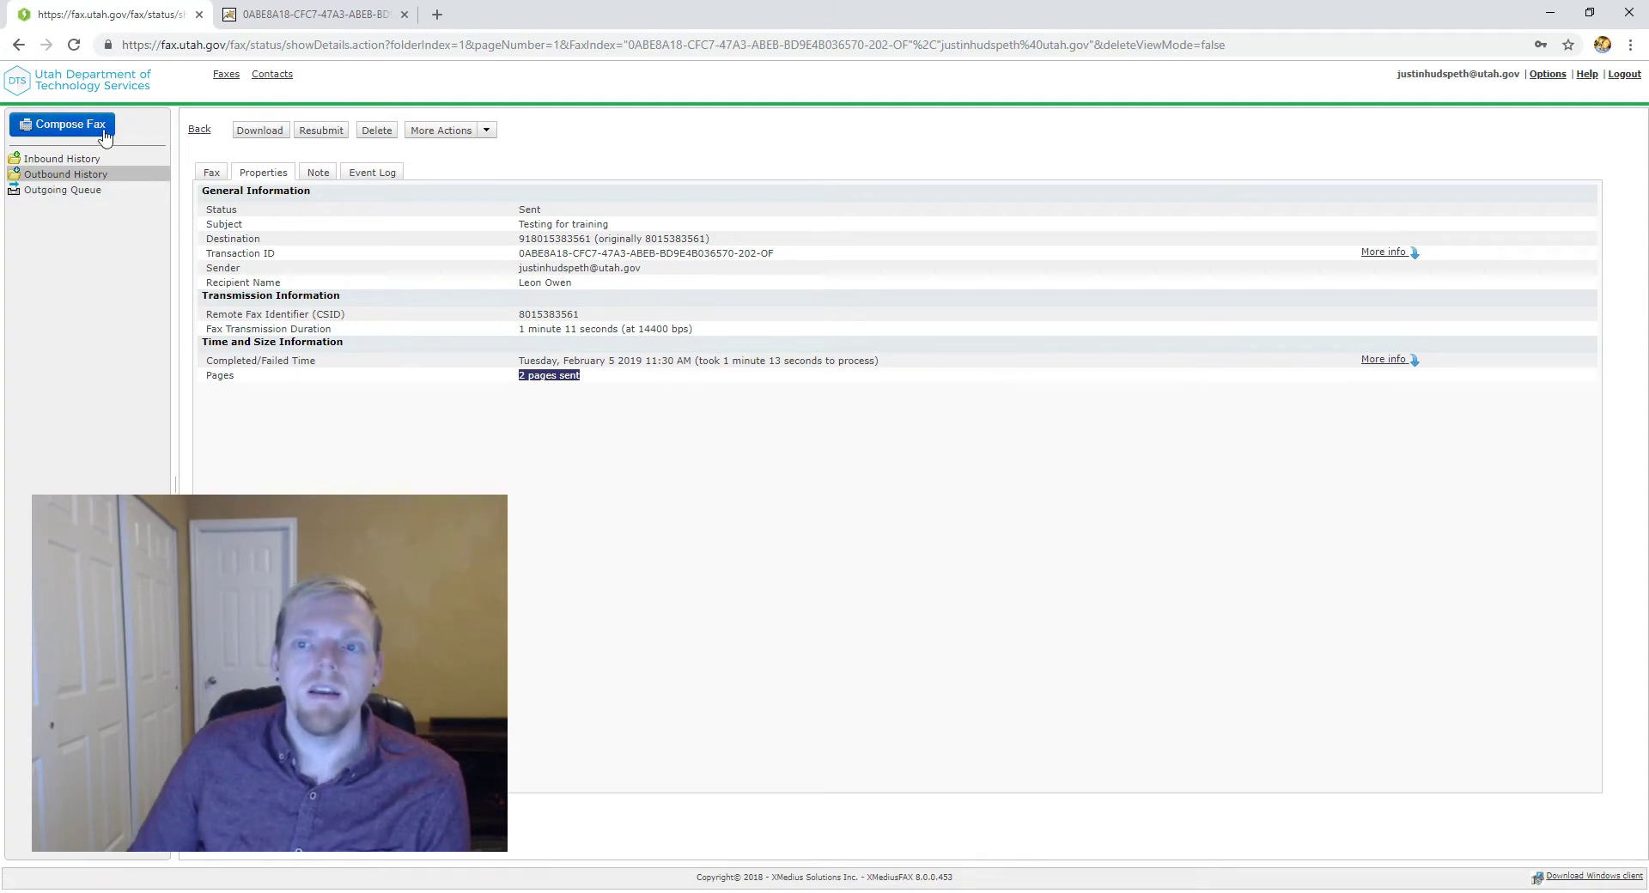
pyautogui.click(62, 125)
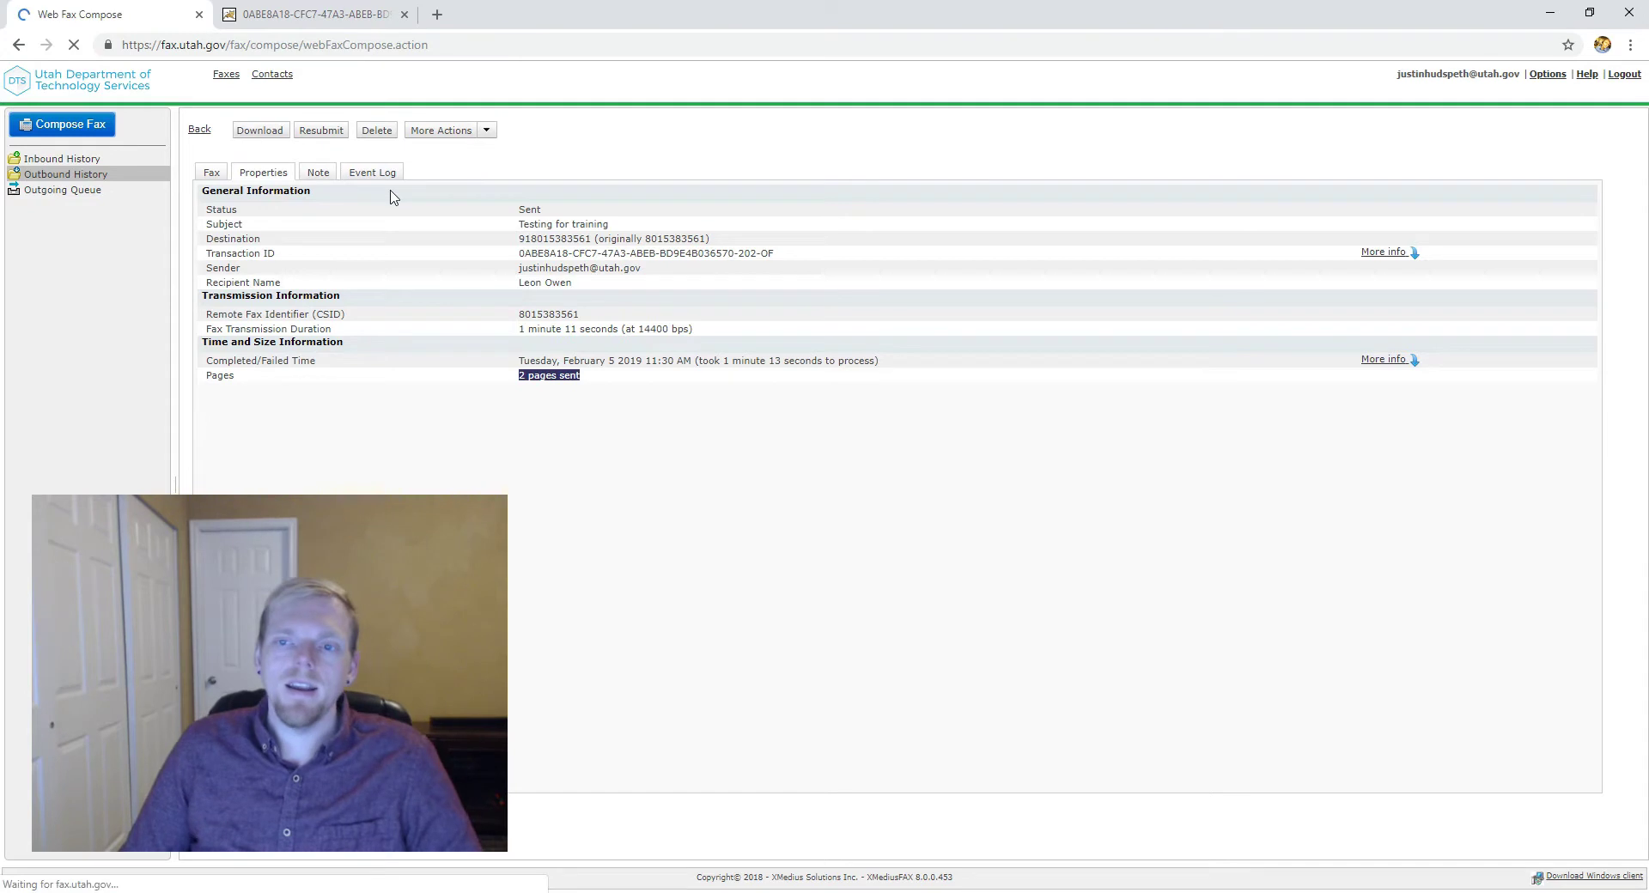
pyautogui.click(61, 124)
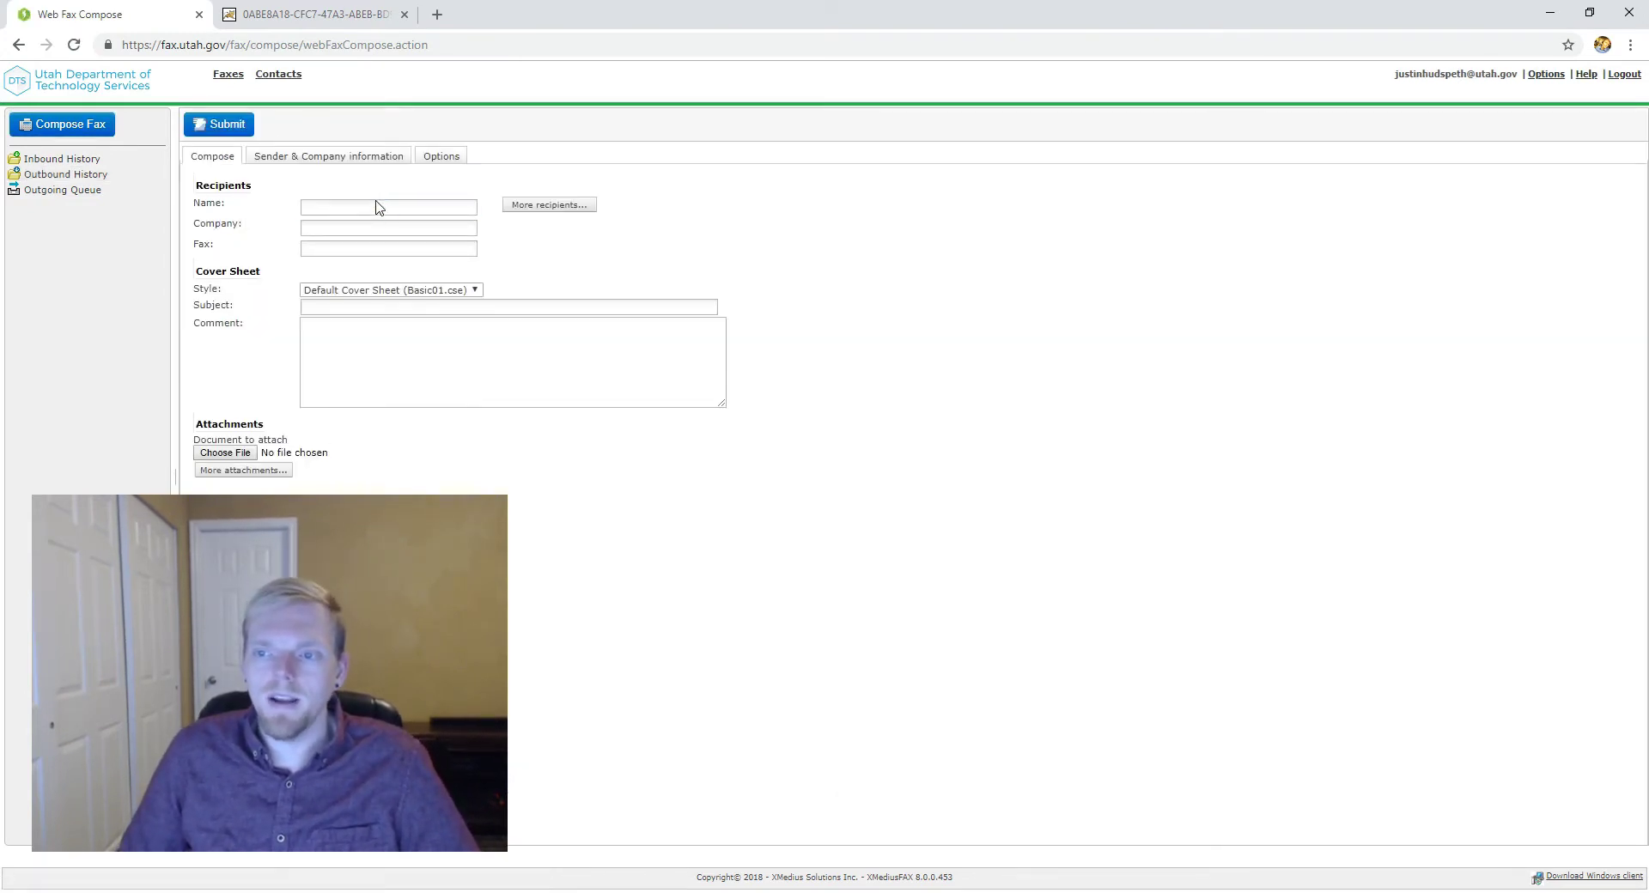
pyautogui.click(388, 206)
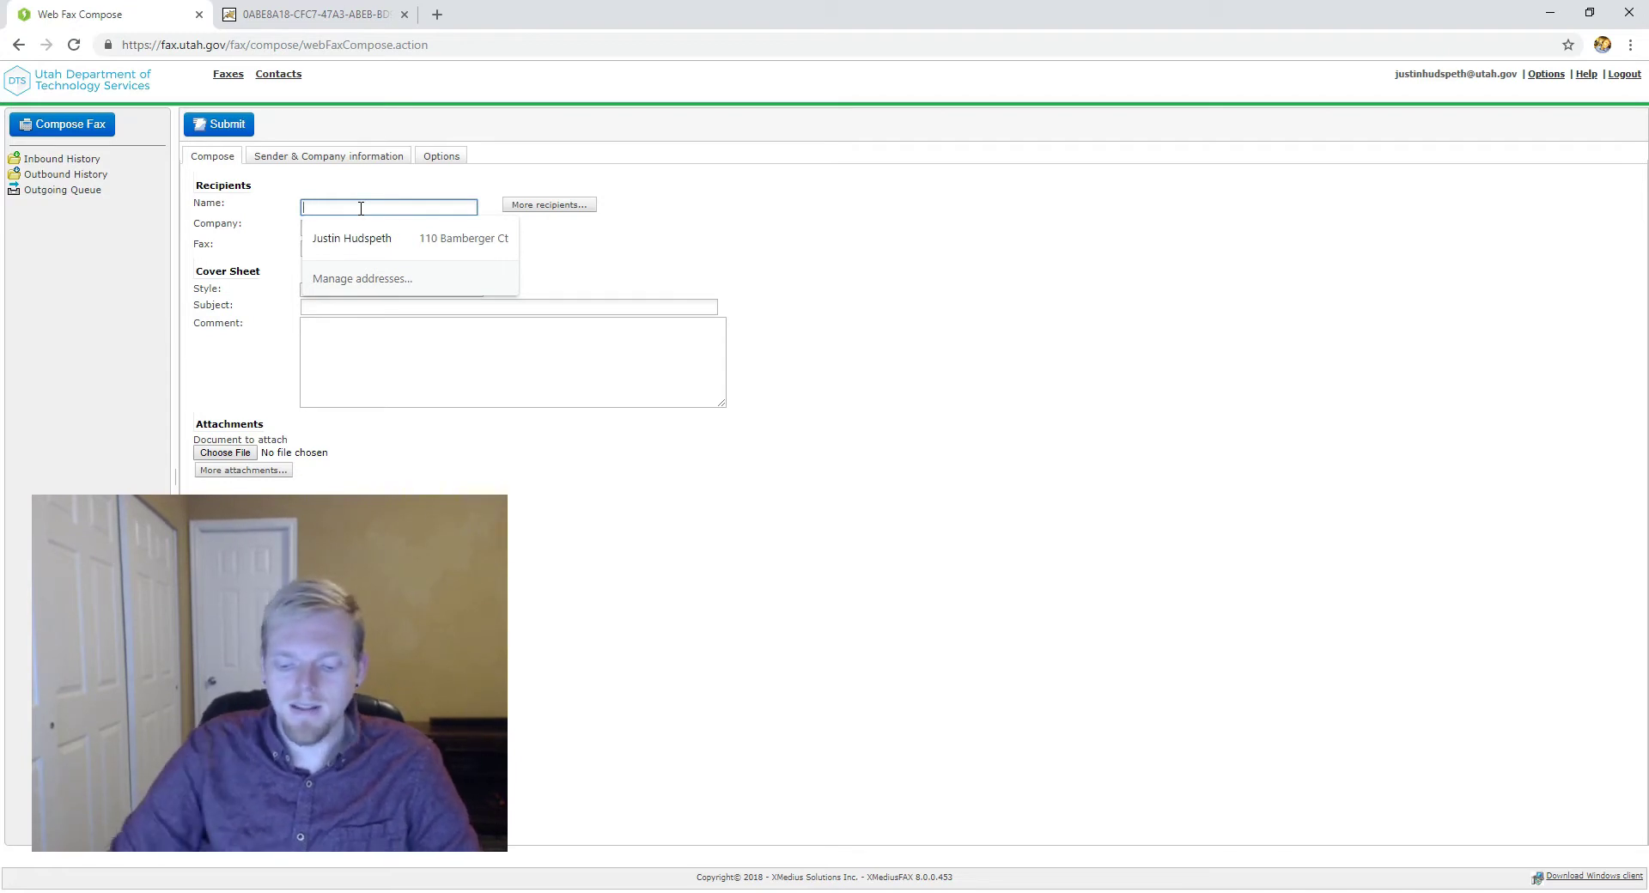
pyautogui.write('Brea')
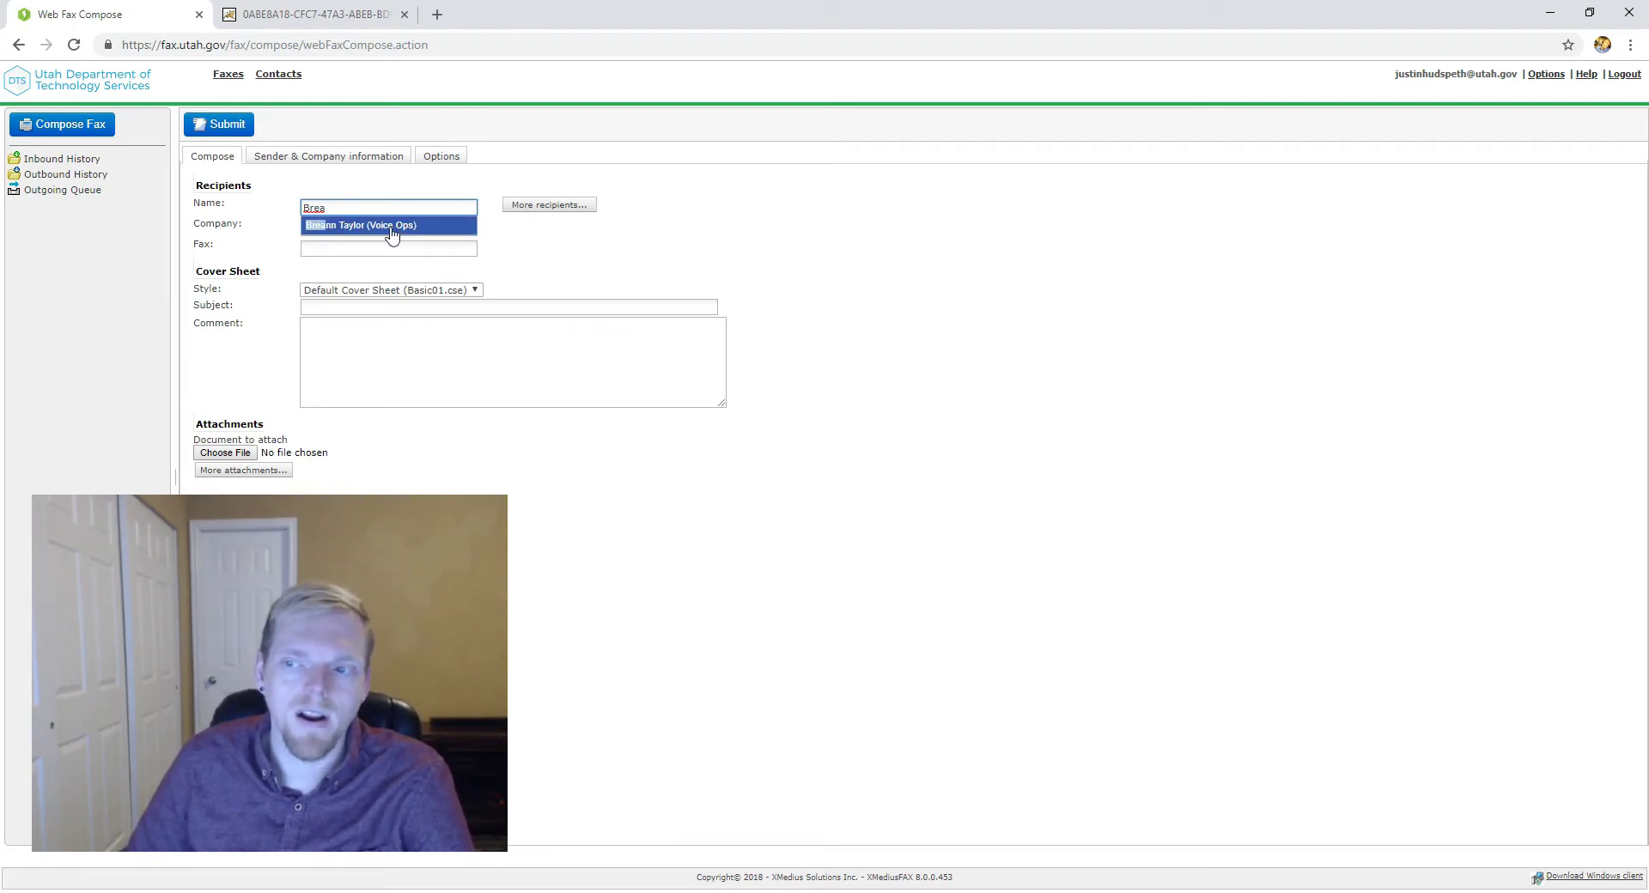
pyautogui.click(389, 225)
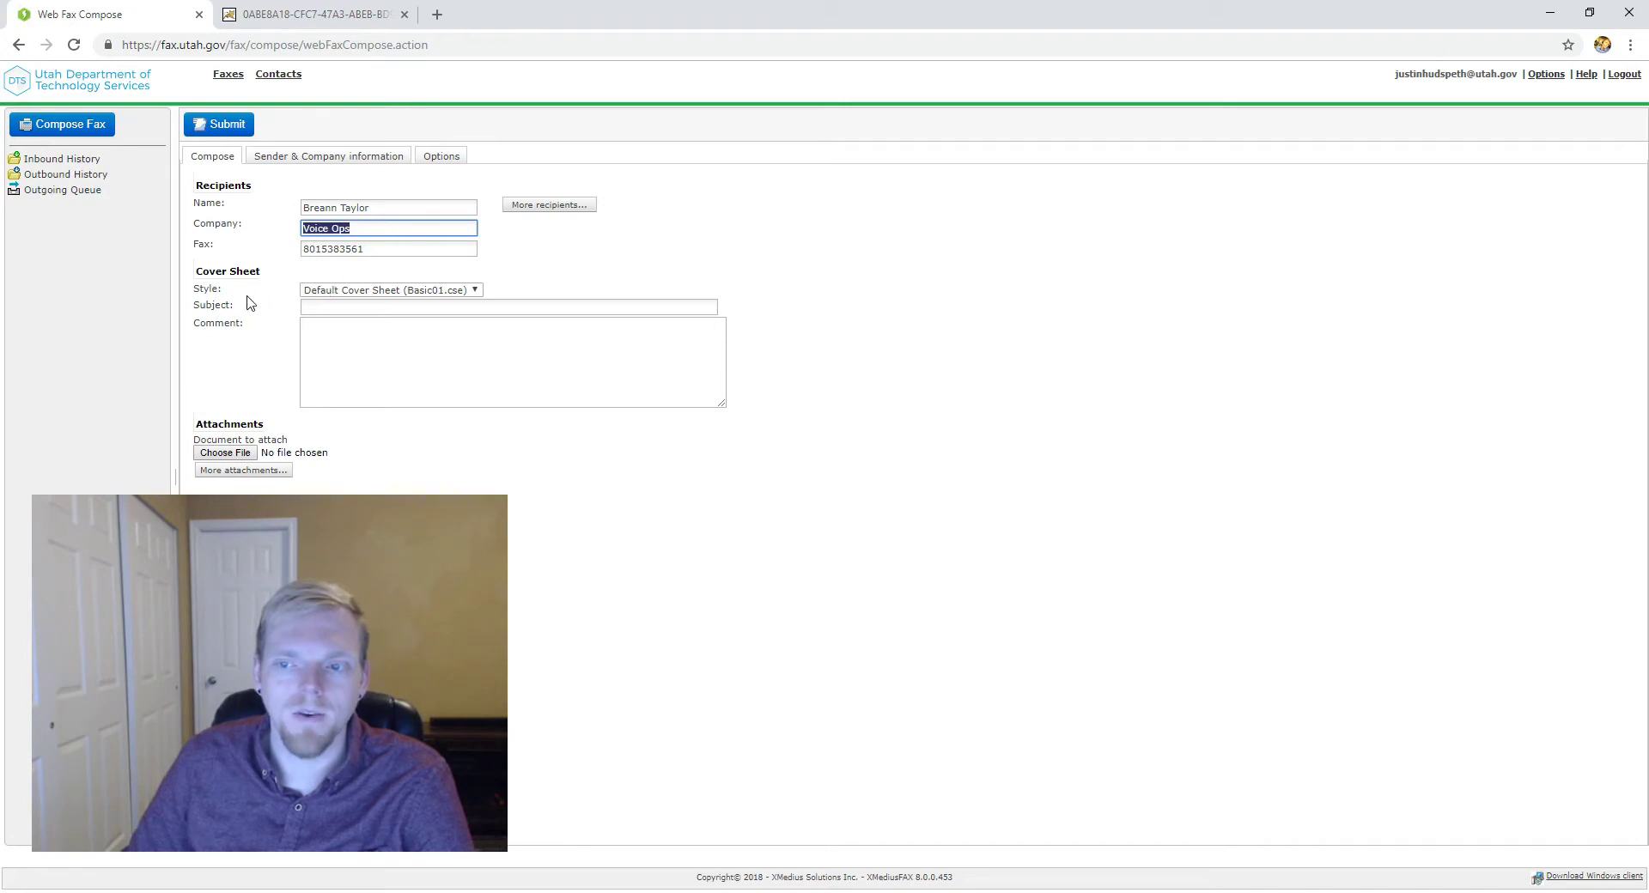
# Enter subject 'Training Test <3' and comment 'Ignore this fax'
pyautogui.click(508, 307)
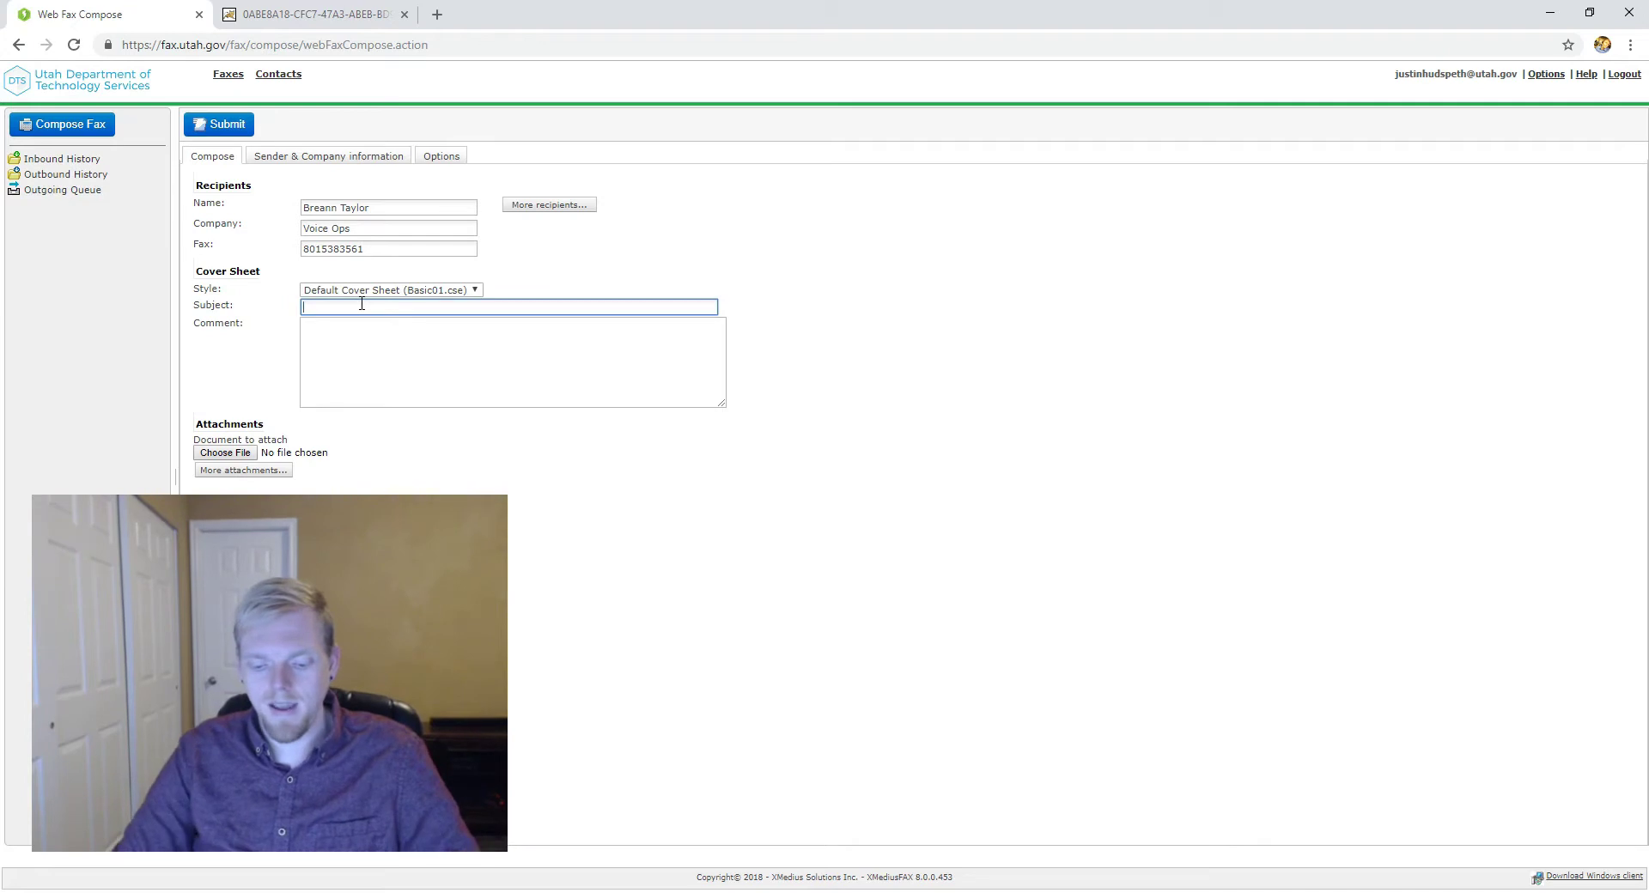
pyautogui.write('Traing')
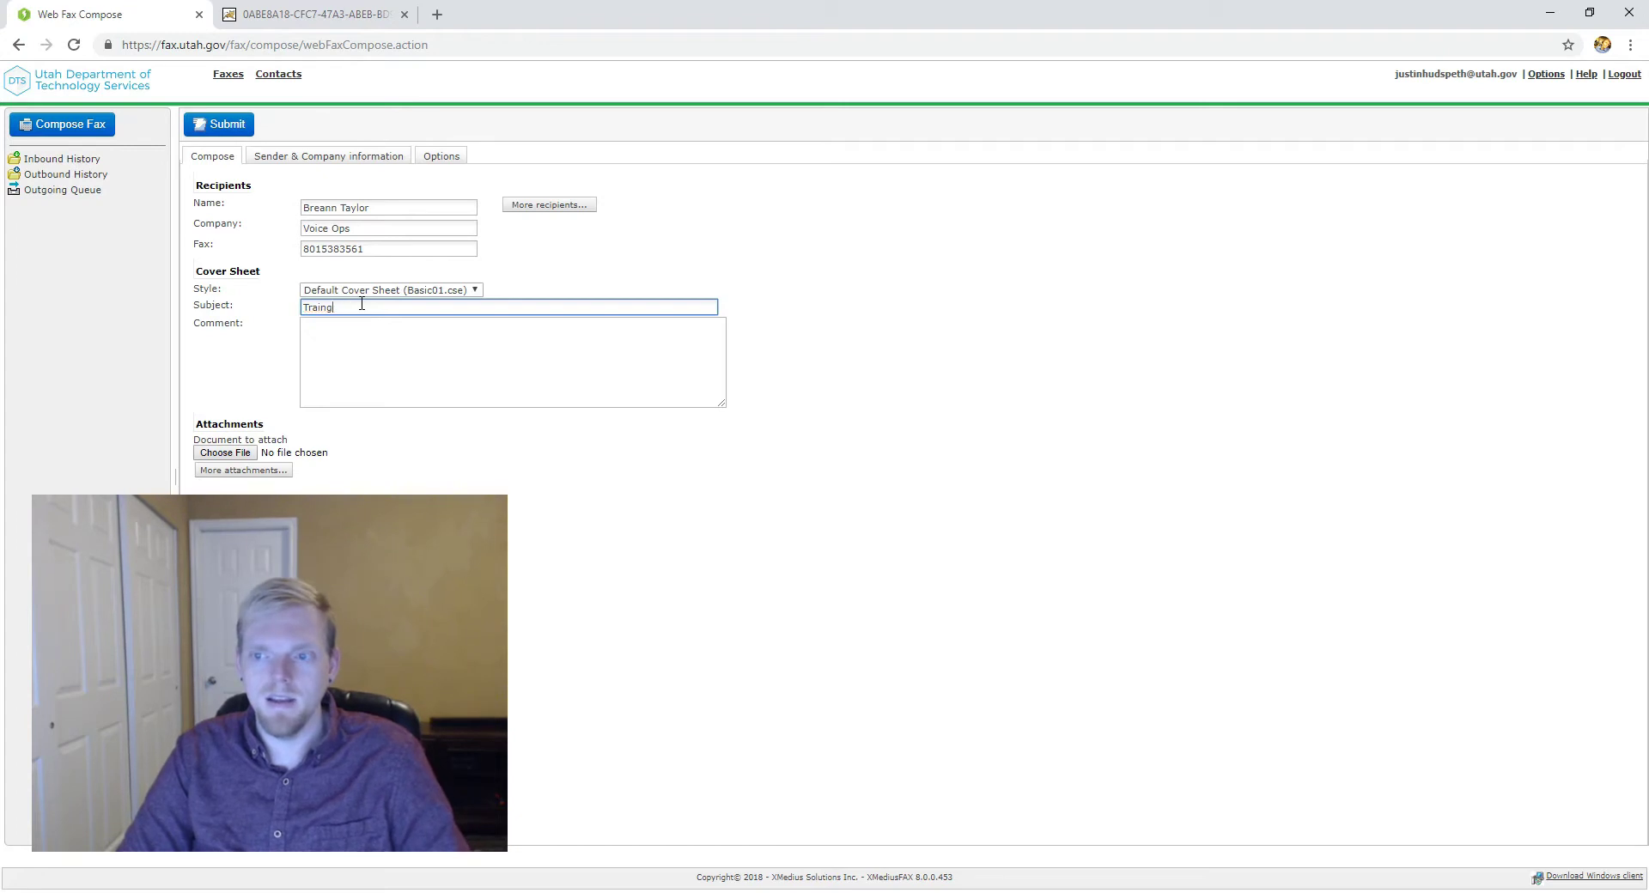
pyautogui.write('Training Test')
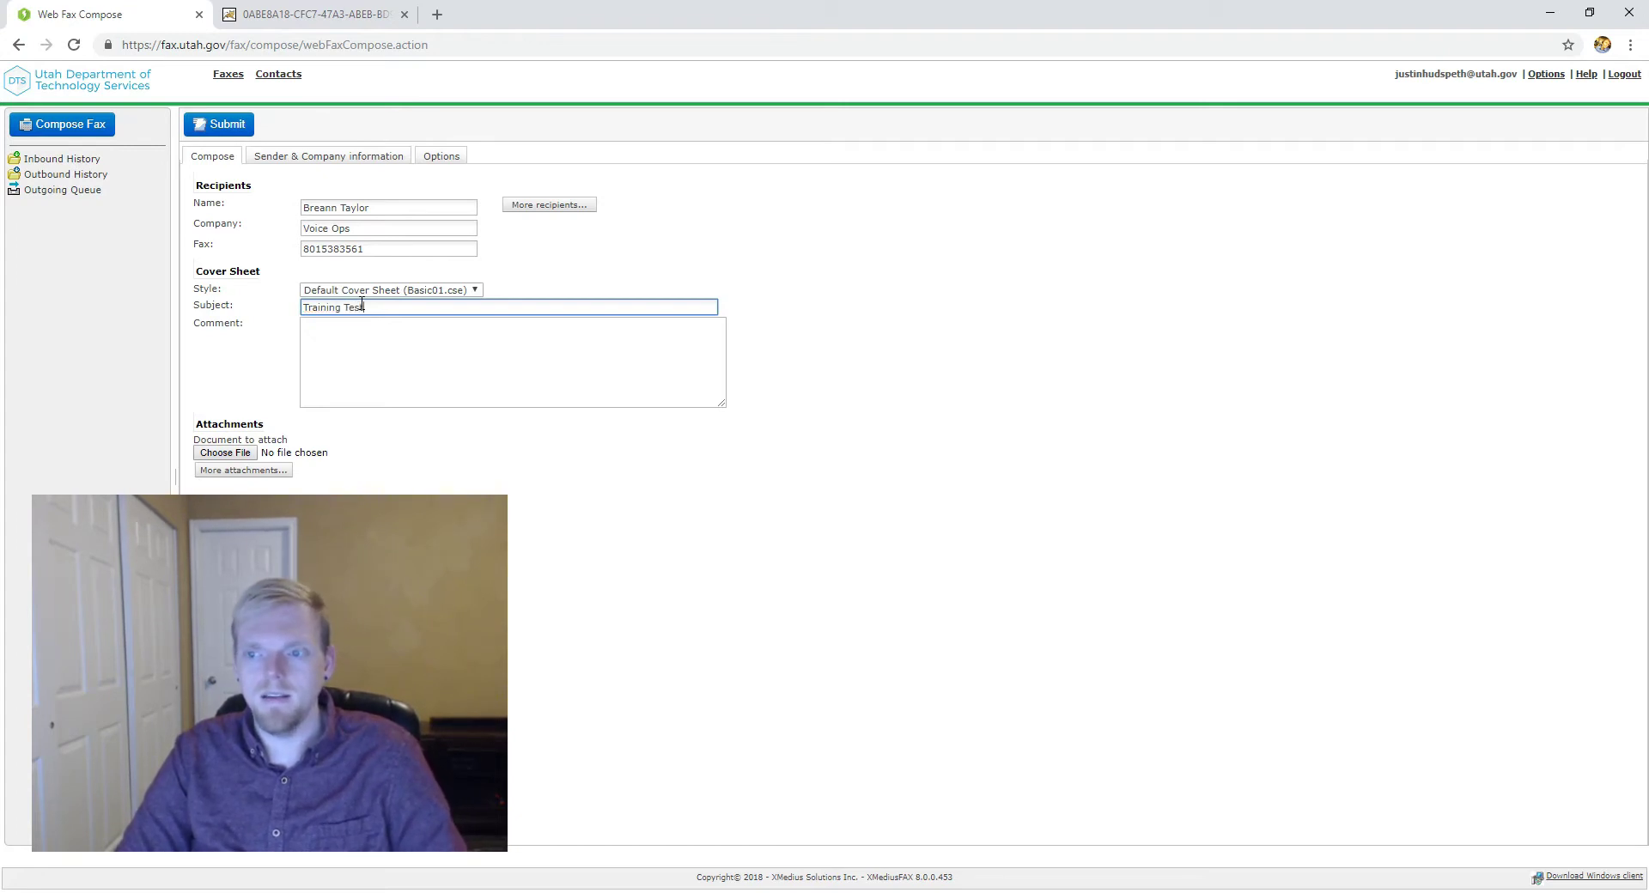
pyautogui.write('<3')
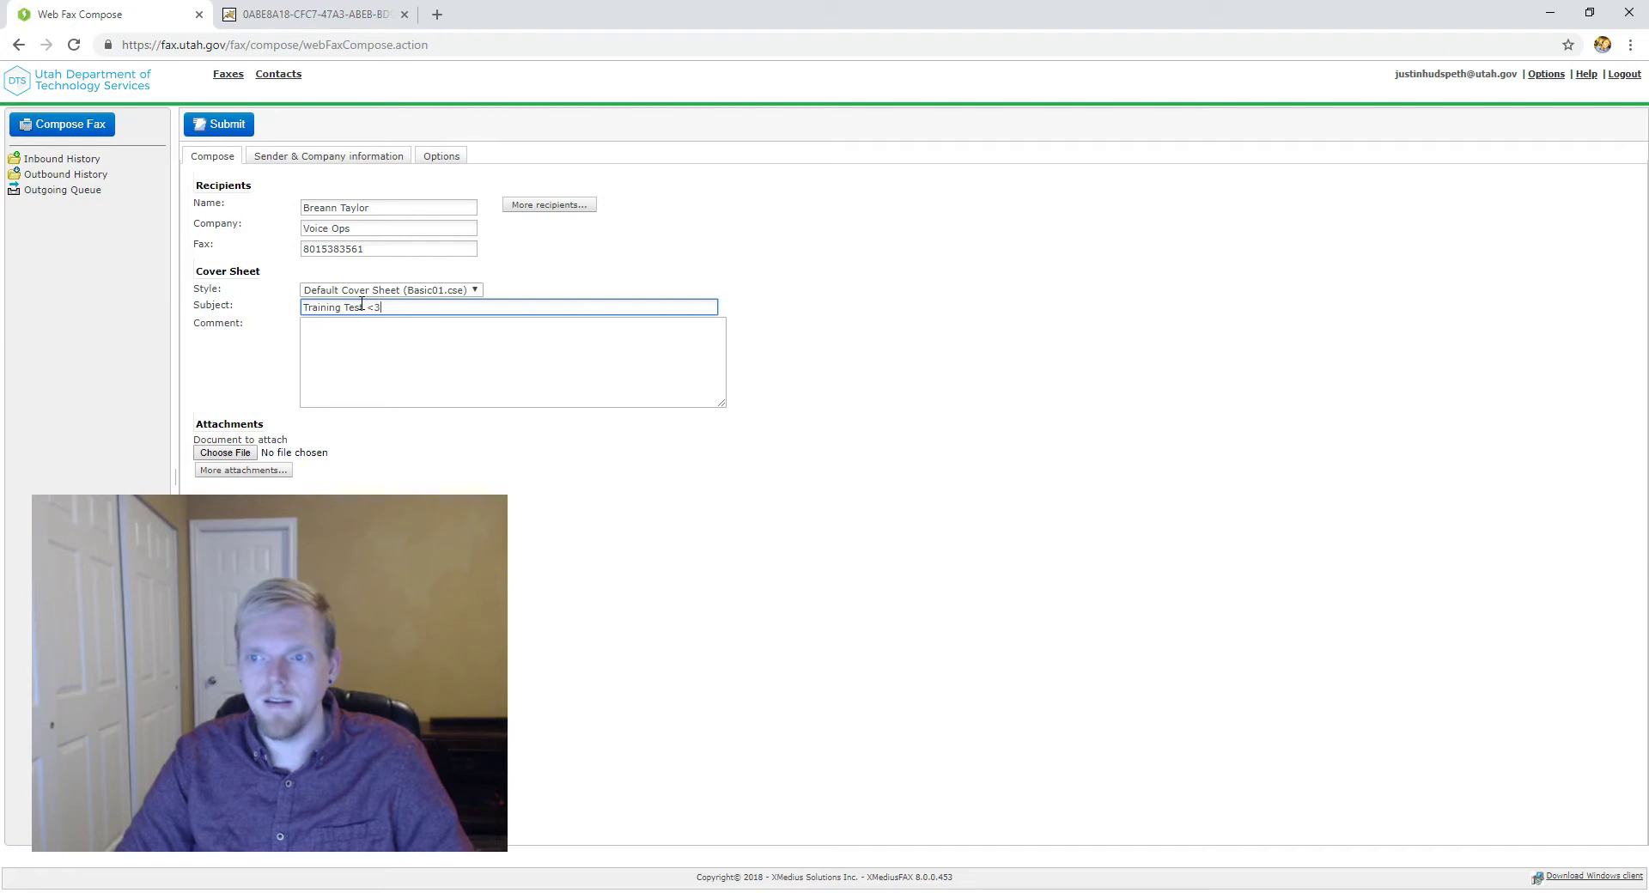
pyautogui.click(448, 336)
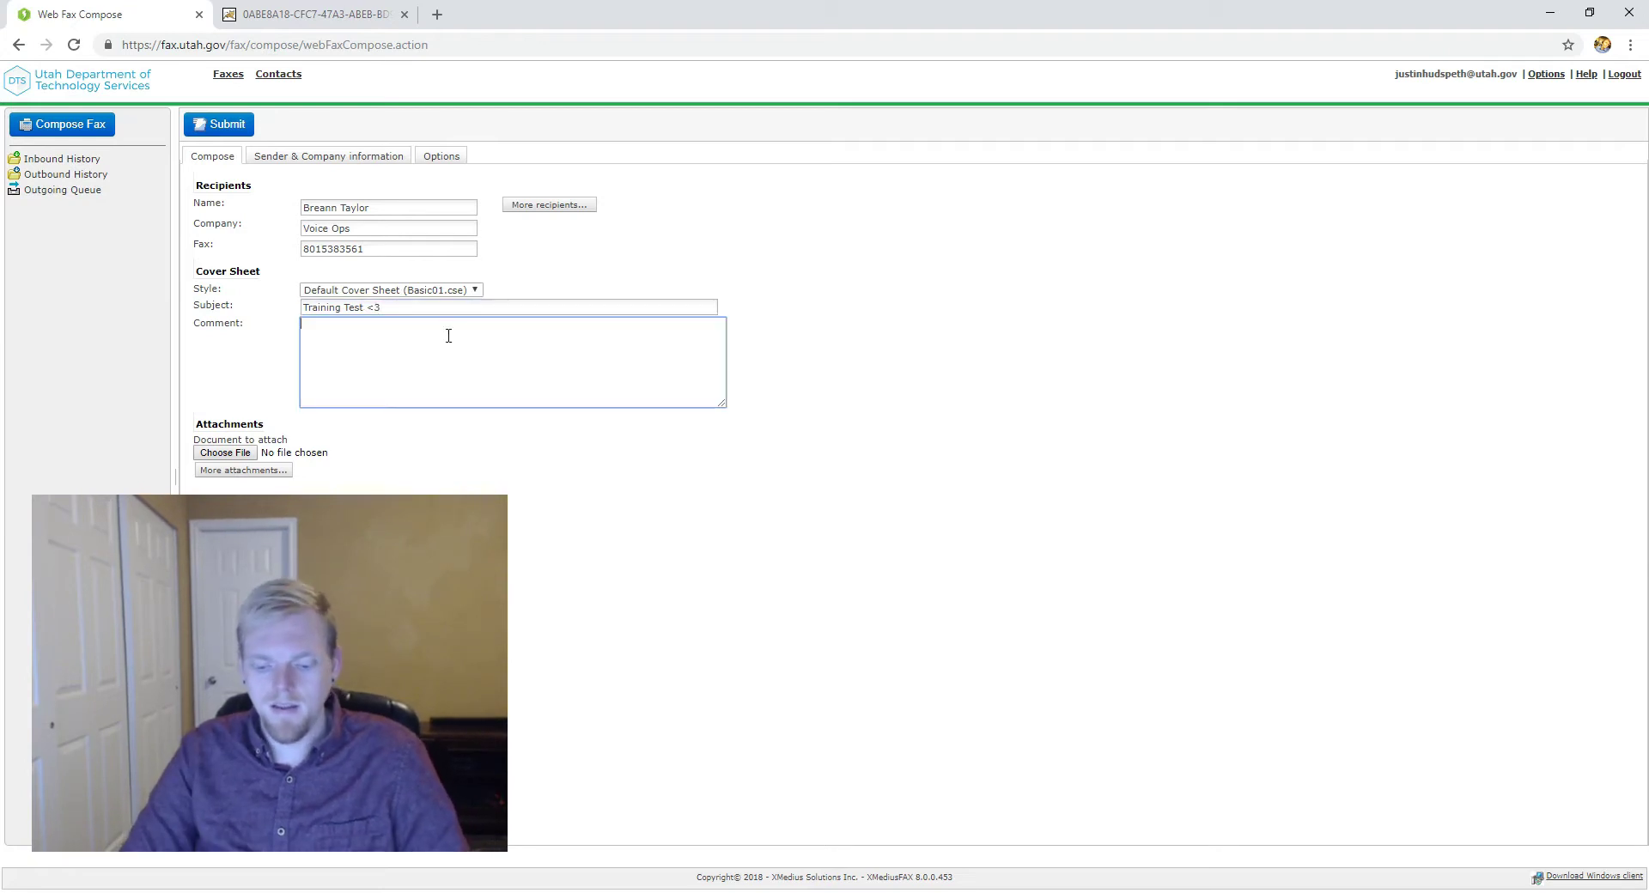
pyautogui.write('Ignore this')
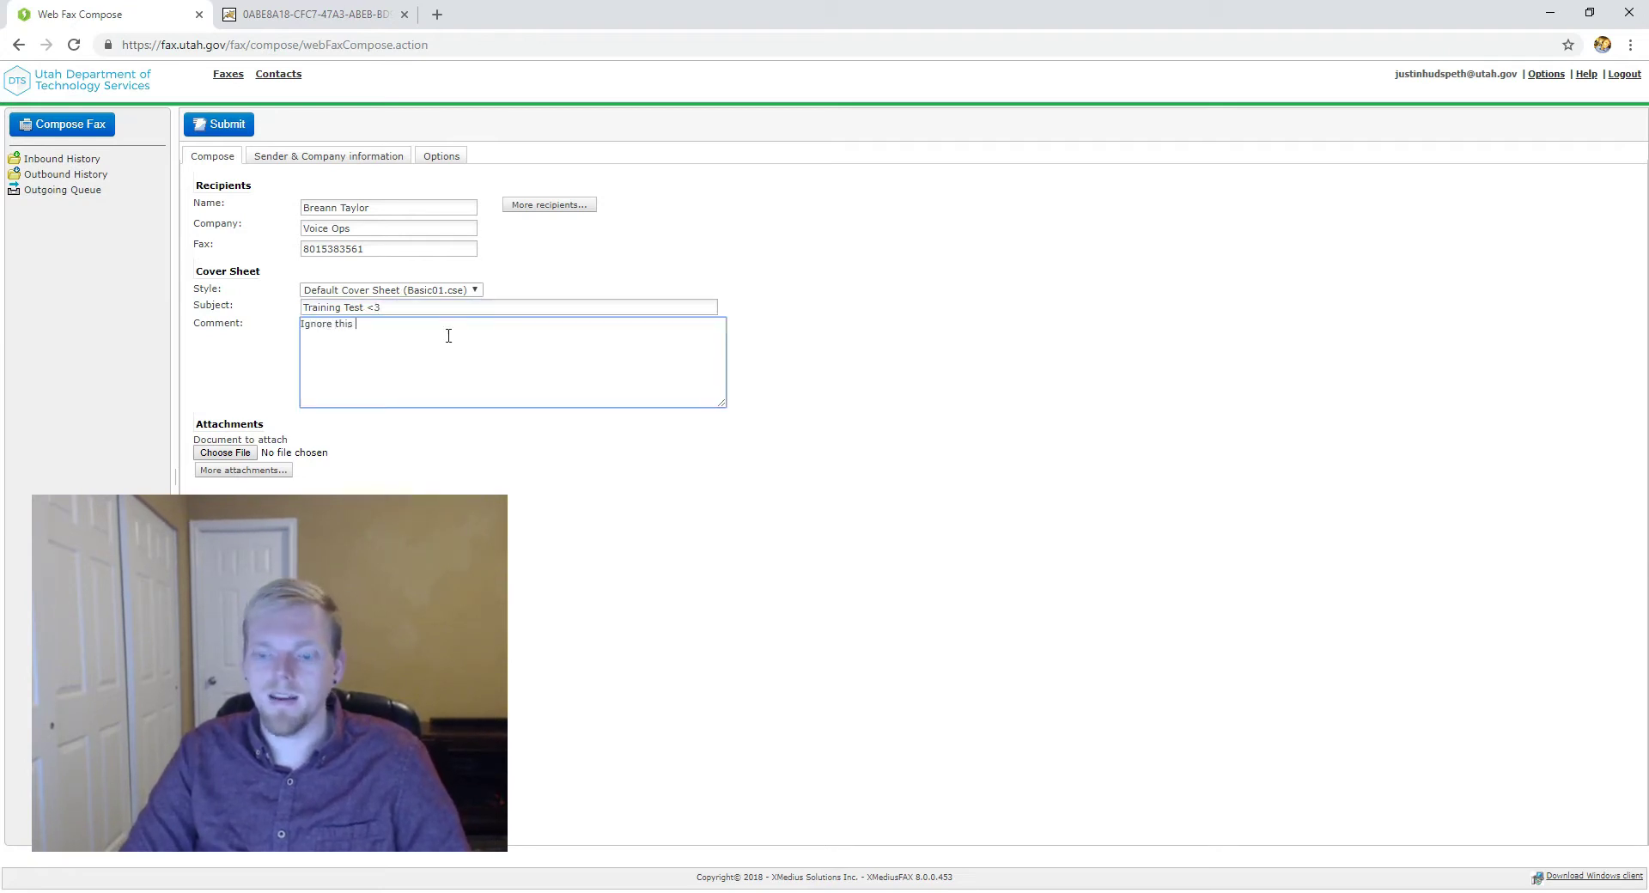
pyautogui.write('fax')
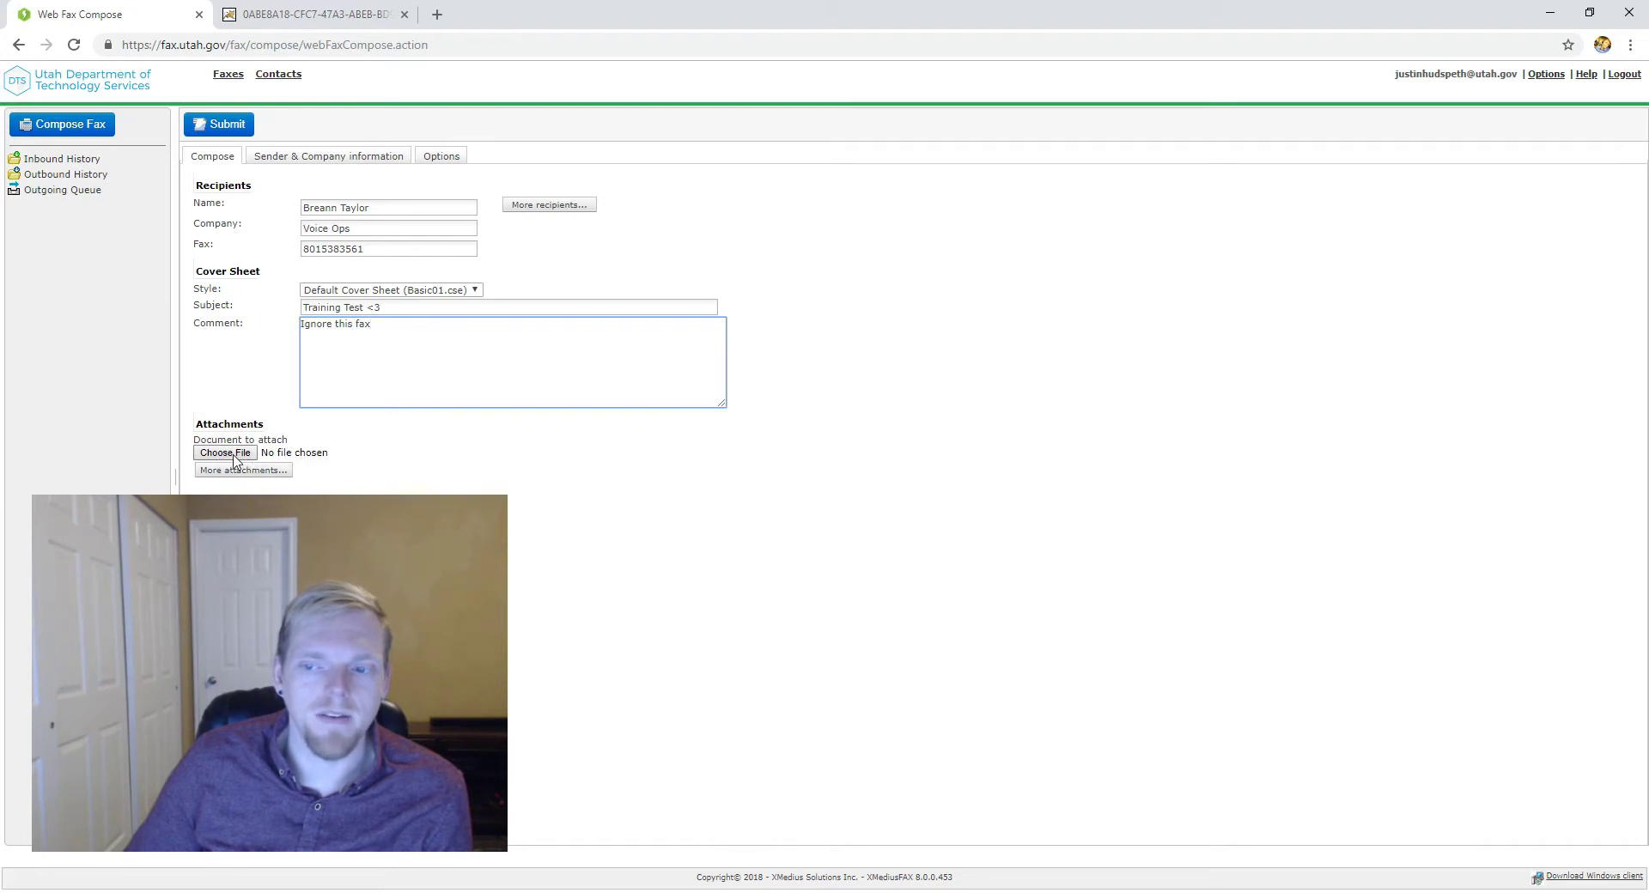
# Attach the Test Fax Word document from Documents
pyautogui.click(225, 453)
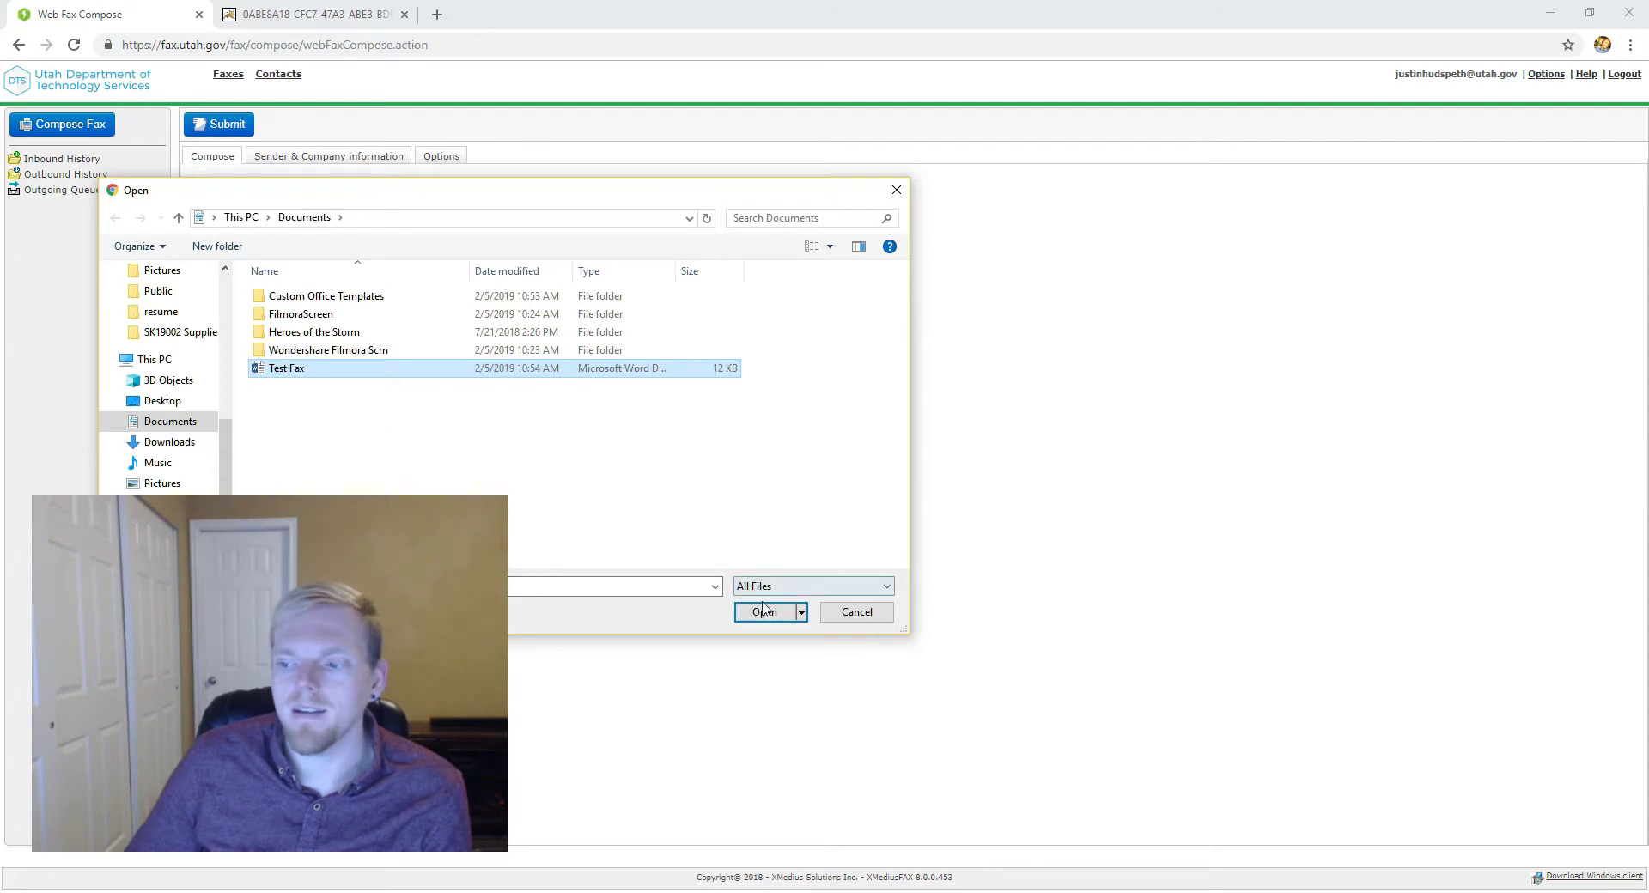
pyautogui.click(762, 613)
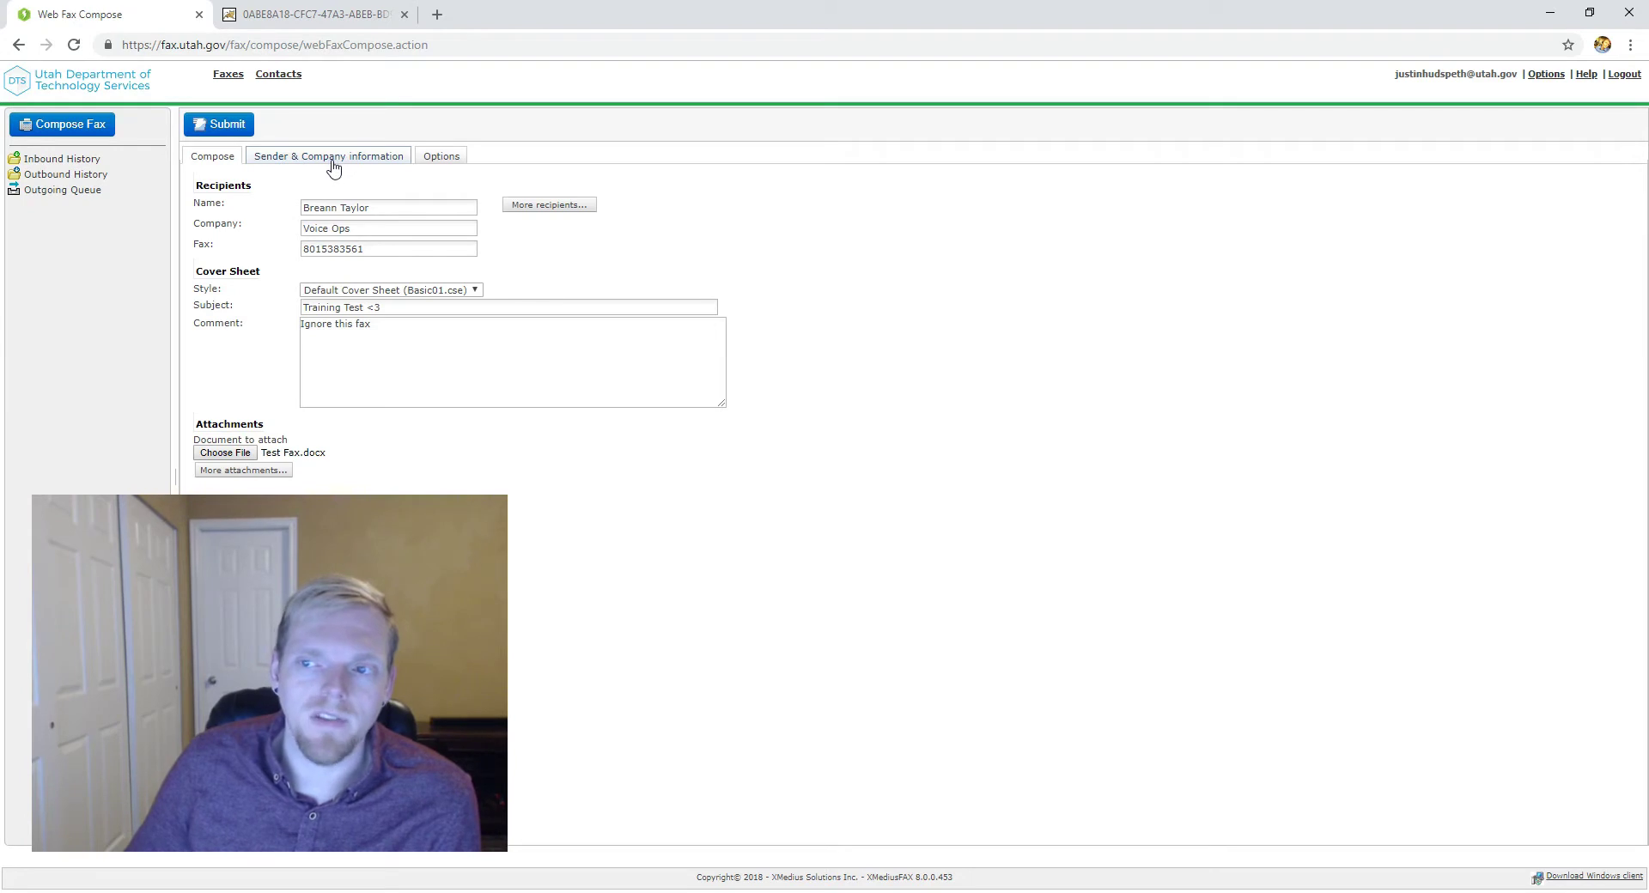
# Use custom sender info, clearing personal fields and setting company to 'State of Utah'
pyautogui.click(327, 155)
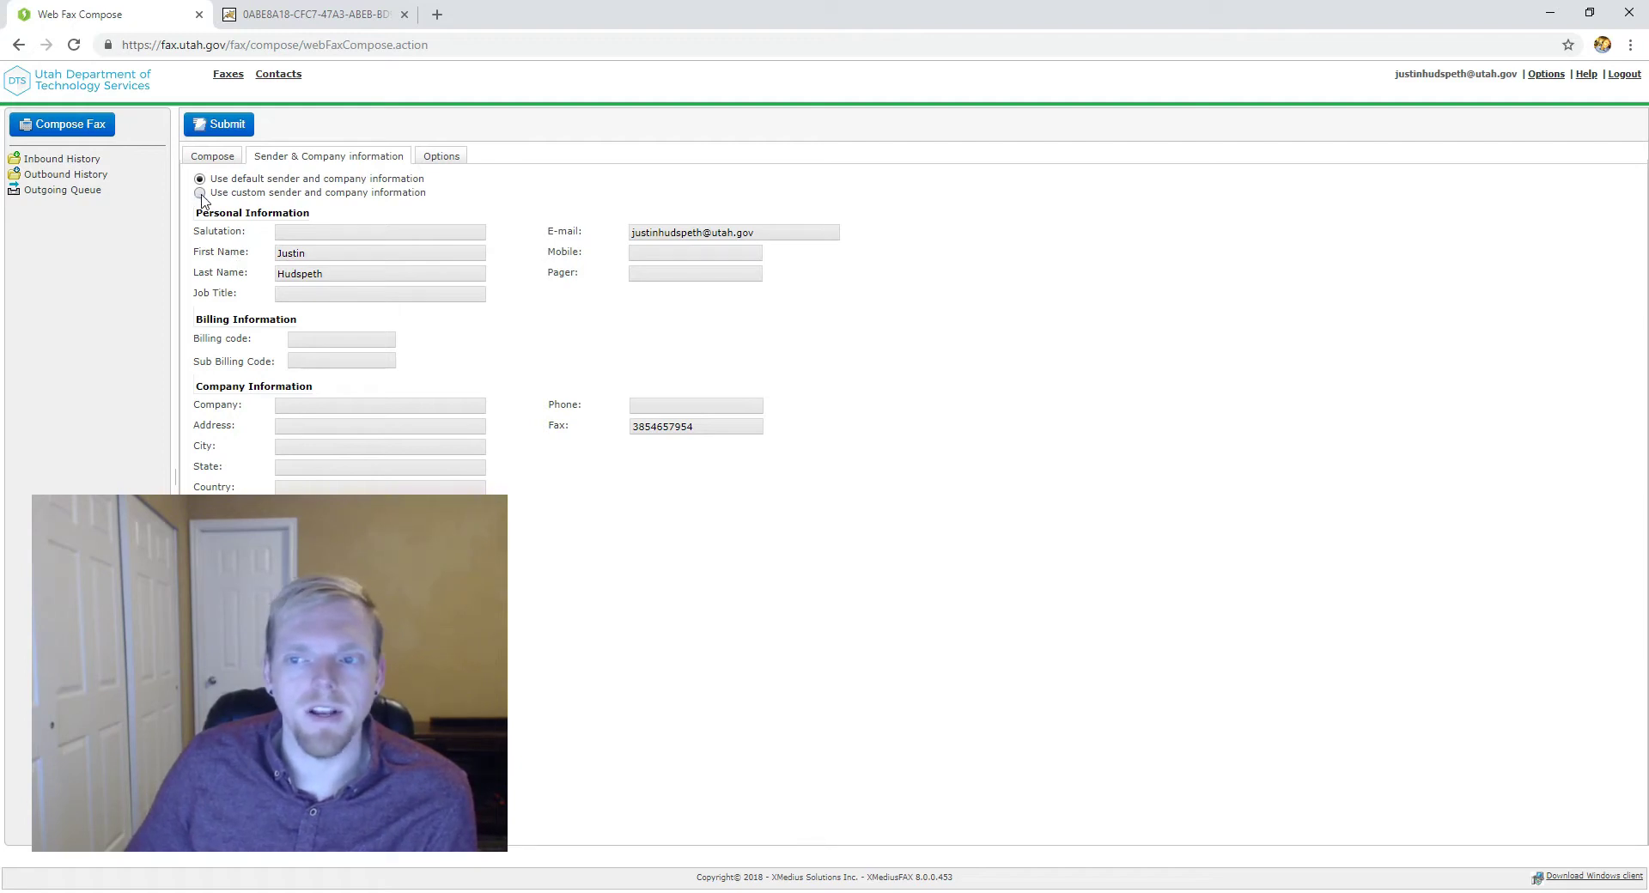
pyautogui.click(198, 192)
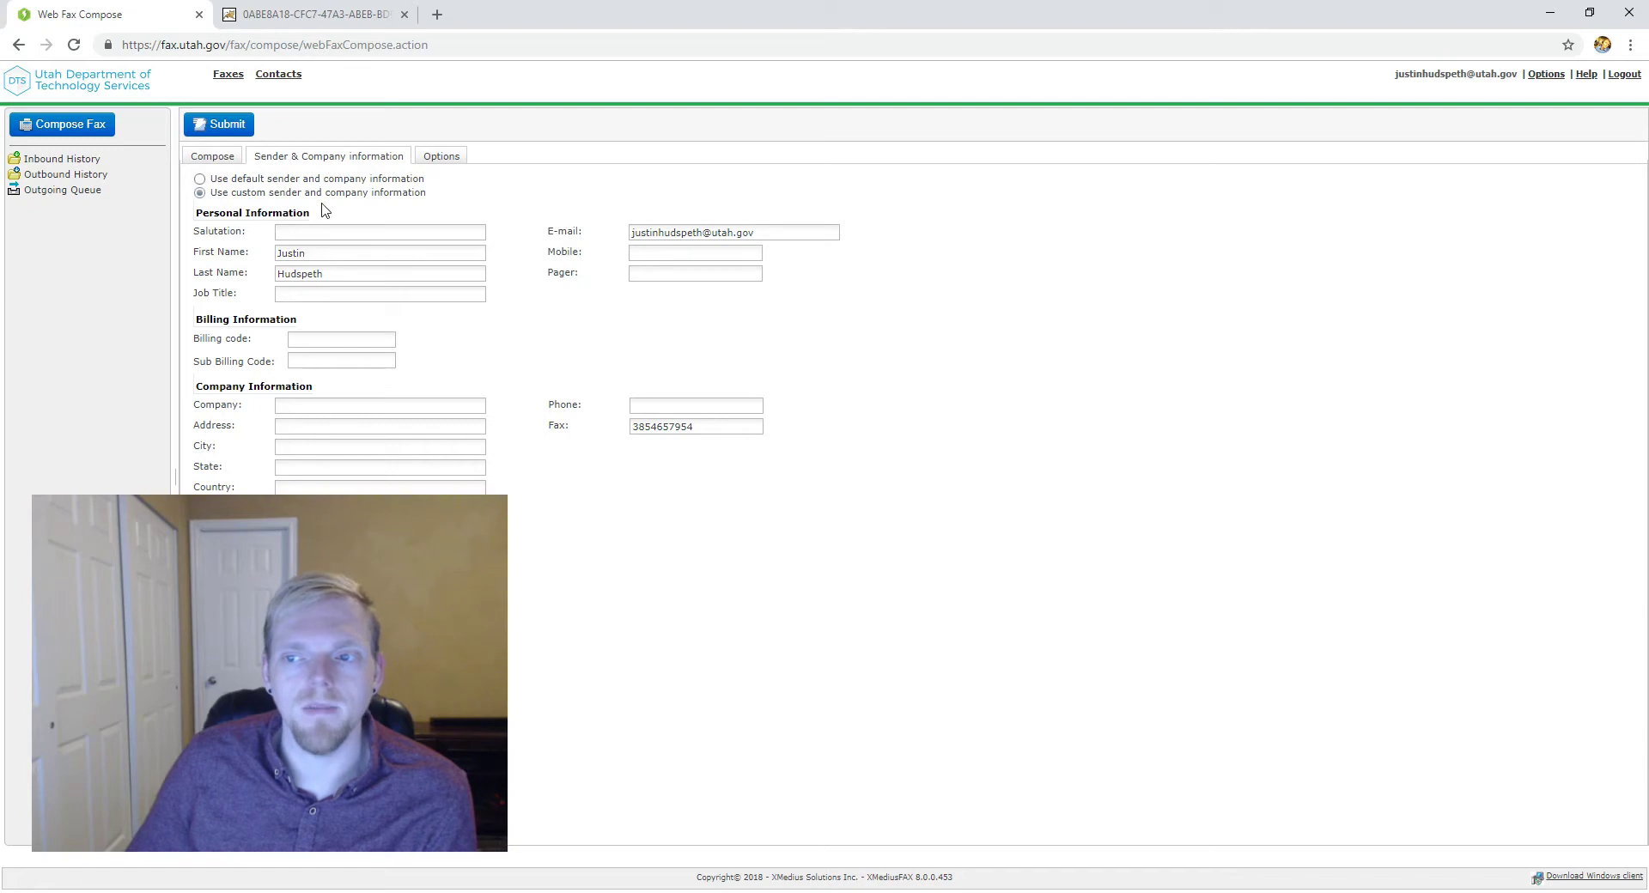
pyautogui.click(378, 253)
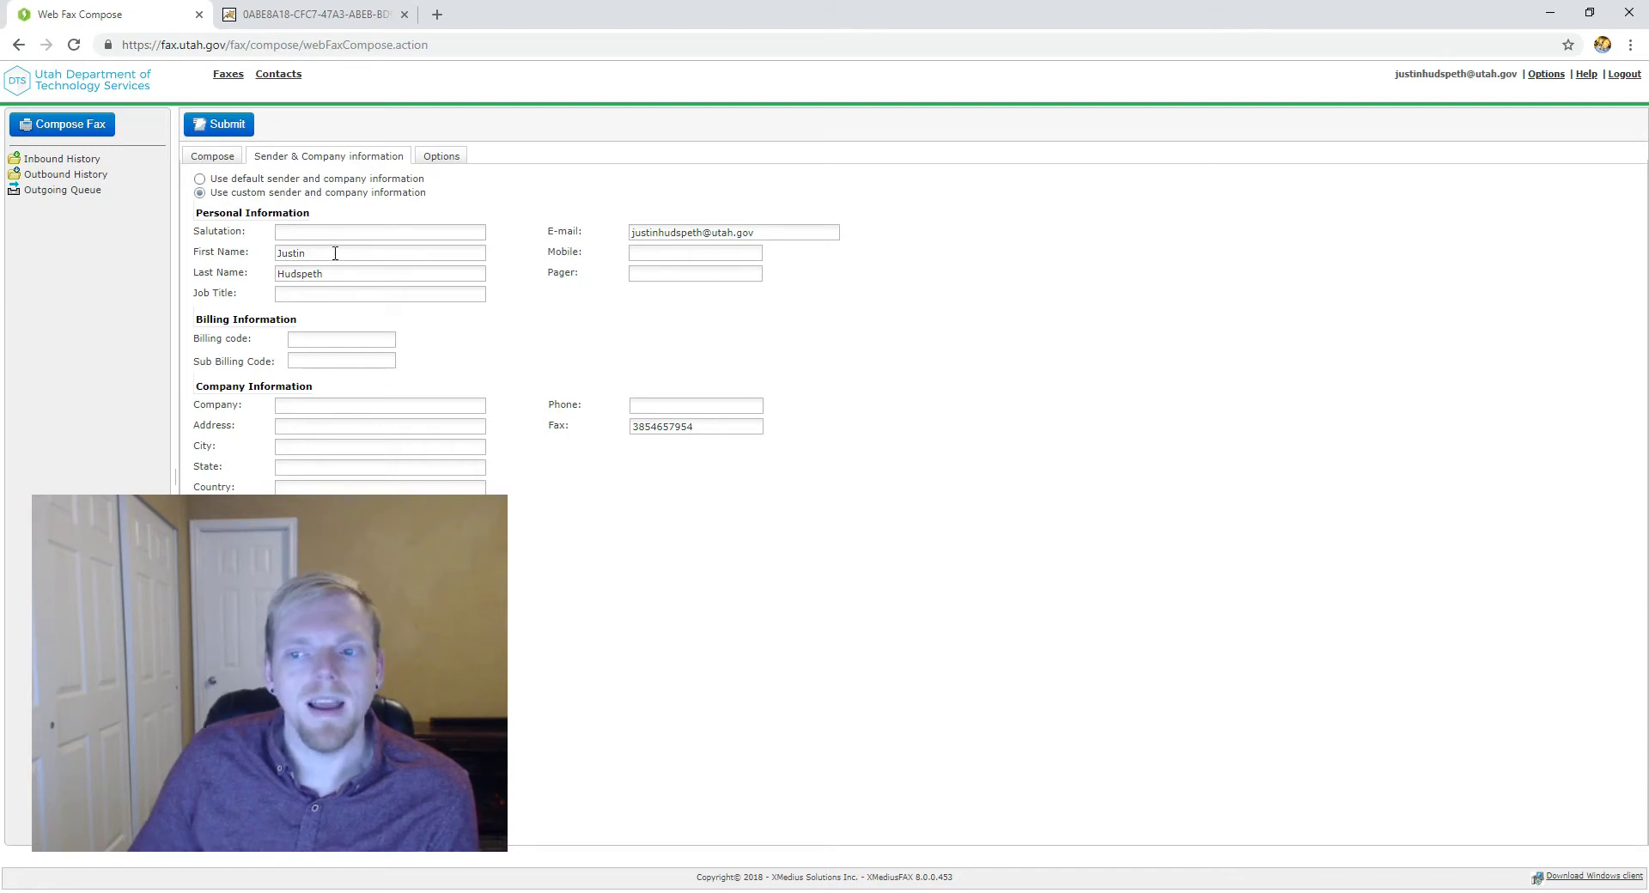
pyautogui.click(379, 252)
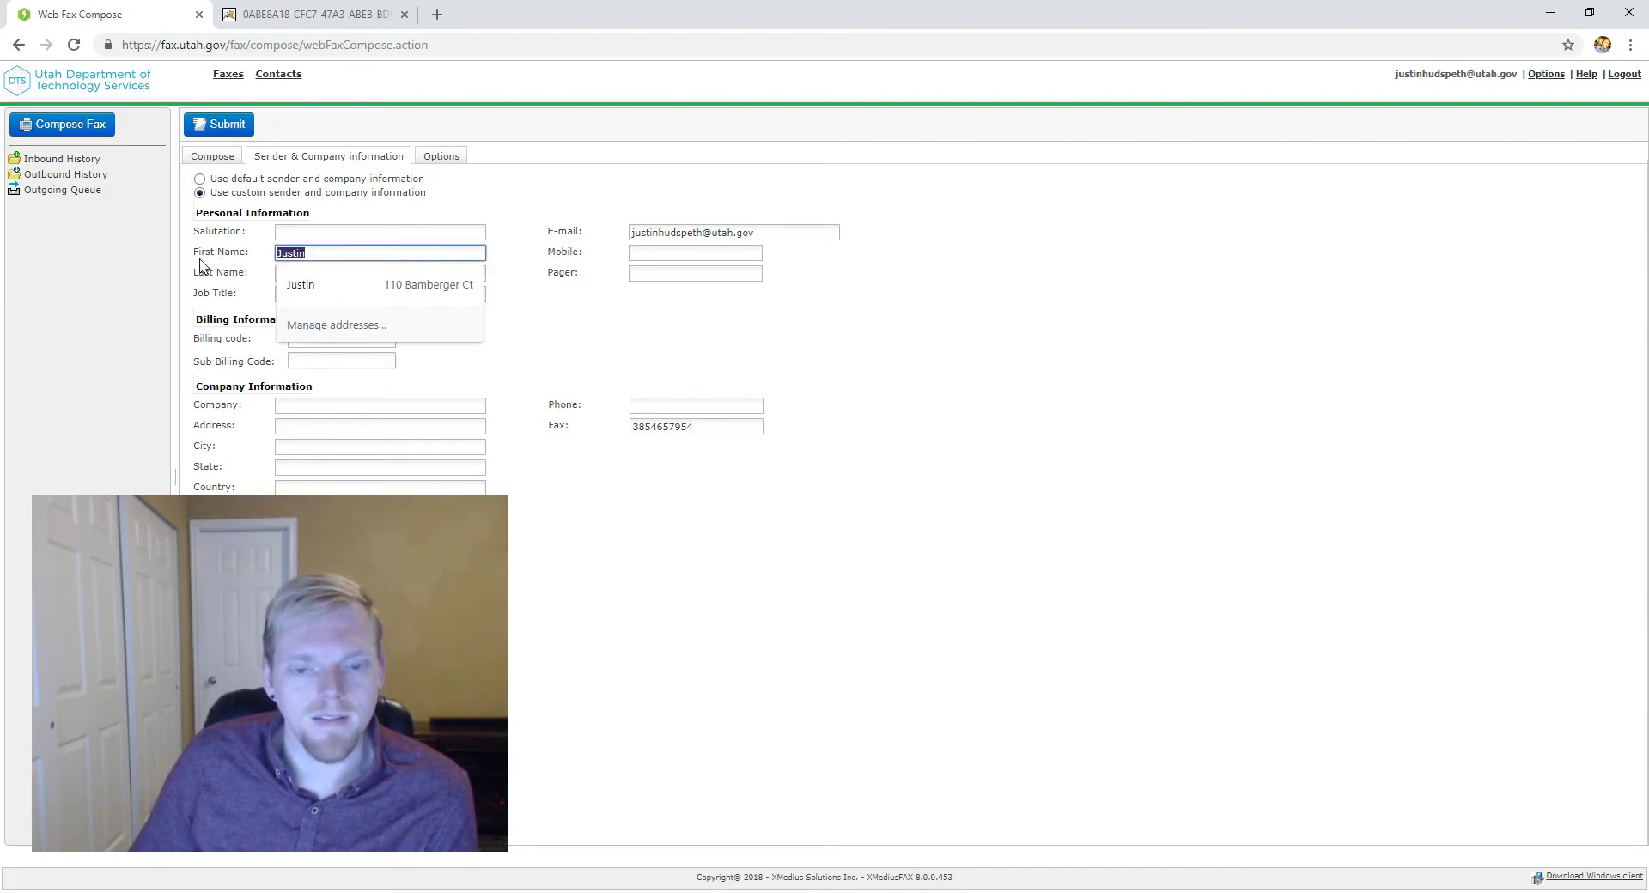
pyautogui.moveTo(165, 261)
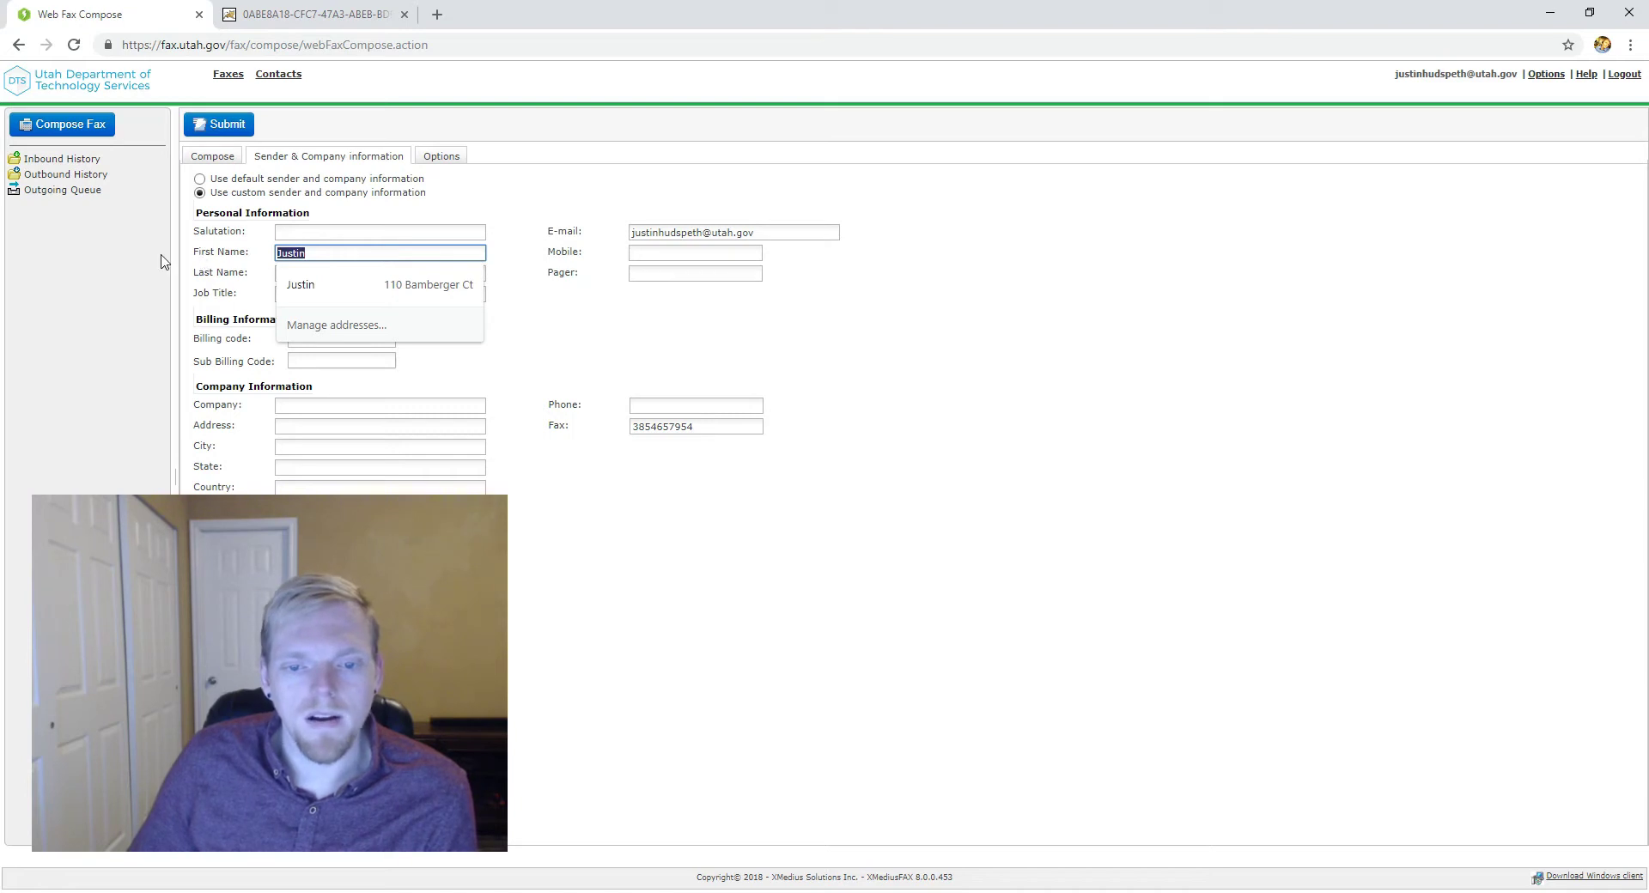
pyautogui.moveTo(157, 255)
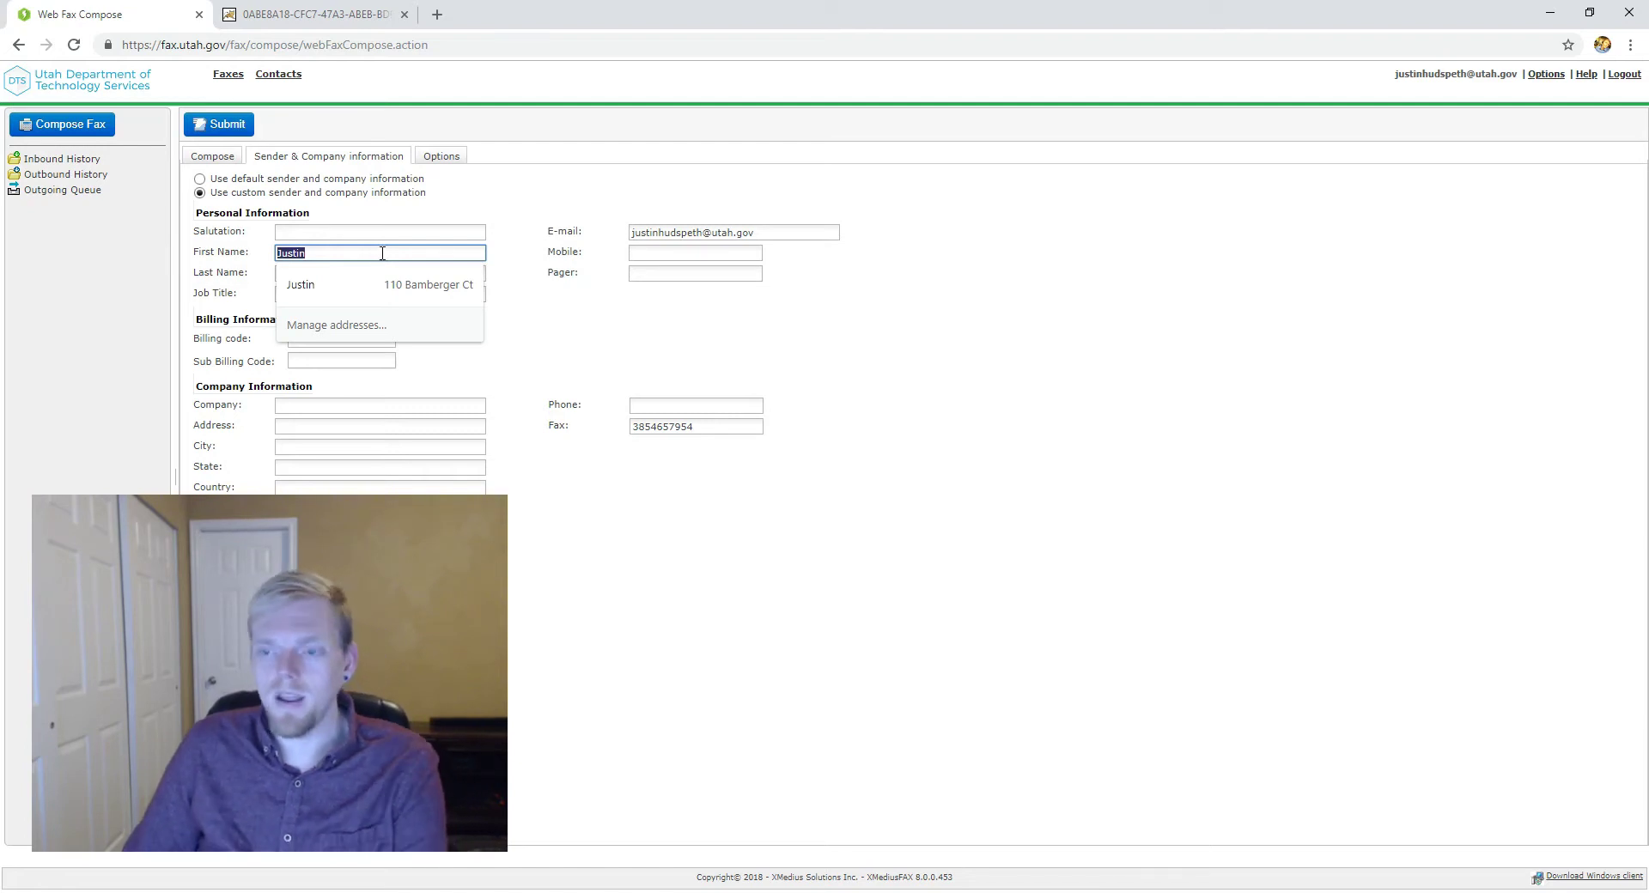
pyautogui.click(344, 284)
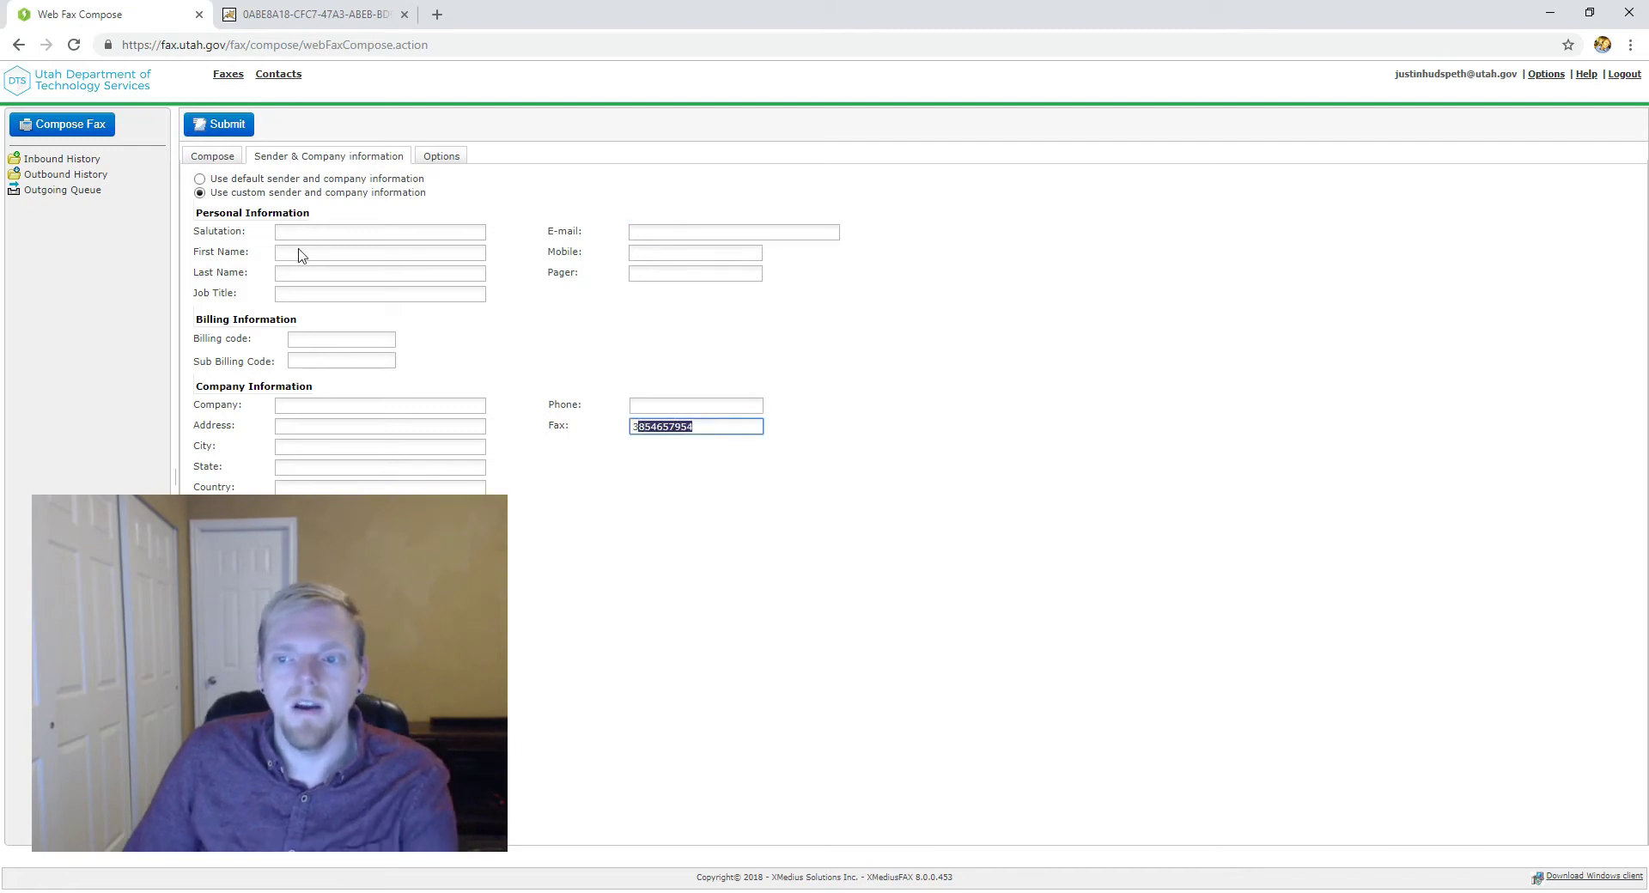
pyautogui.moveTo(295, 465)
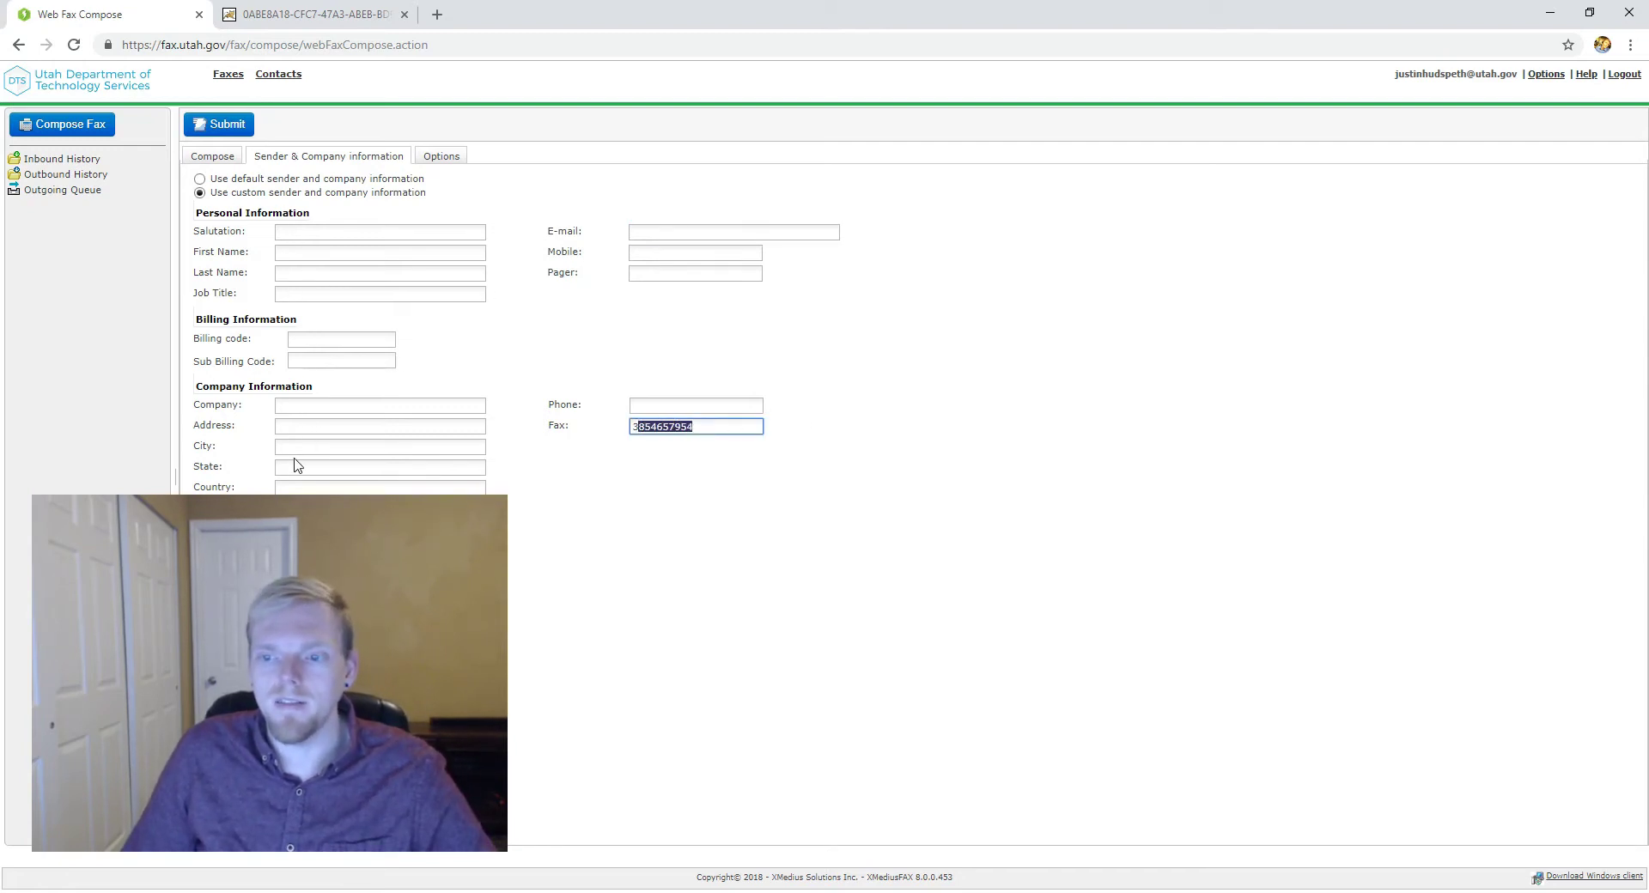
pyautogui.write('S')
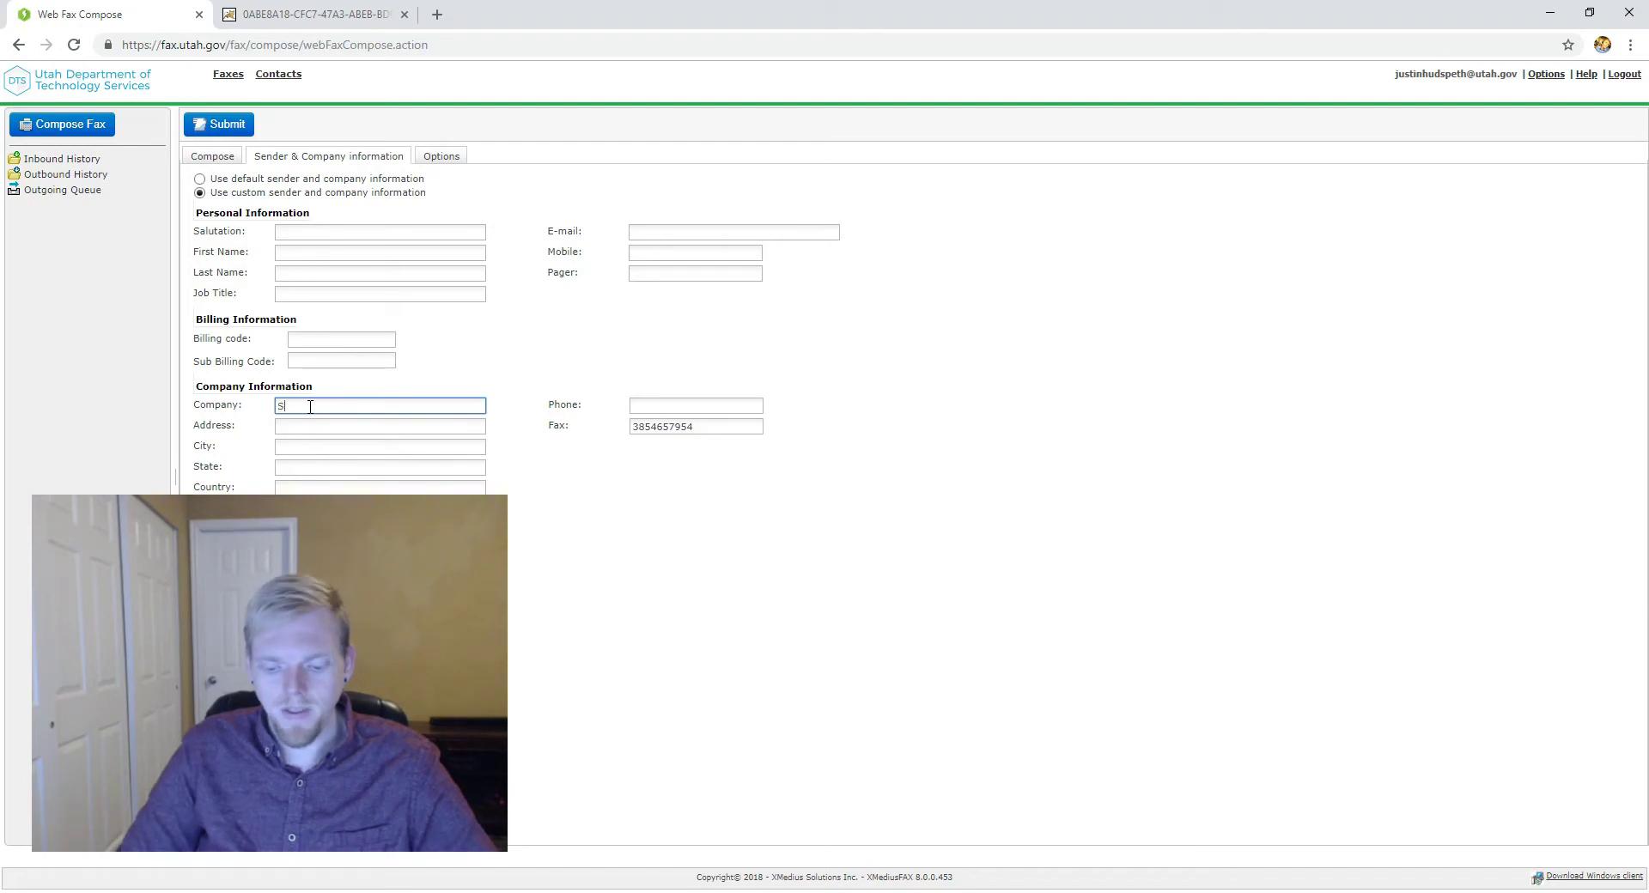
pyautogui.write('tate of Ut')
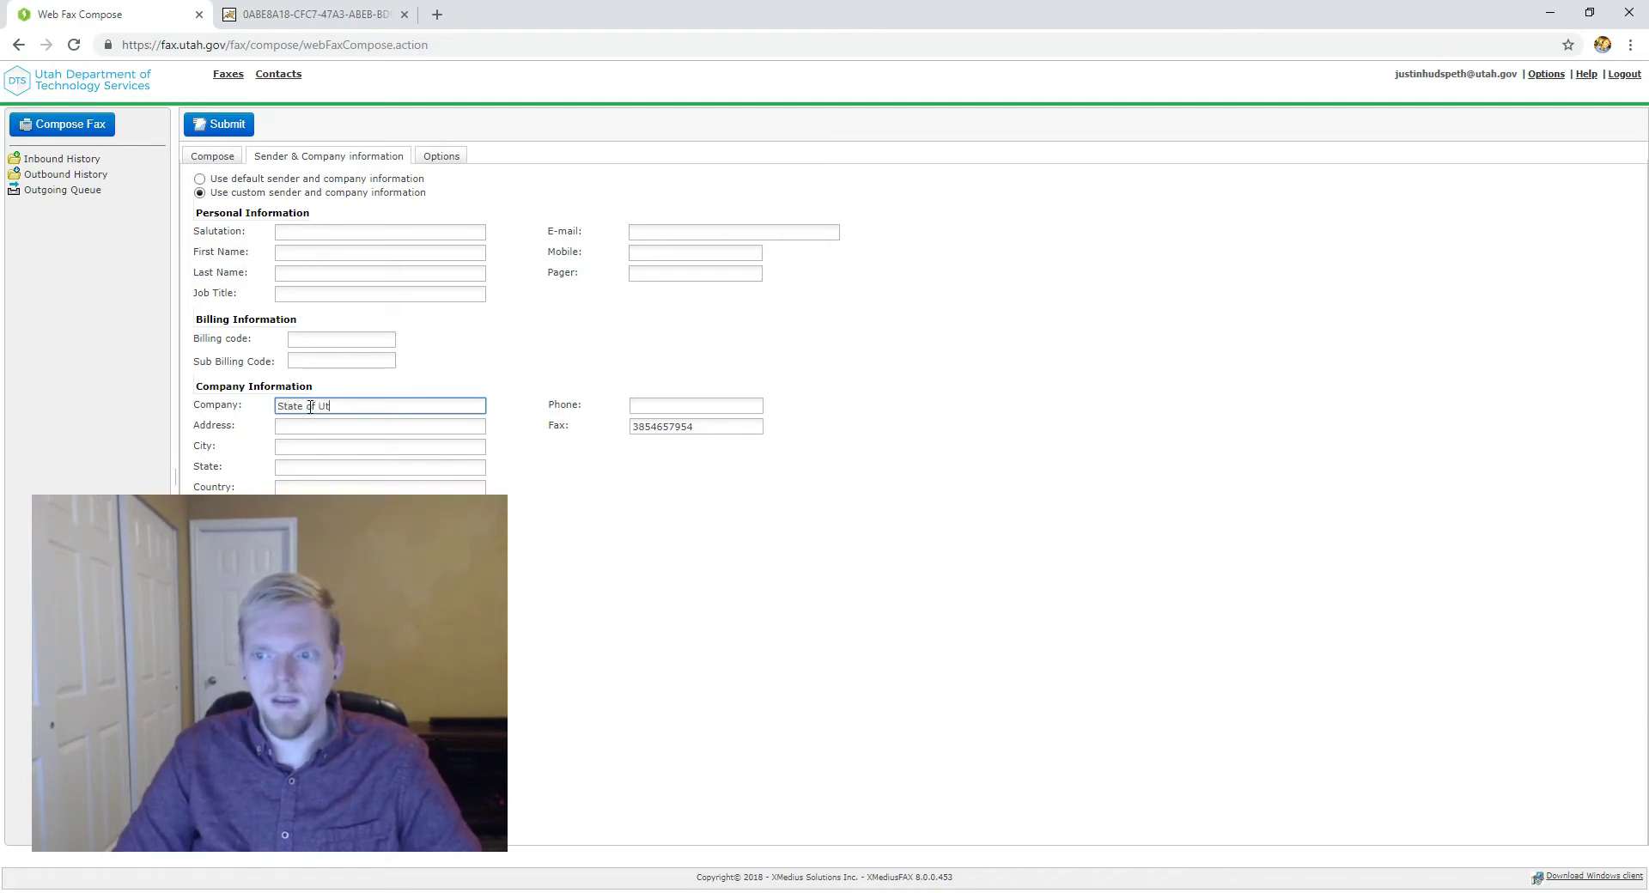
pyautogui.write('ah')
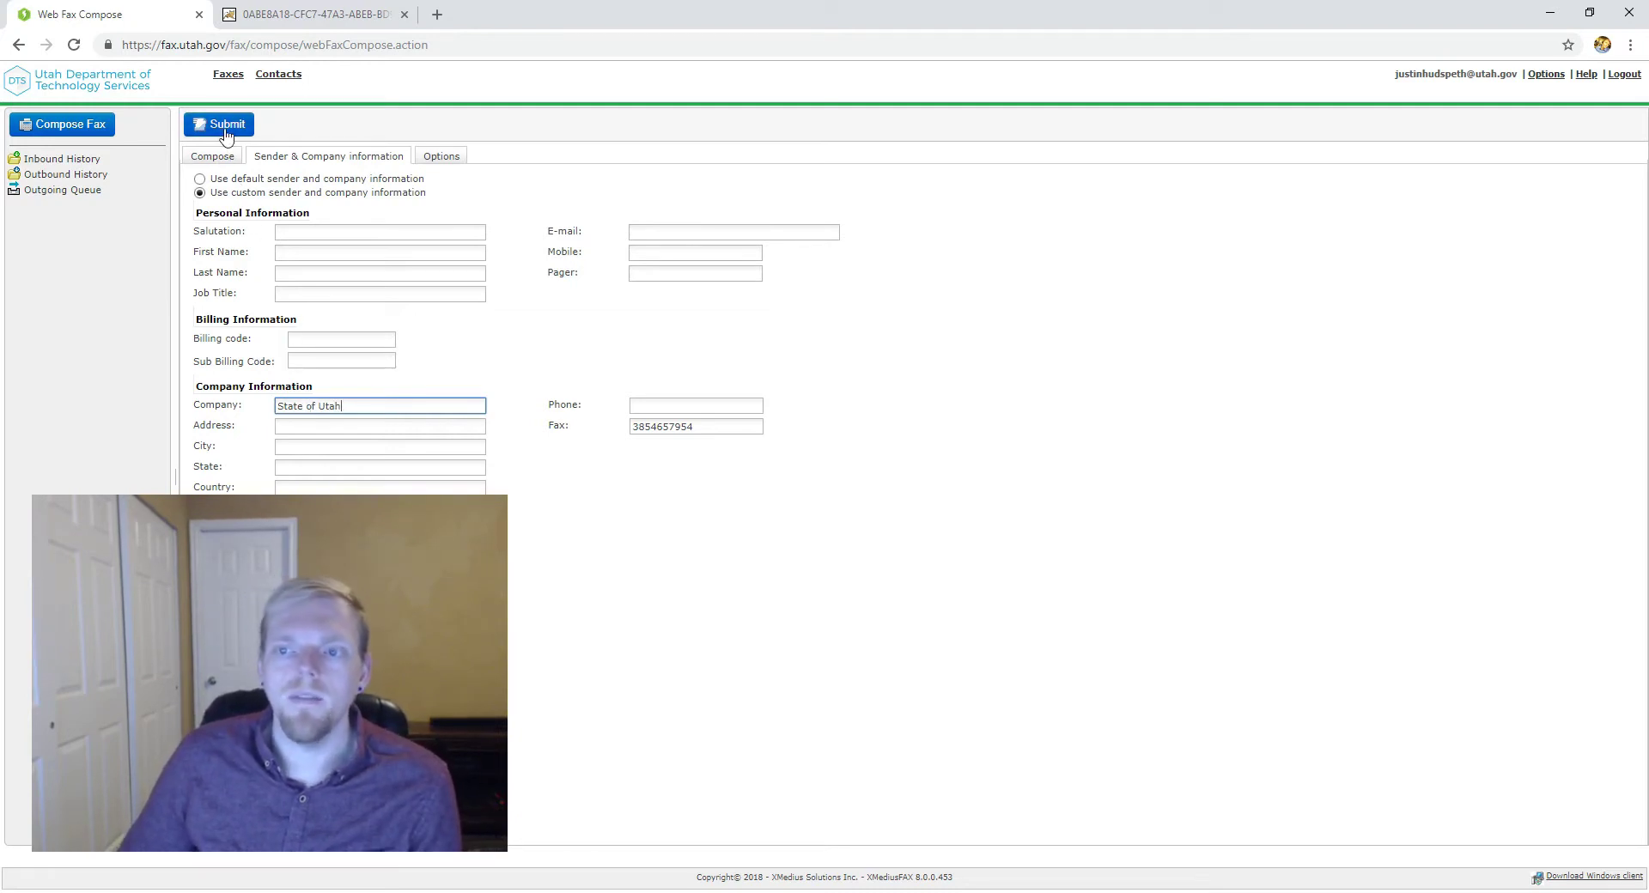
pyautogui.click(211, 155)
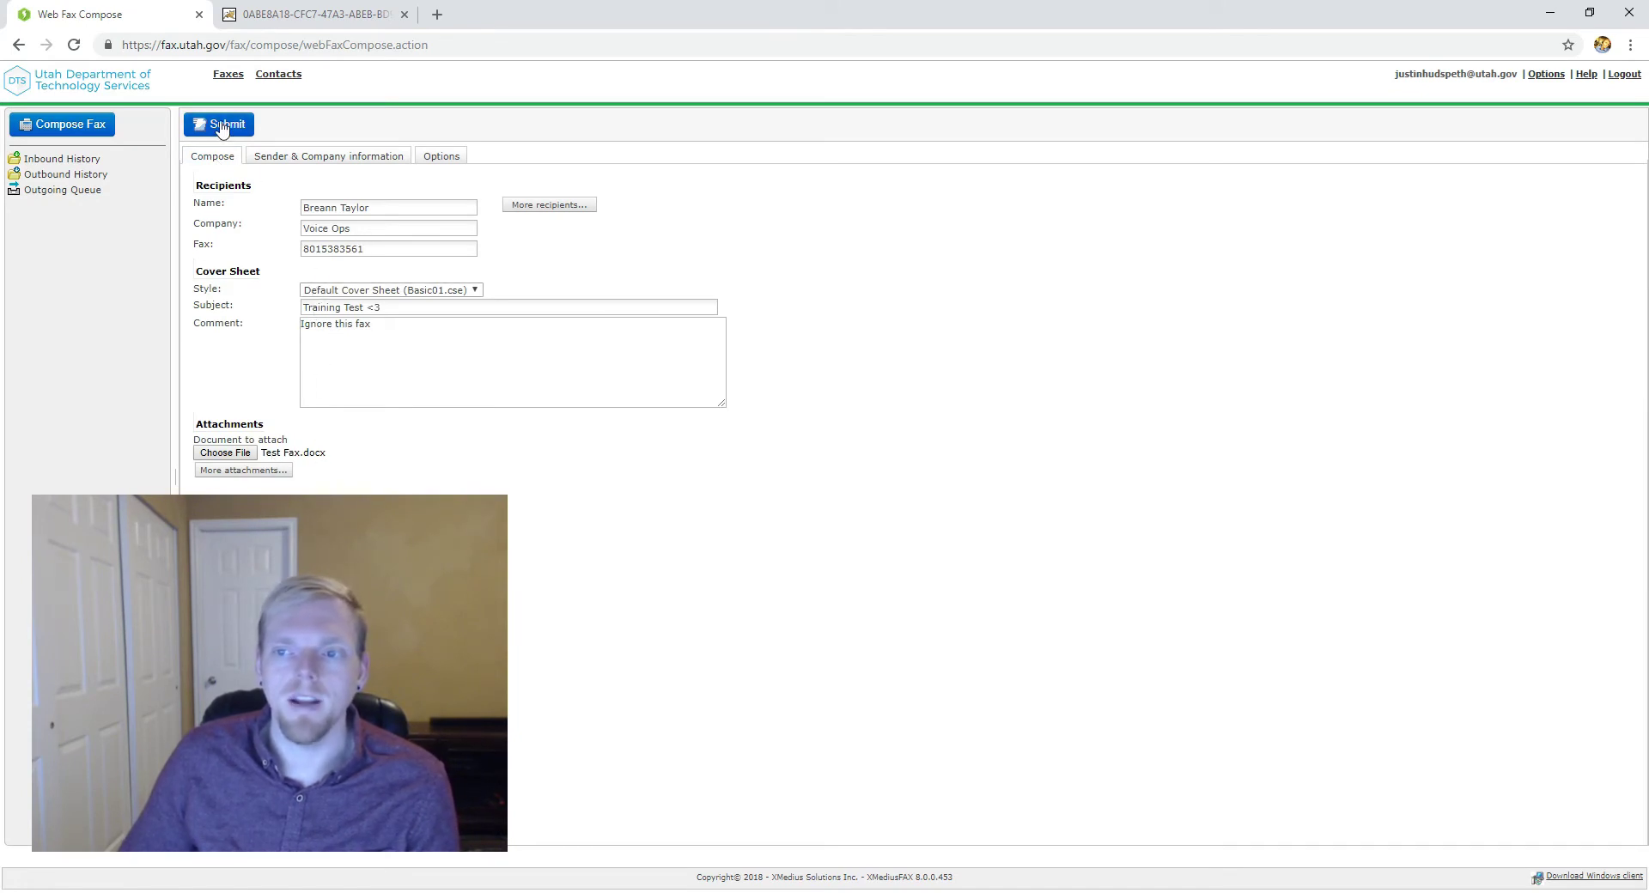
# Submit the training fax and get the queued-for-delivery confirmation with broadcast ID
pyautogui.click(219, 124)
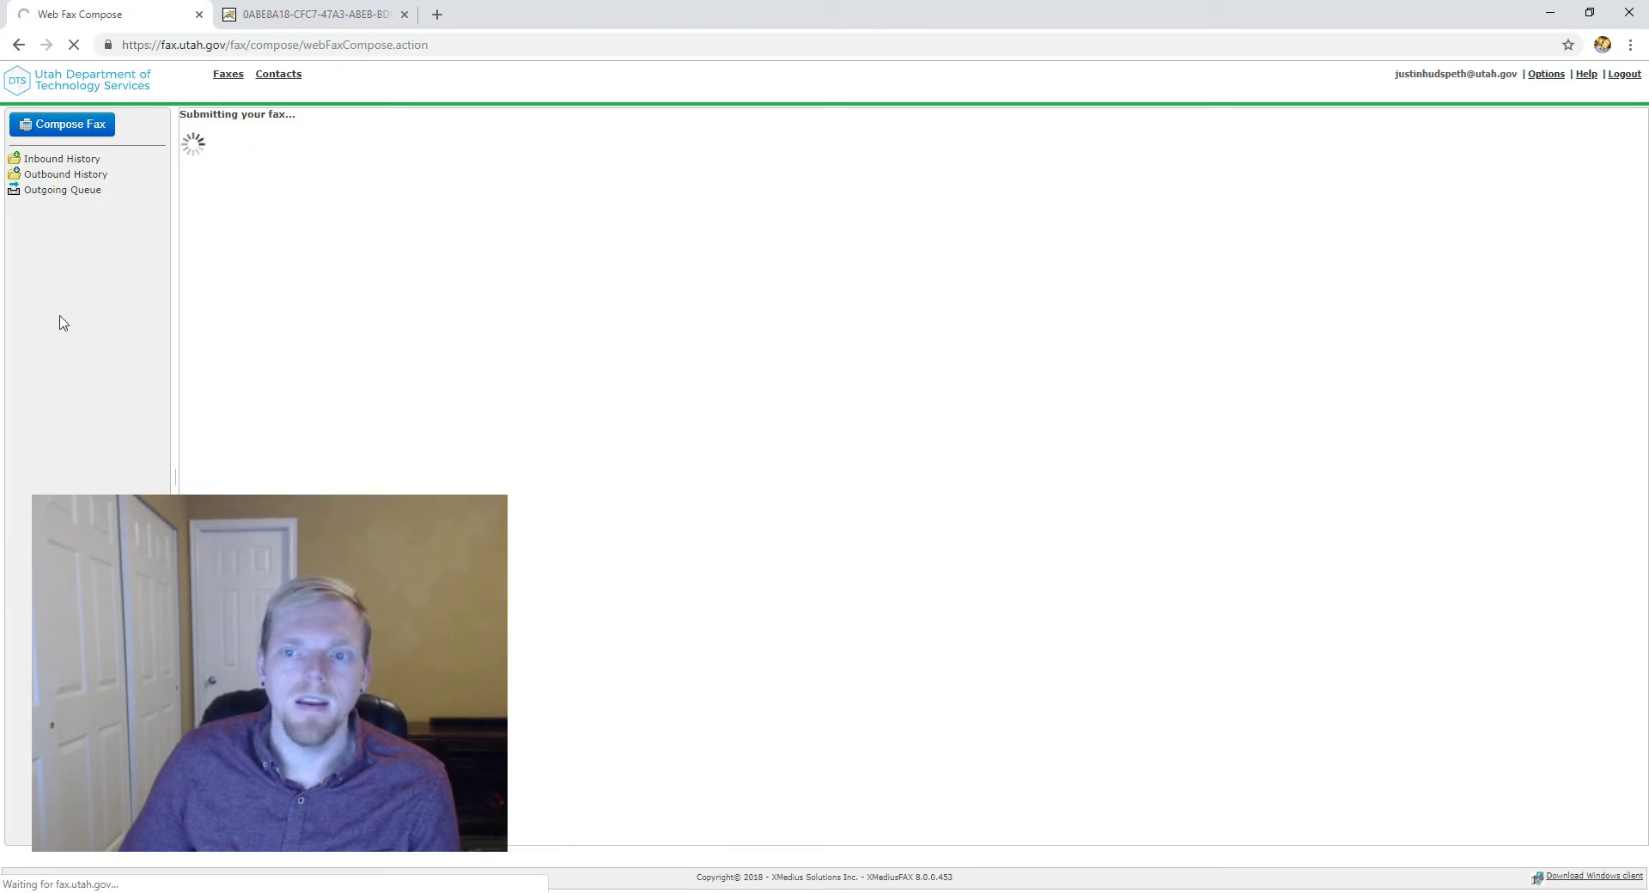
pyautogui.moveTo(63, 190)
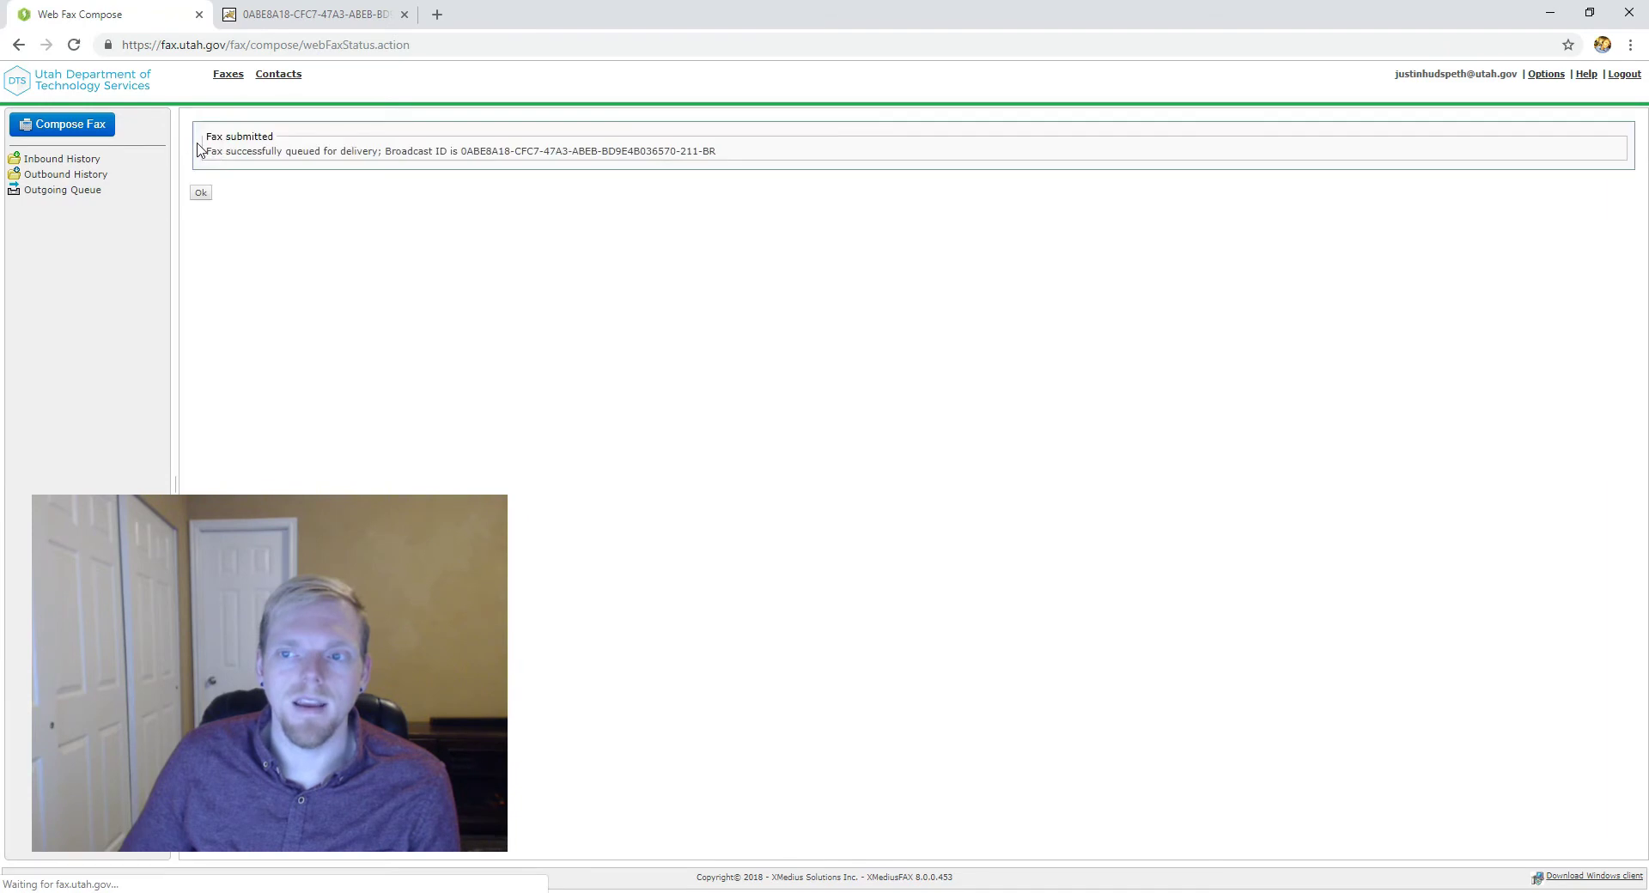
pyautogui.moveTo(207, 150); pyautogui.dragTo(379, 150)
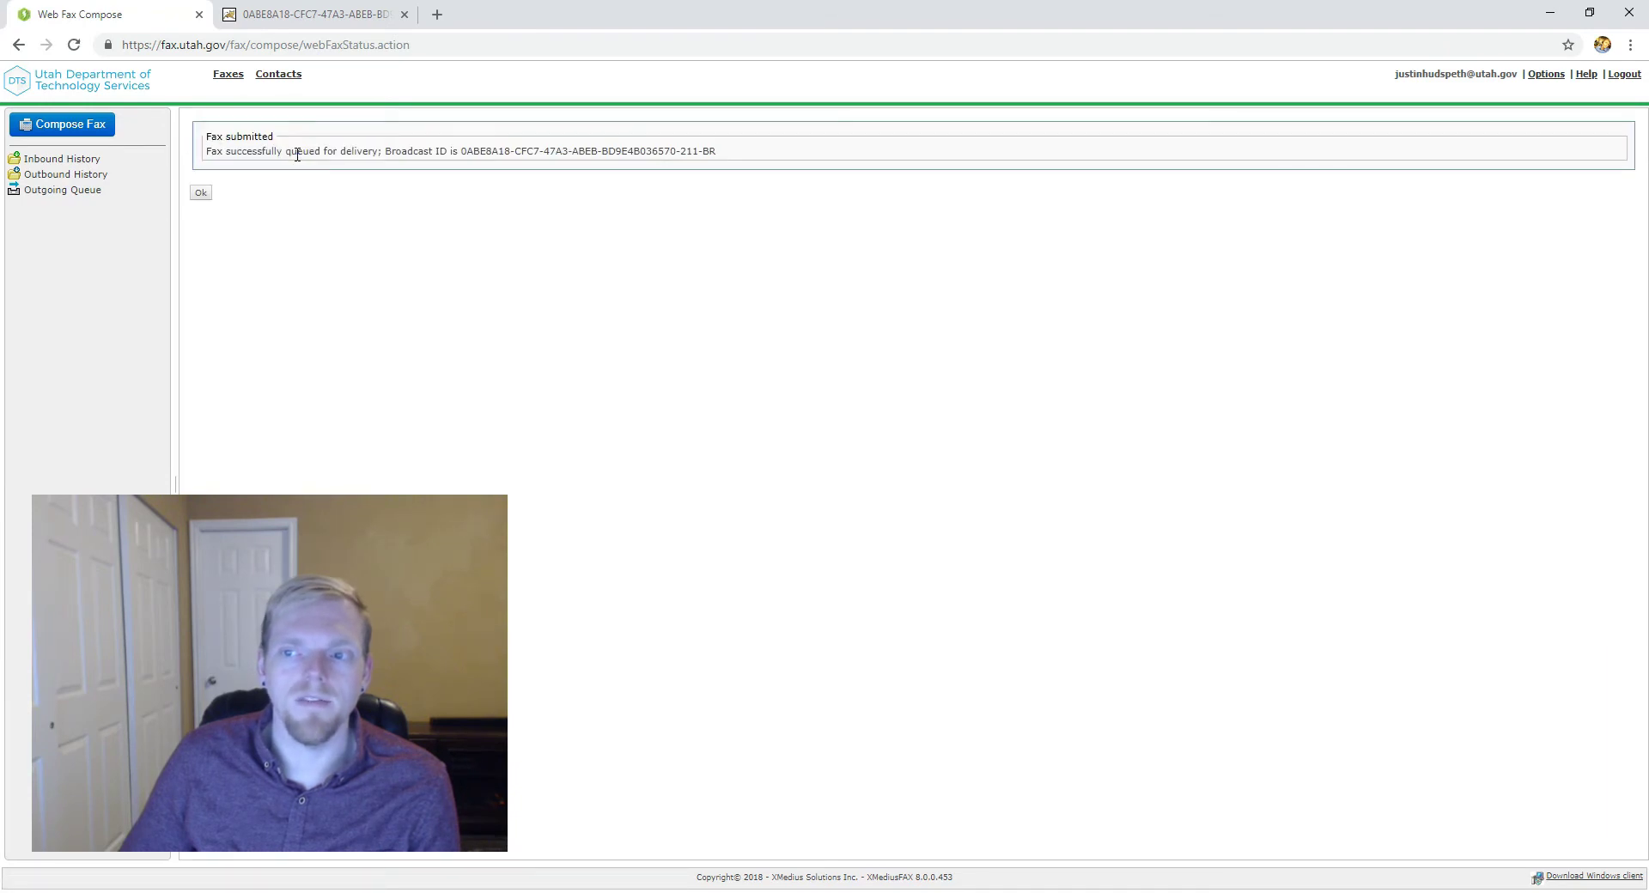
pyautogui.moveTo(63, 190)
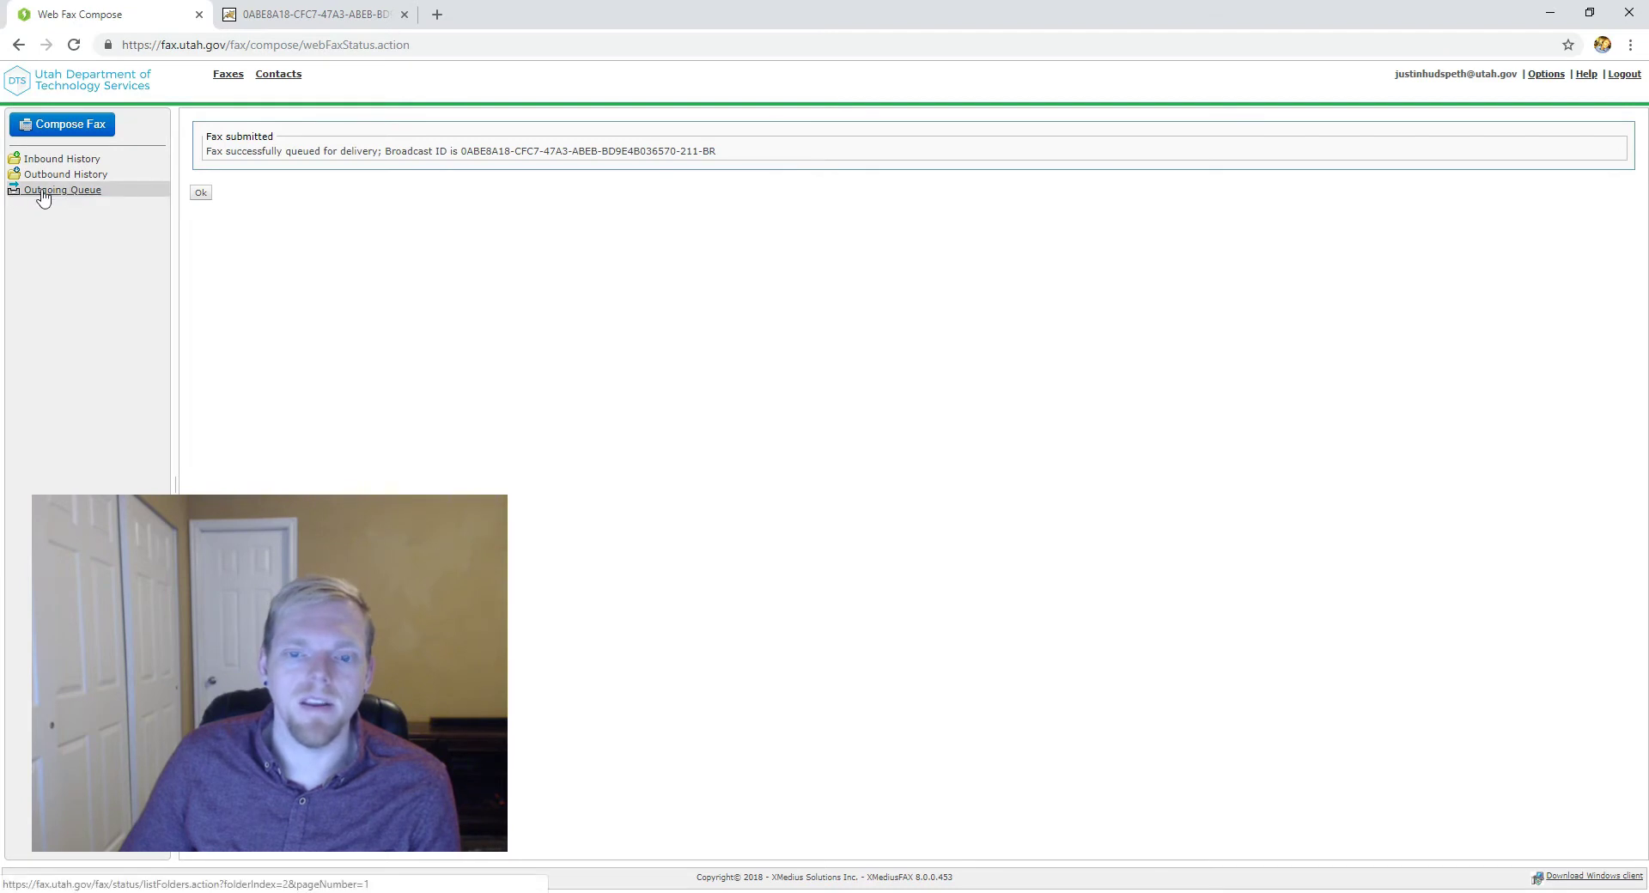
# Review the queued Training Test fax's cover and second page, then its sending properties
pyautogui.click(62, 190)
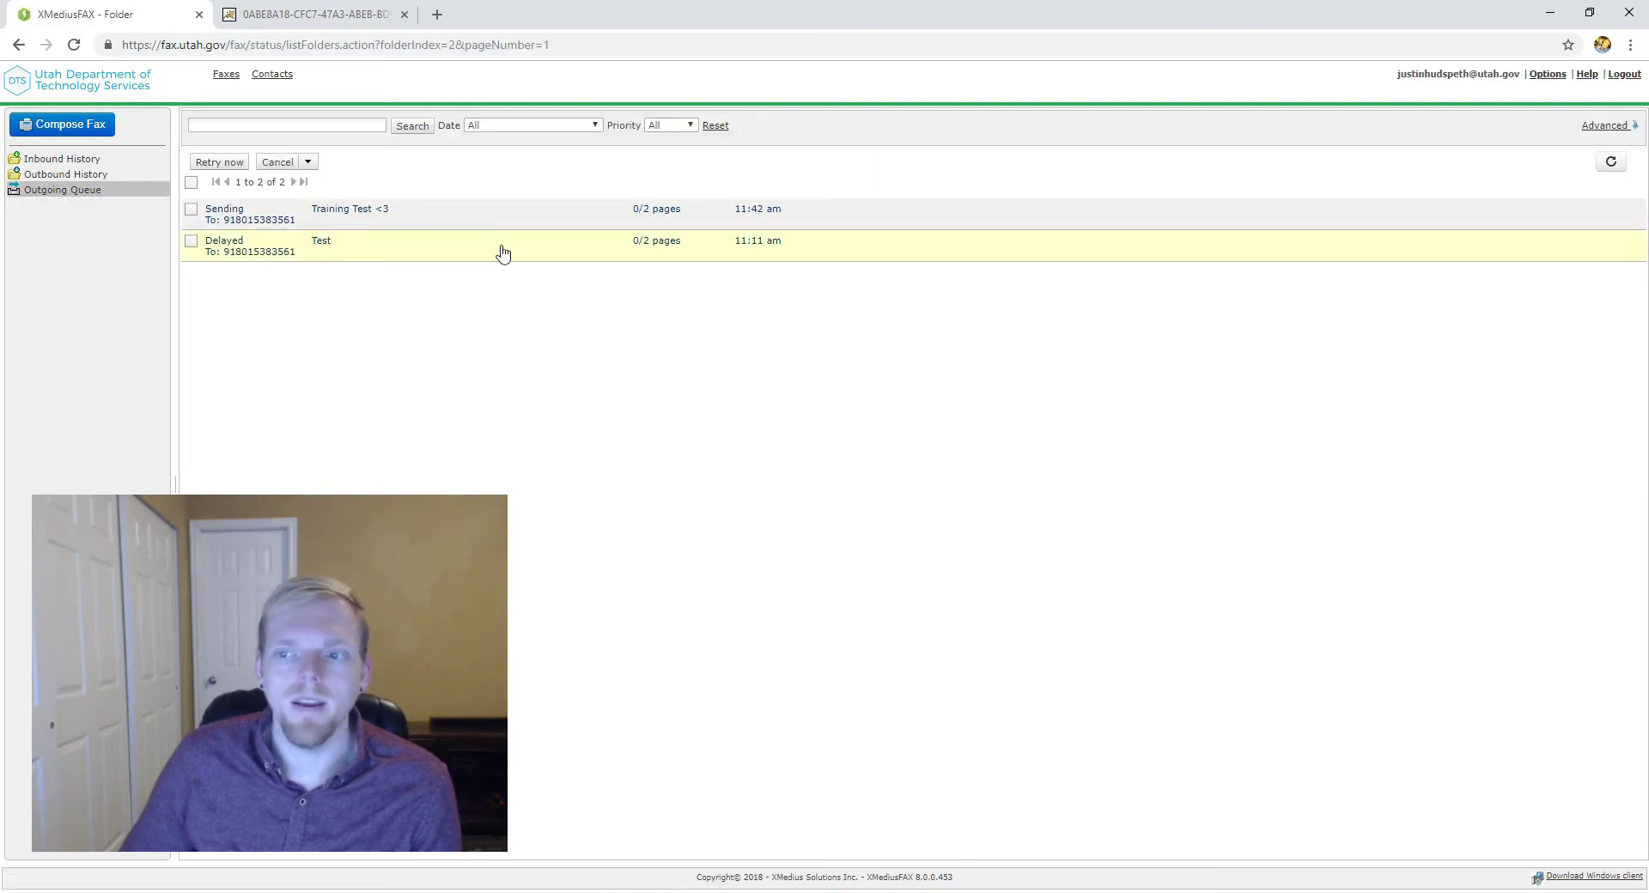
pyautogui.moveTo(405, 214)
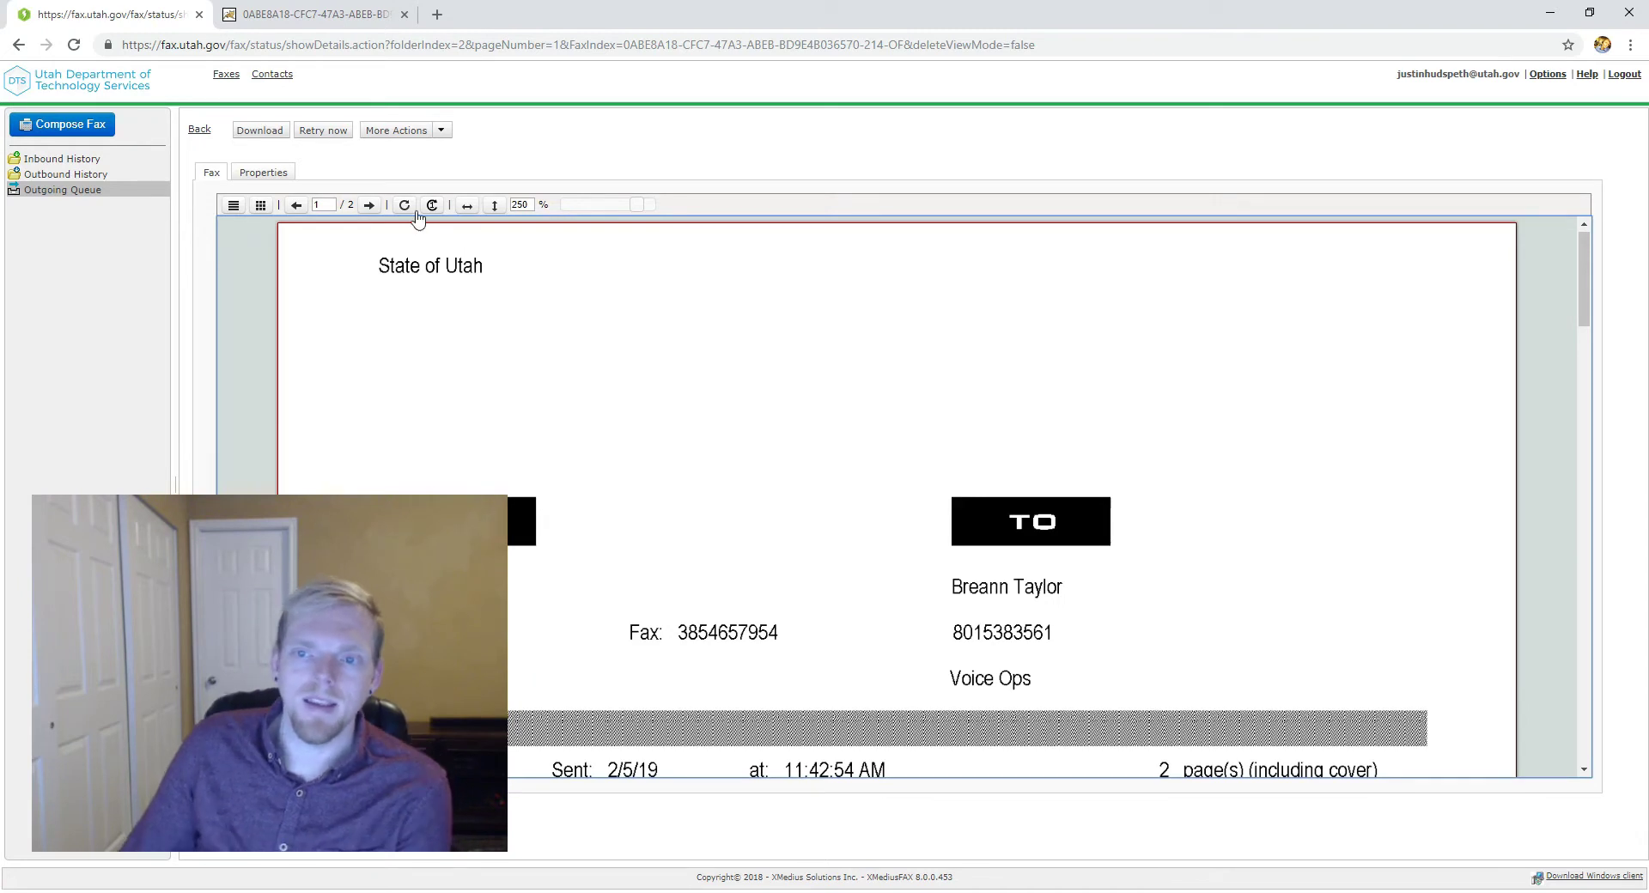
pyautogui.moveTo(1208, 317)
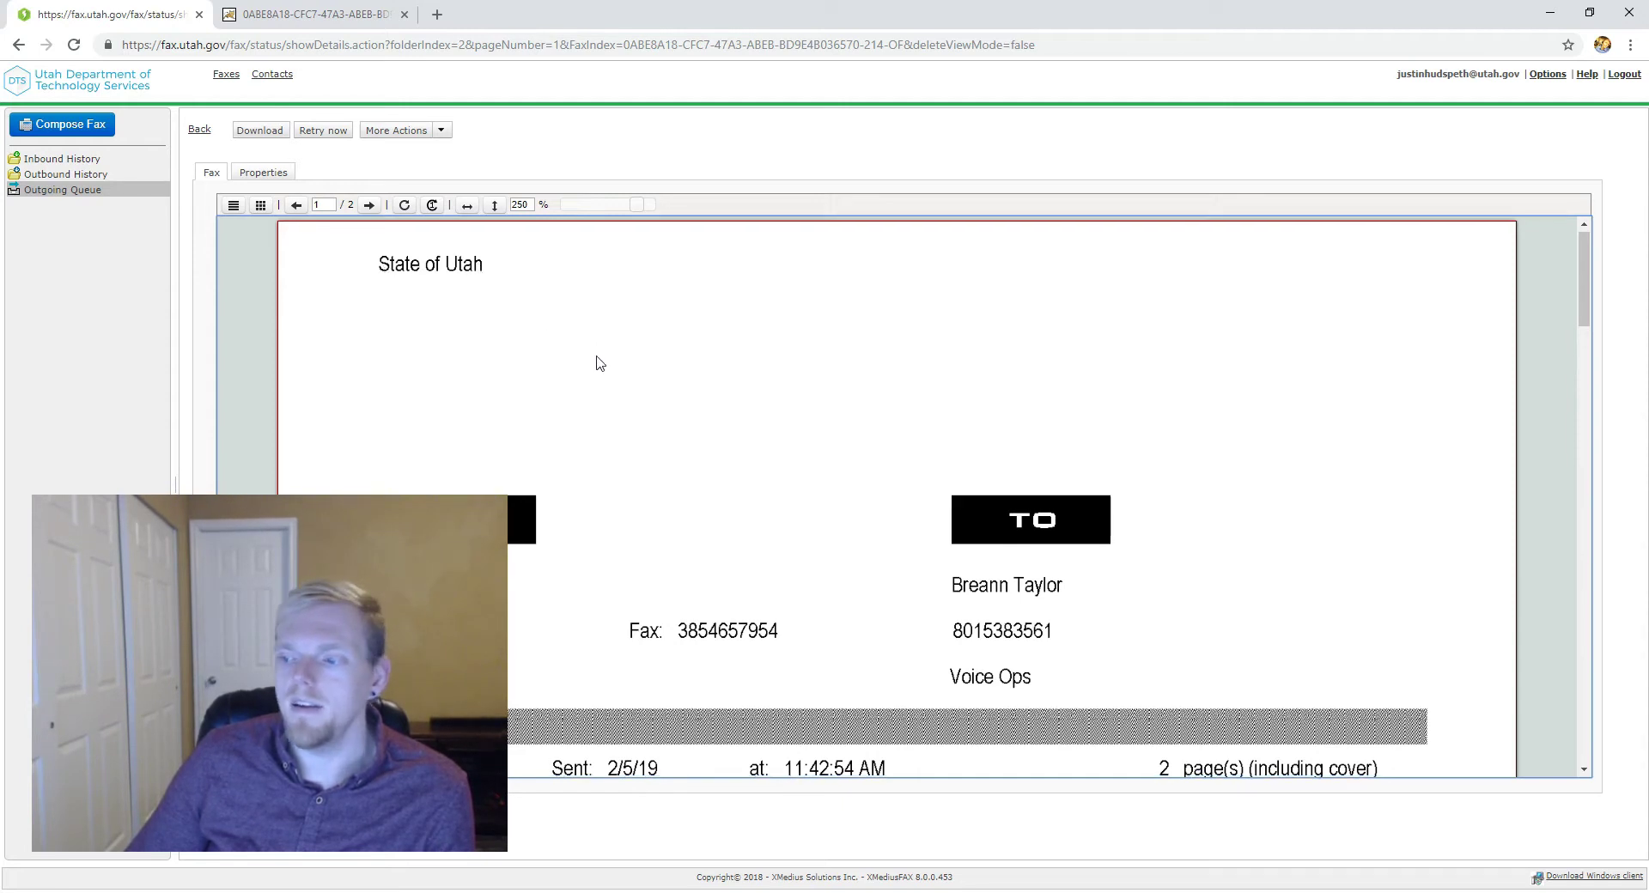
pyautogui.scroll(-3)
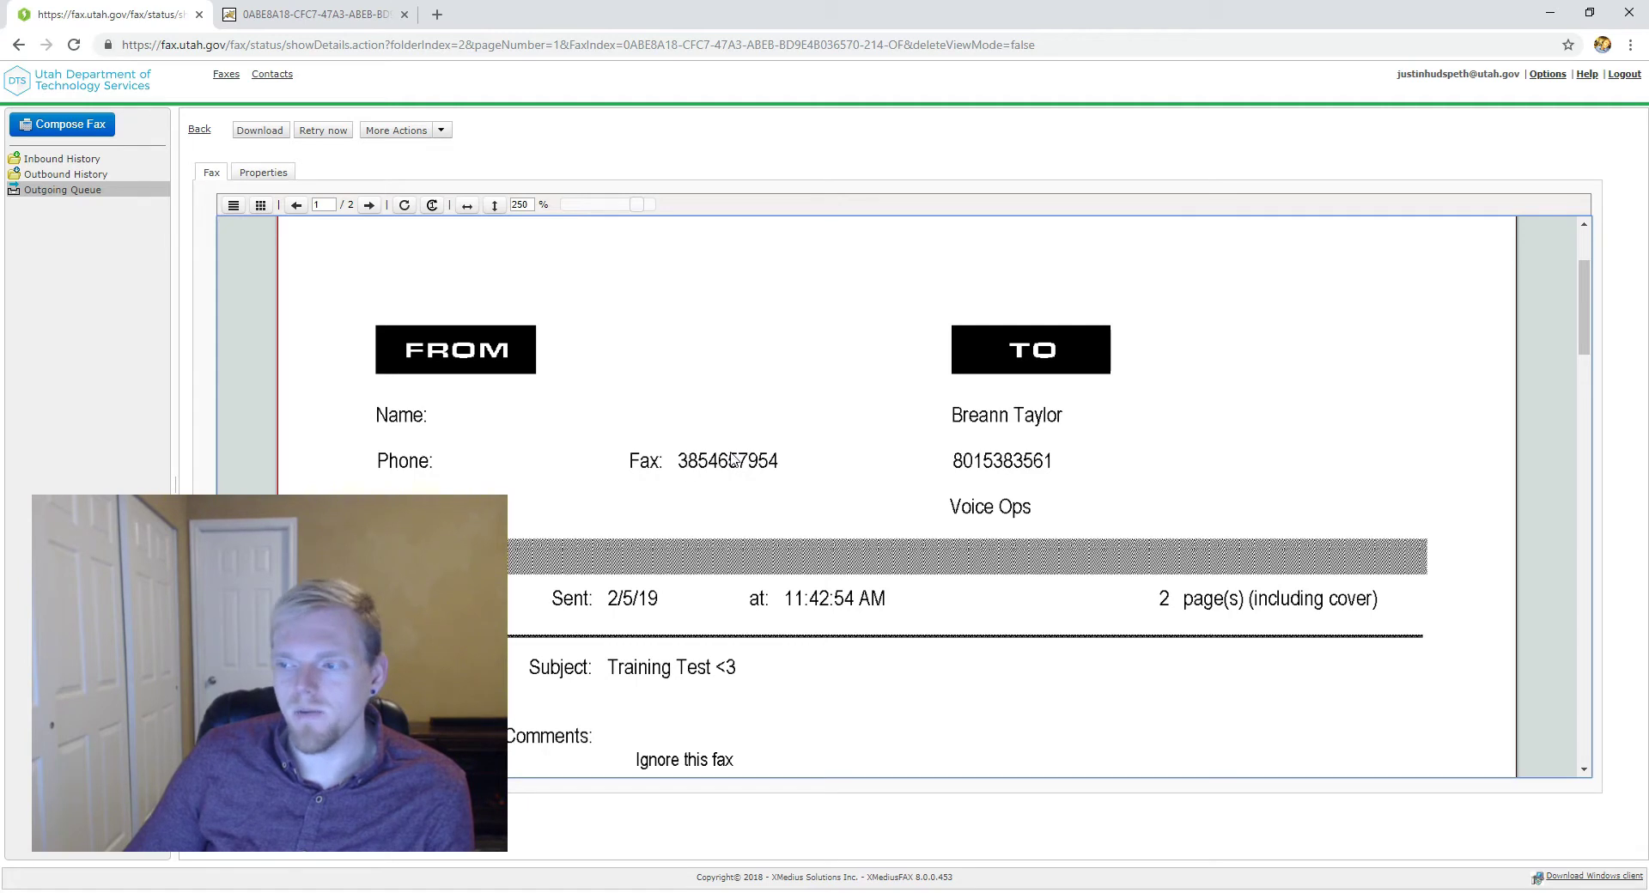
pyautogui.scroll(-3)
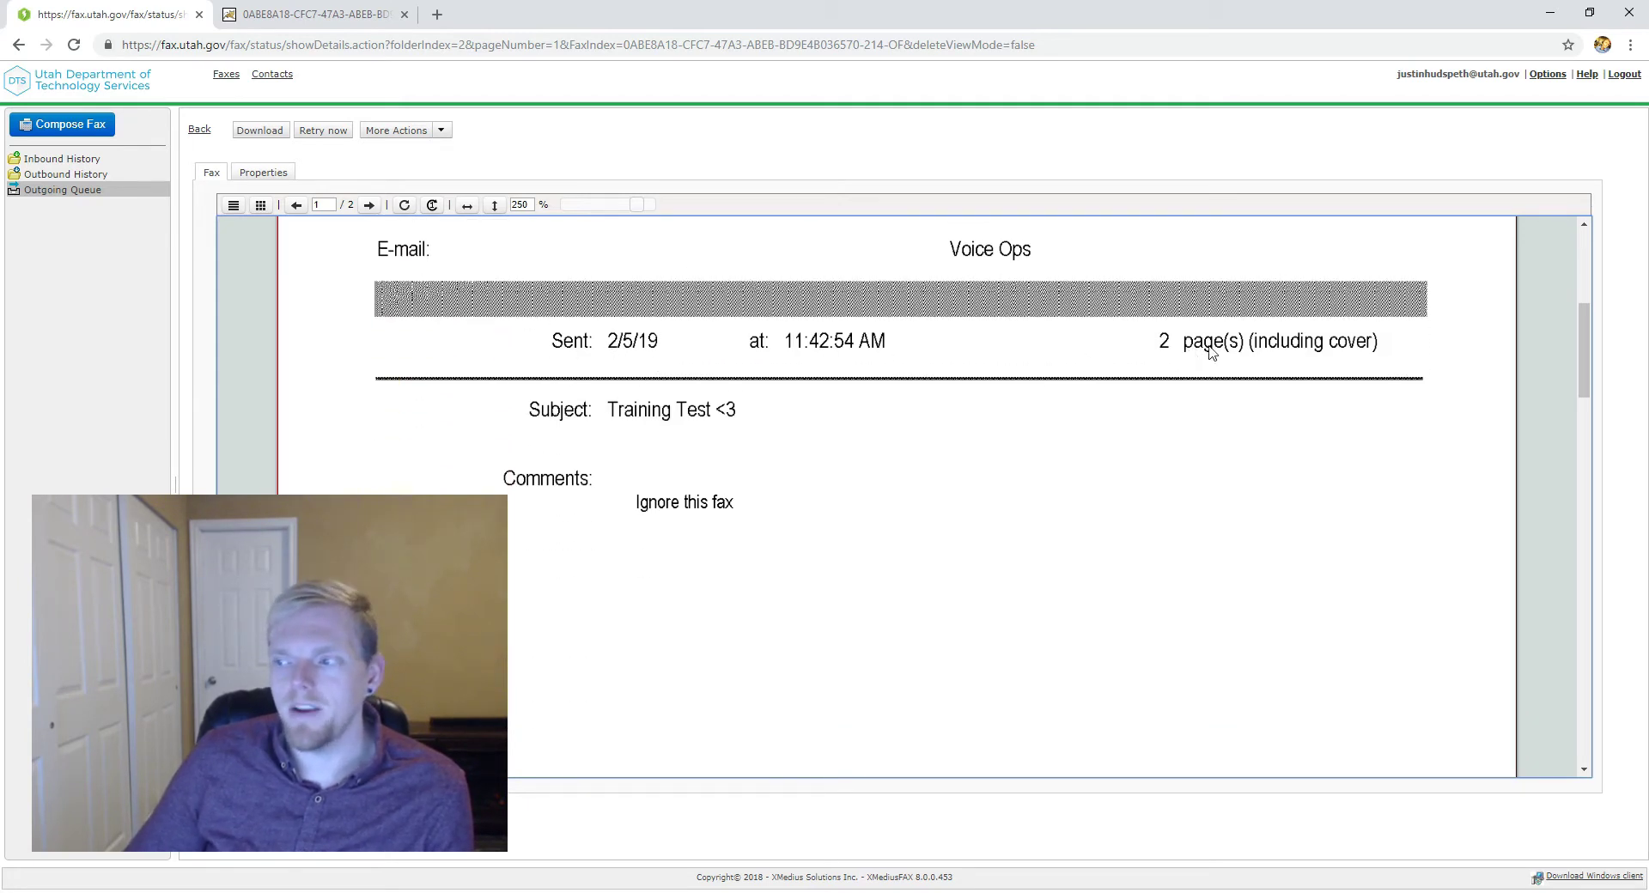
pyautogui.moveTo(599, 406)
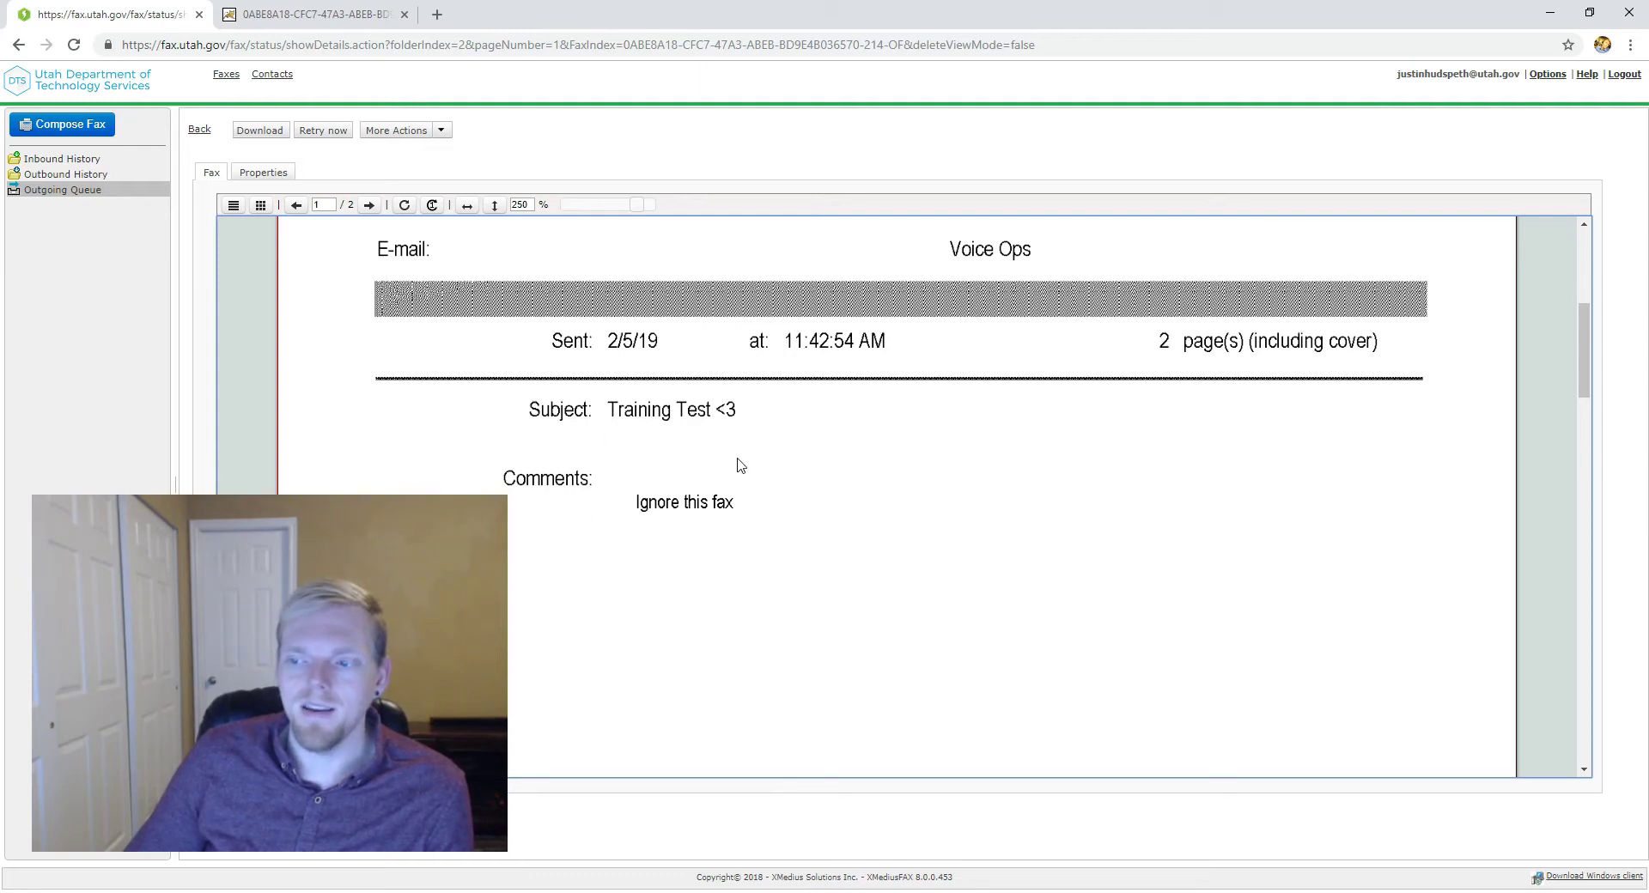
pyautogui.click(369, 204)
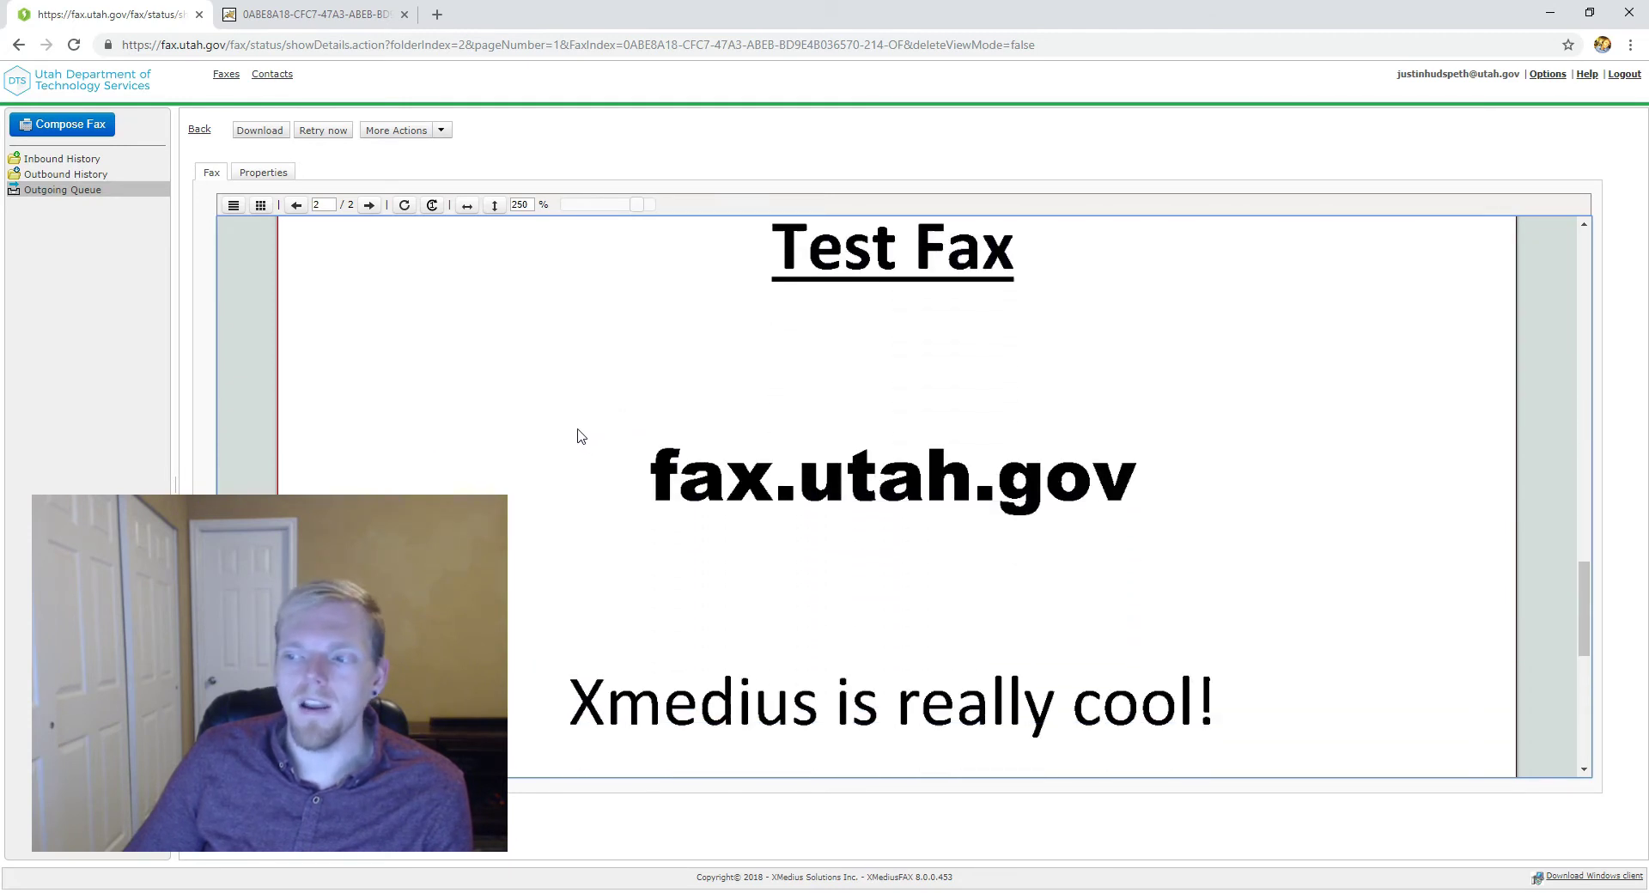
pyautogui.scroll(-3)
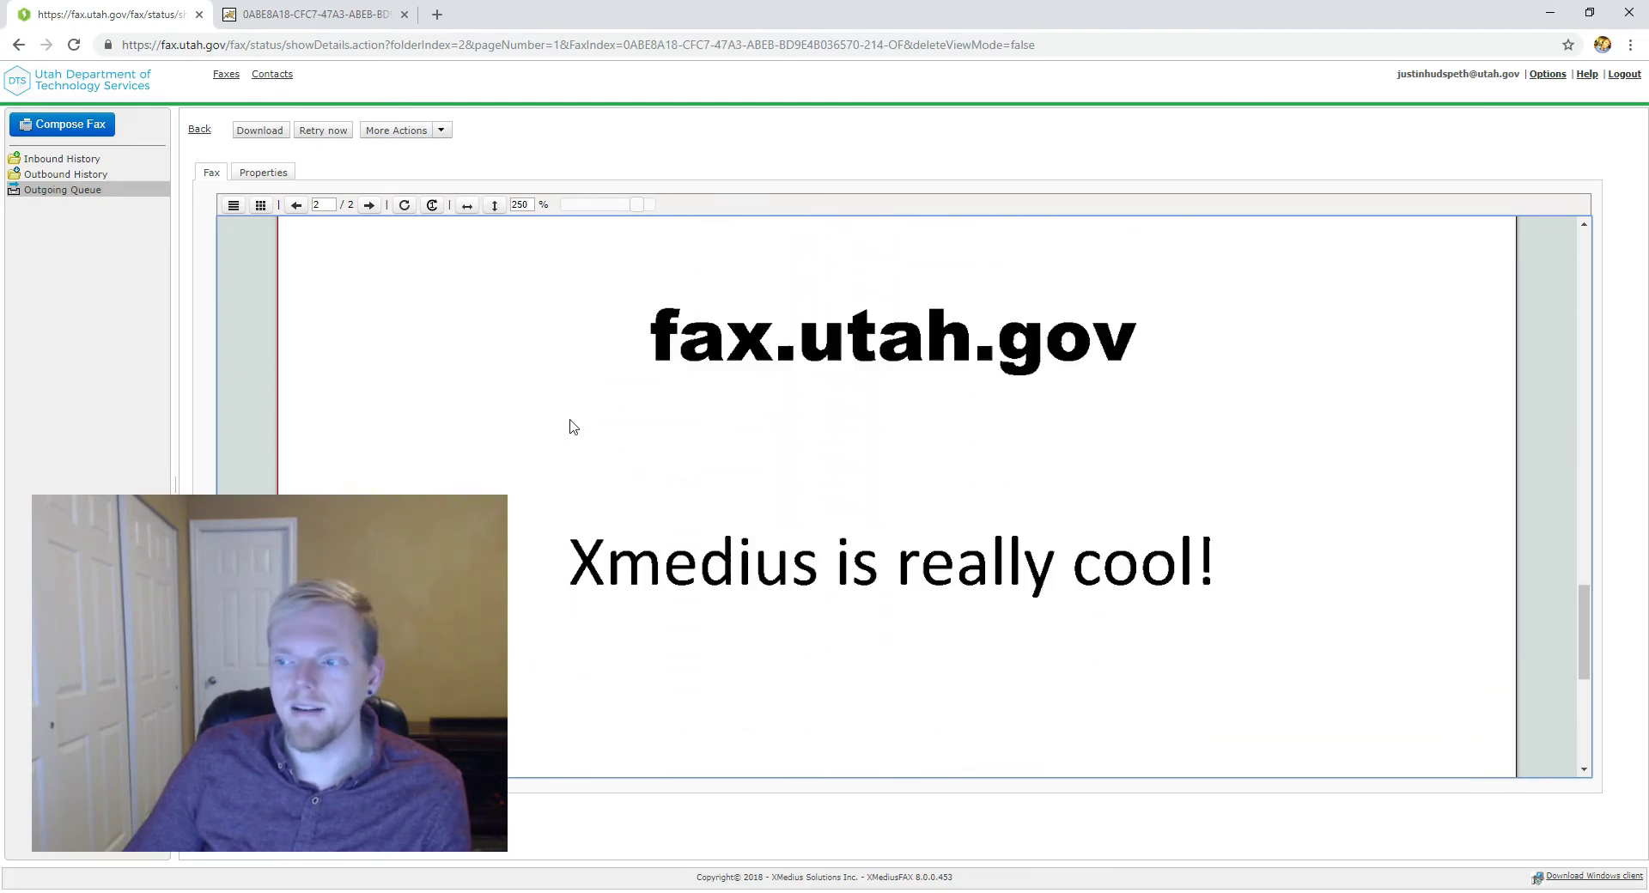
pyautogui.click(295, 205)
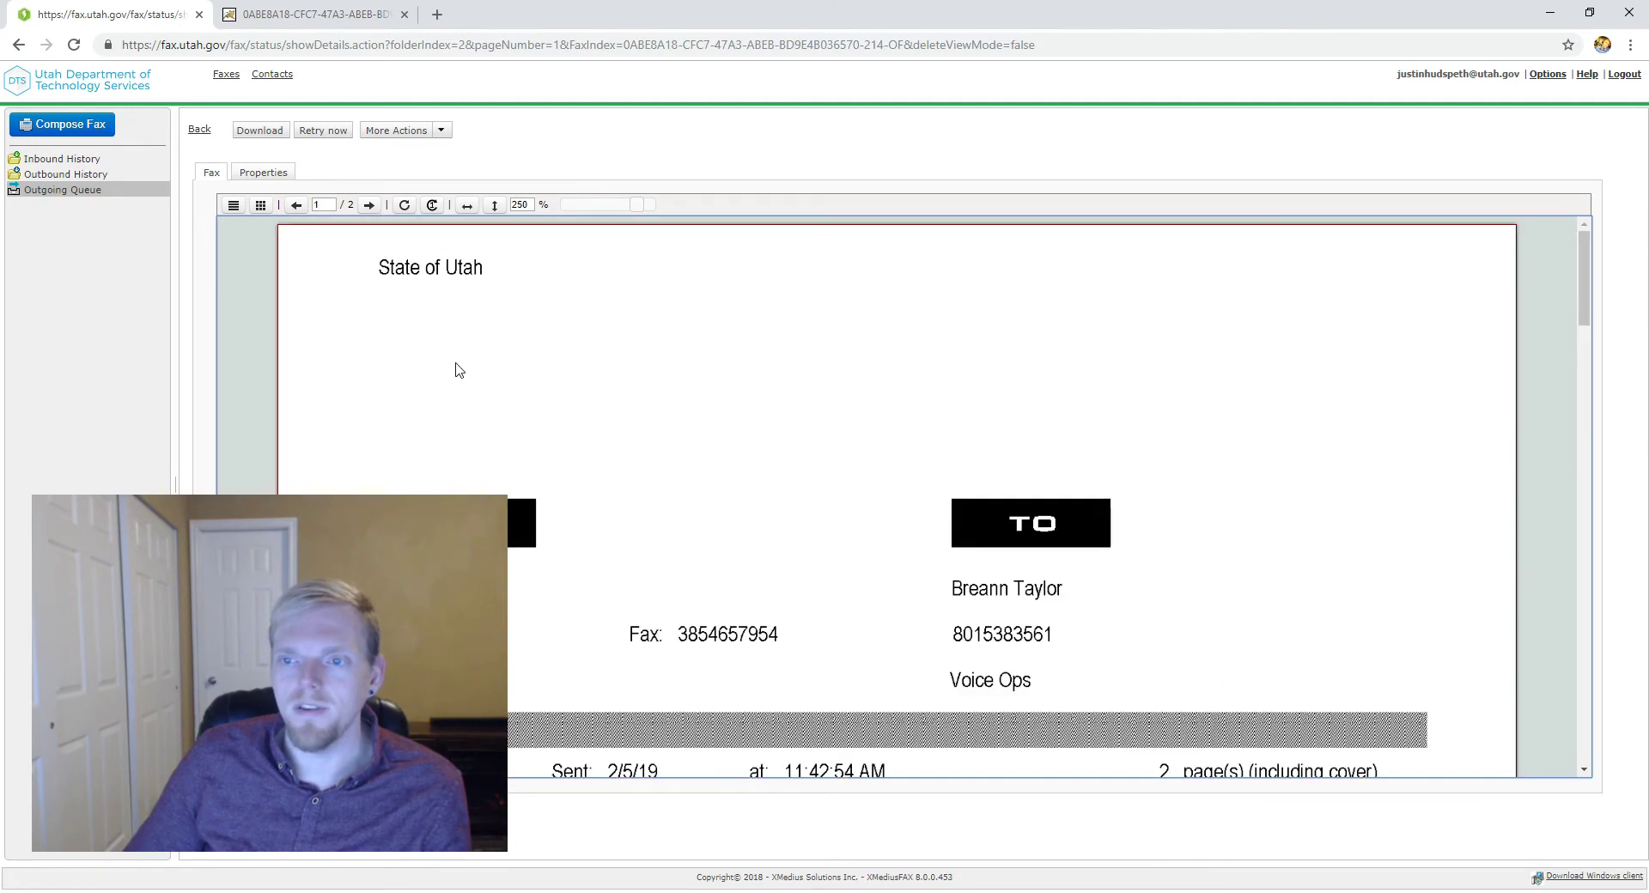
pyautogui.click(263, 172)
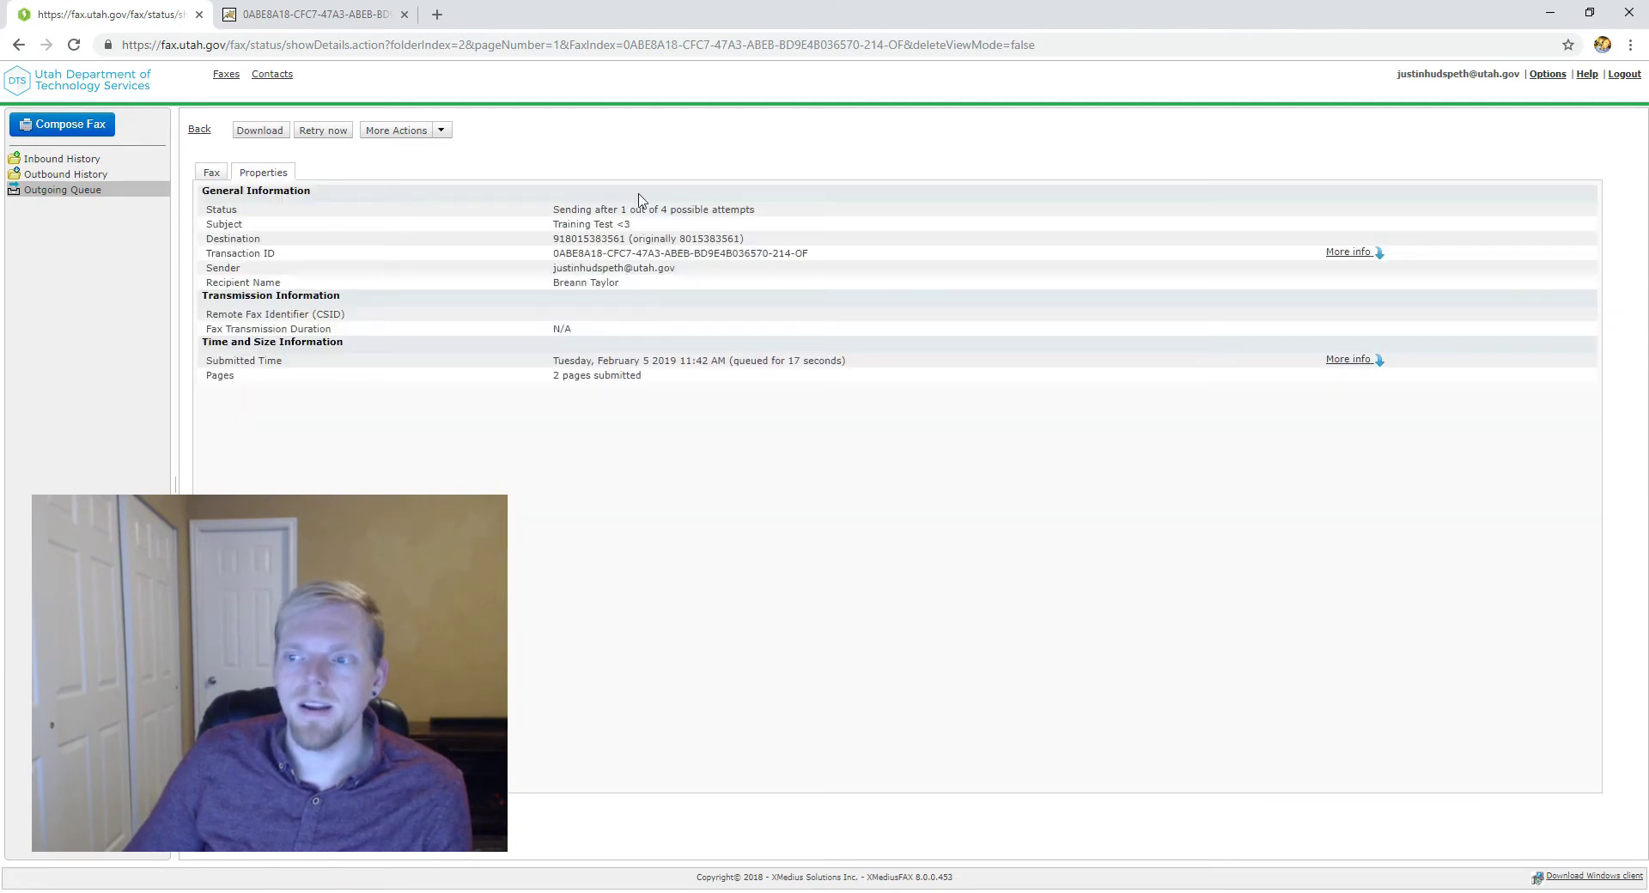
pyautogui.moveTo(536, 267)
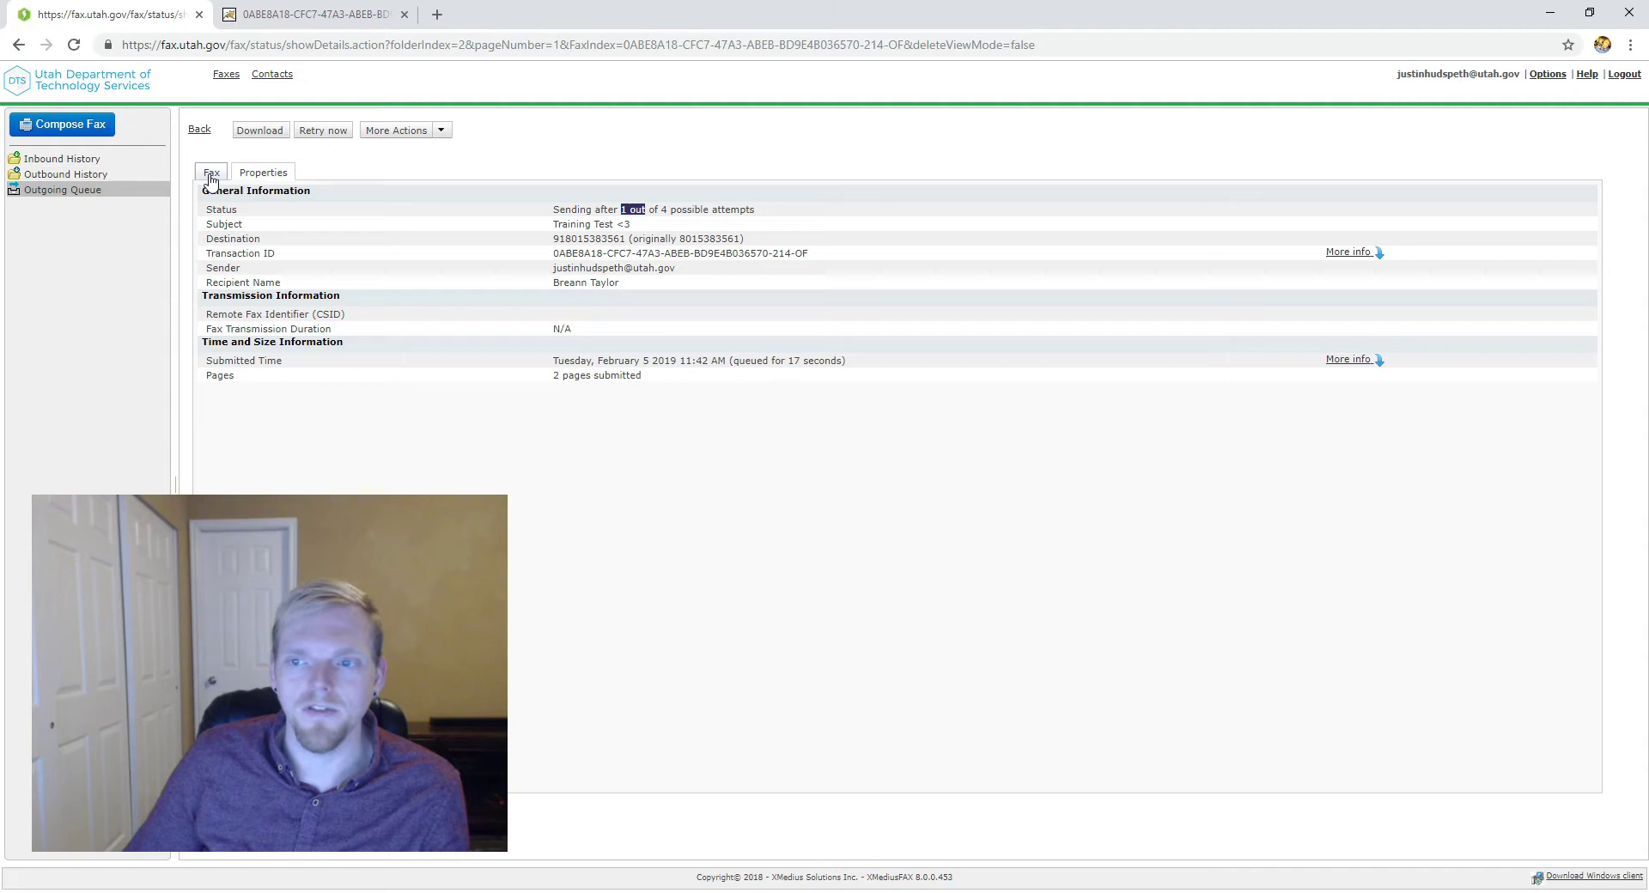
# Recheck the queued fax's sending status, then go back to the Outgoing Queue list
pyautogui.click(211, 173)
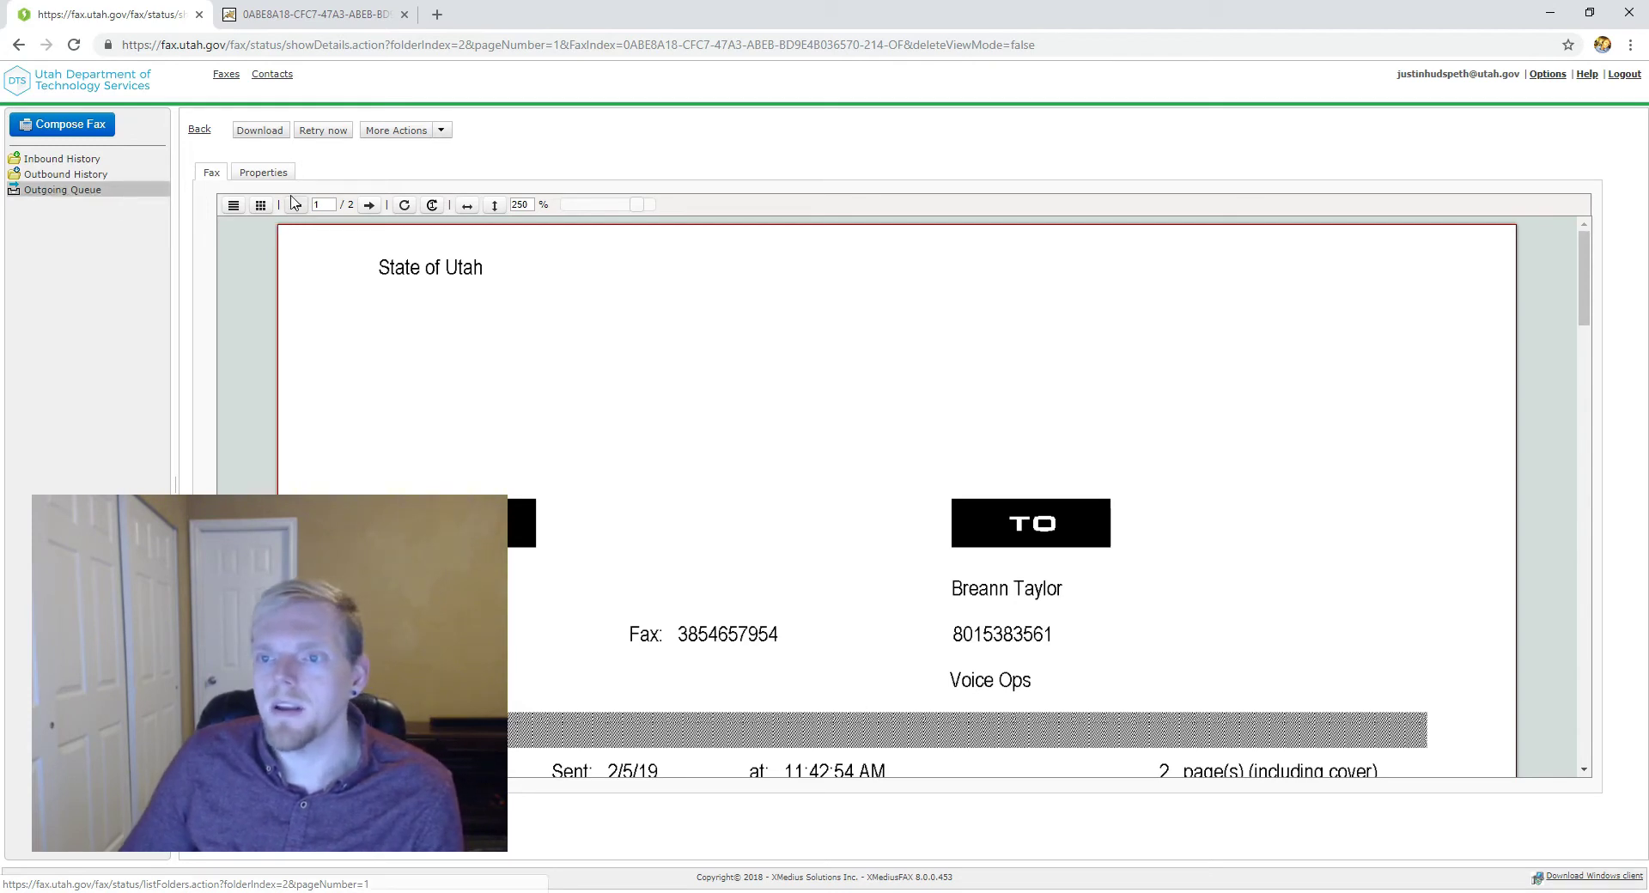
pyautogui.click(263, 172)
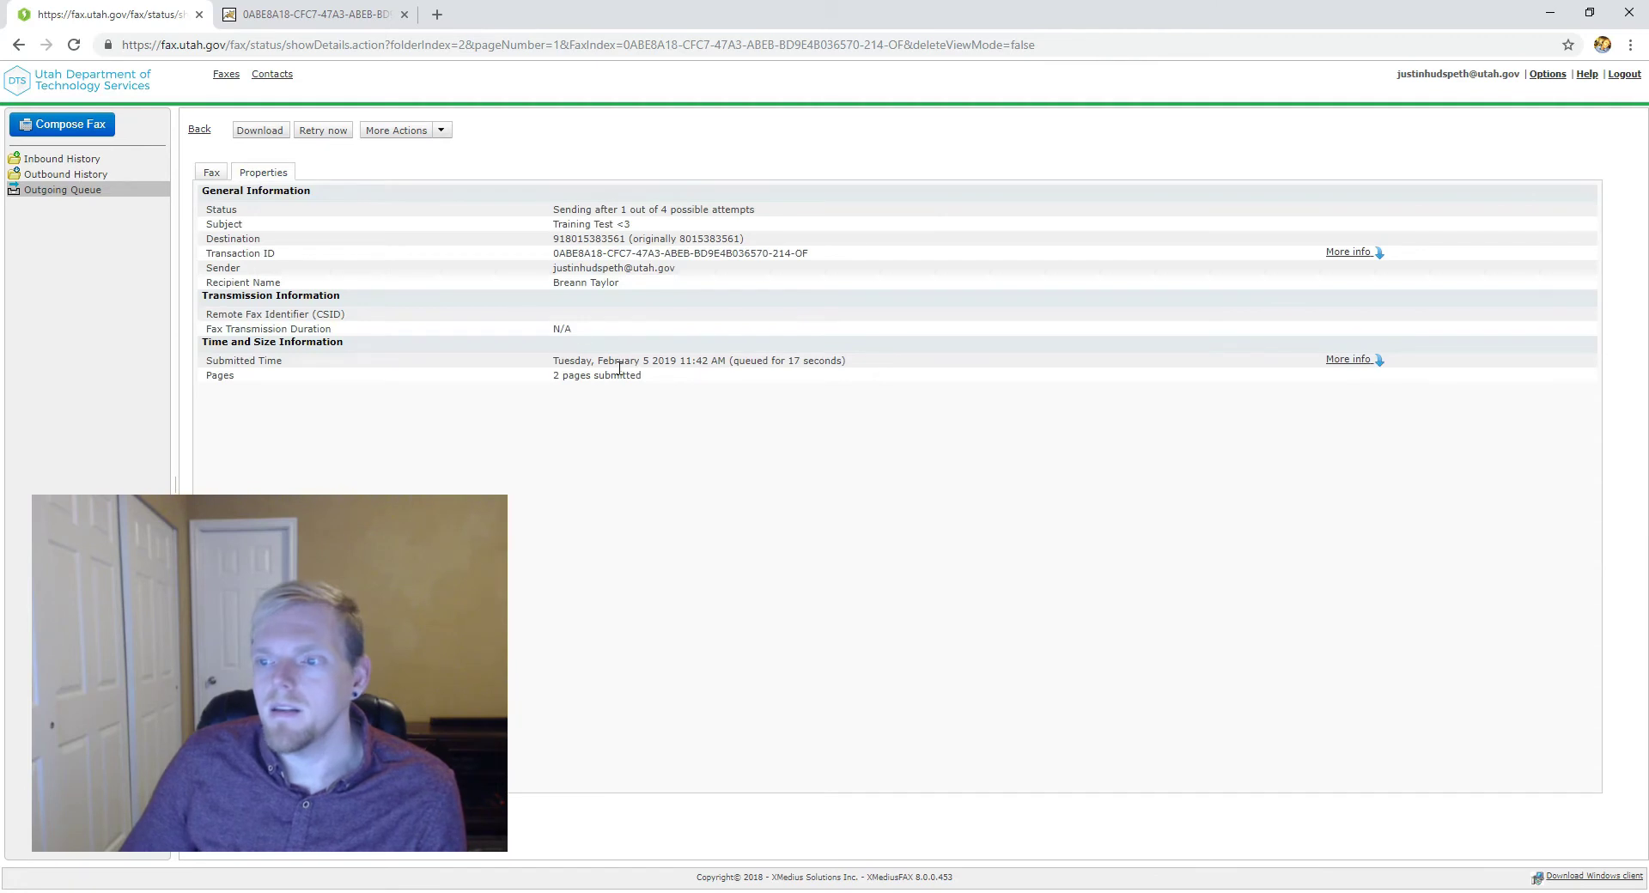
pyautogui.click(61, 189)
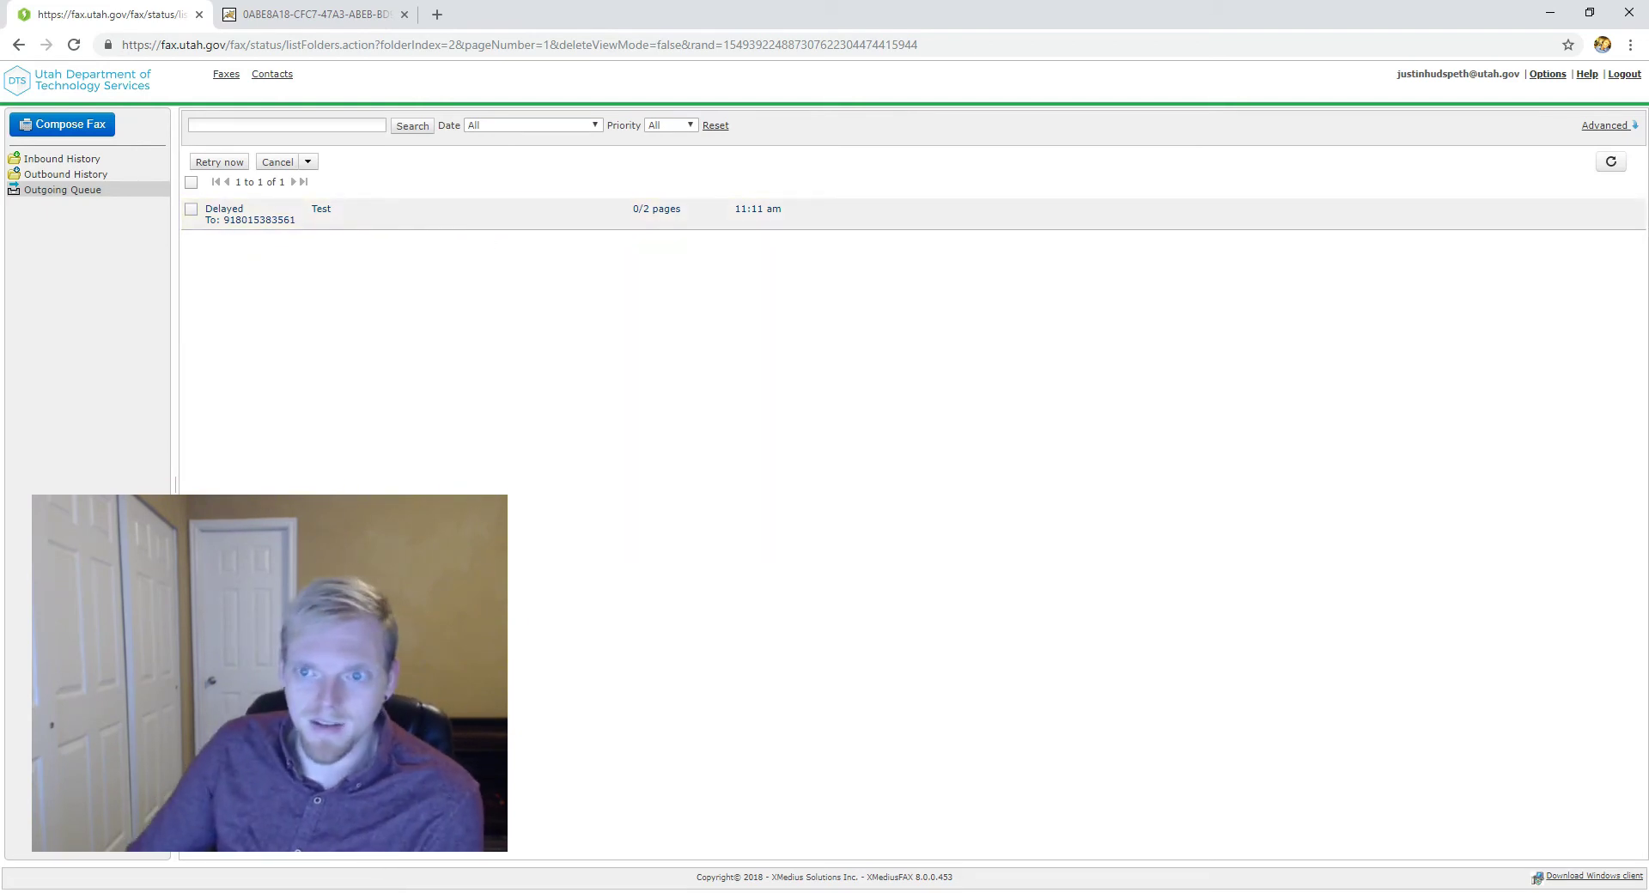
pyautogui.moveTo(64, 175)
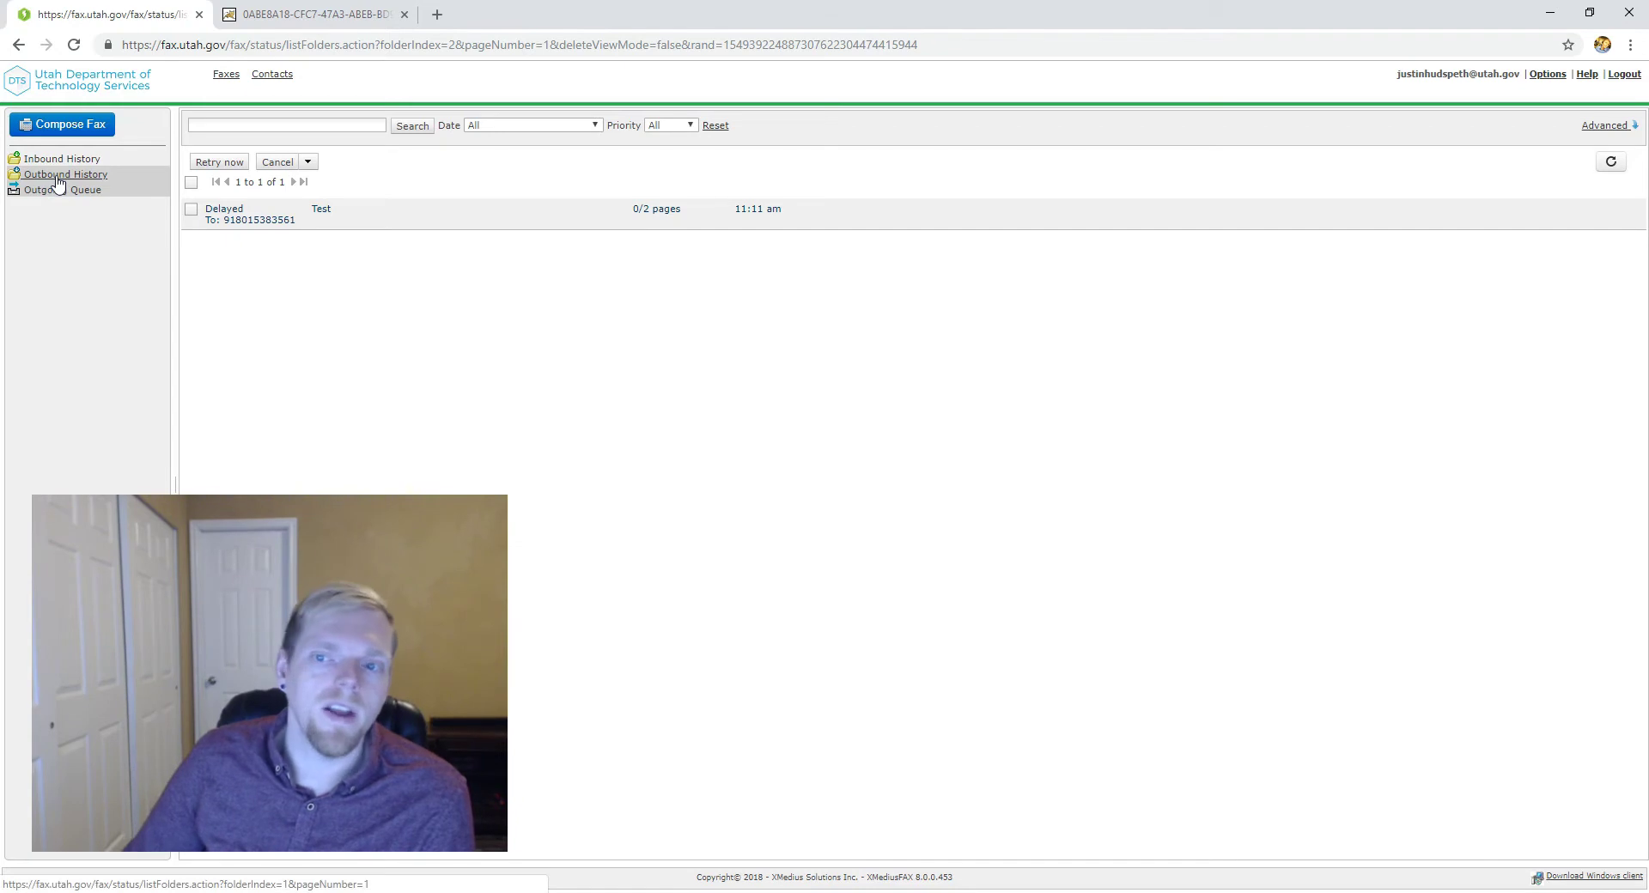
# Show the outbound history, with Training Test <3 listed at the top as Sent
pyautogui.click(65, 174)
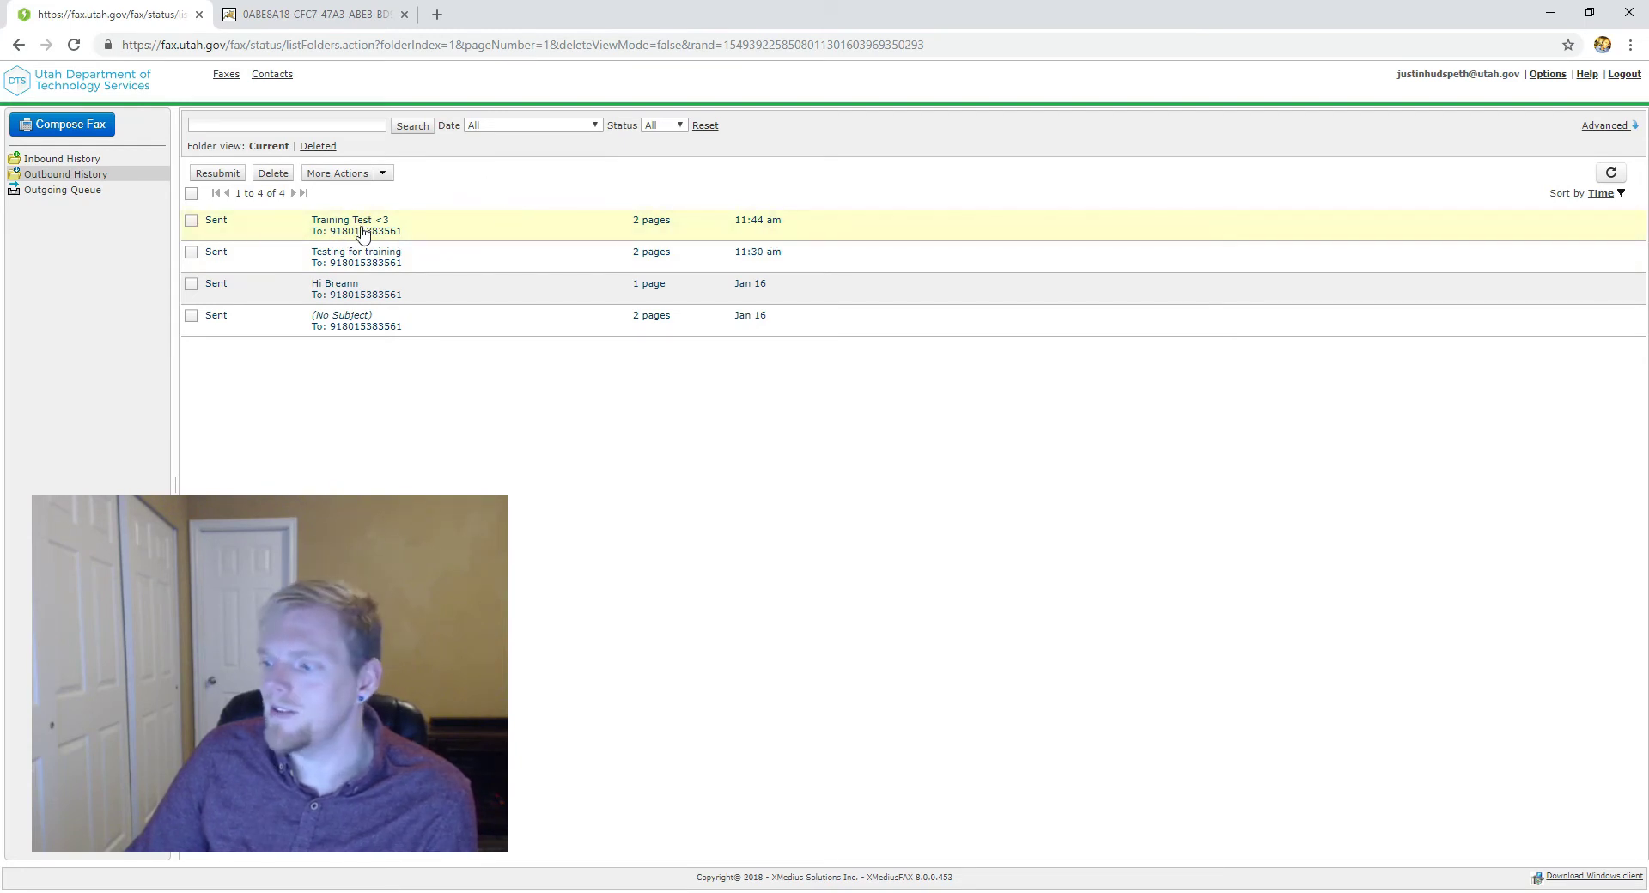
# Open Training Test <3 and check its properties: Sent, 1 minute 9 seconds, two pages
pyautogui.click(351, 220)
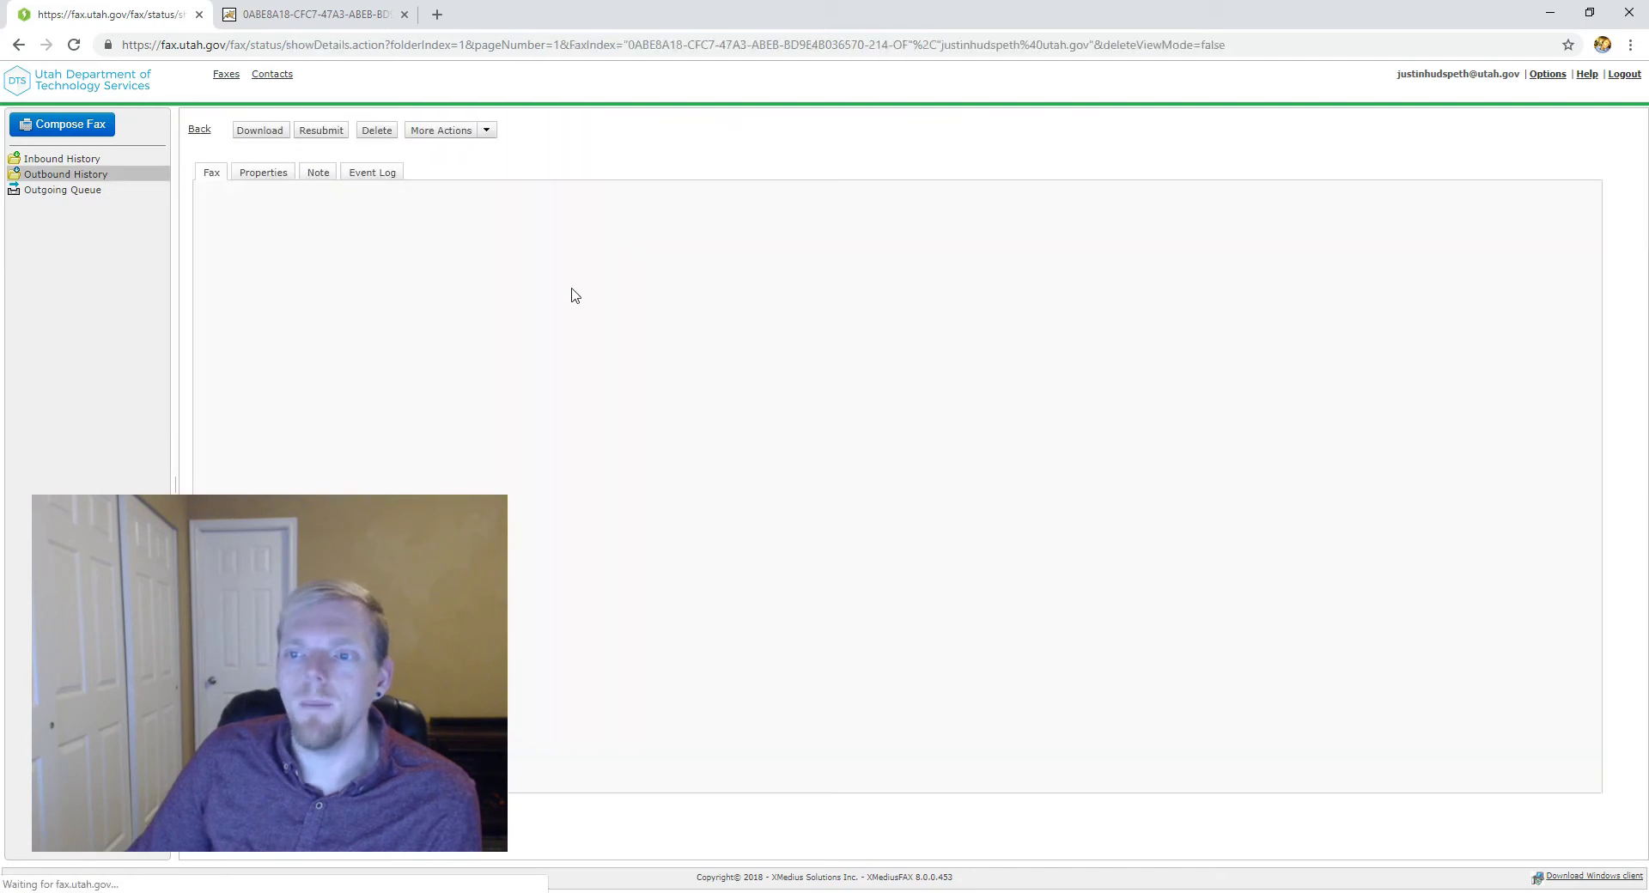
pyautogui.moveTo(359, 325)
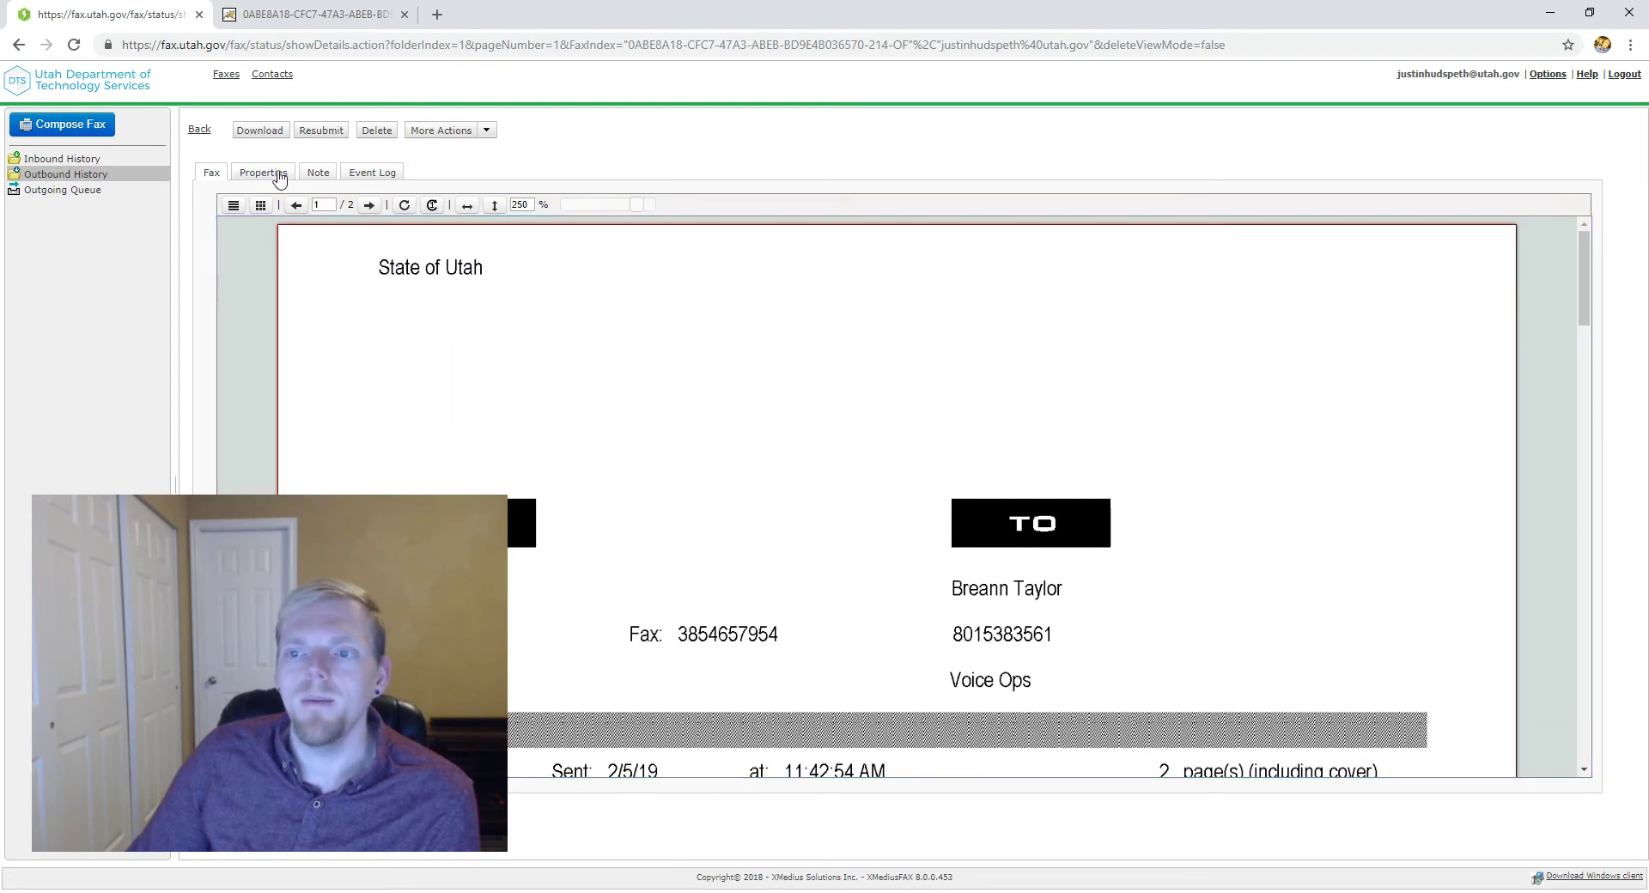
pyautogui.click(263, 171)
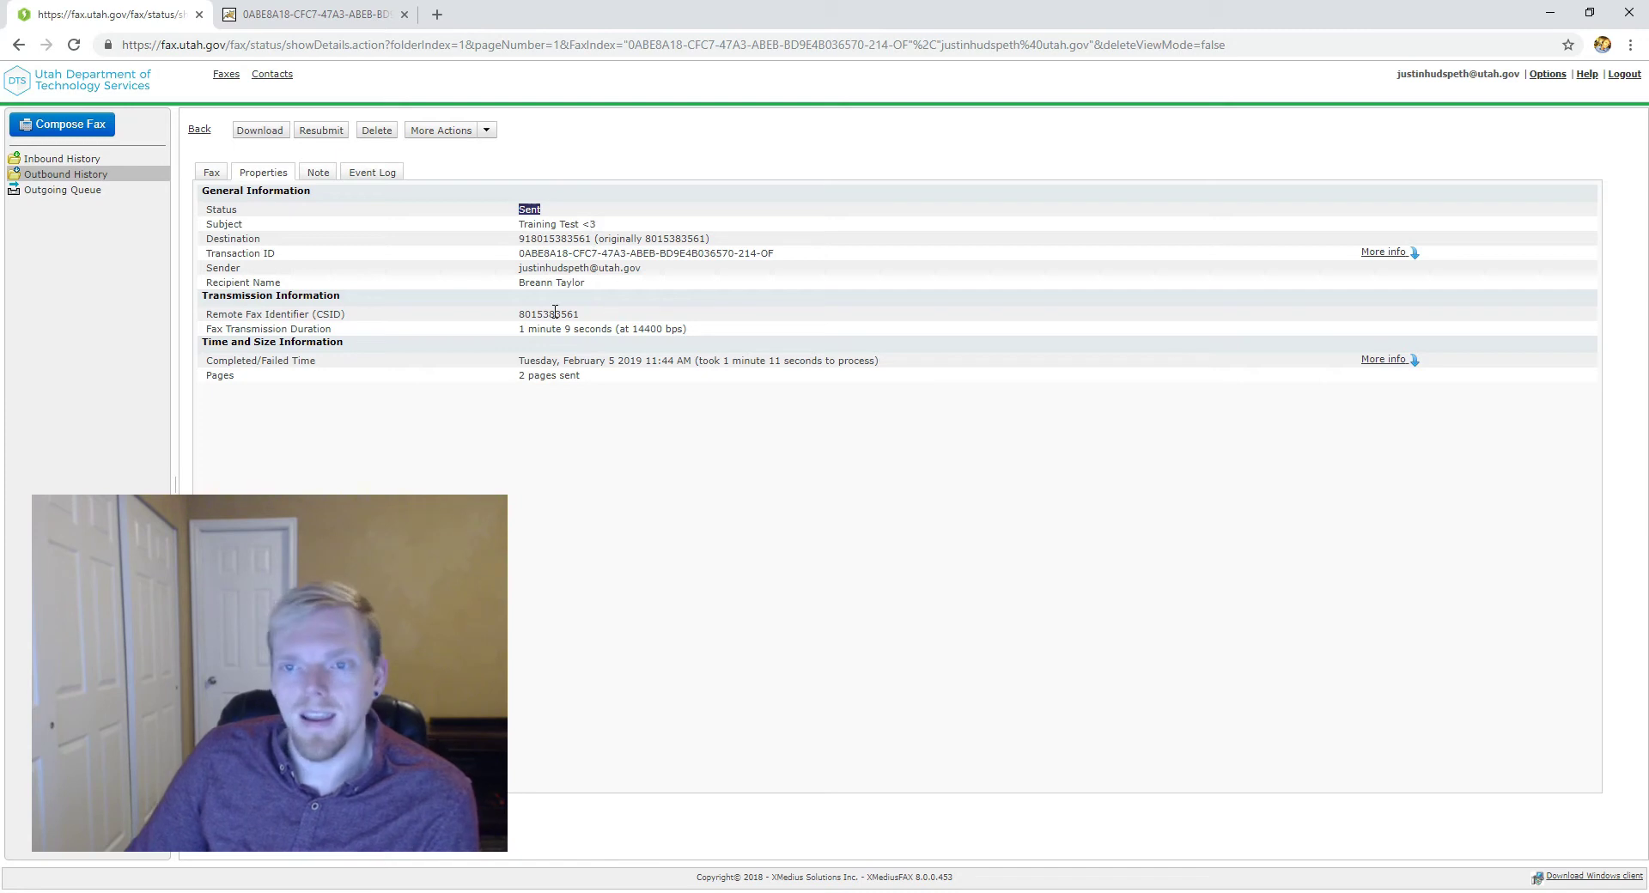
pyautogui.moveTo(506, 242)
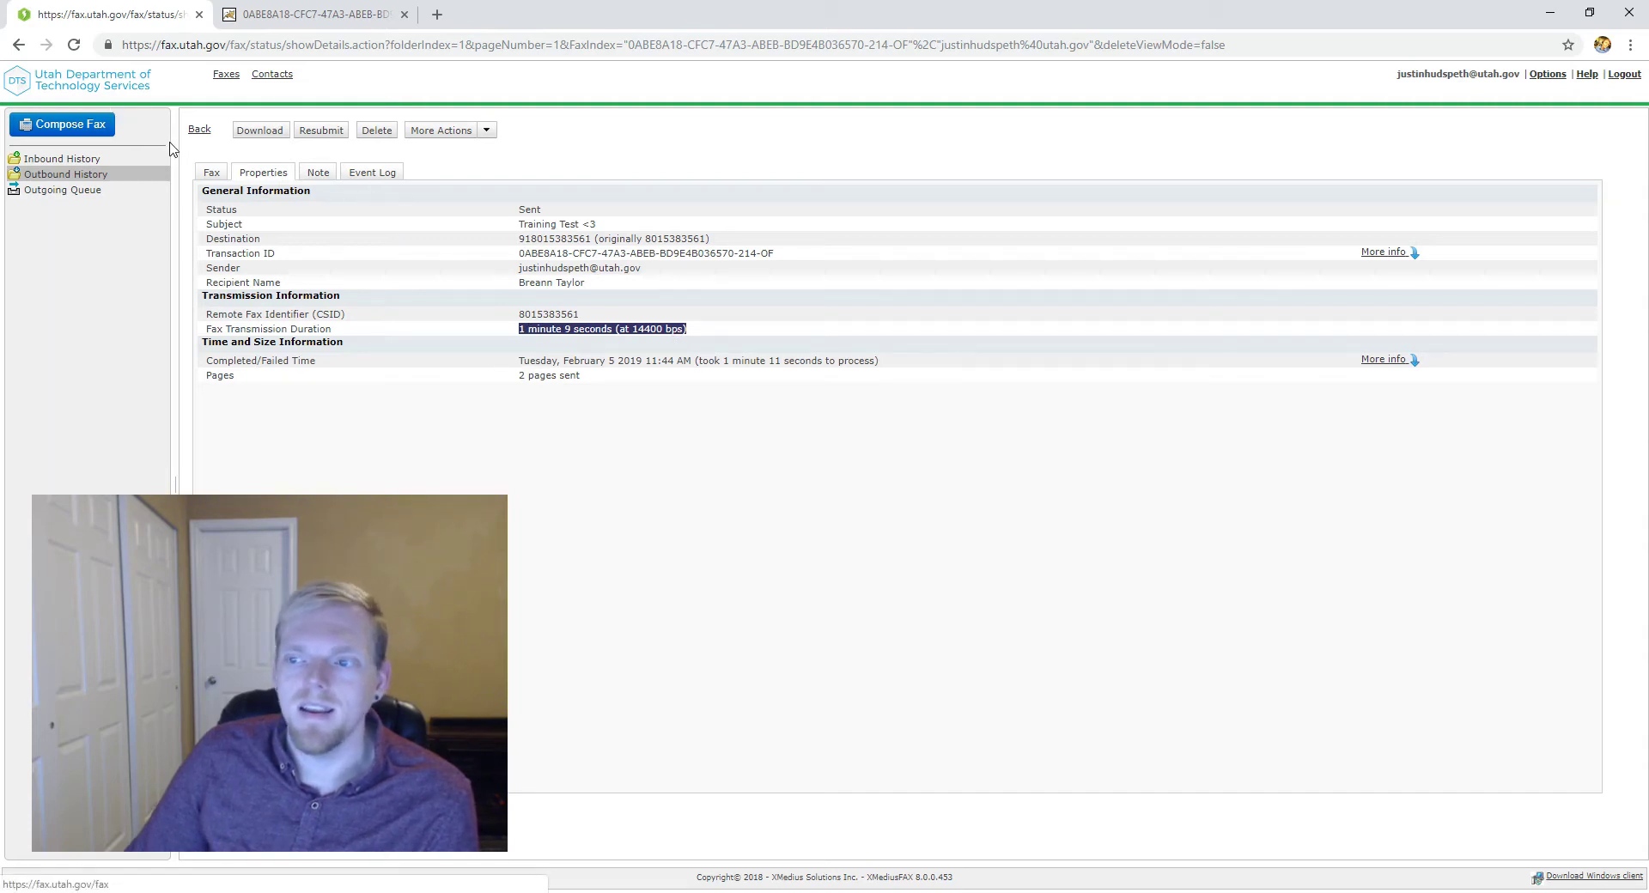
pyautogui.moveTo(1082, 252)
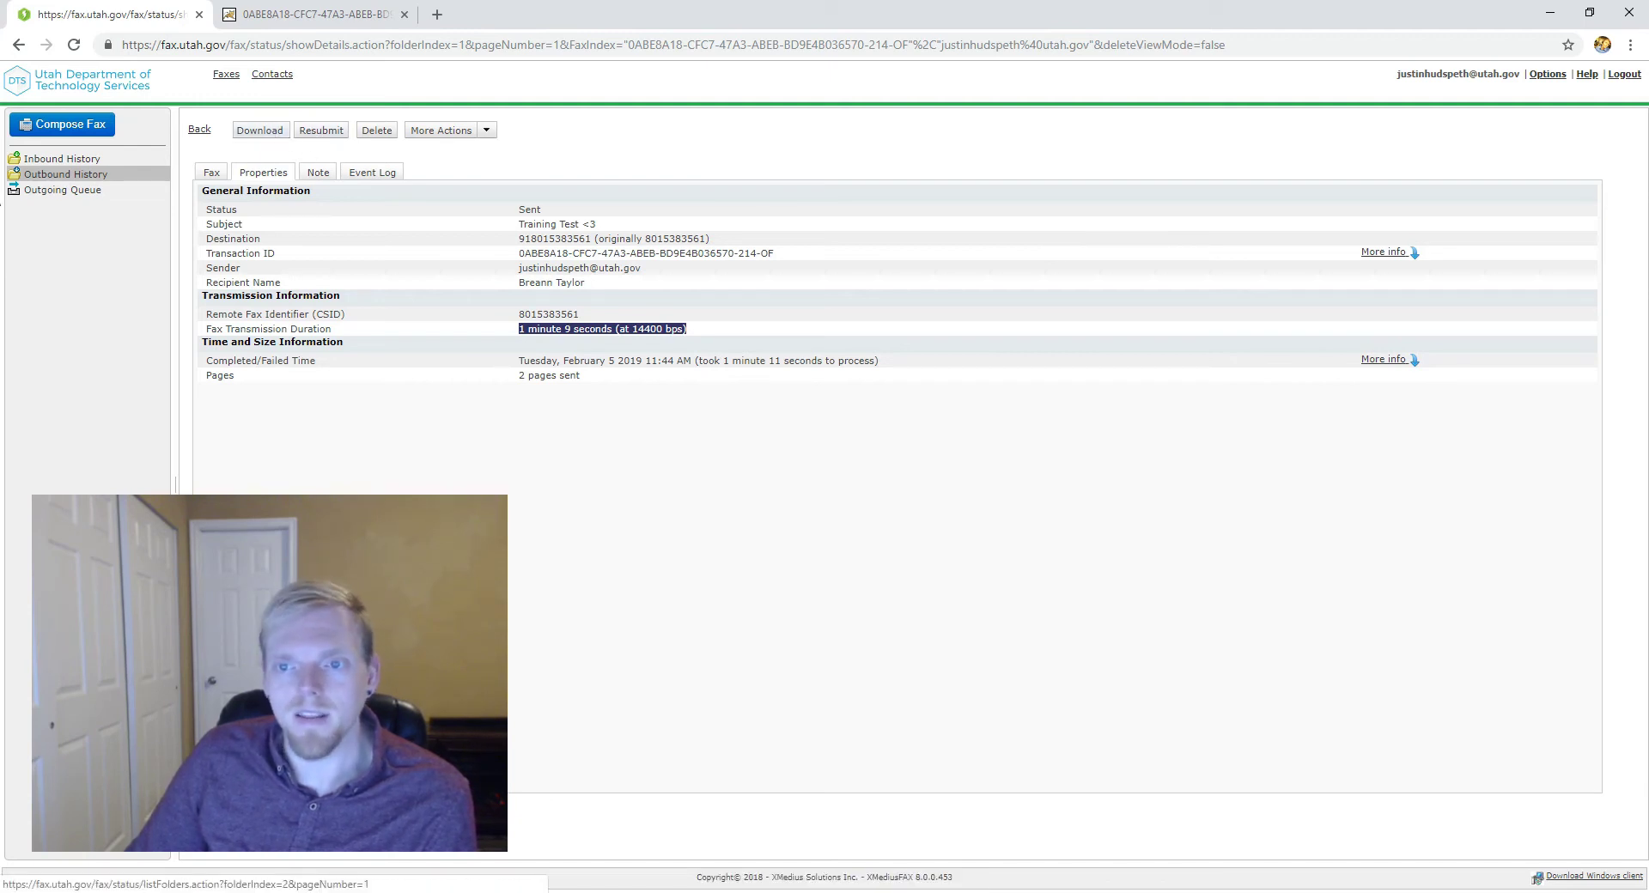
pyautogui.moveTo(267, 79)
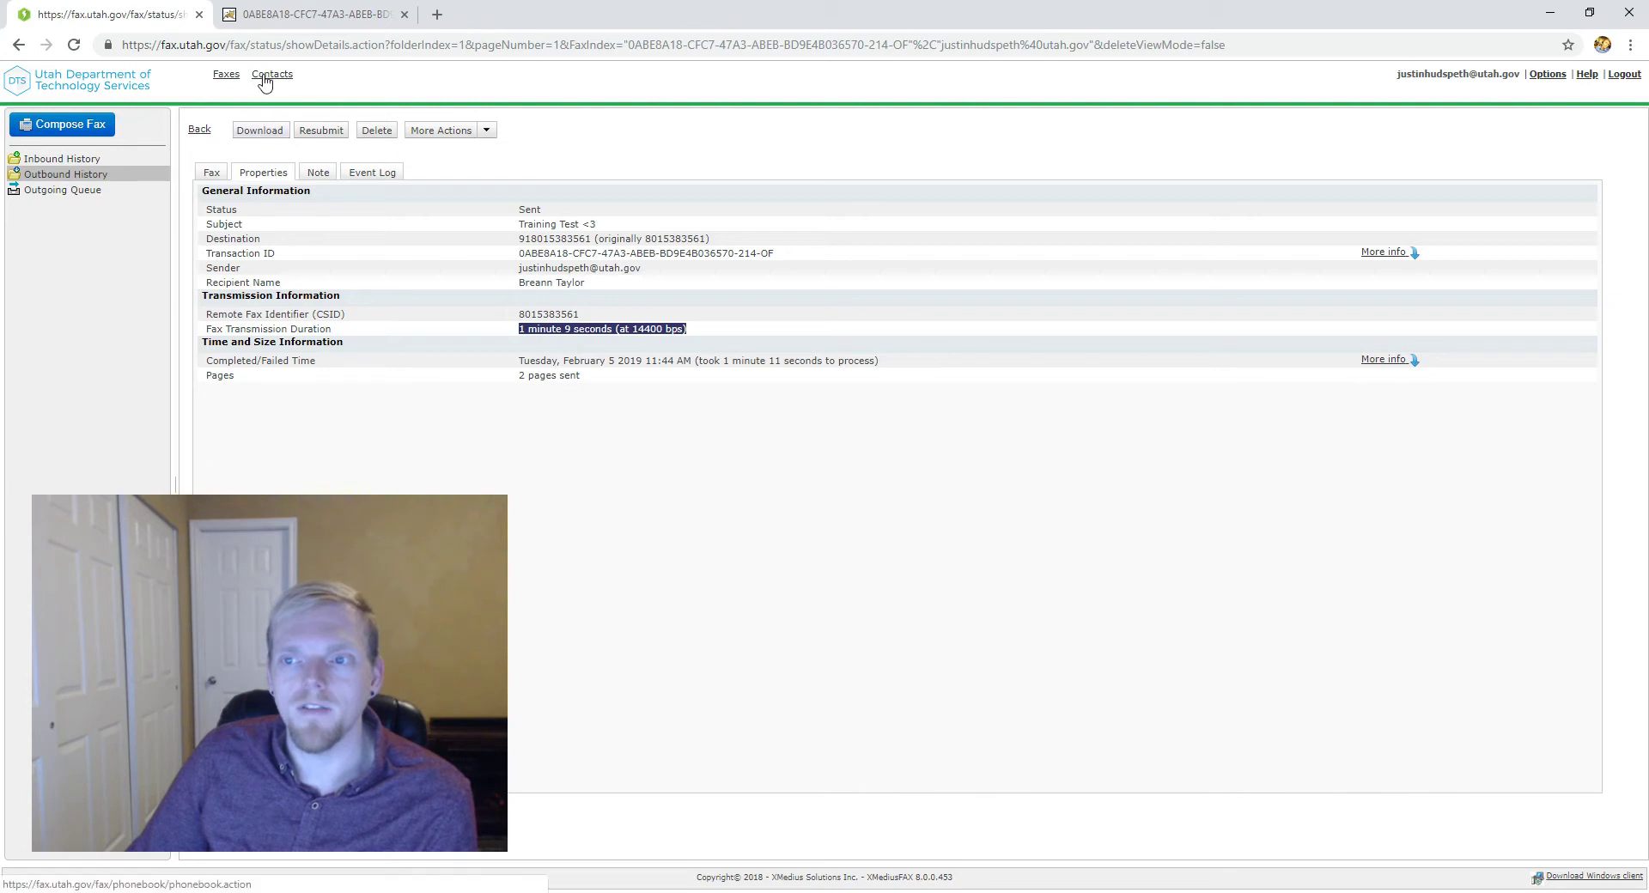
pyautogui.click(272, 74)
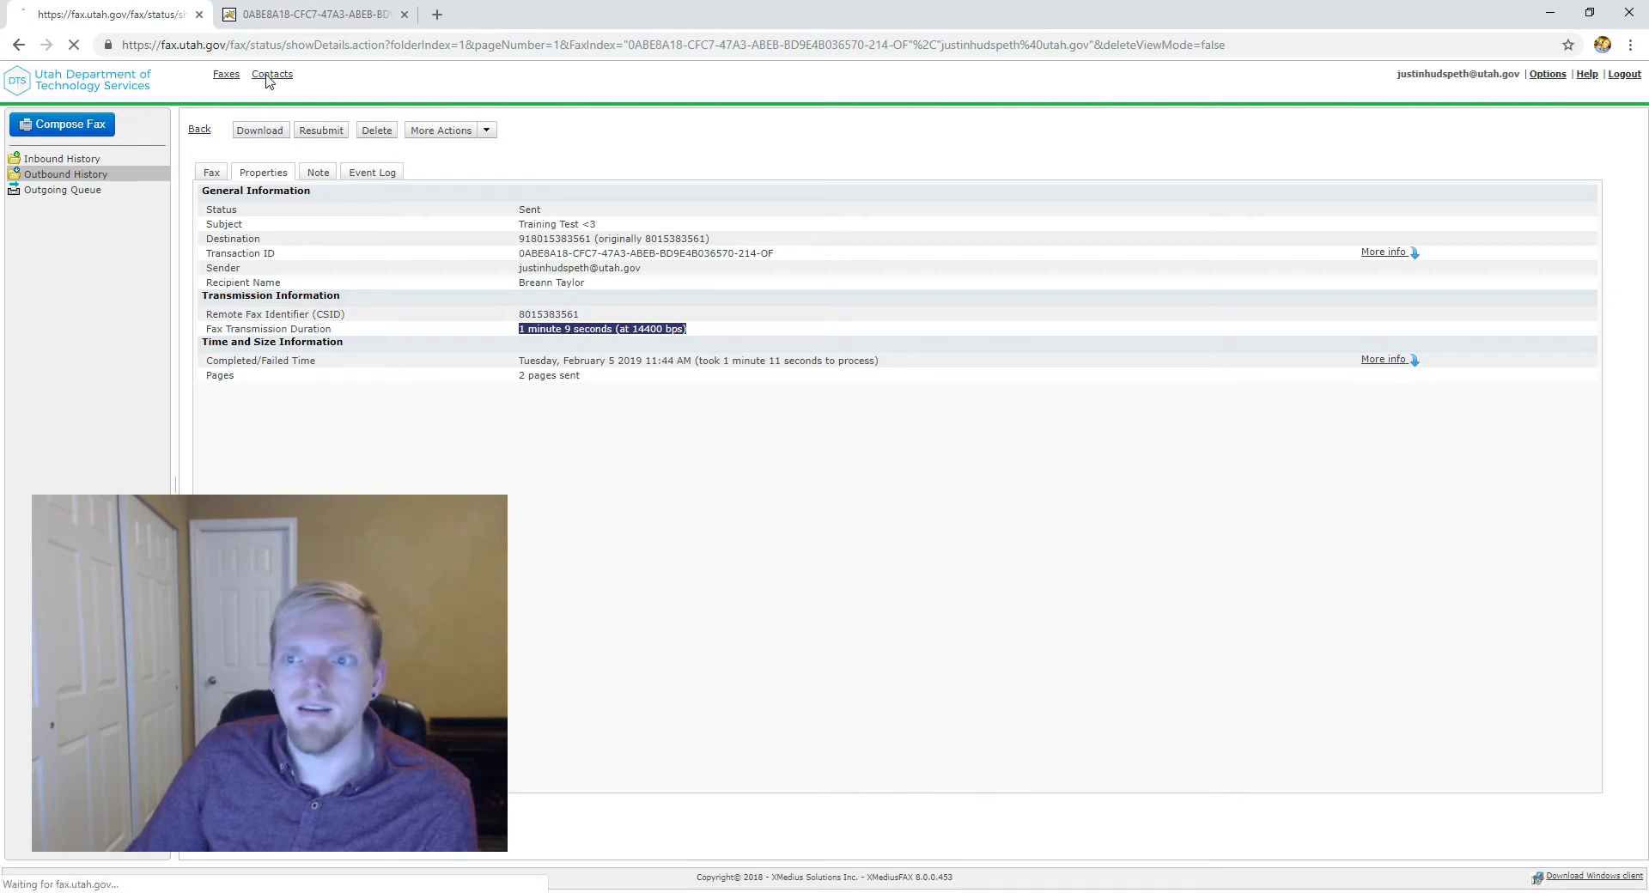
pyautogui.click(271, 74)
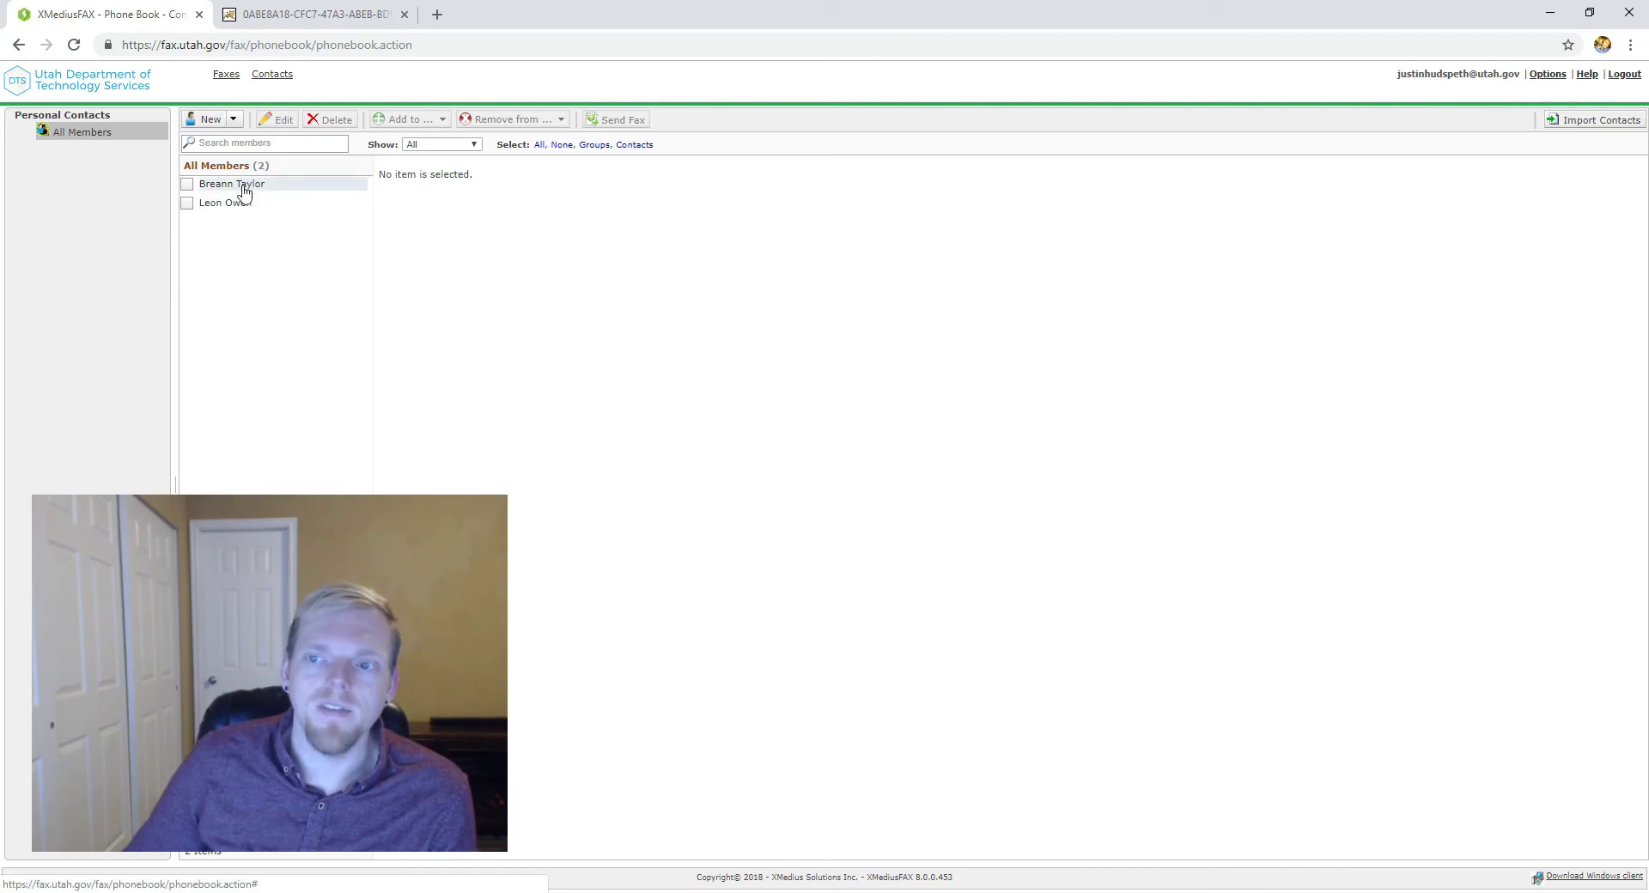
pyautogui.click(233, 183)
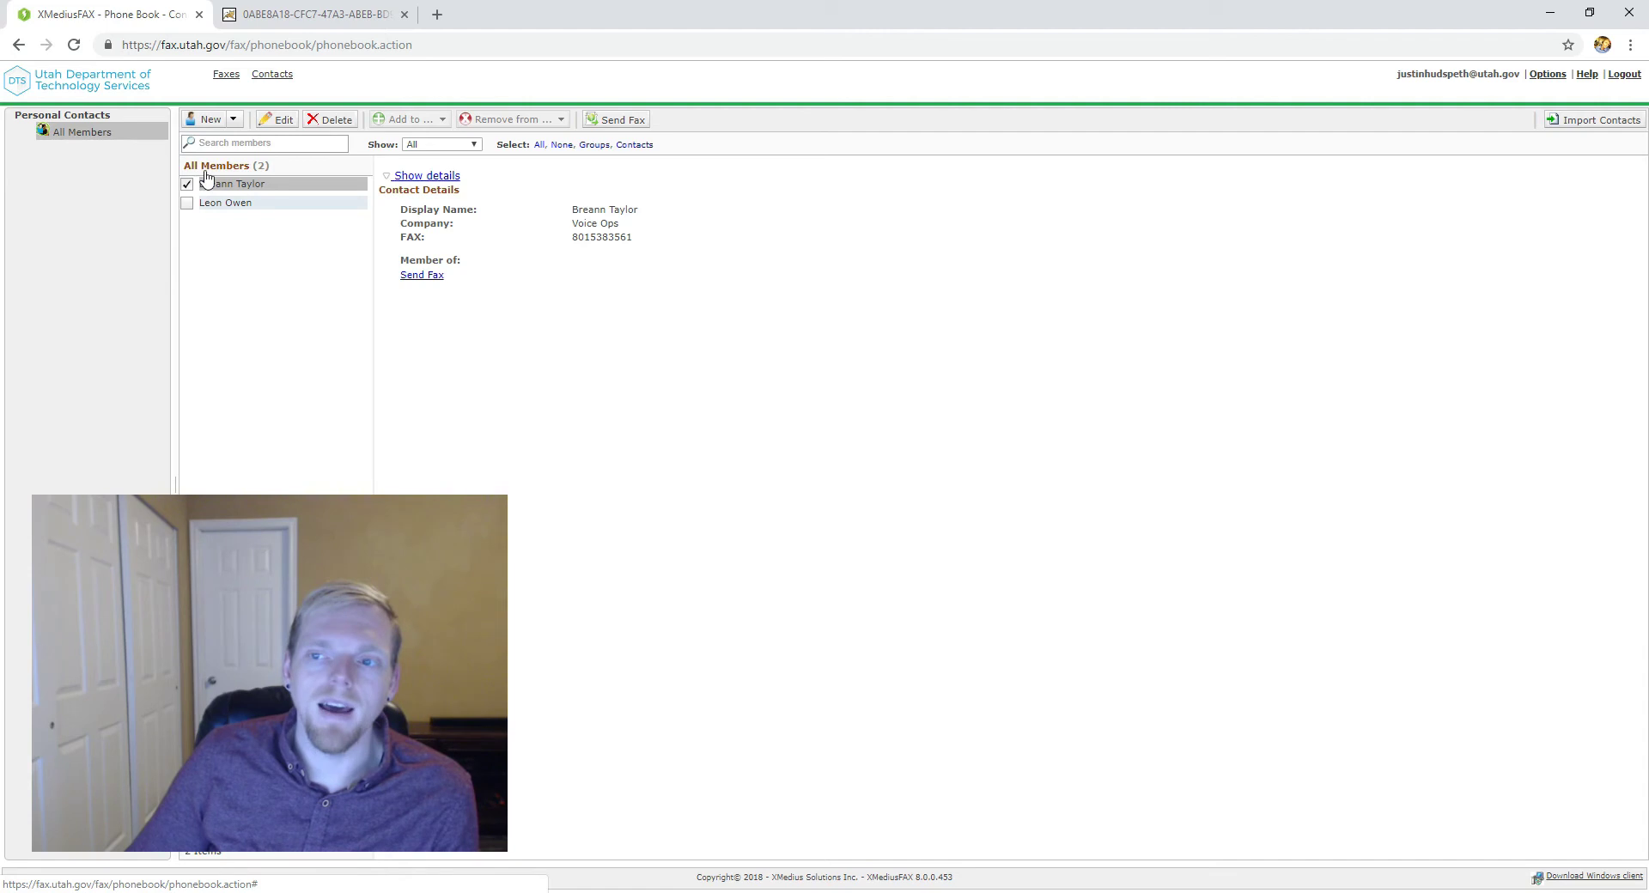
pyautogui.click(187, 203)
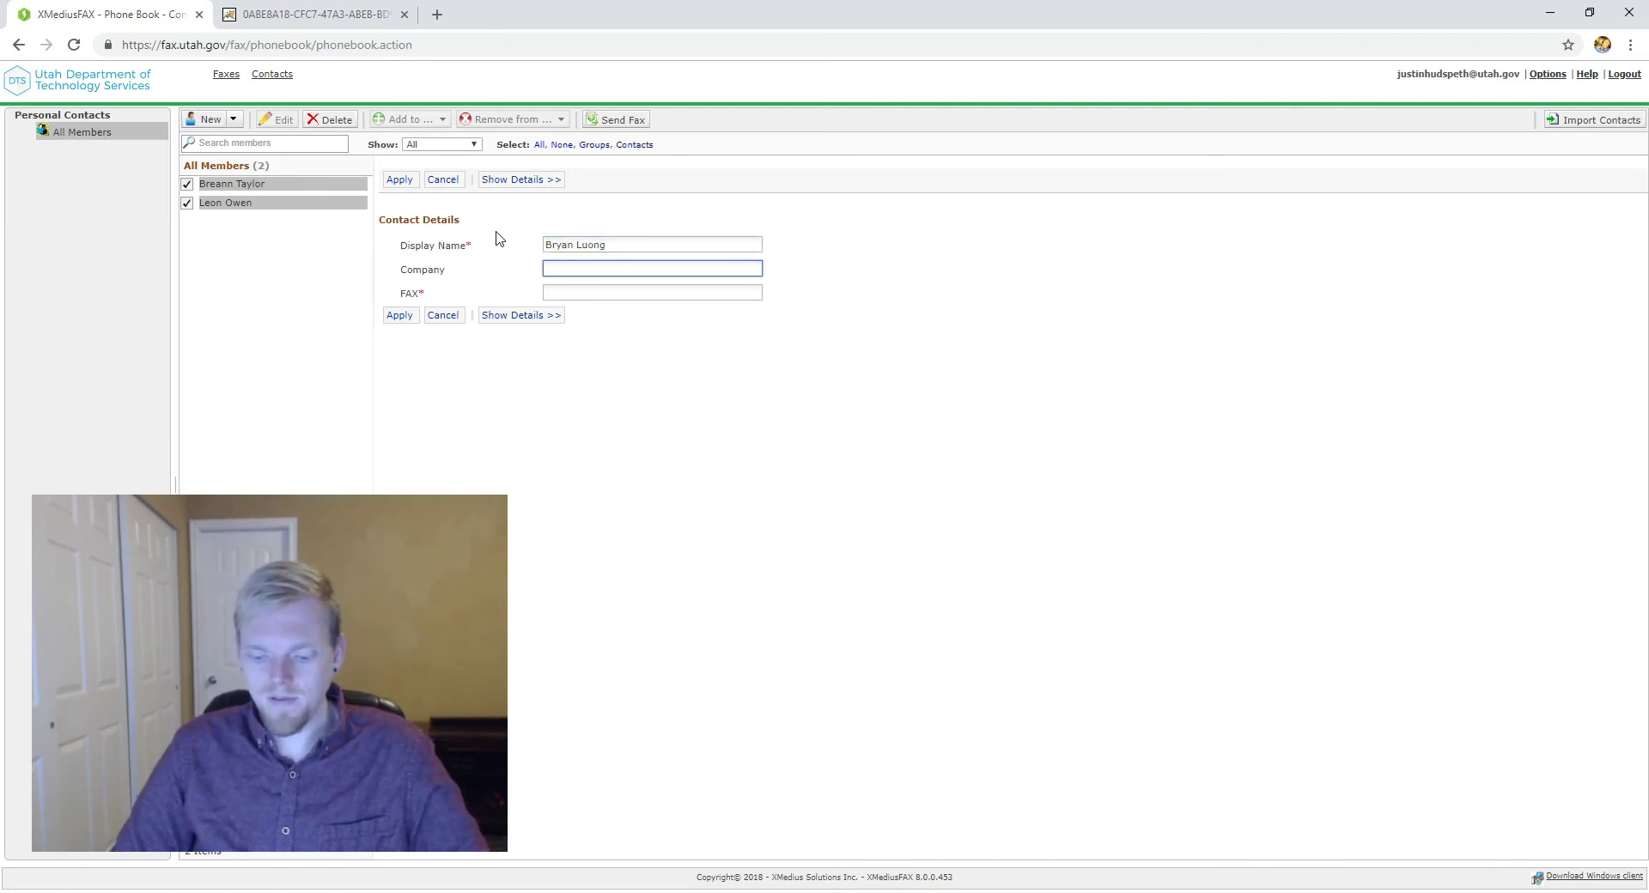
pyautogui.write('State of Utah')
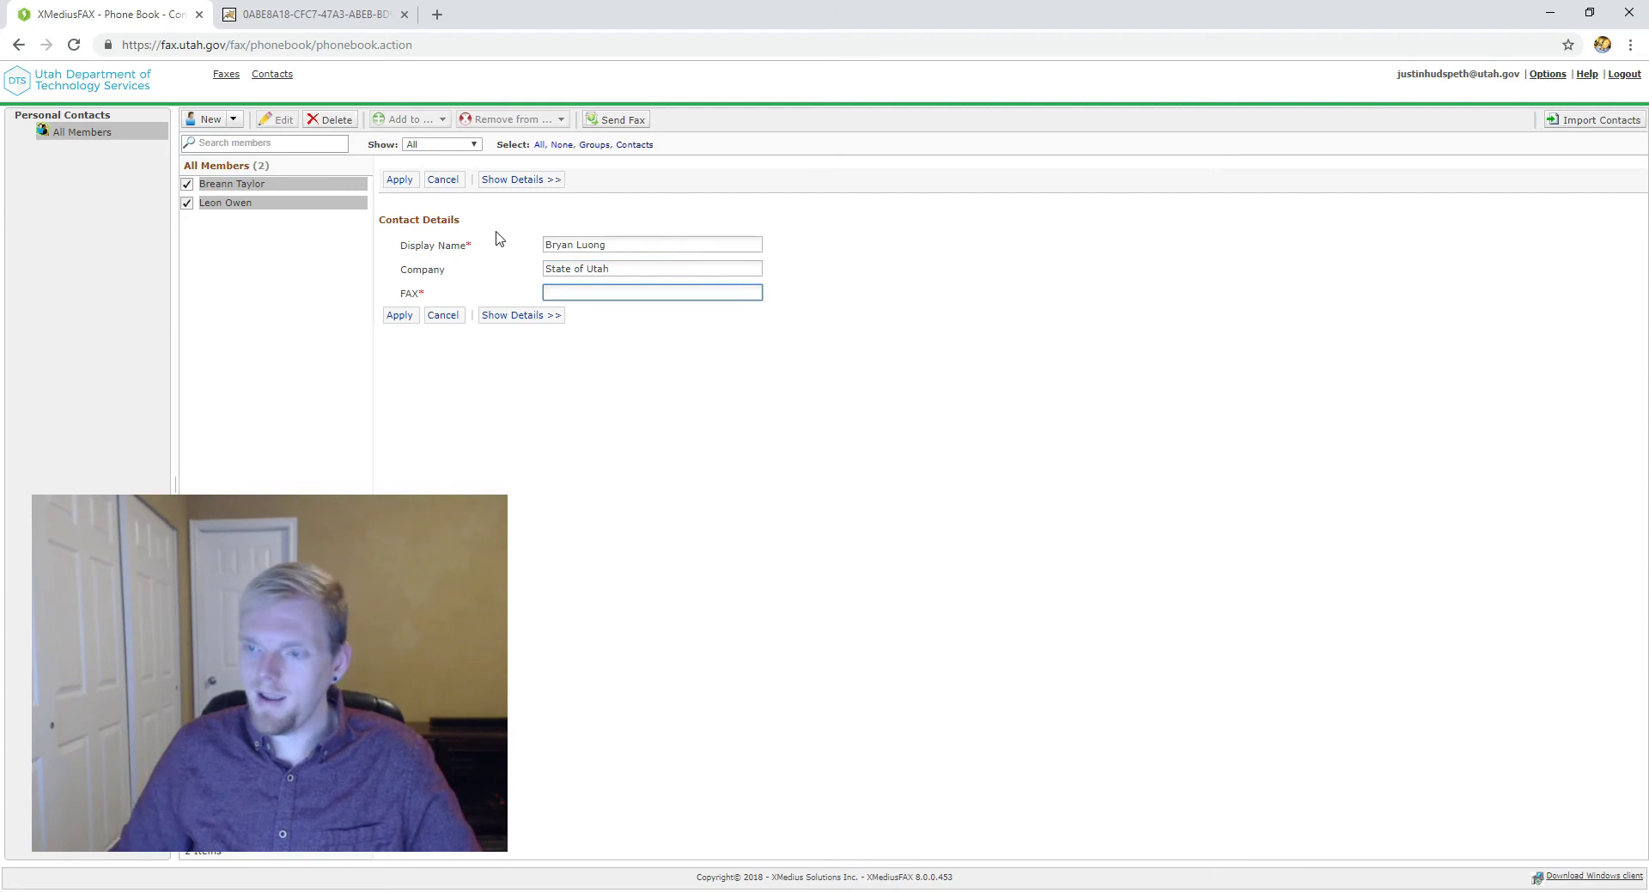
pyautogui.write('80153')
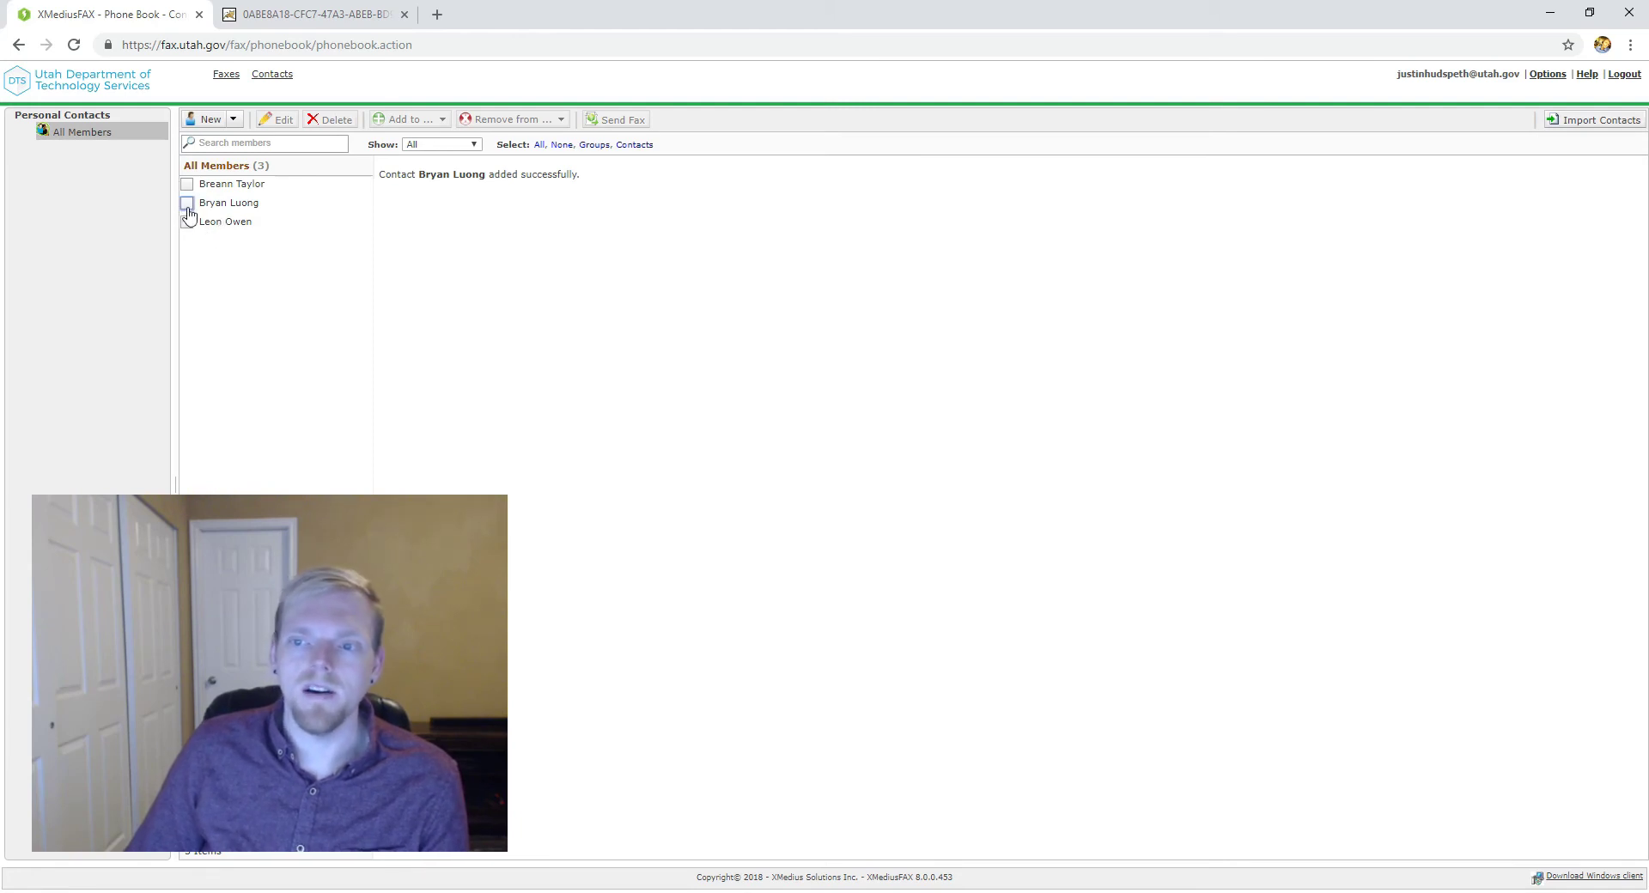
pyautogui.click(188, 203)
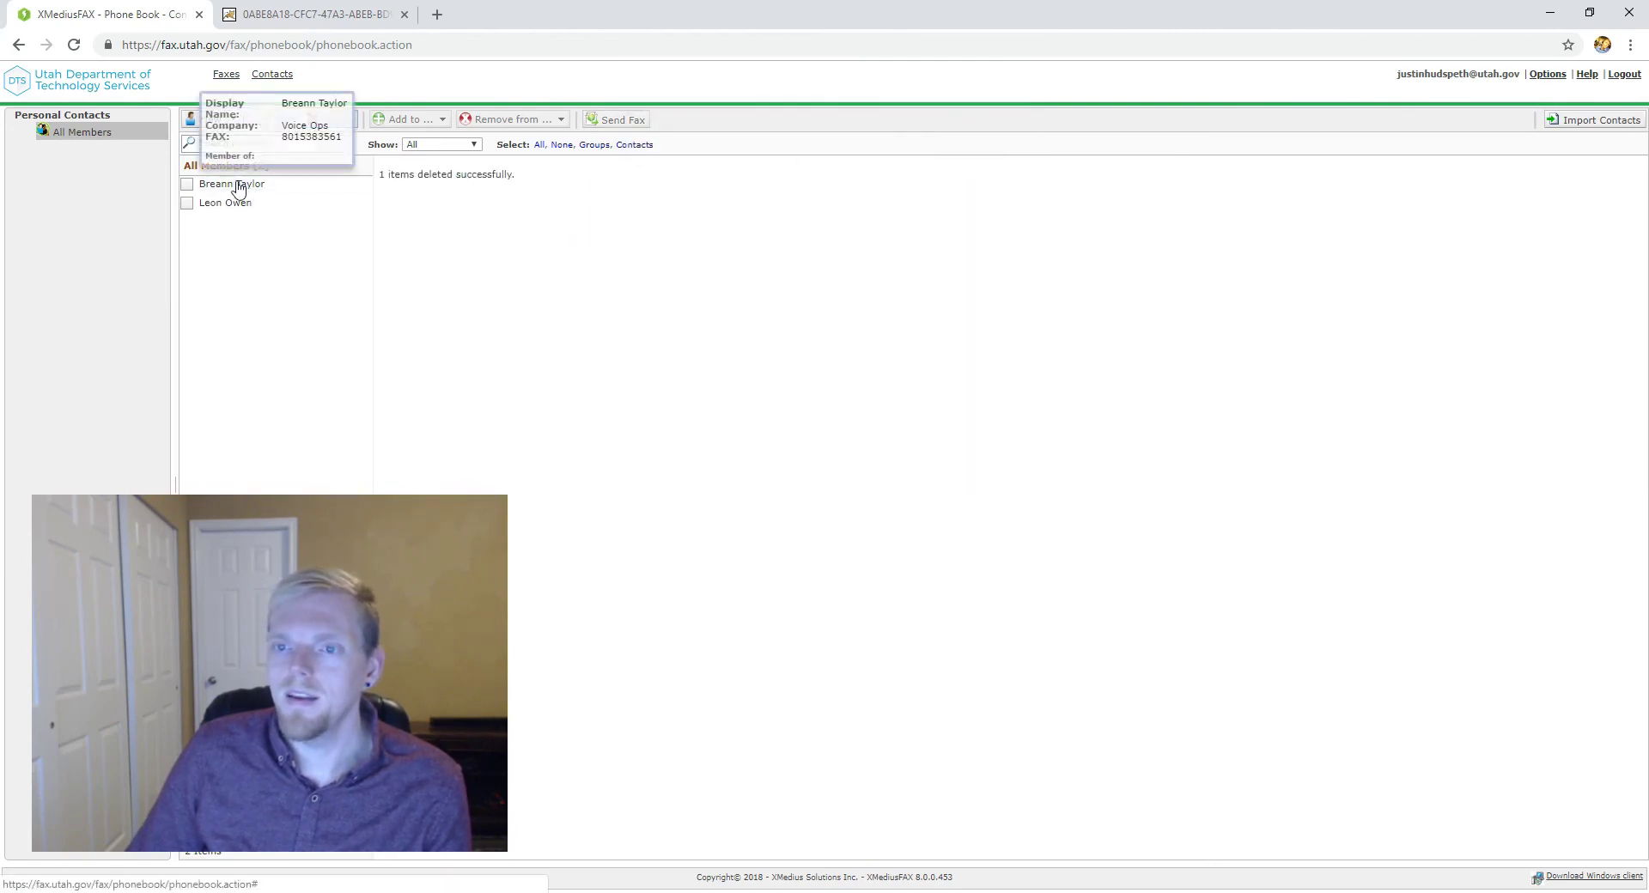
pyautogui.click(225, 74)
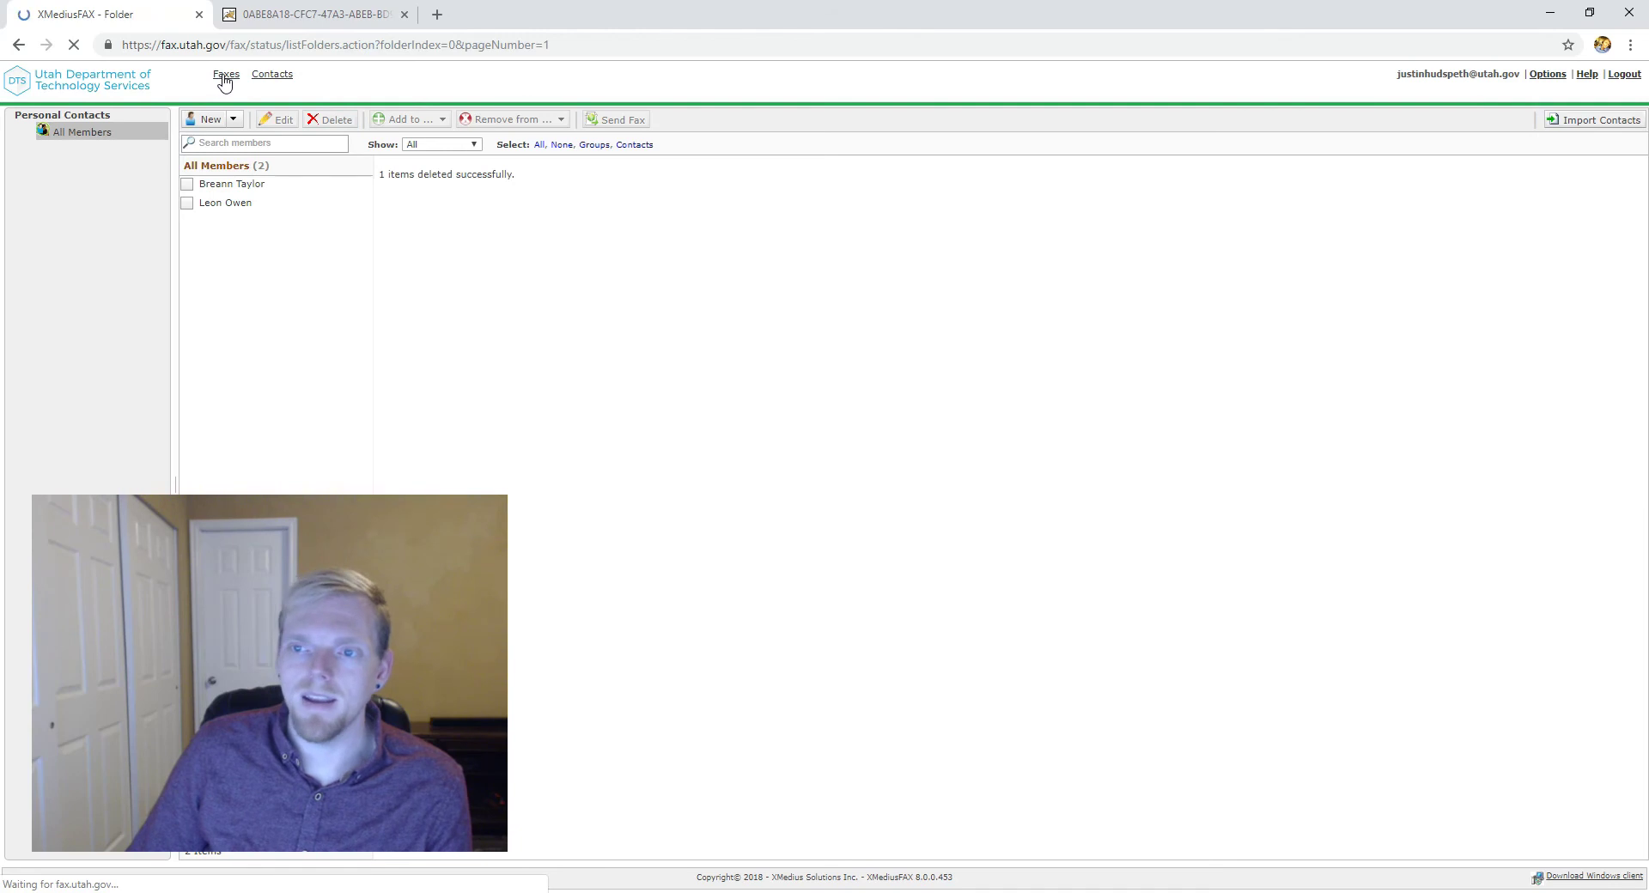
# View the Jan 16 inbound fax, then mark it as unviewed from the list
pyautogui.click(226, 73)
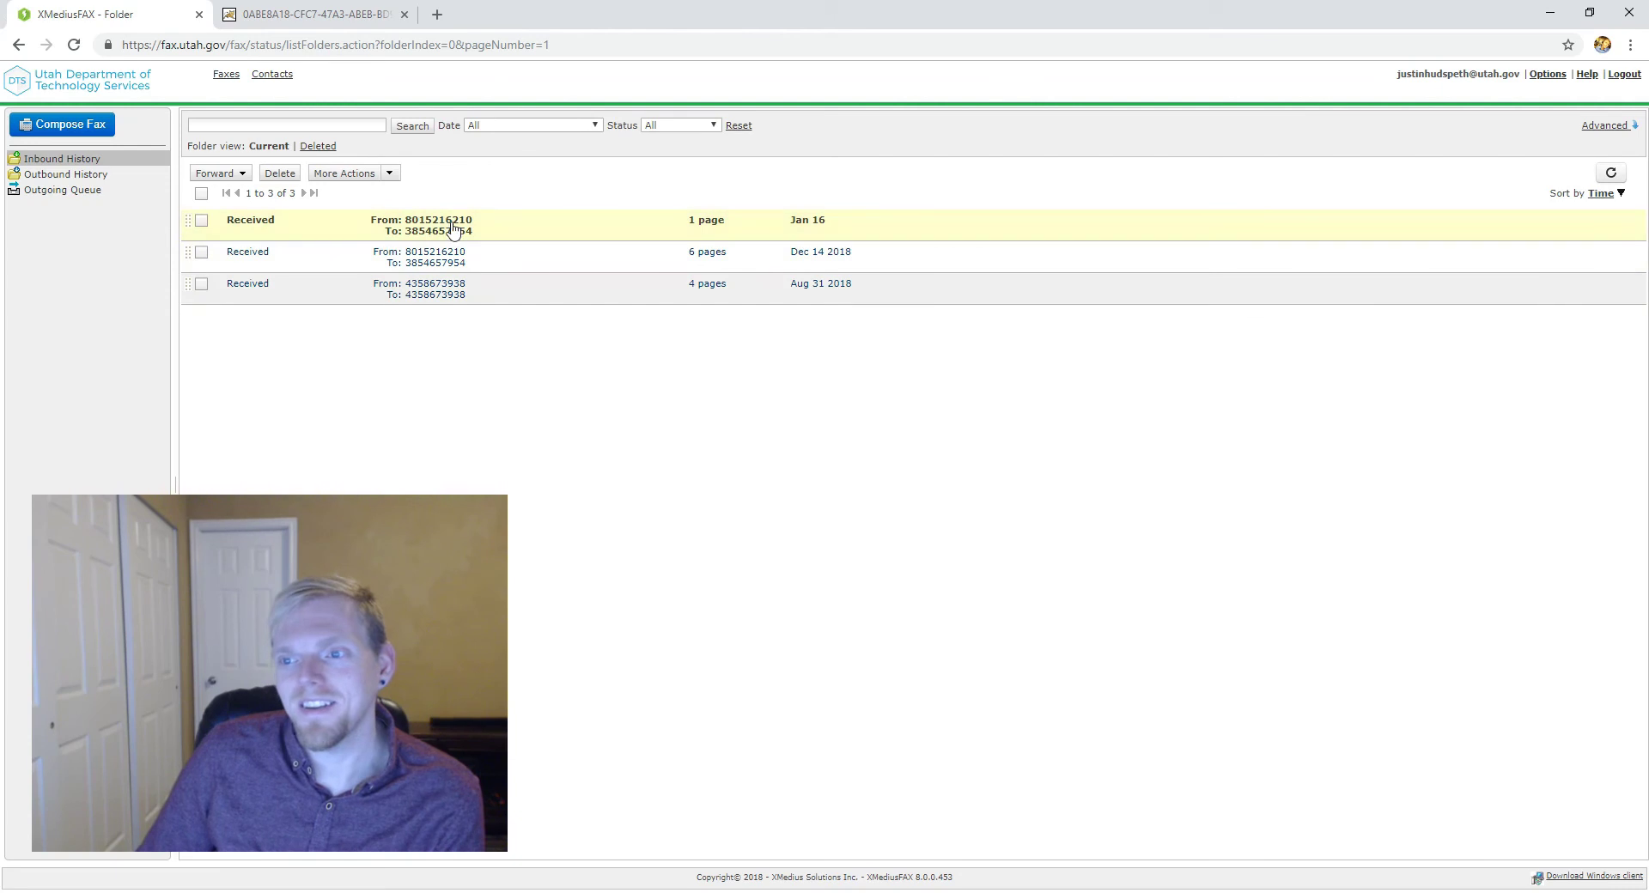
pyautogui.click(452, 225)
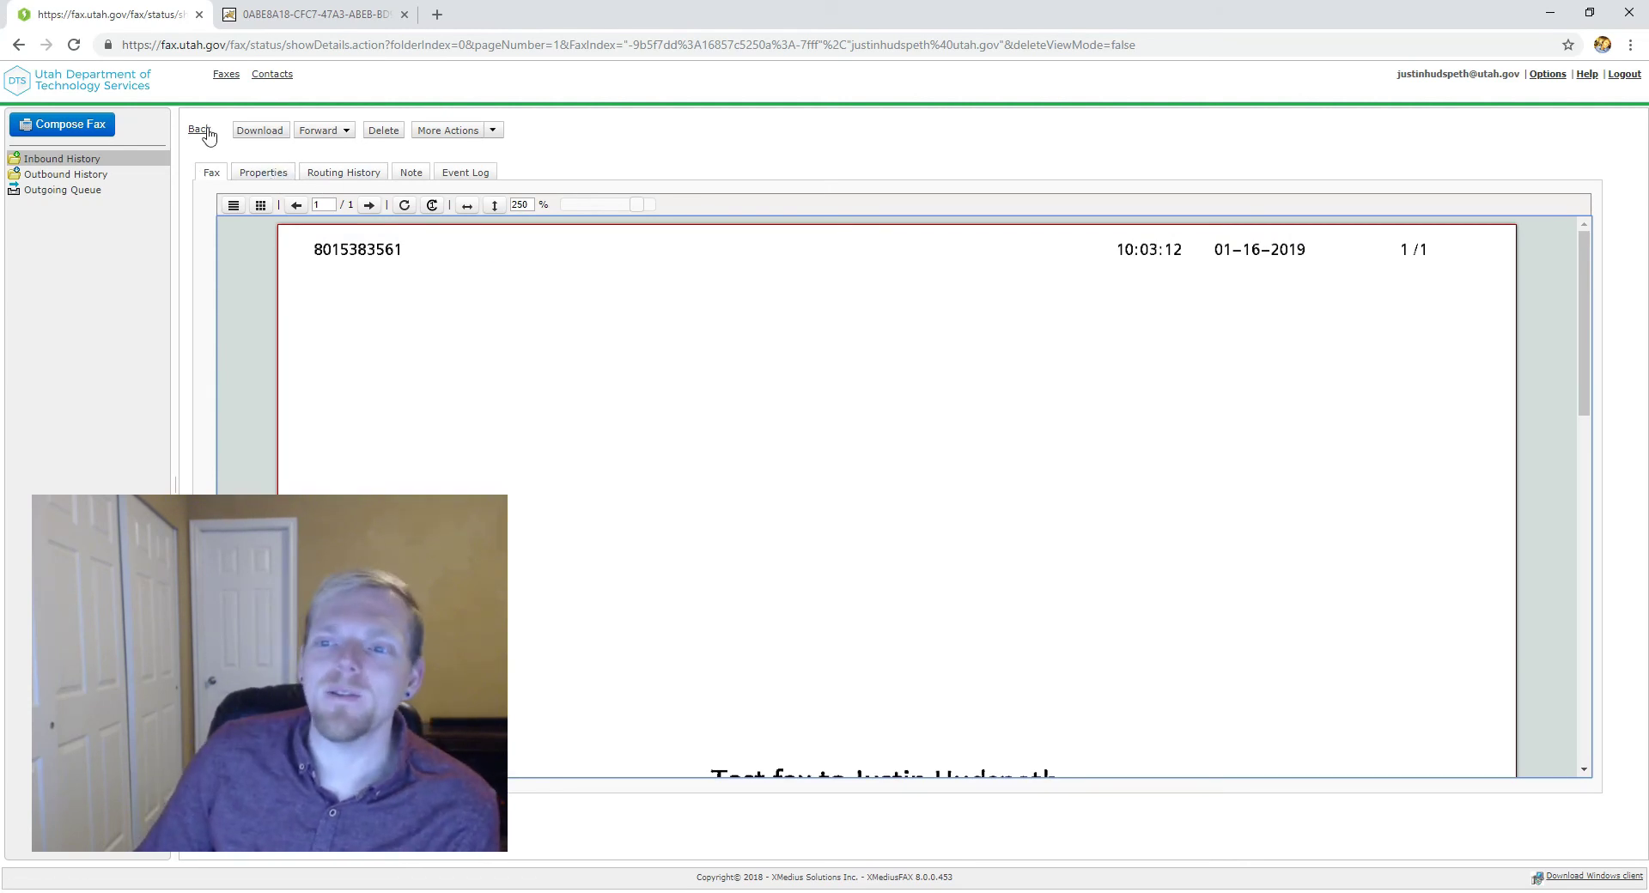
pyautogui.click(199, 129)
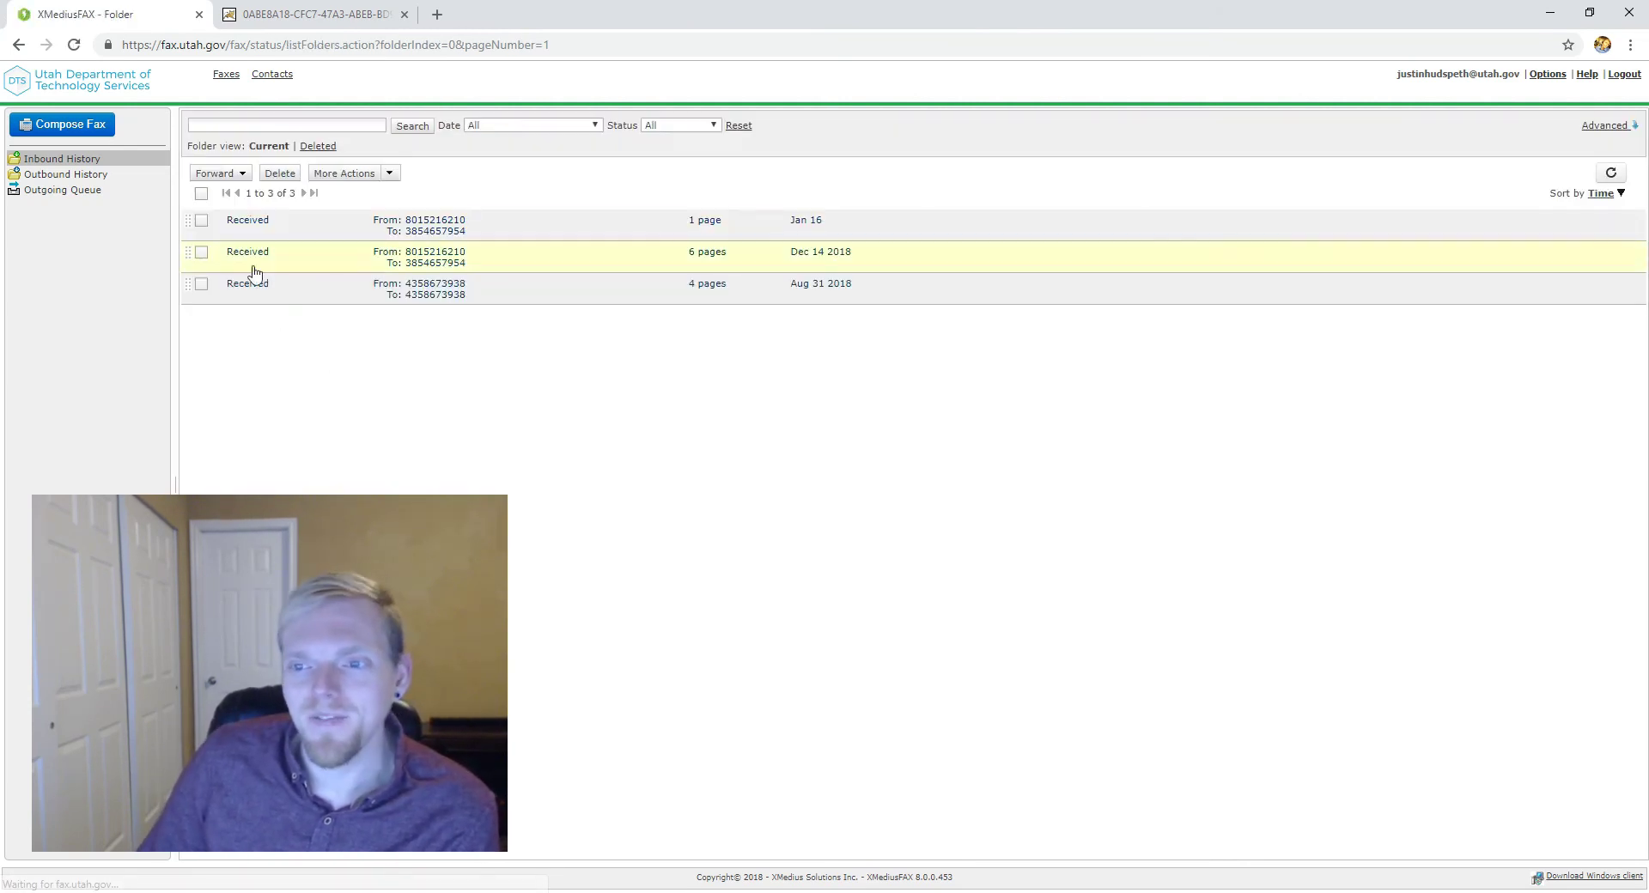
pyautogui.click(200, 219)
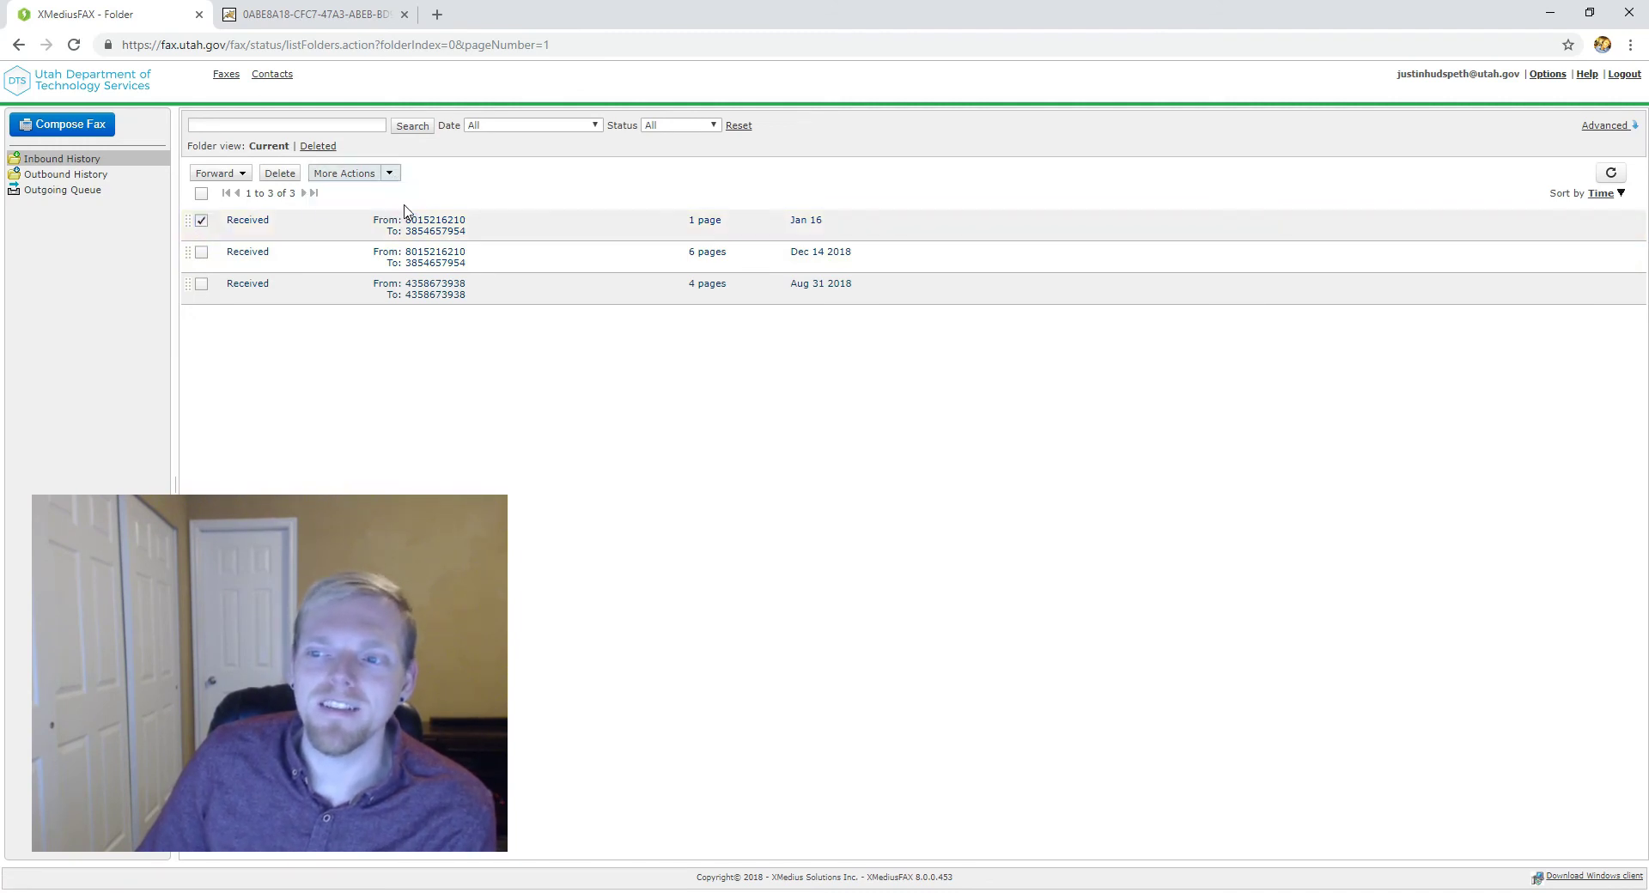
pyautogui.click(378, 172)
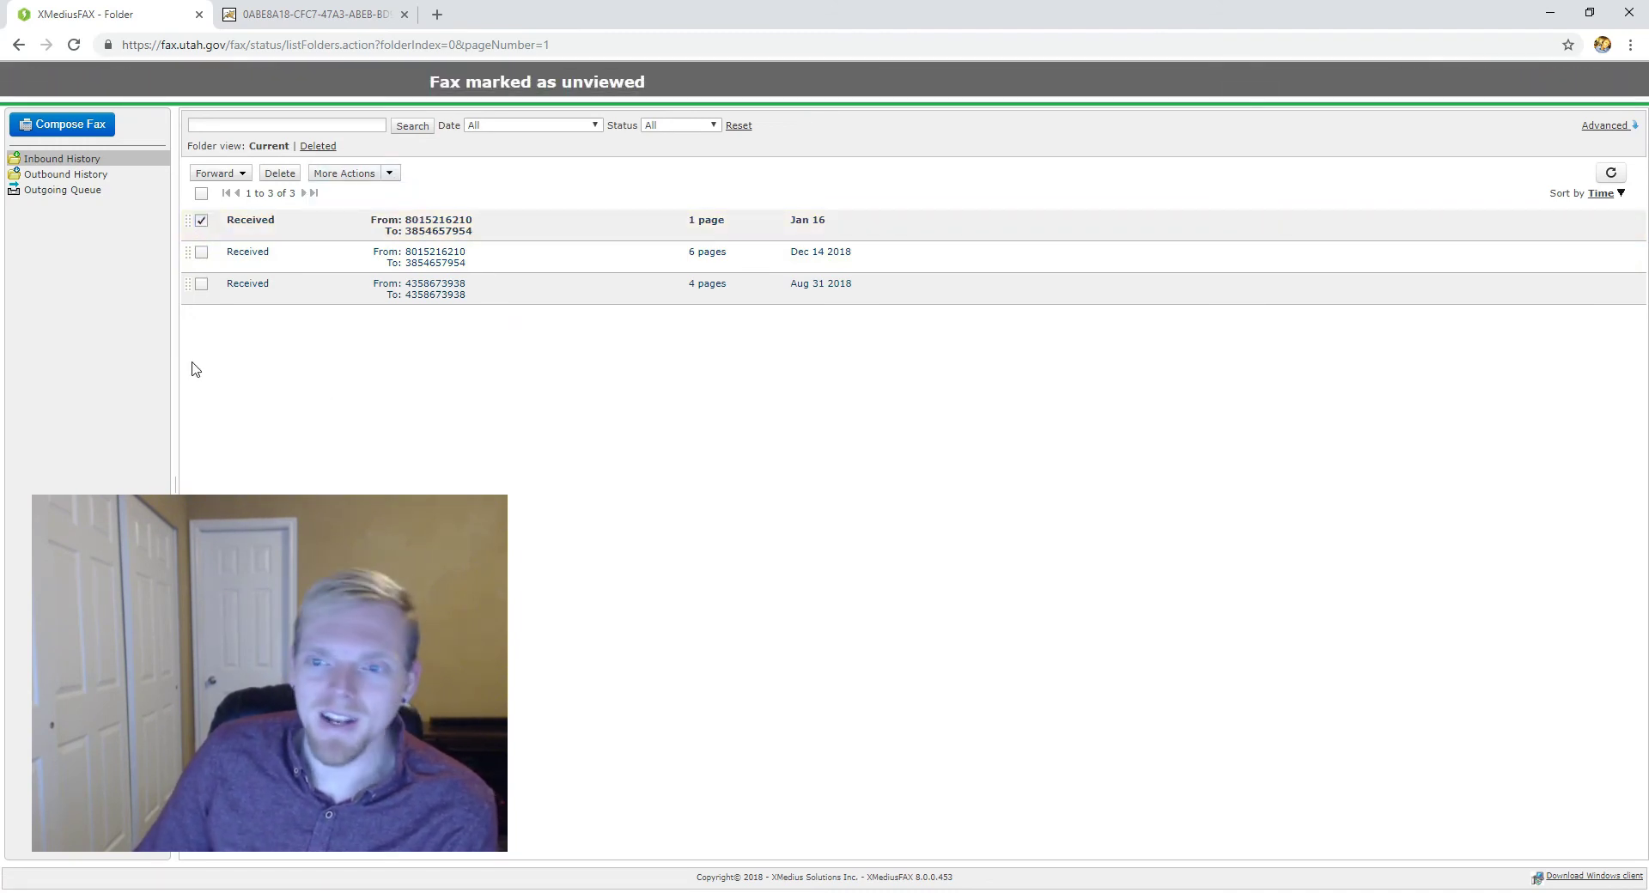